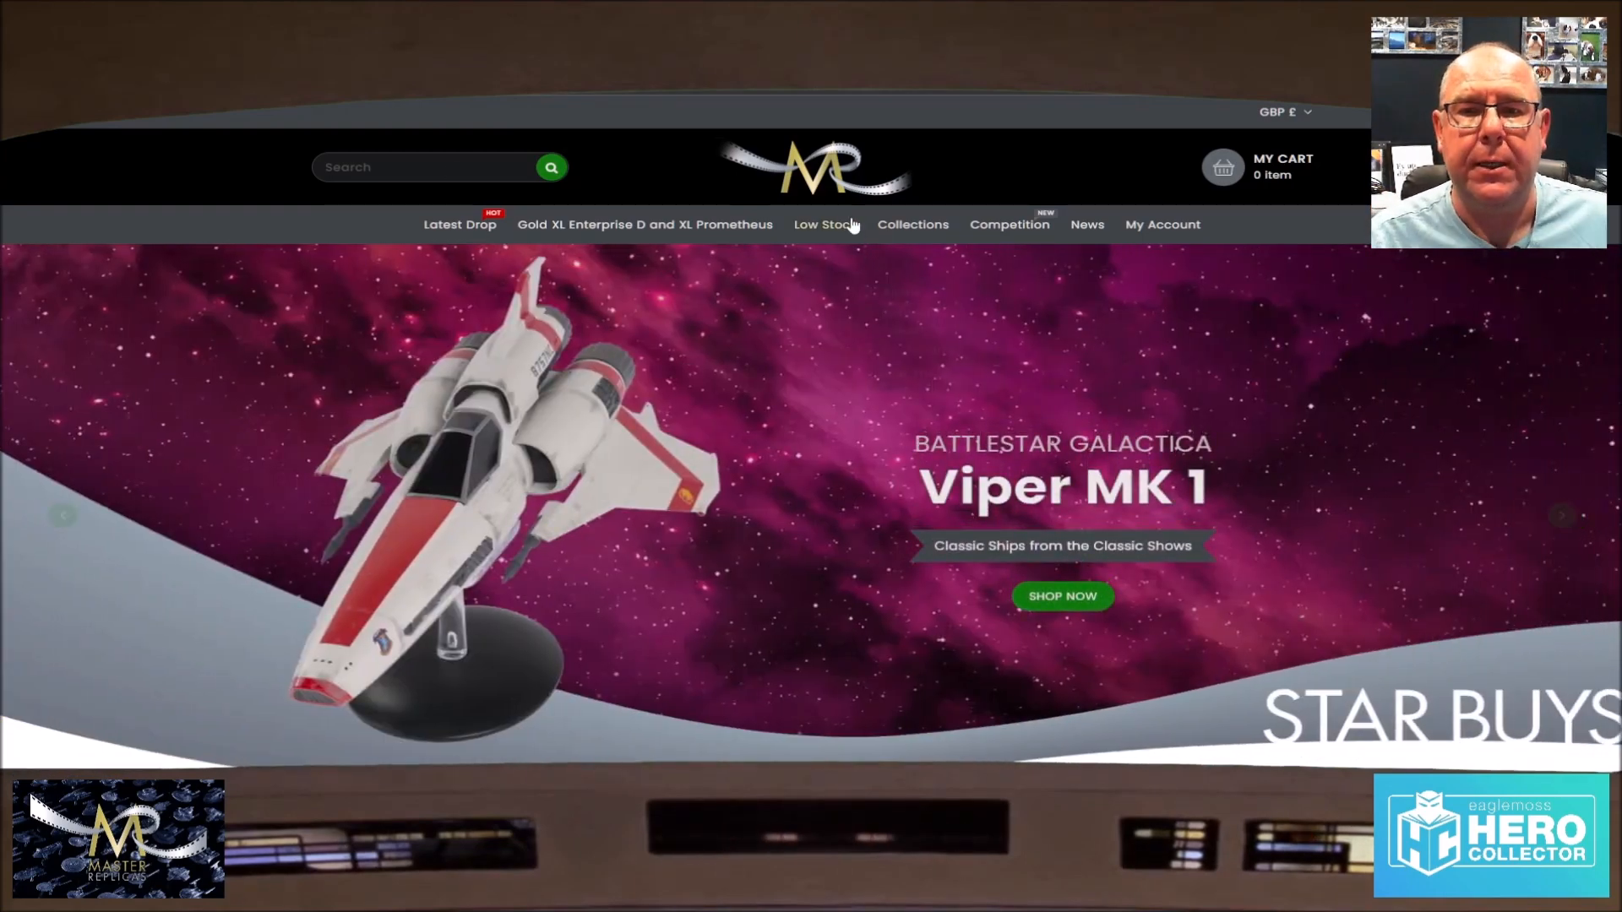
Step: Browse the Low Stock products page of the Master Replicas store
click(823, 225)
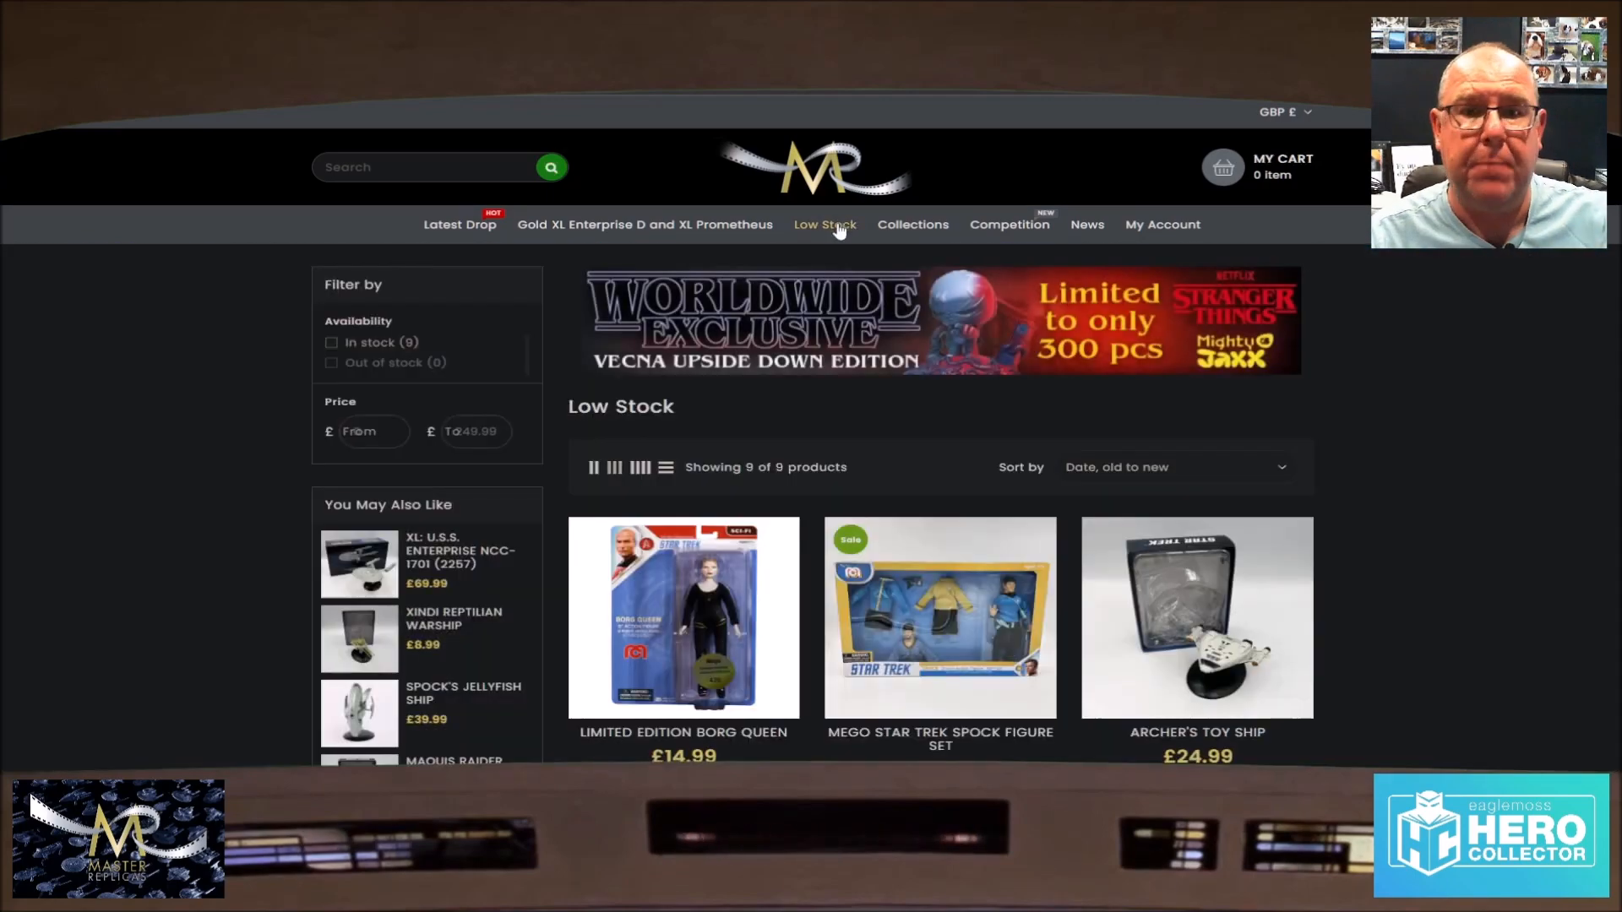
scroll(down, 3)
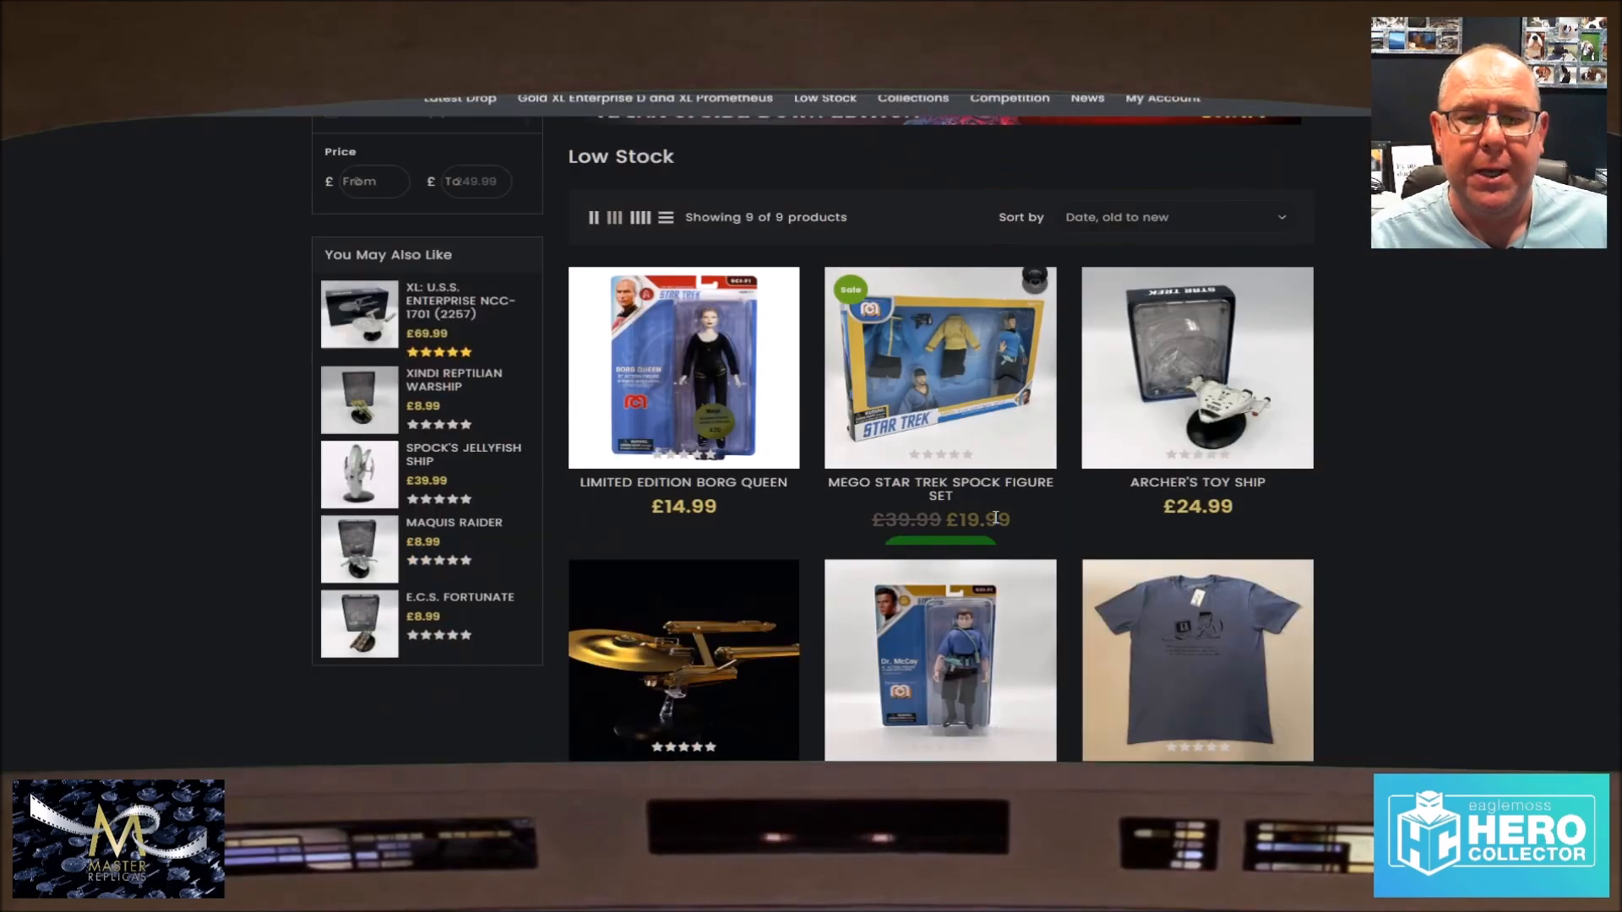
scroll(down, 3)
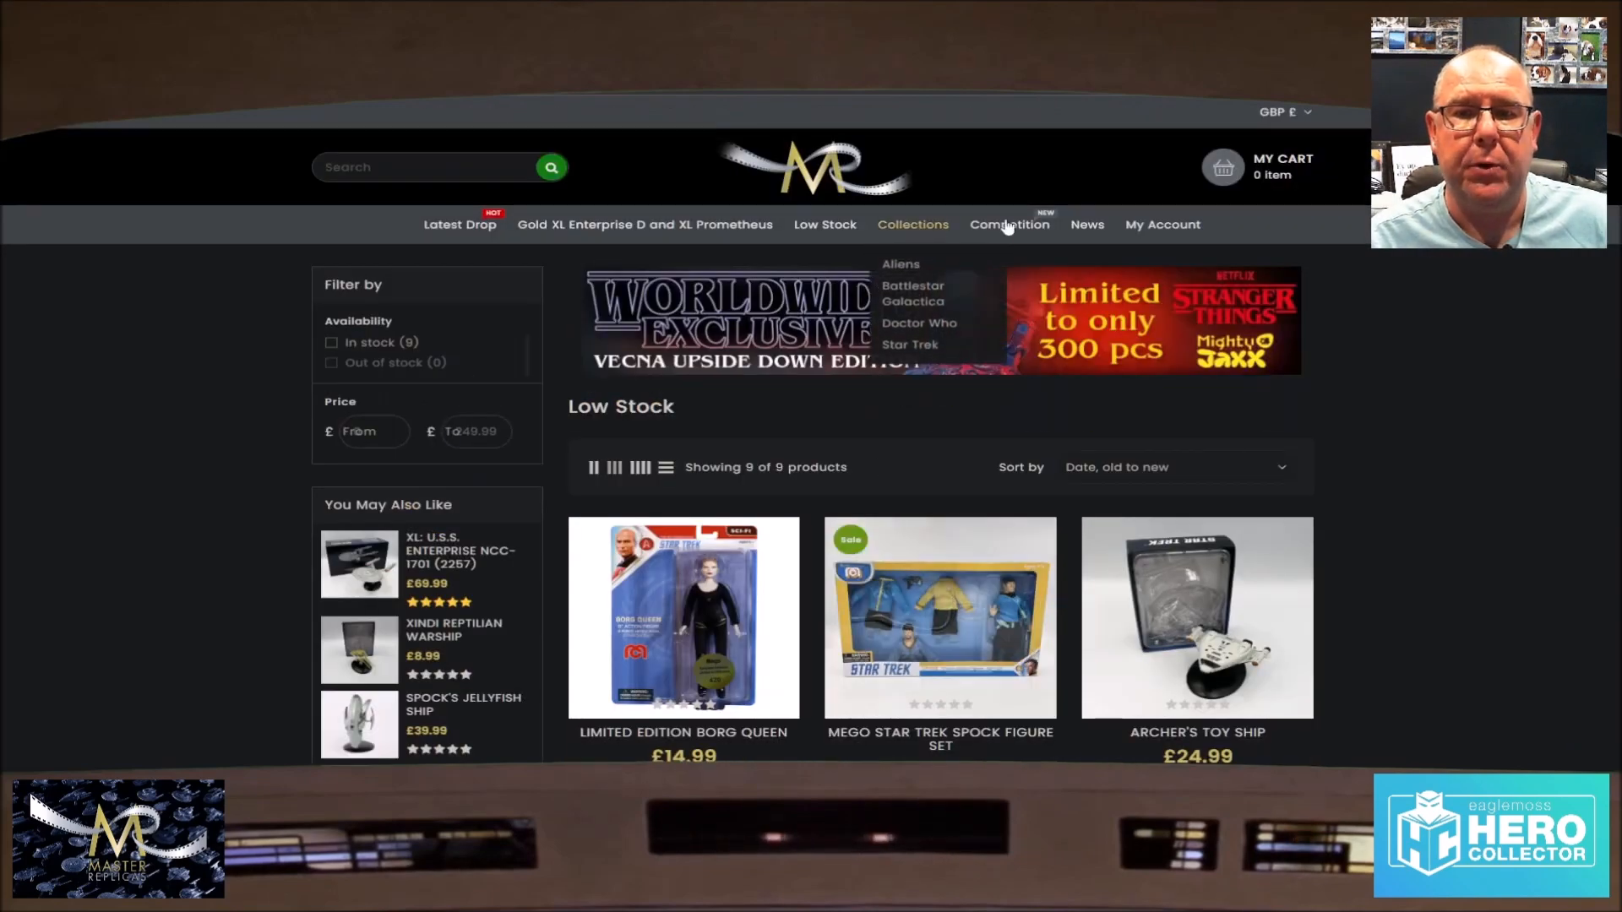
Step: Browse the Gold XL Enterprise D and XL Prometheus collection
click(644, 224)
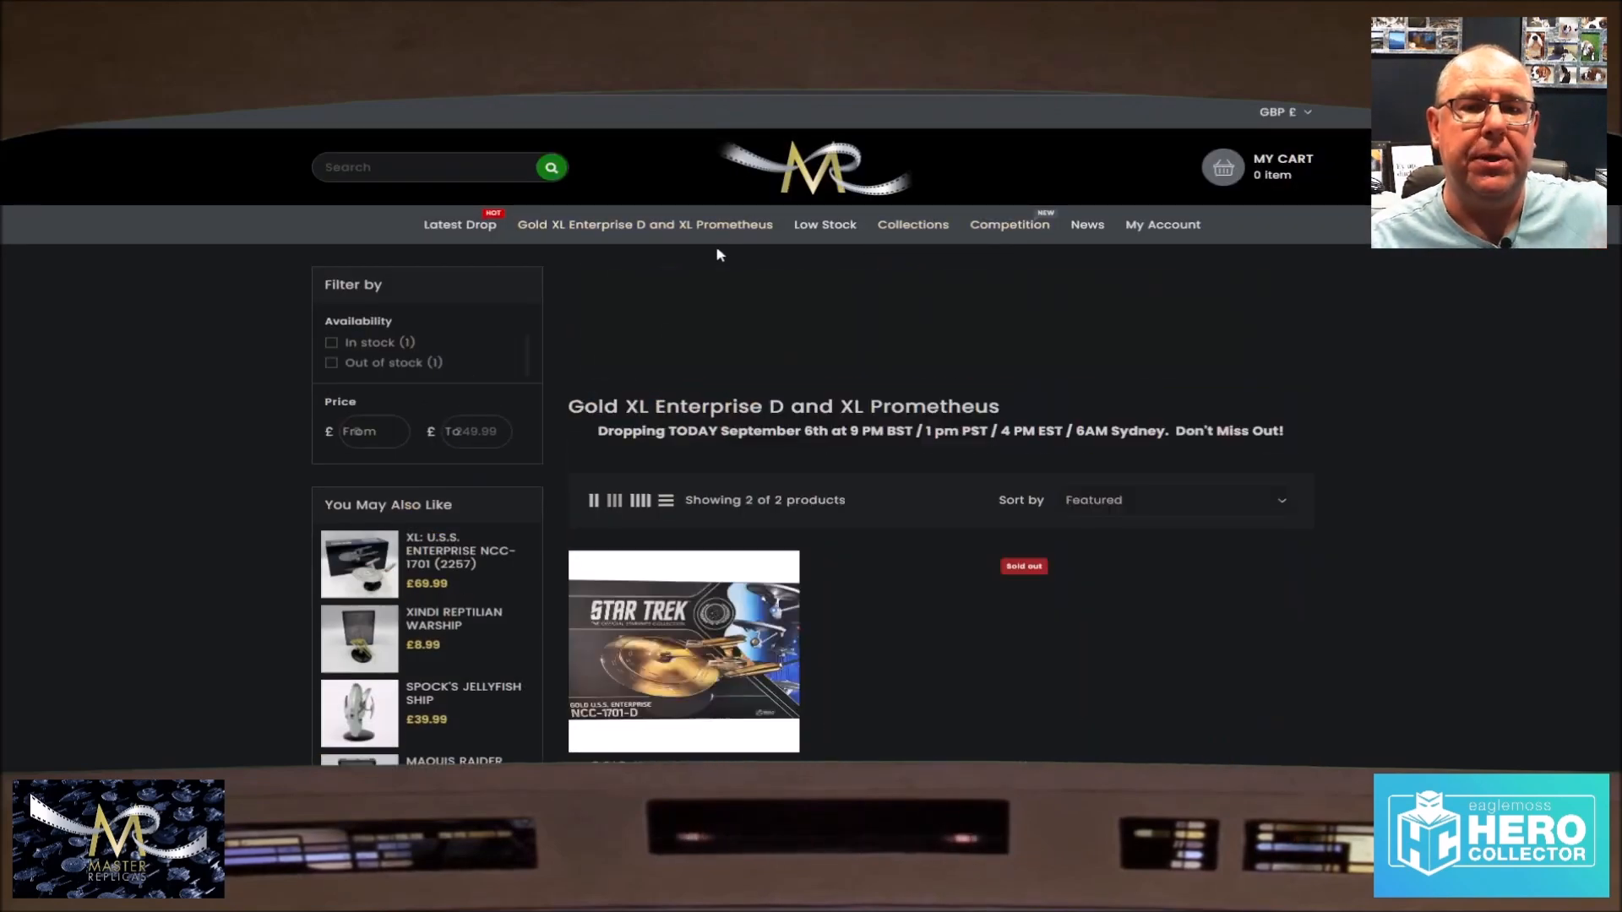
scroll(down, 3)
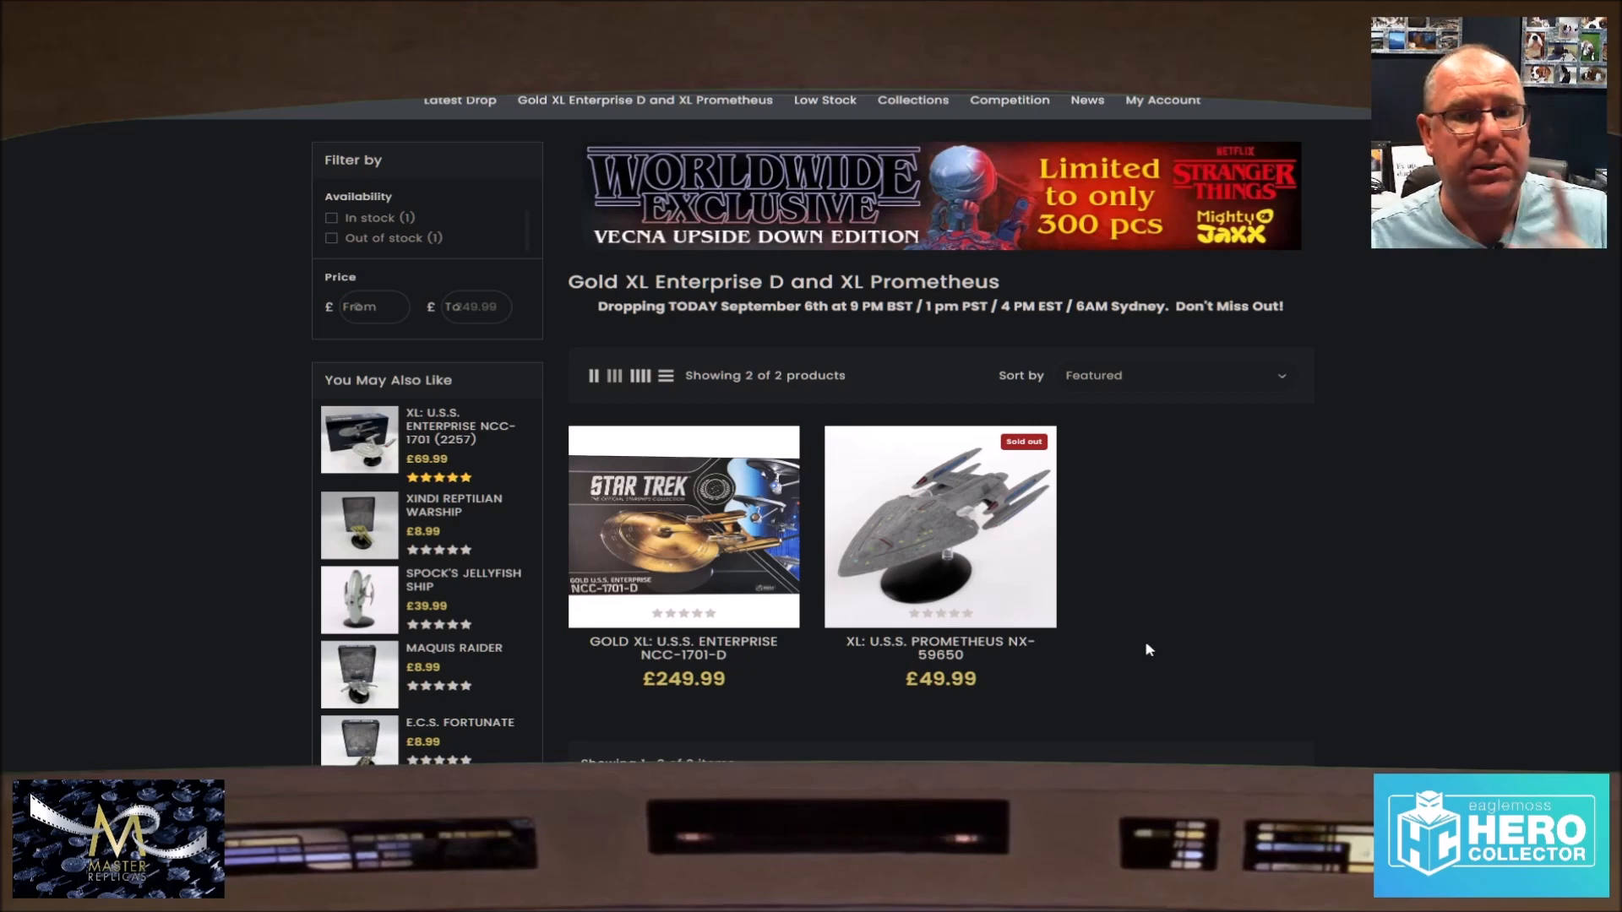
mouse_move(442, 242)
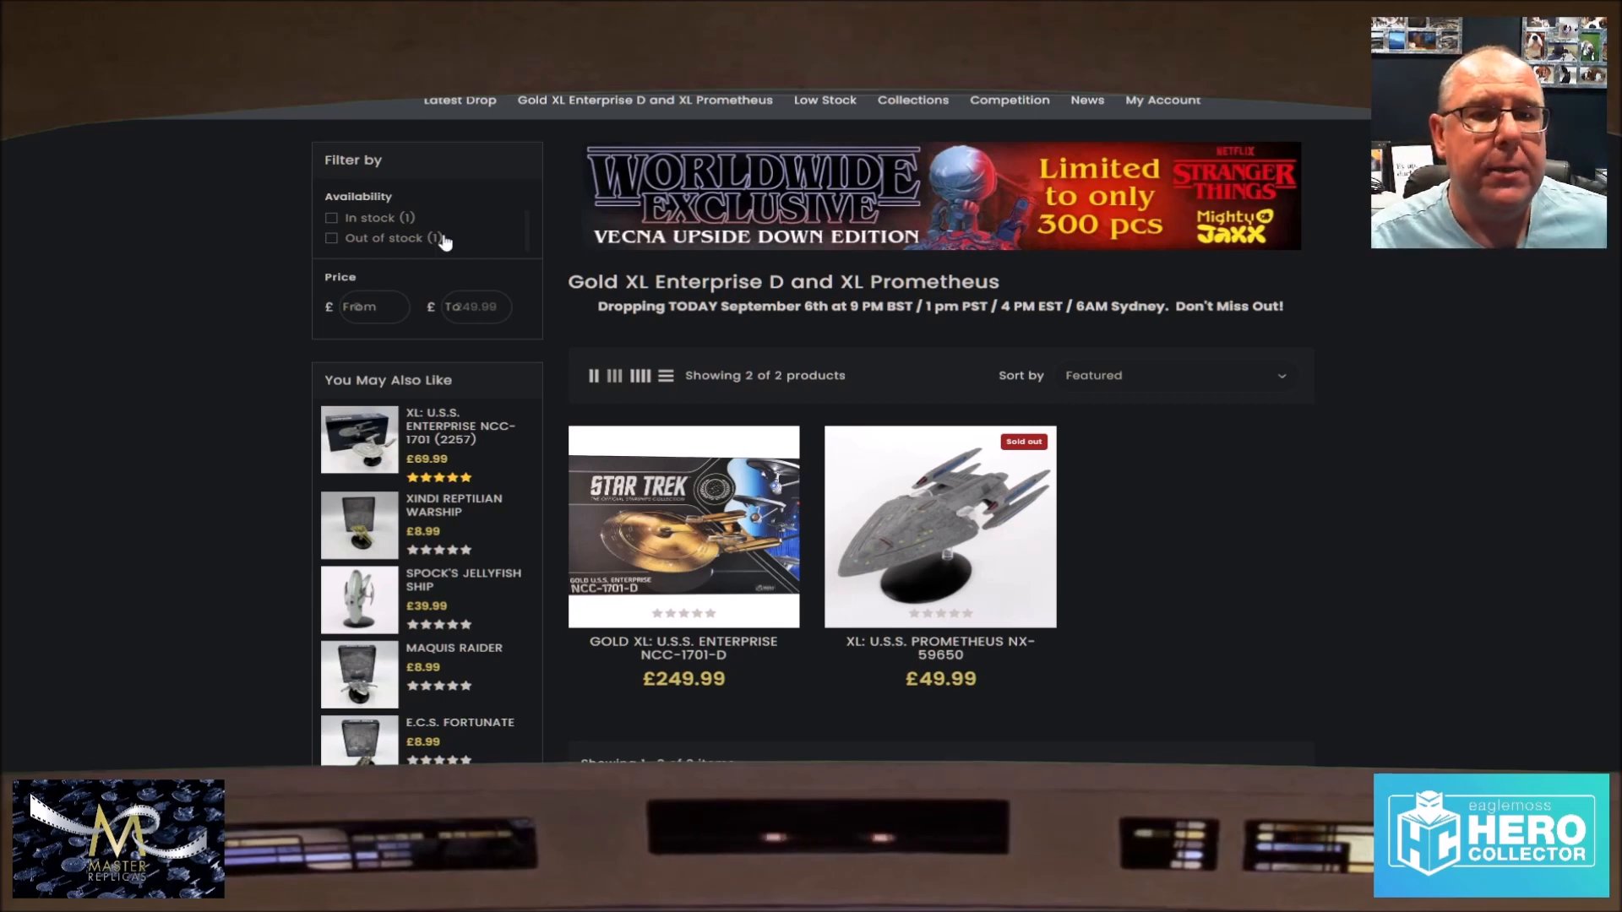
scroll(up, 3)
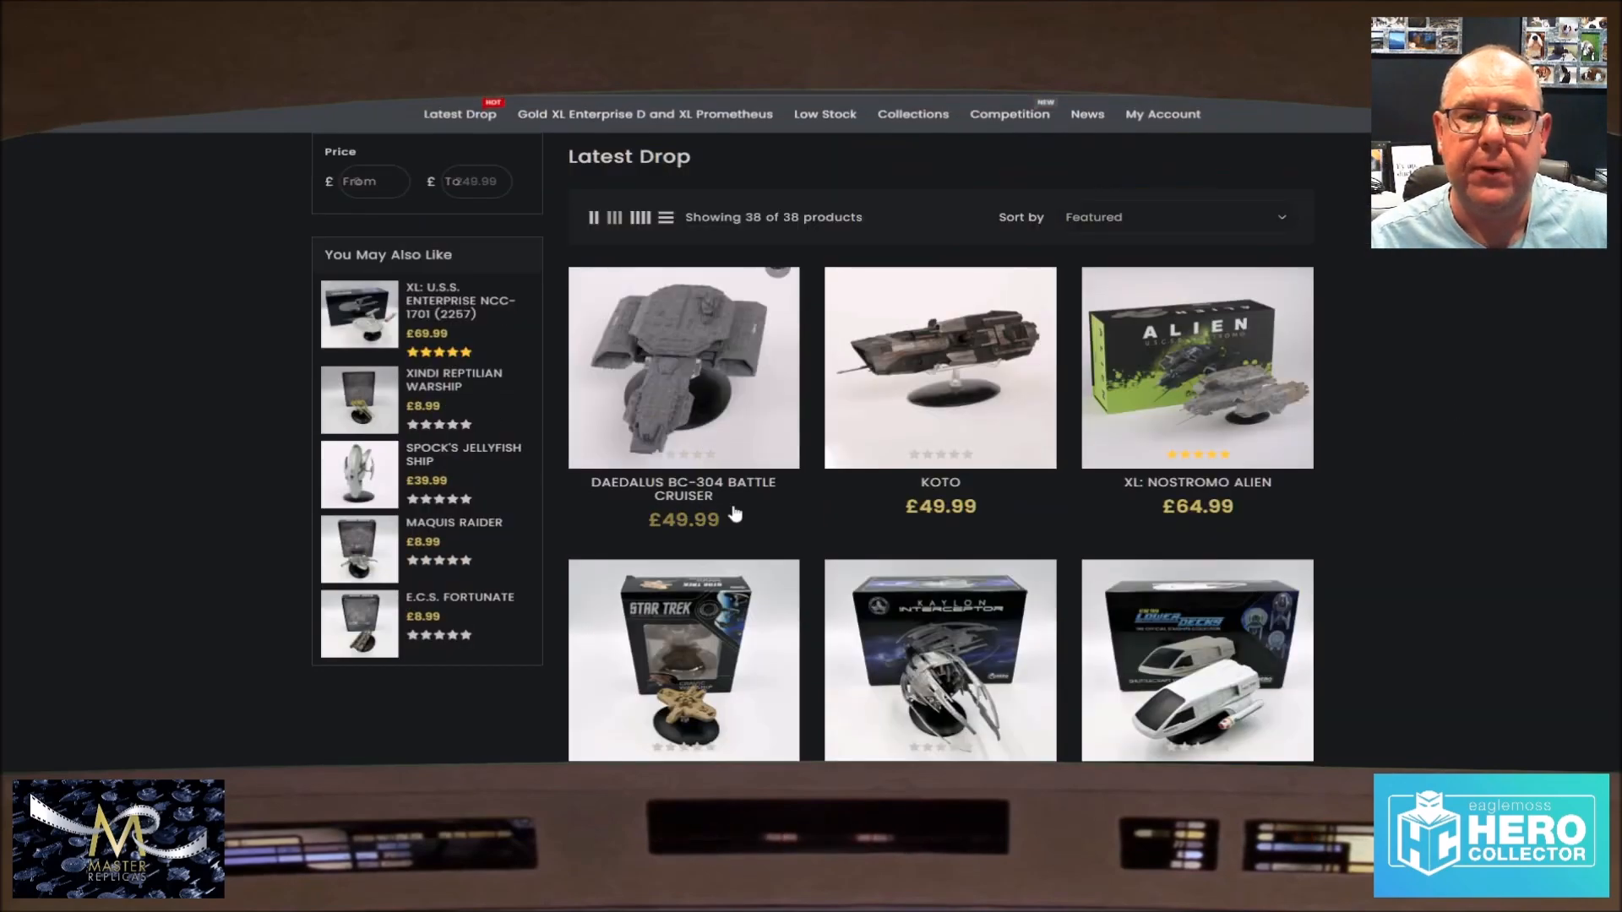
Step: Scroll through the Latest Drop listing of 38 products past the sold-out models
scroll(down, 3)
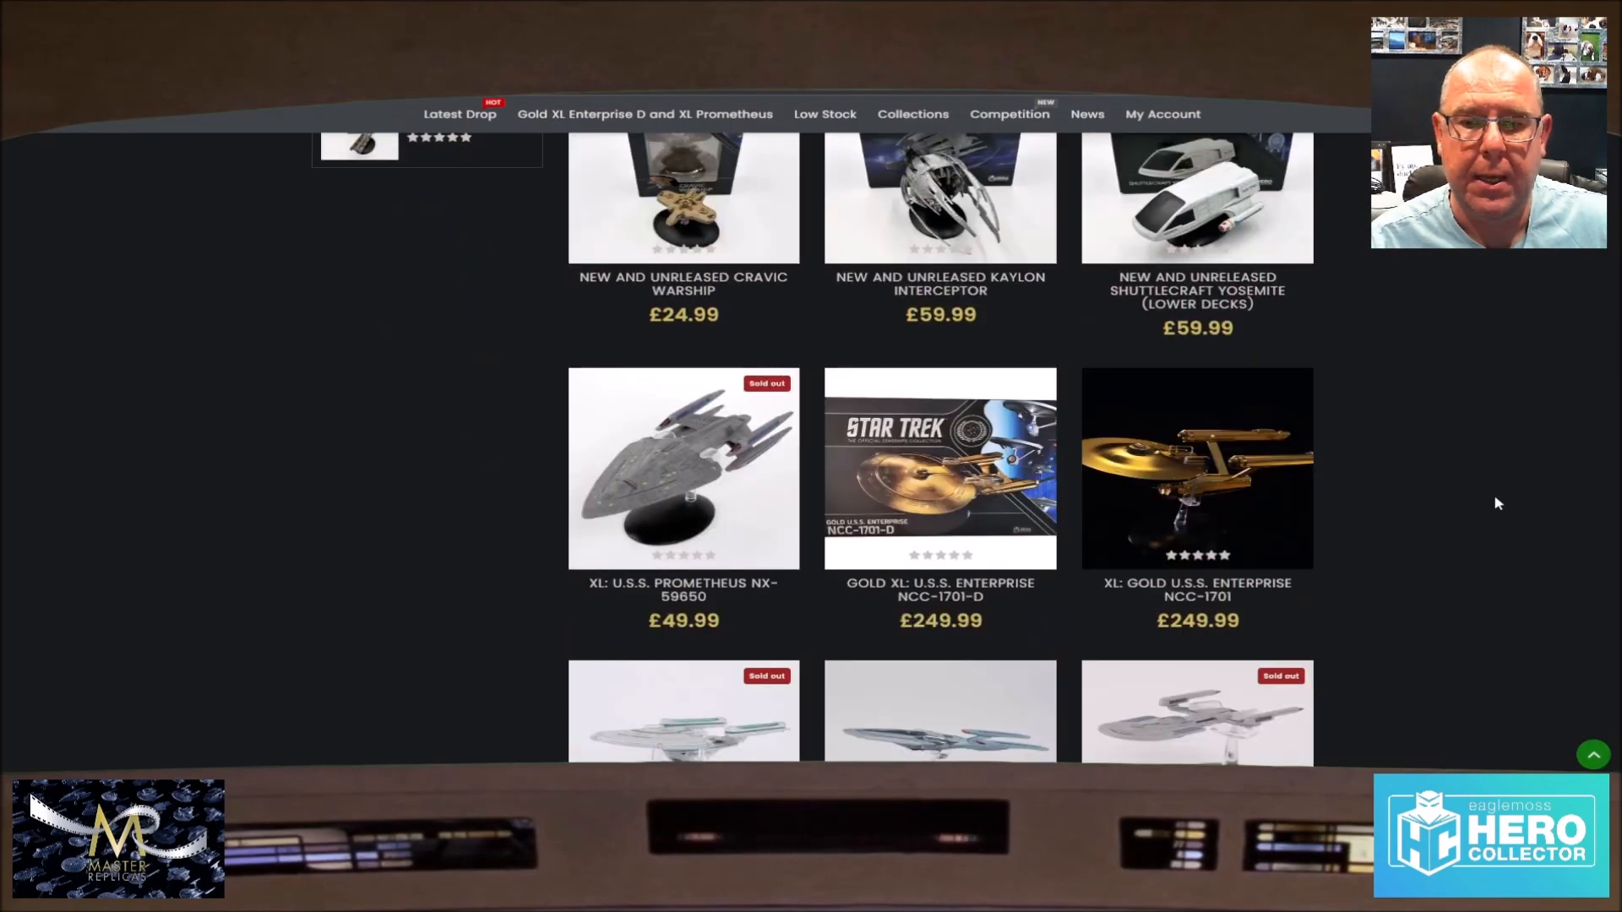
scroll(down, 3)
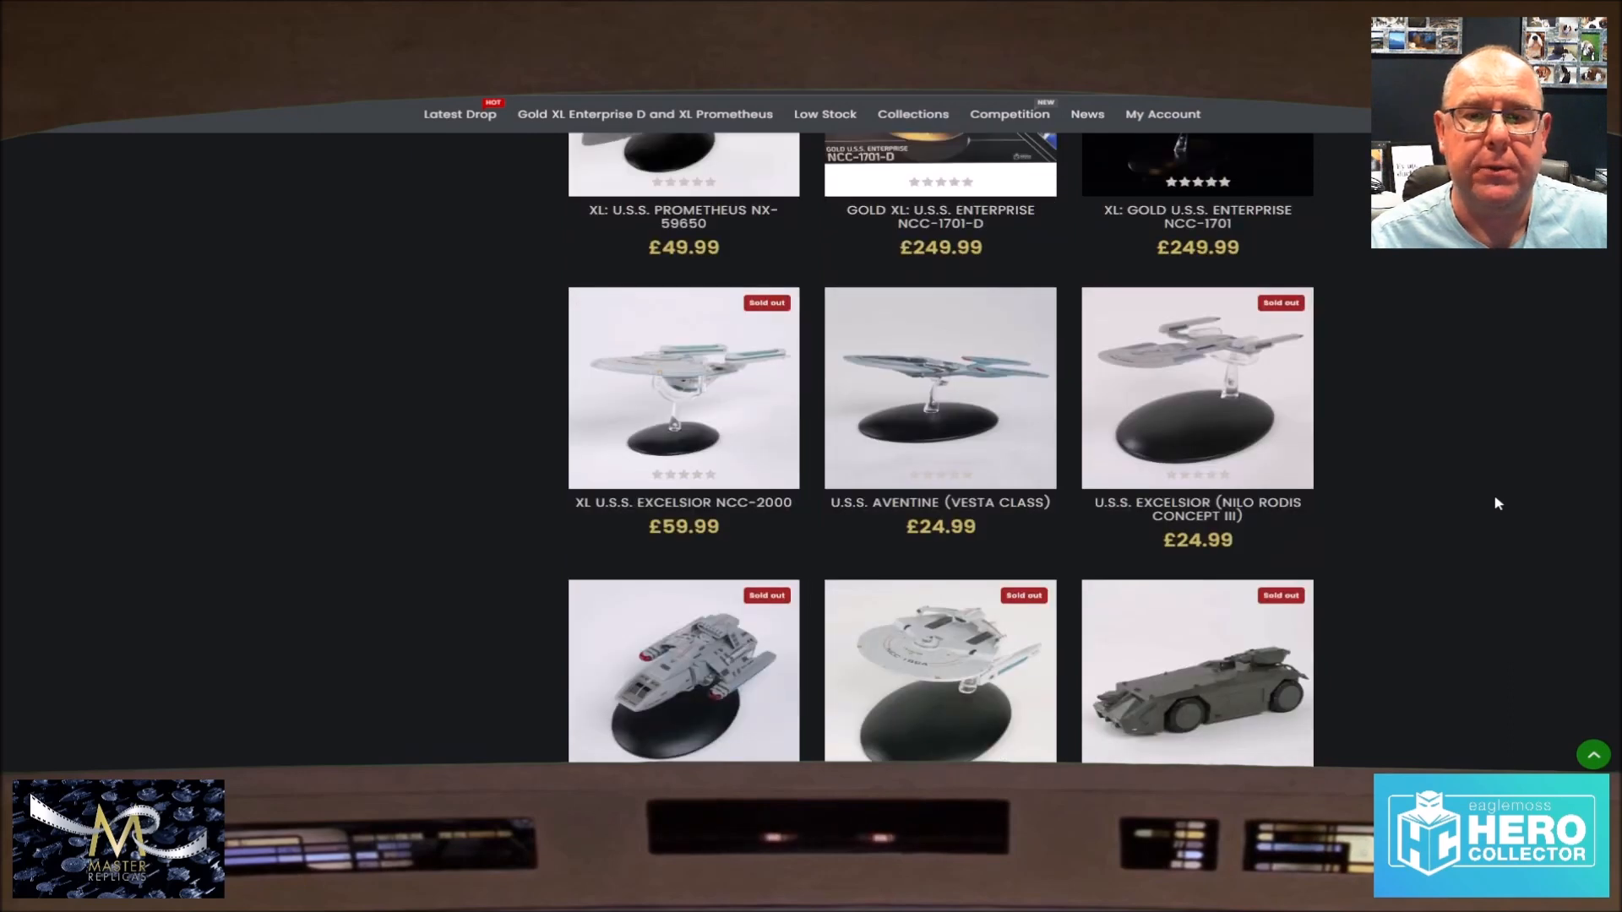
mouse_move(1437, 599)
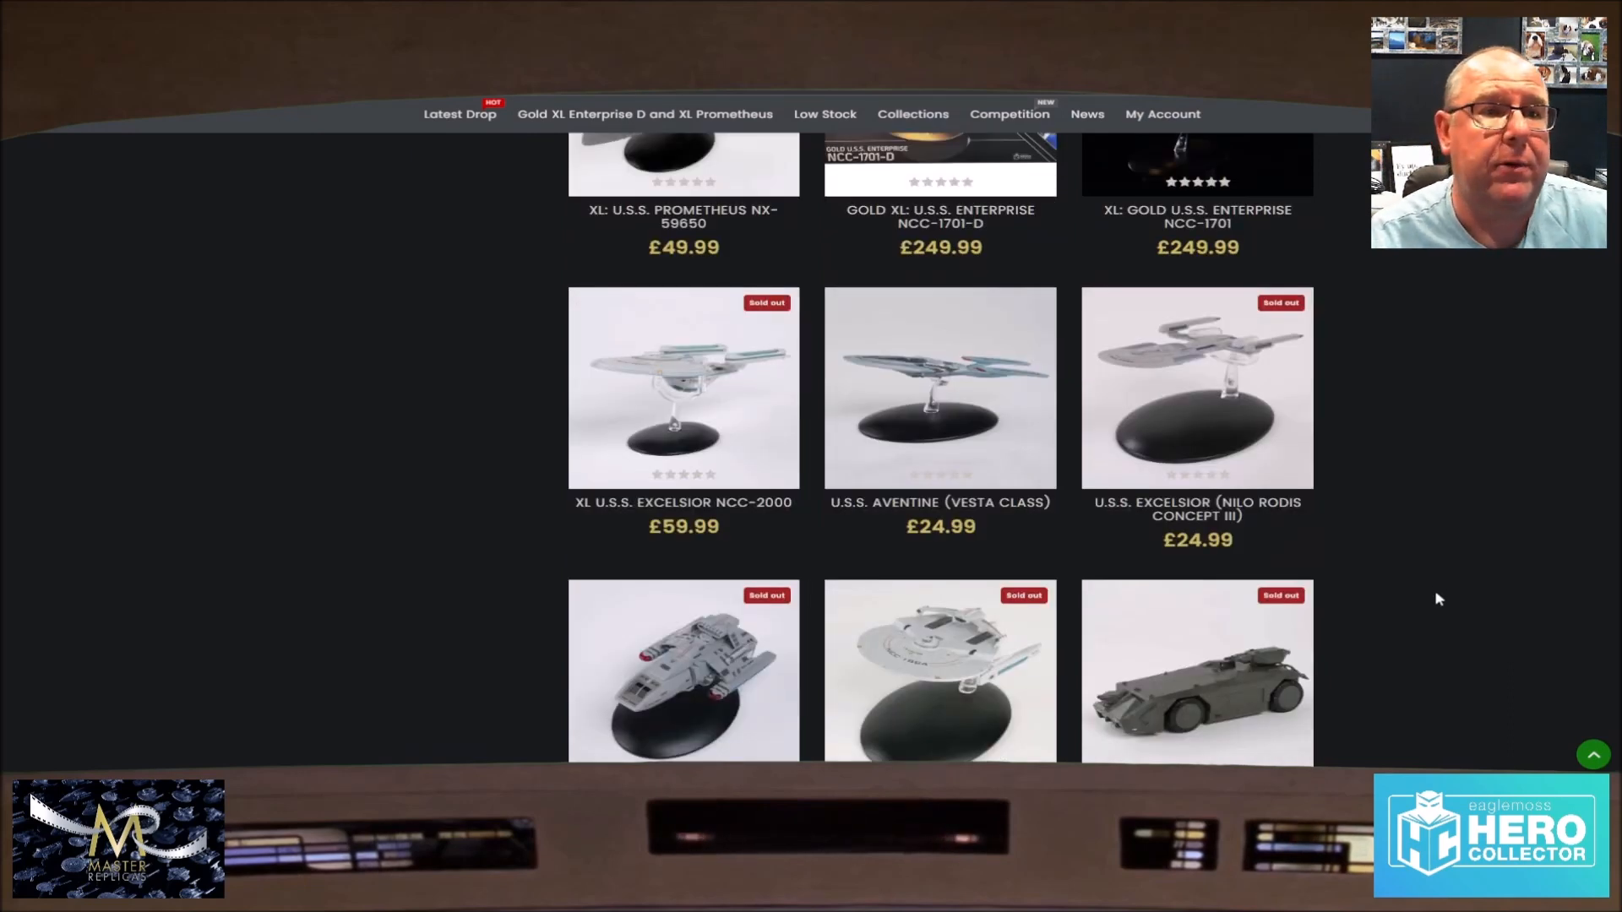
mouse_move(1442, 538)
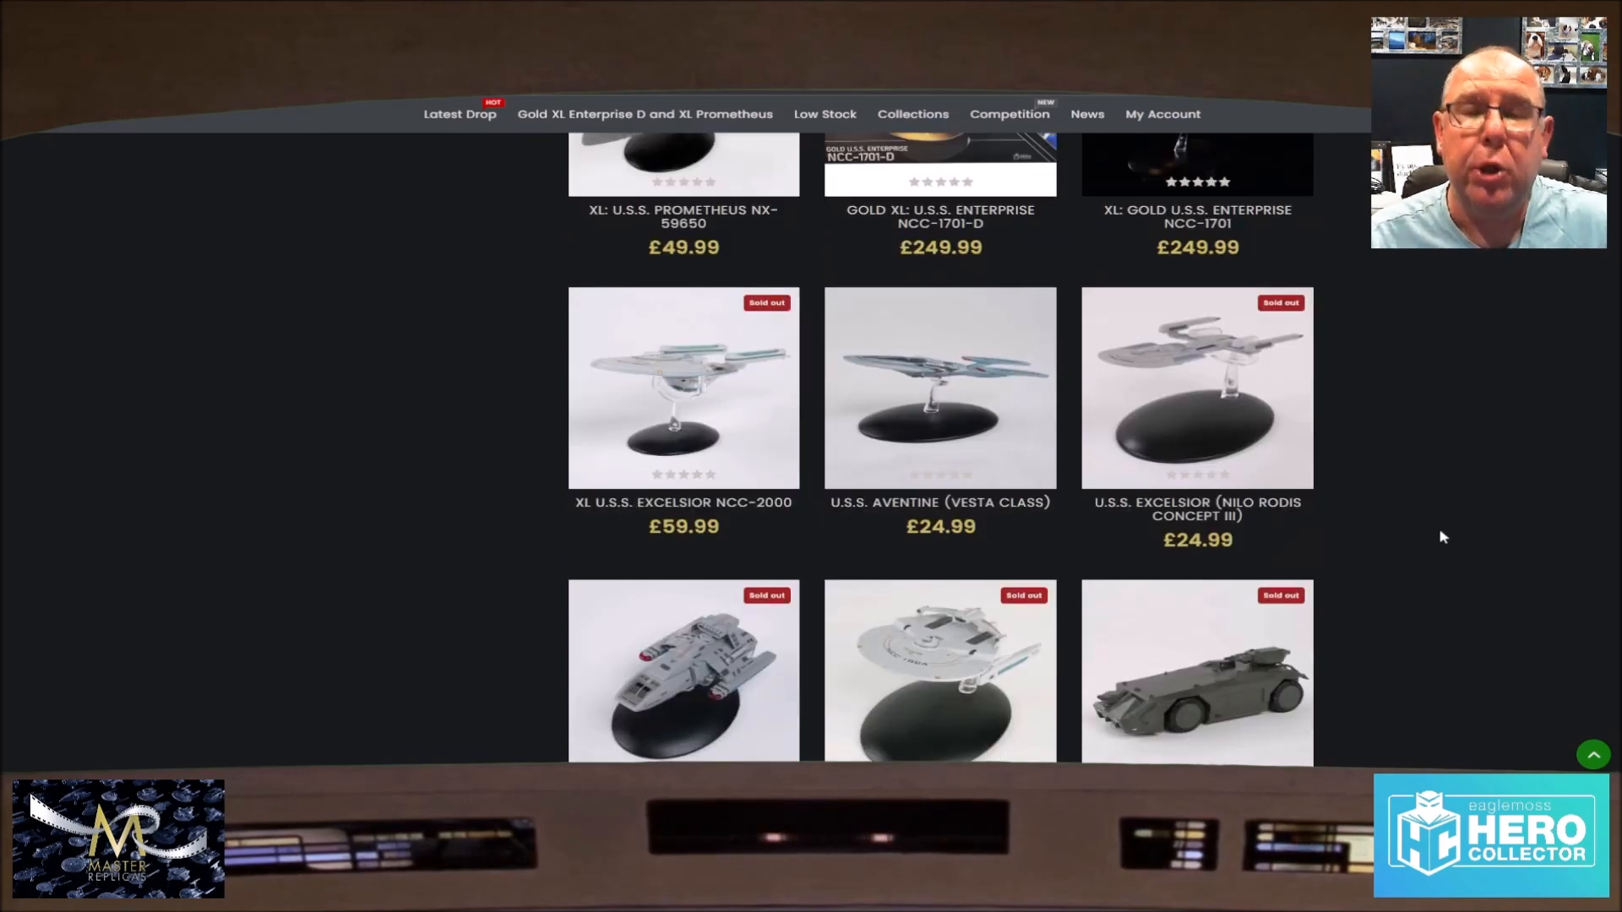
scroll(down, 3)
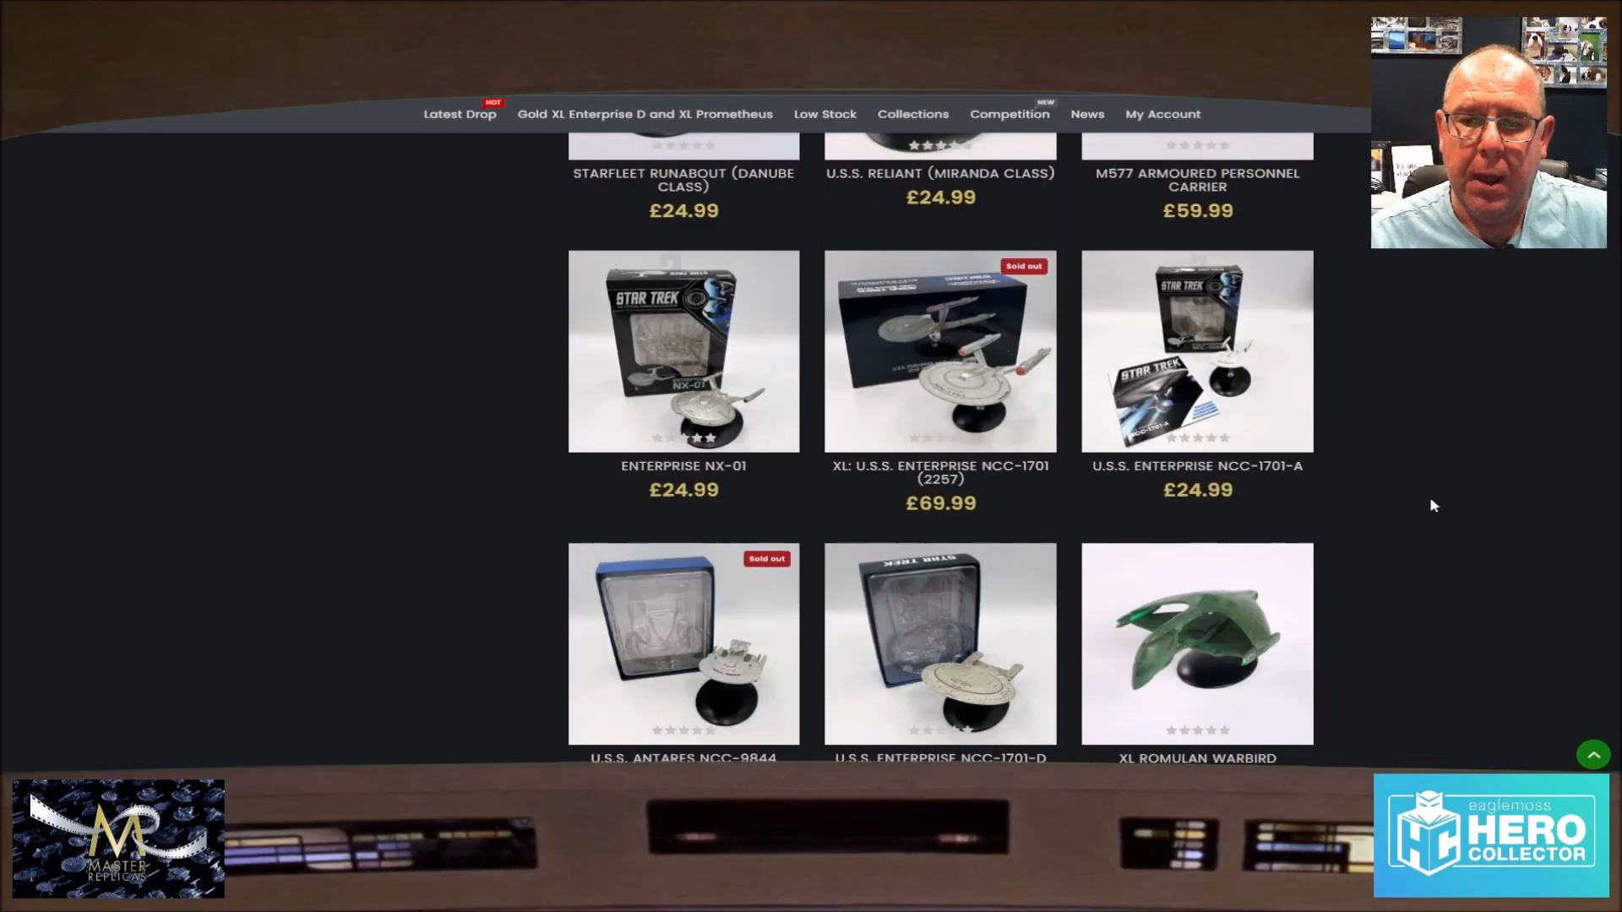
mouse_move(265, 599)
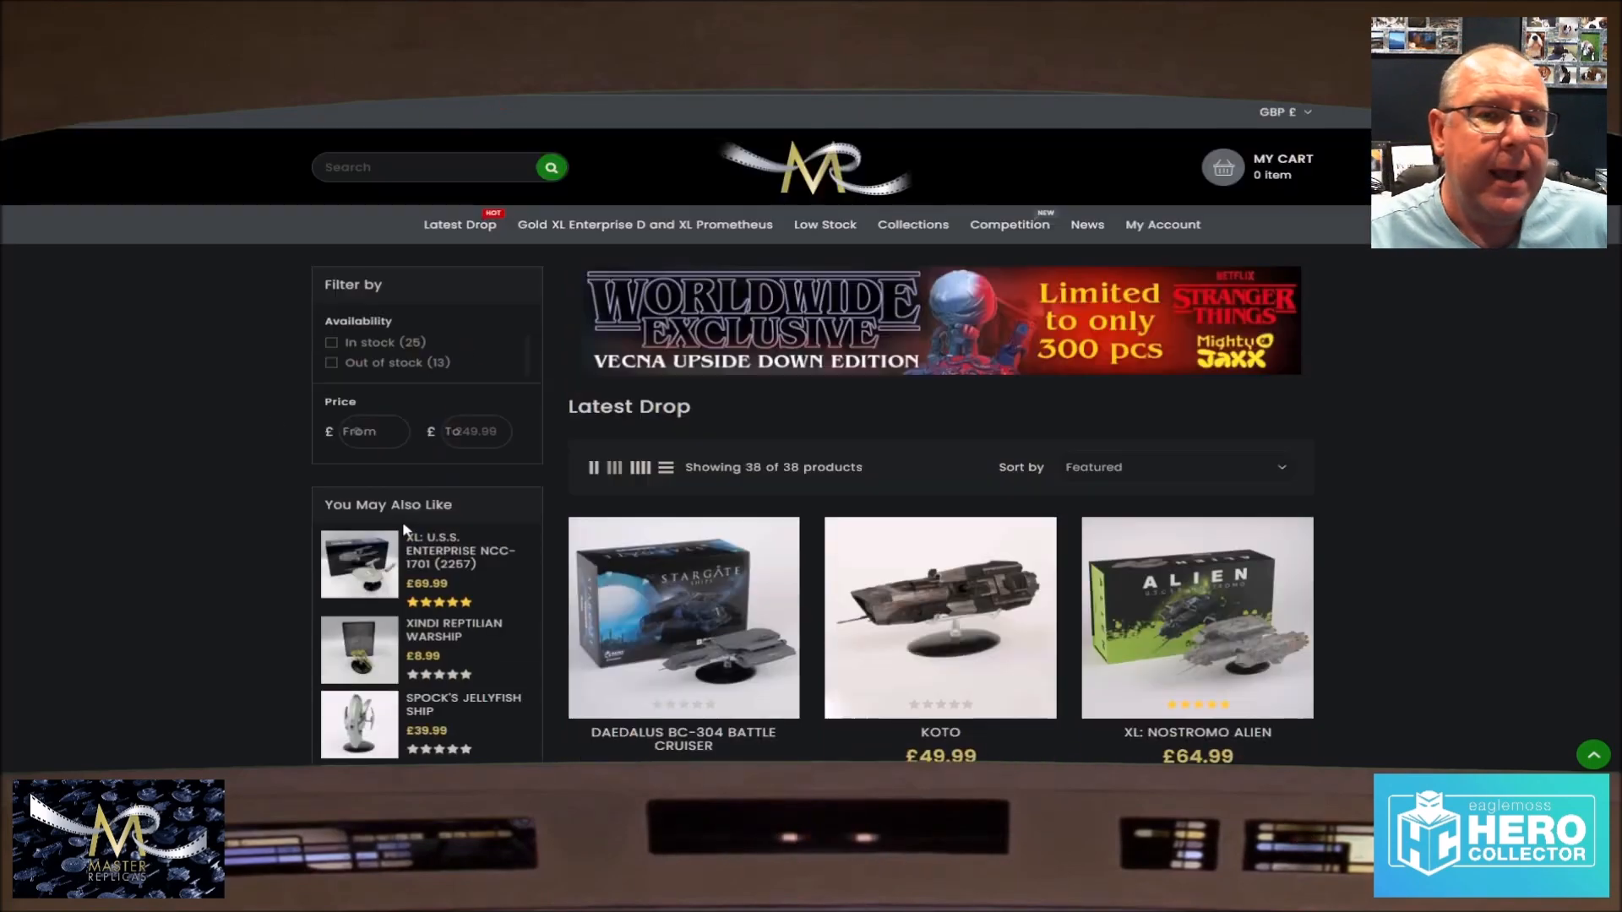
mouse_move(260, 444)
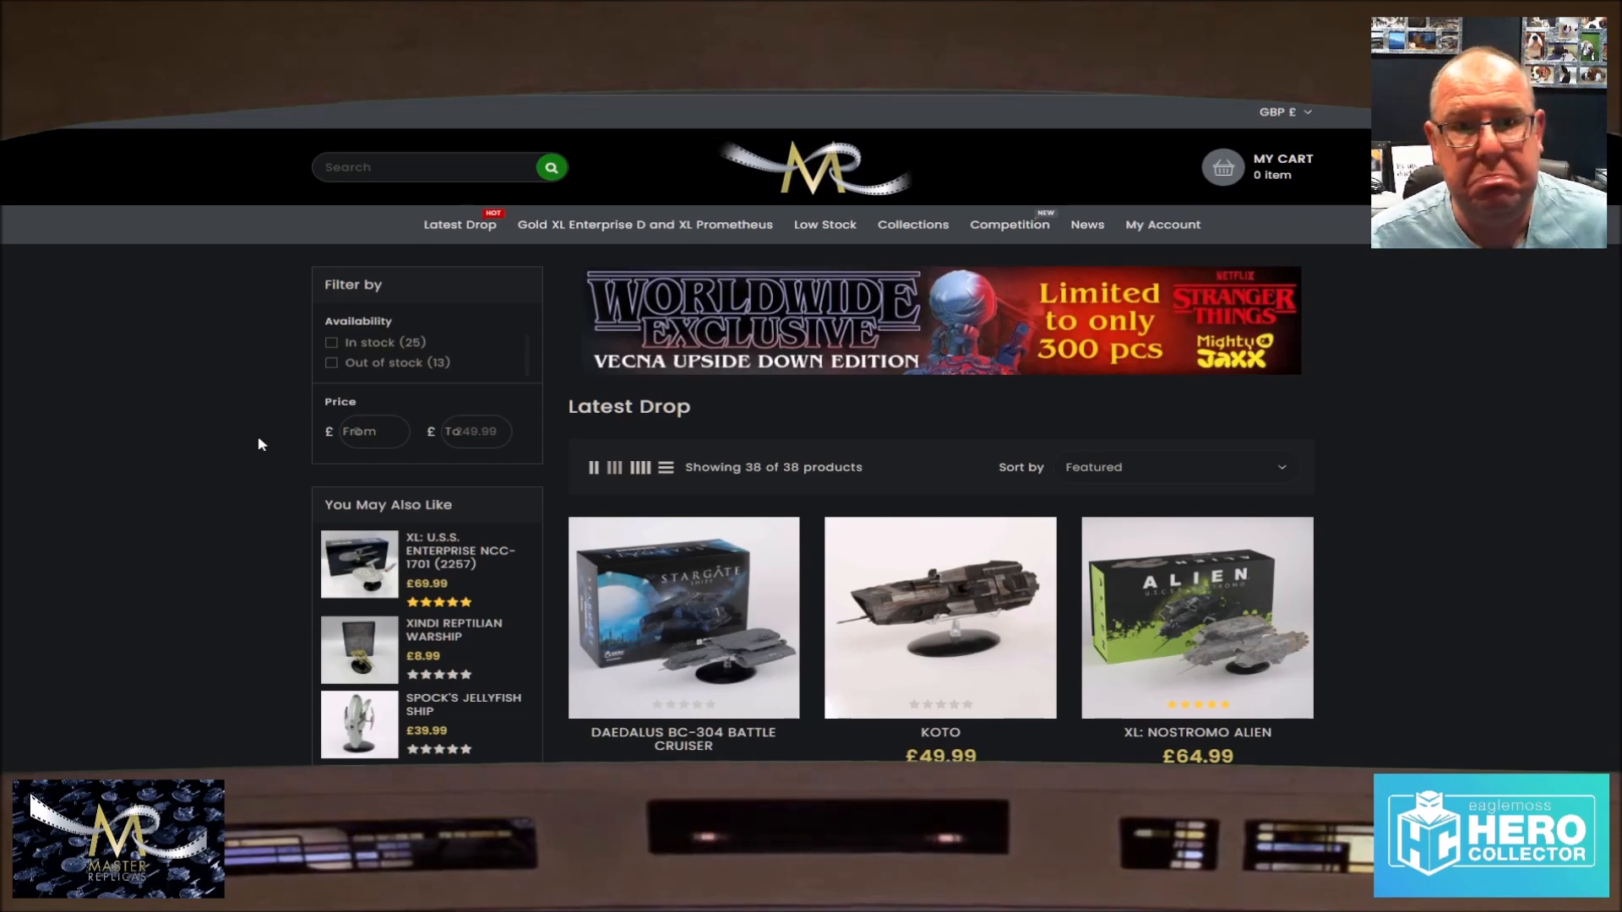
mouse_move(120, 423)
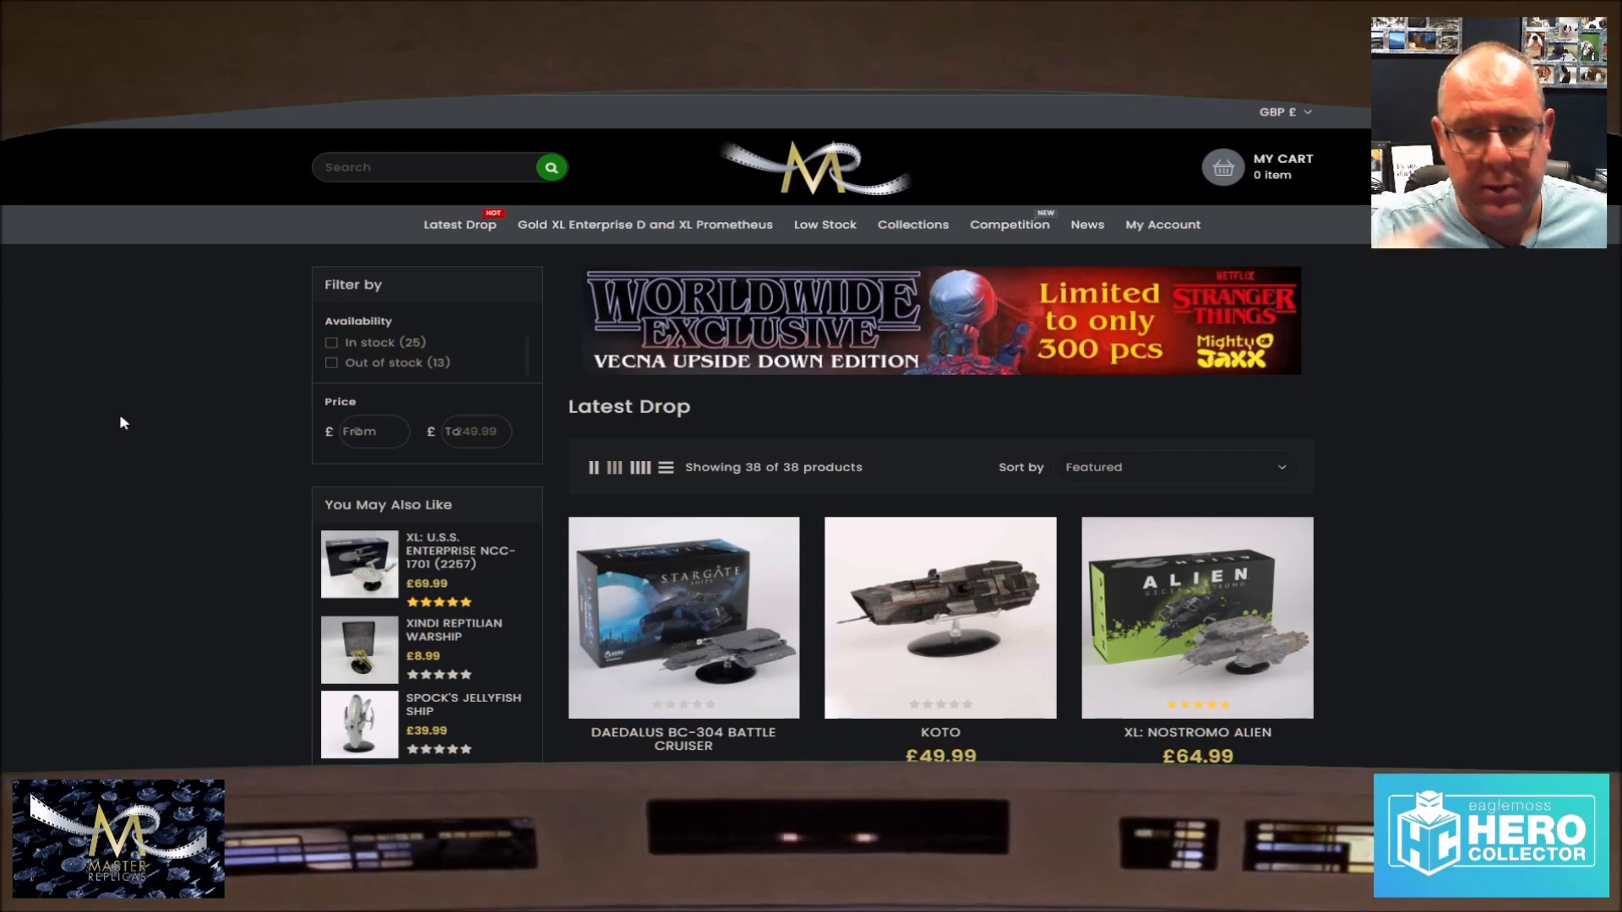
mouse_move(752, 419)
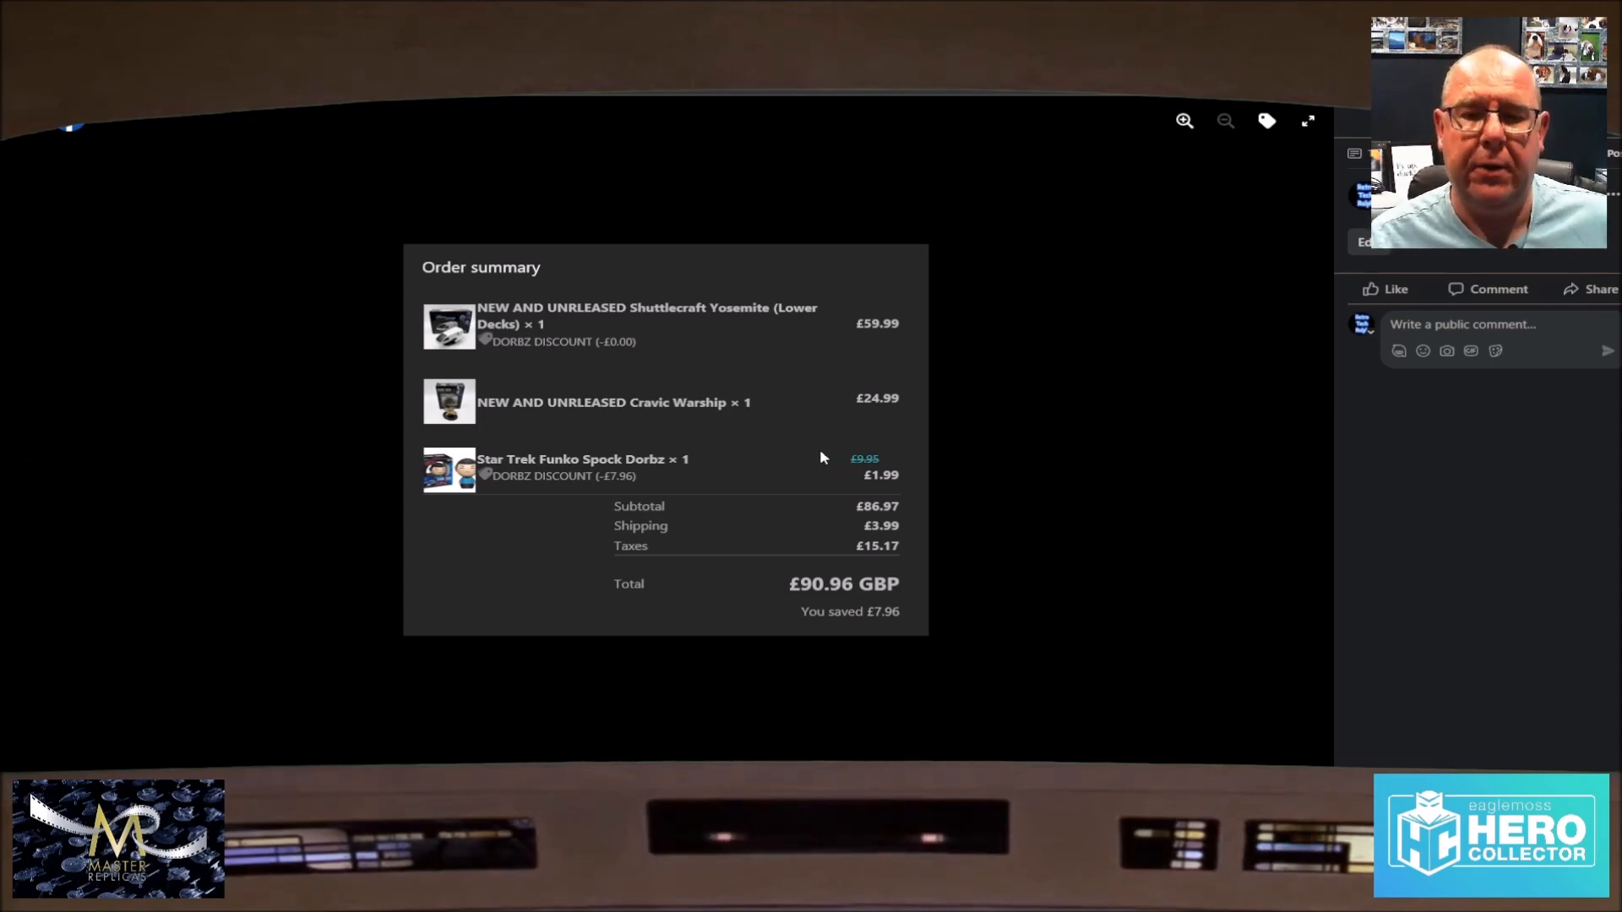
mouse_move(957, 490)
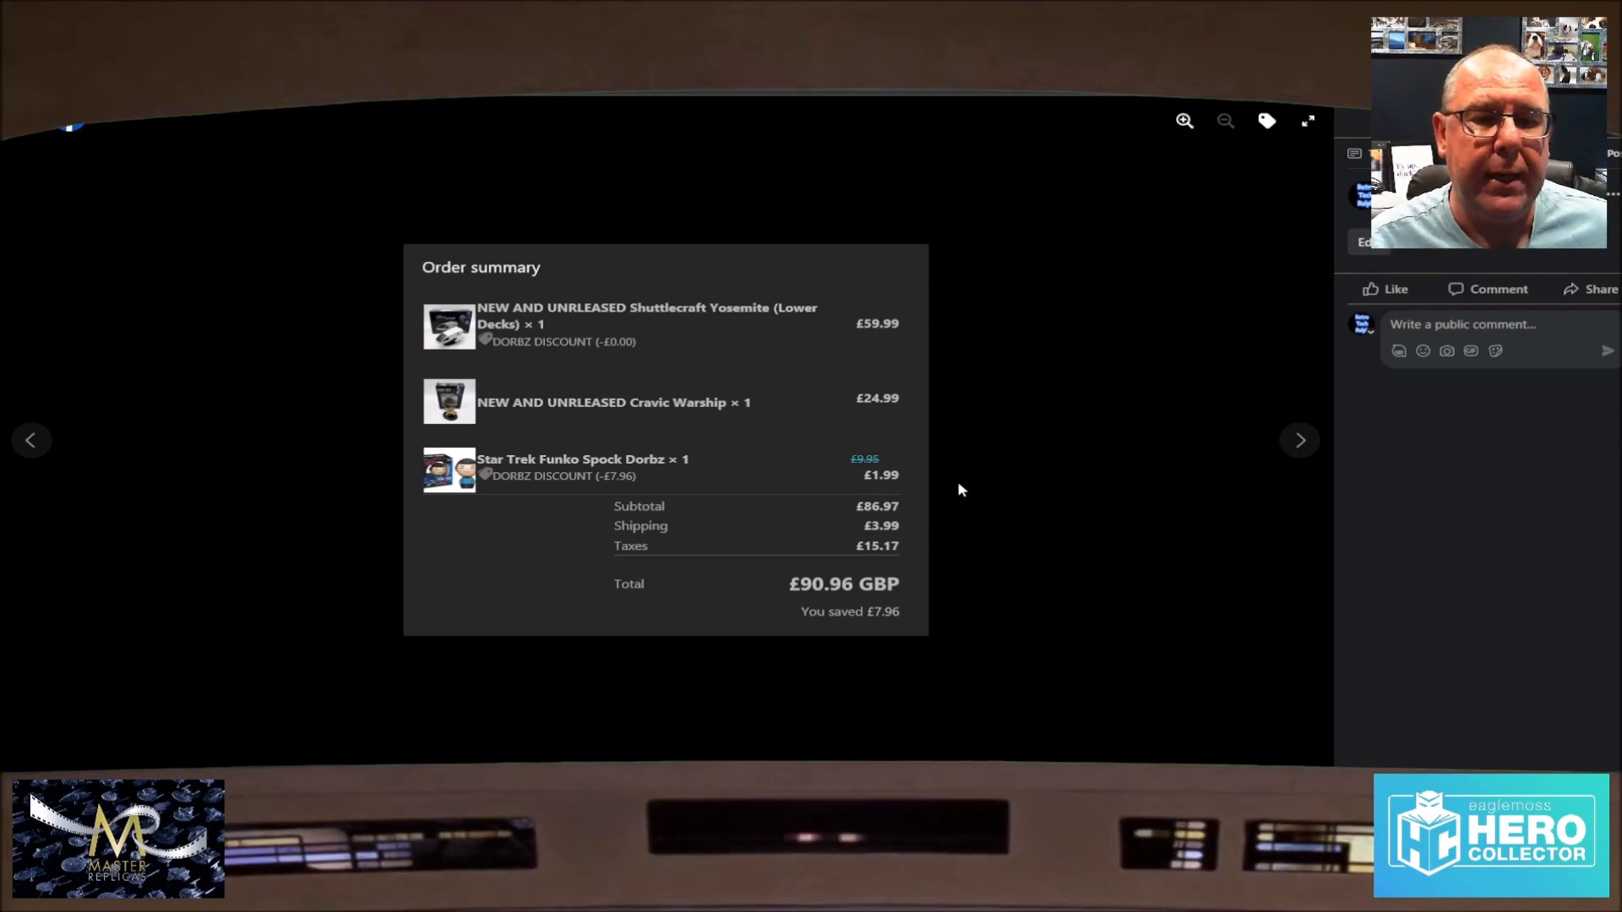
mouse_move(1269, 491)
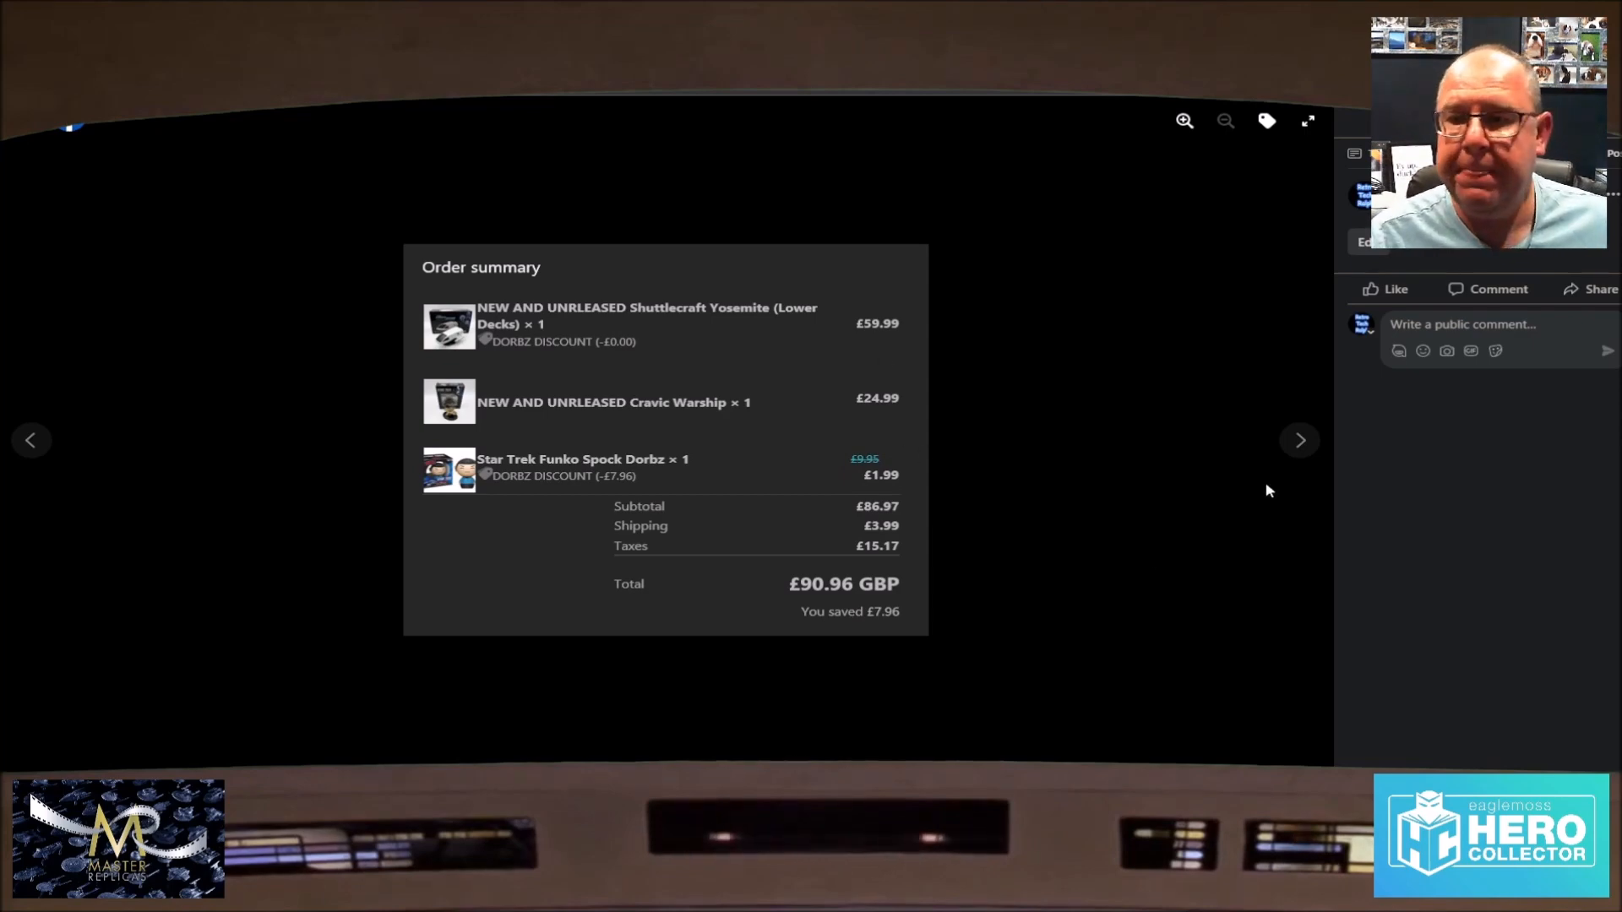
Step: Close the order summary photo to return to the Master Replicas Facebook page
click(1299, 439)
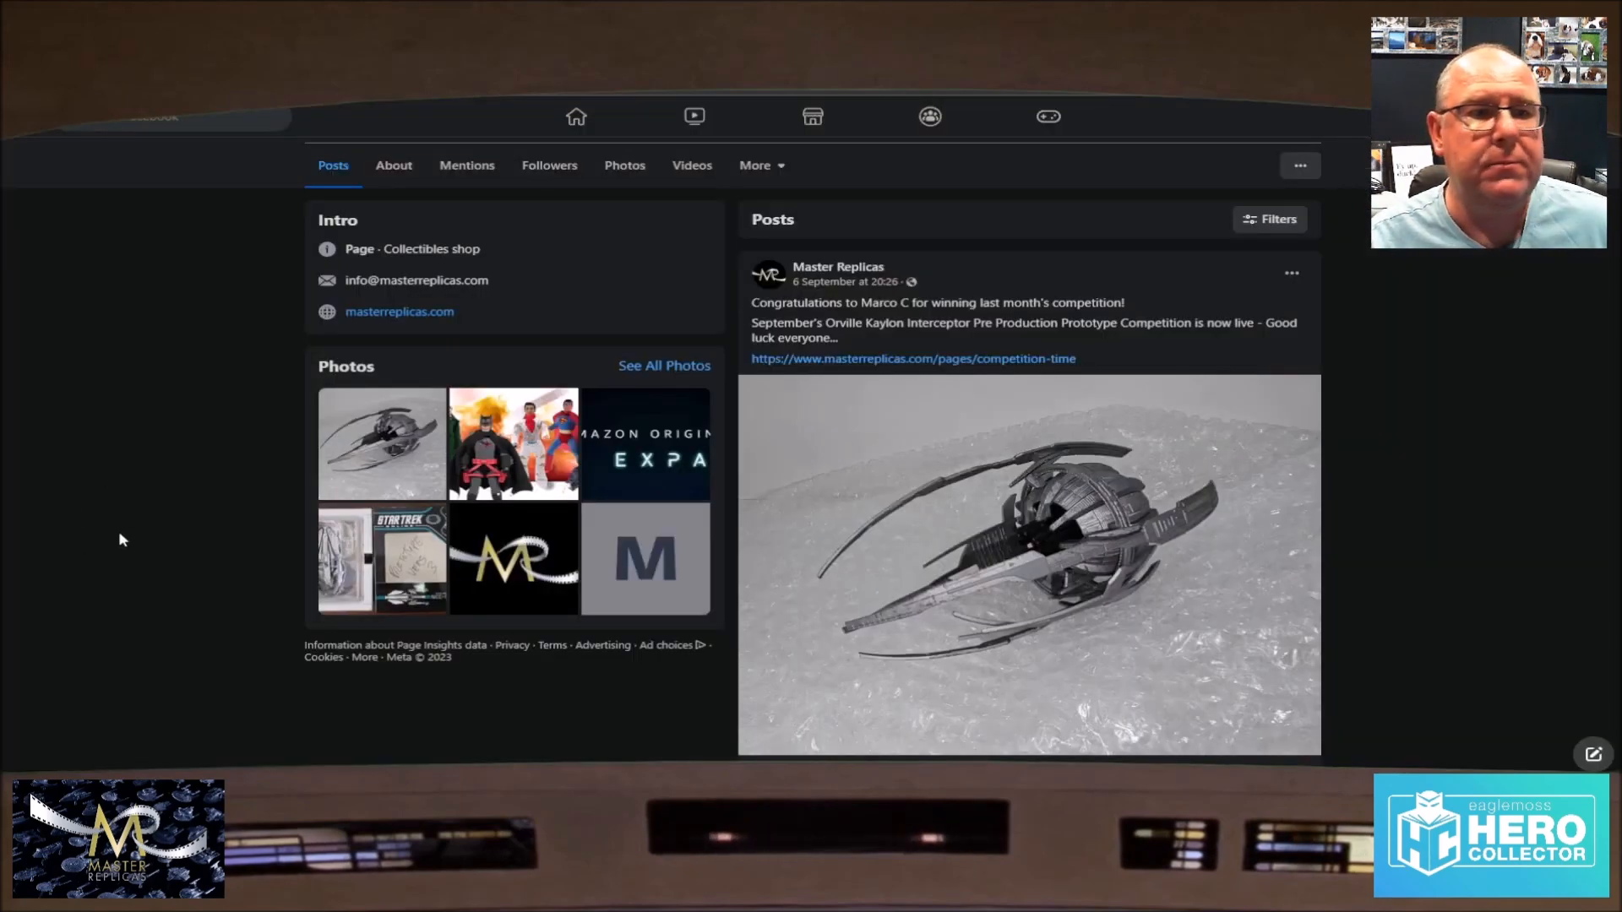
mouse_move(1256, 356)
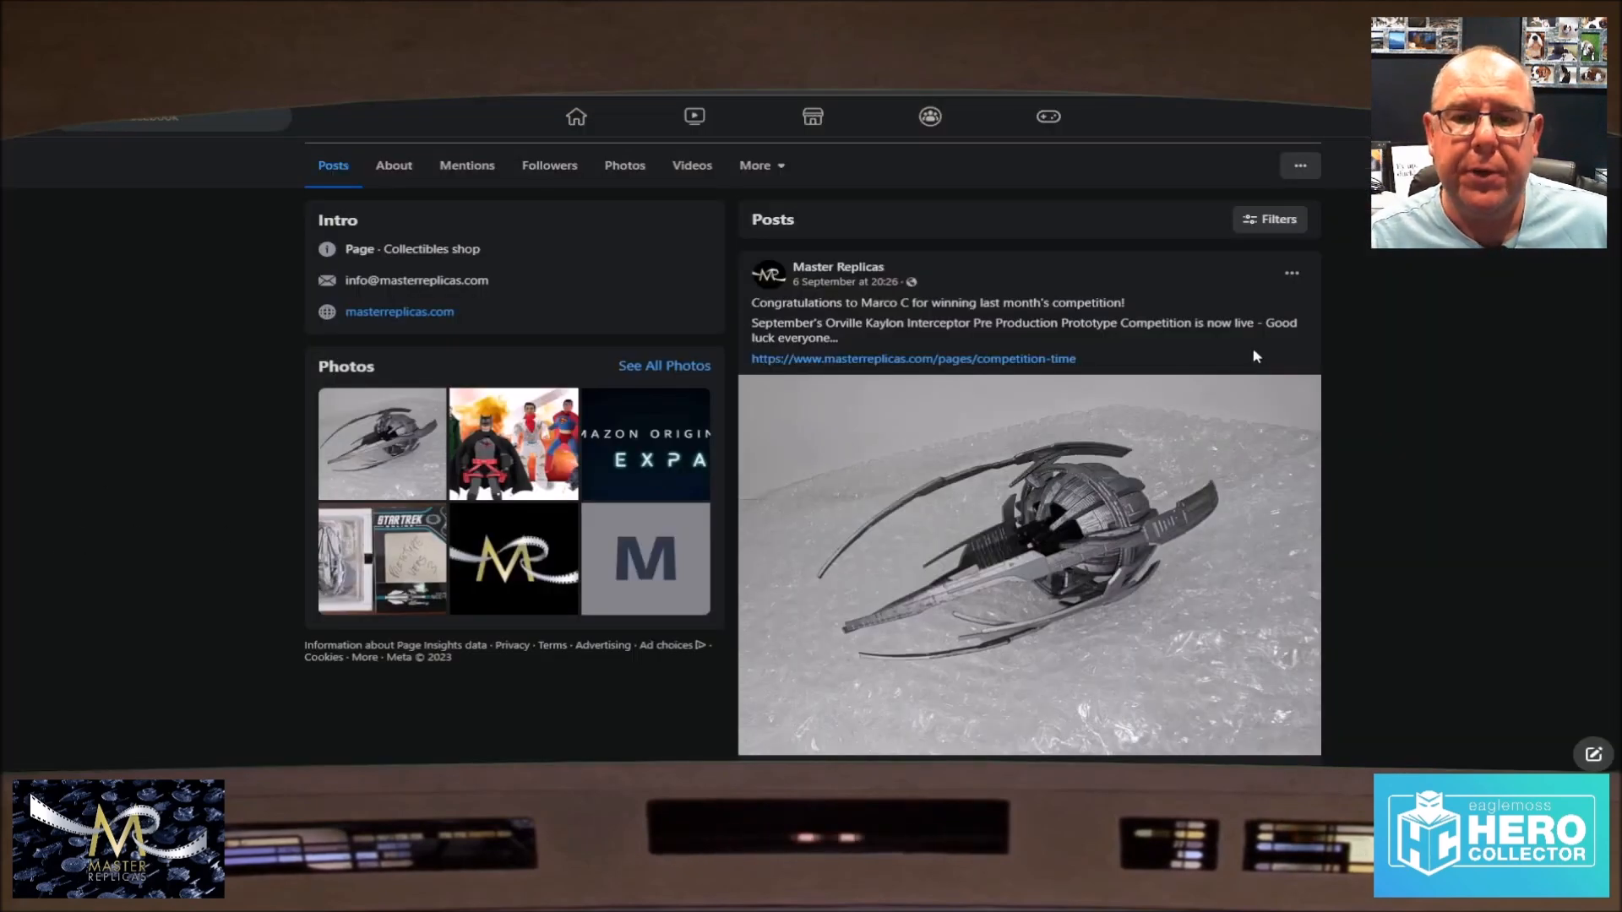
Step: Scroll through the Facebook competition post before returning to the store tab
scroll(down, 3)
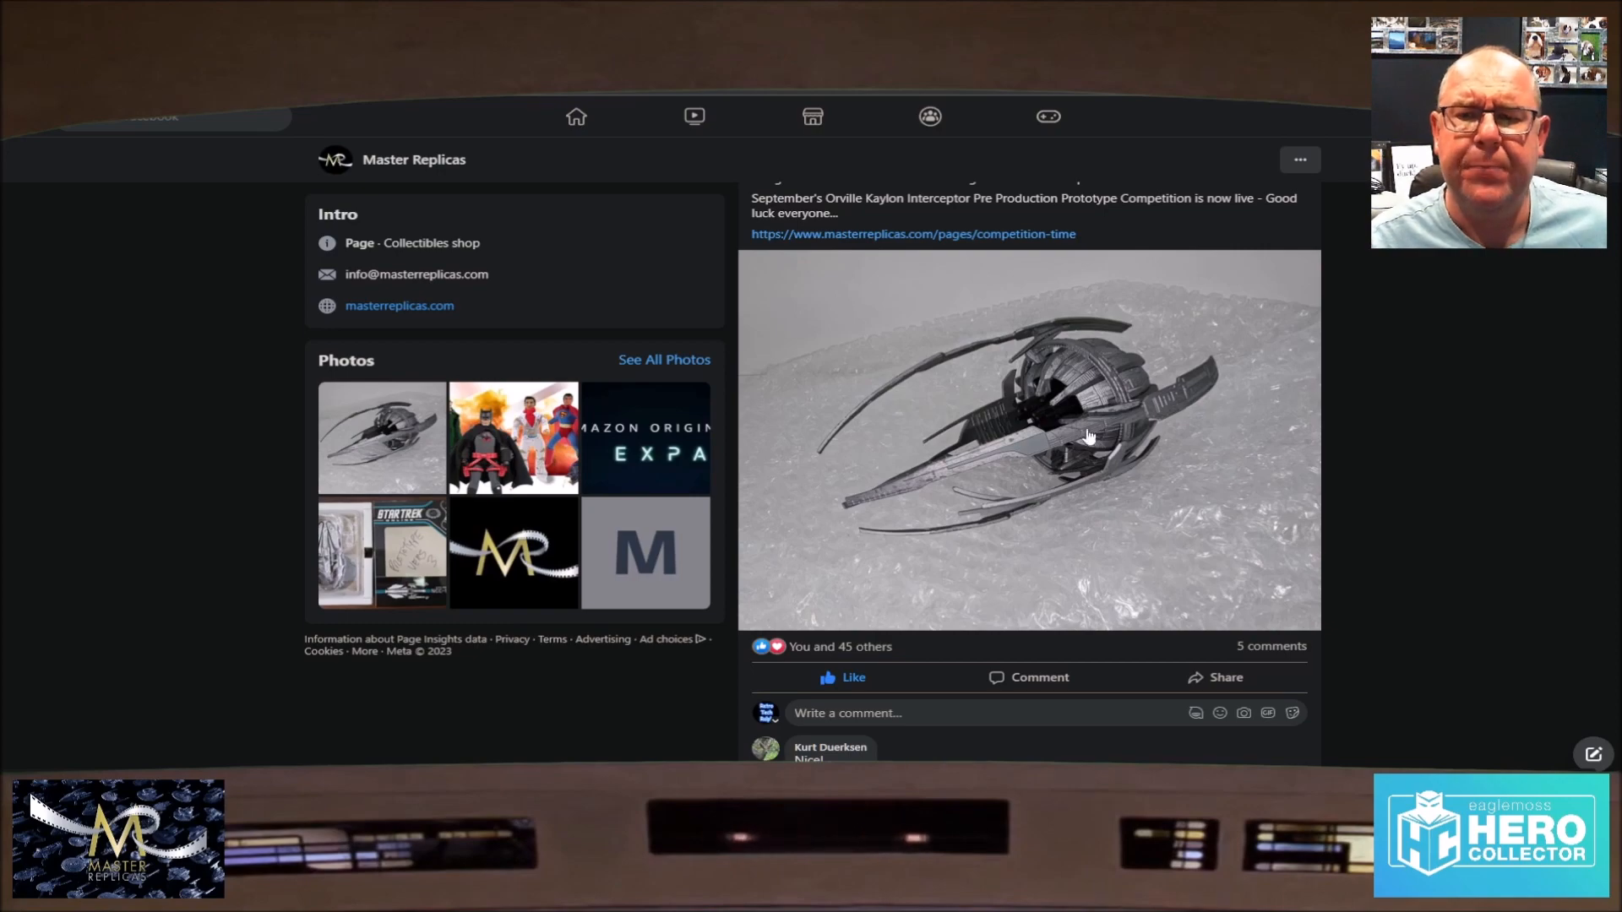
mouse_move(984, 466)
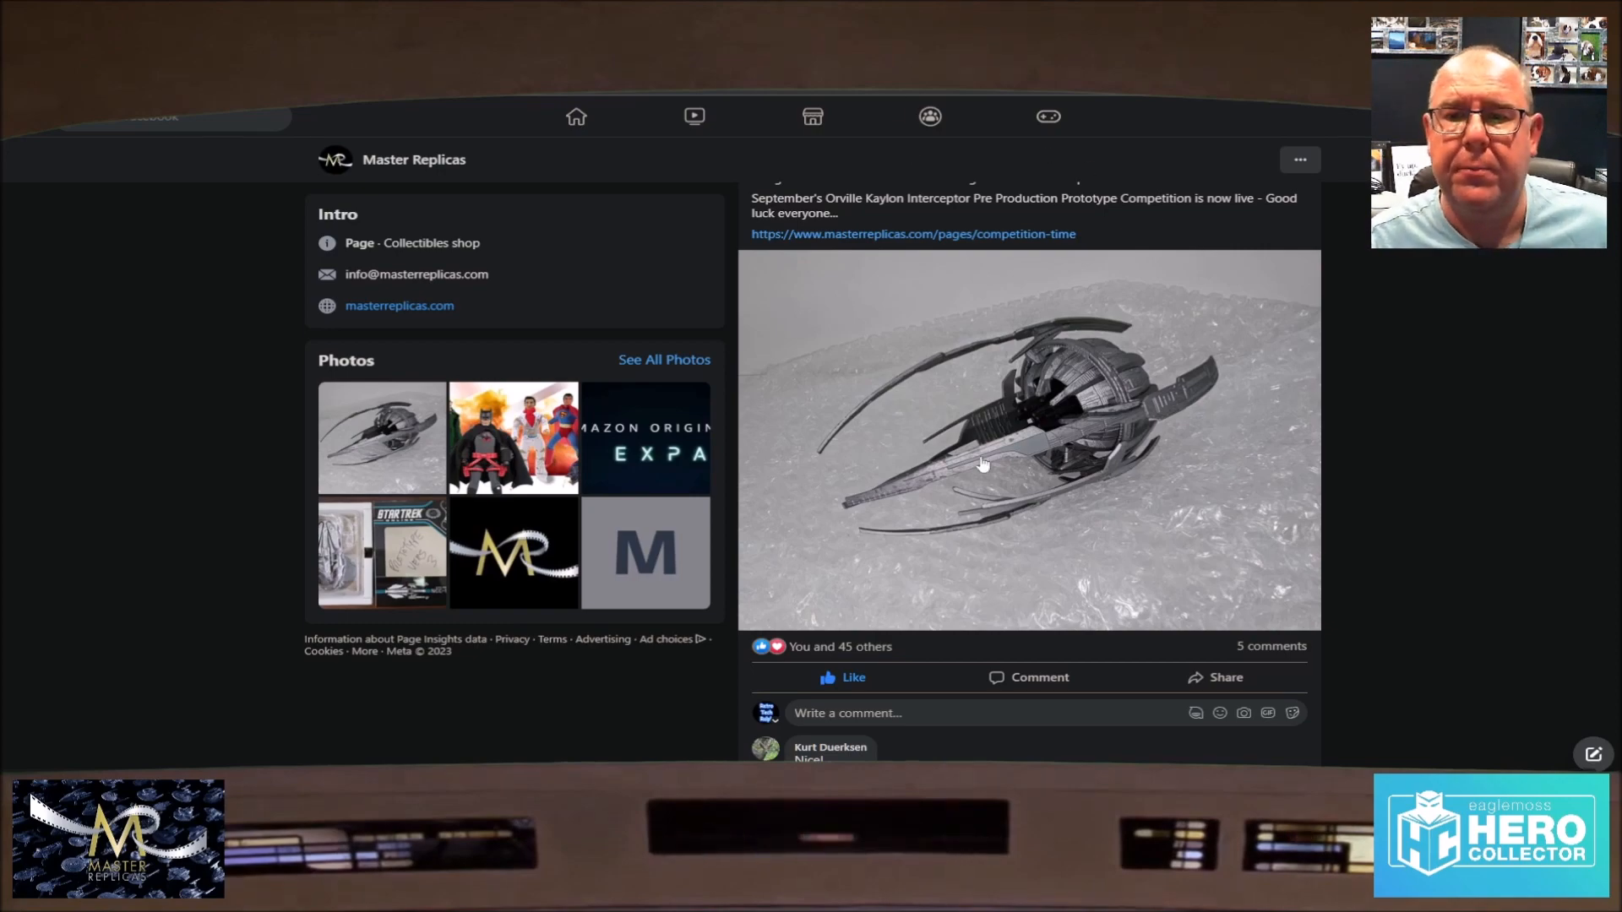
scroll(down, 3)
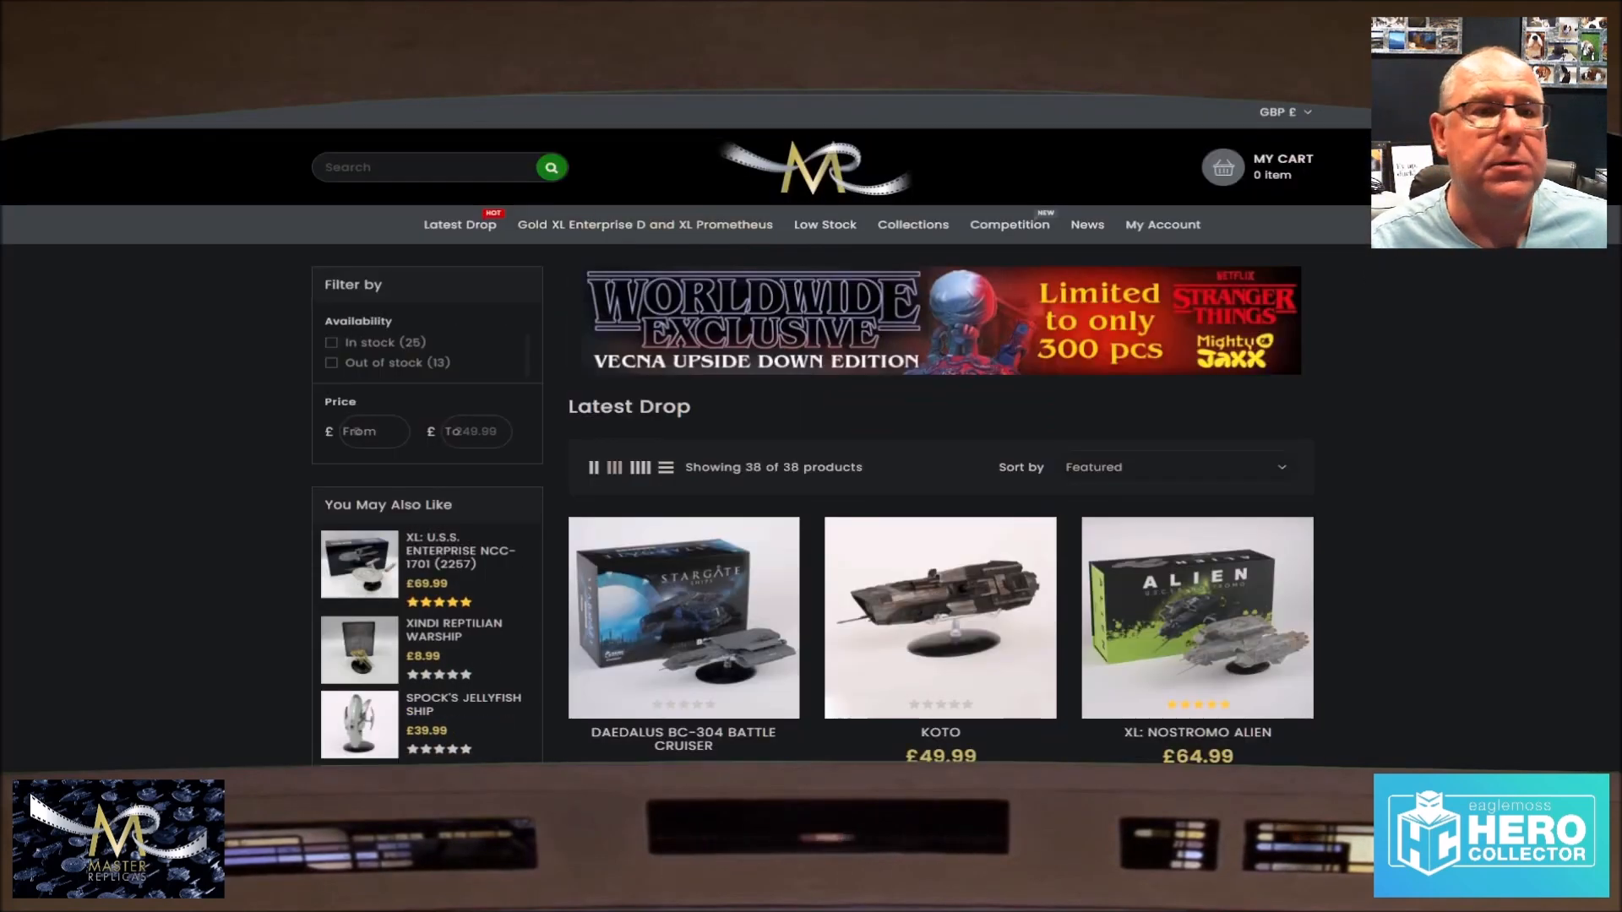
click(1085, 225)
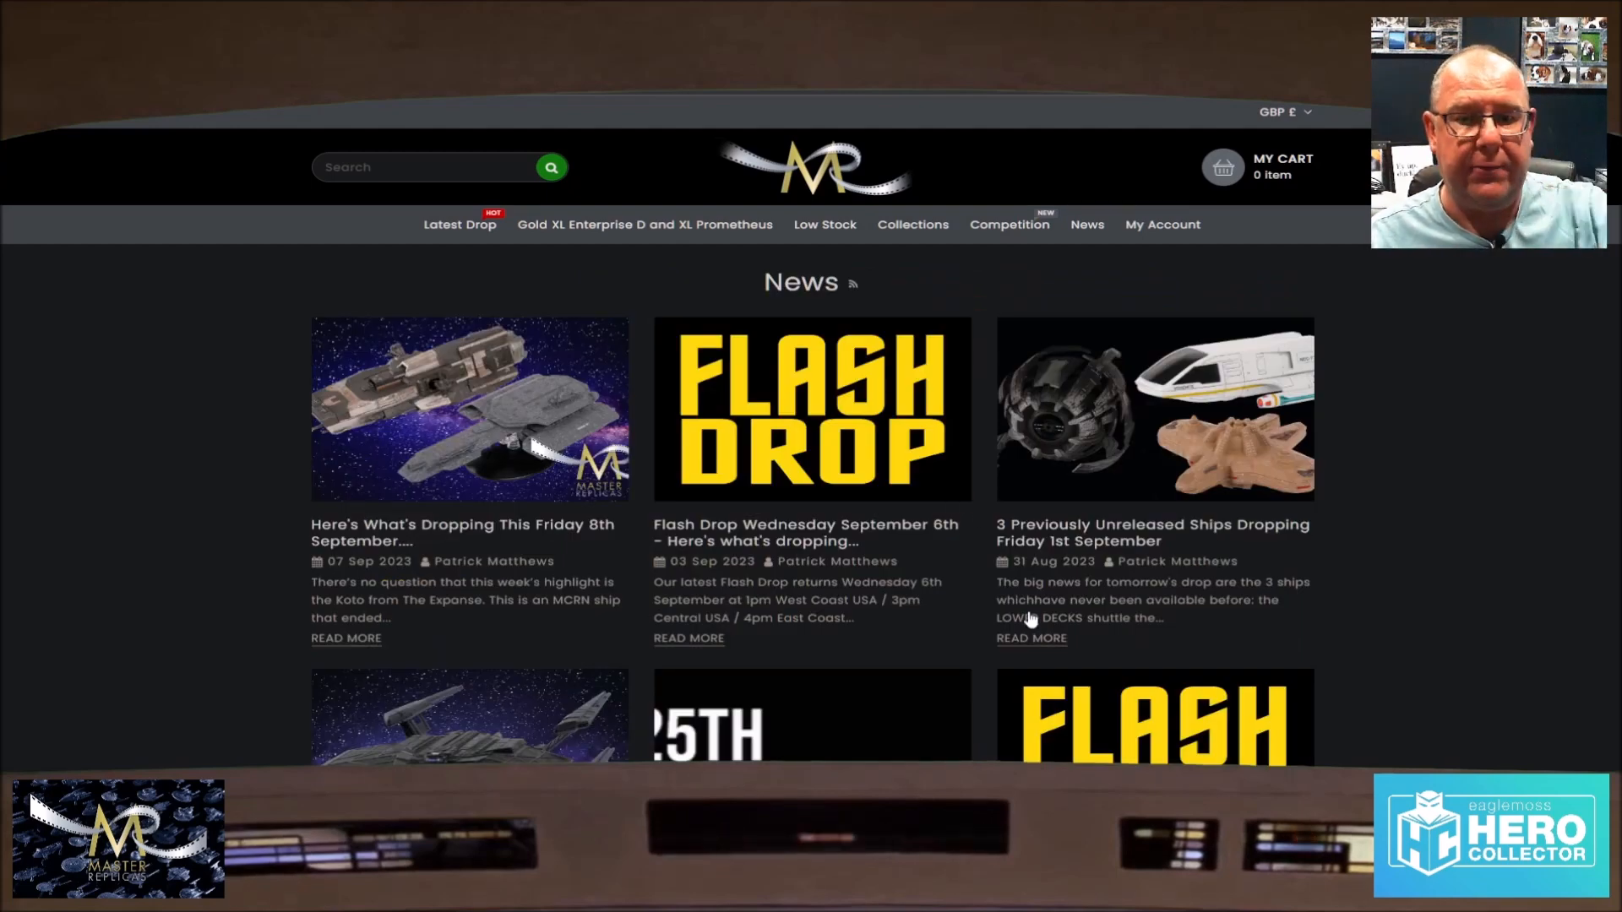
mouse_move(781, 479)
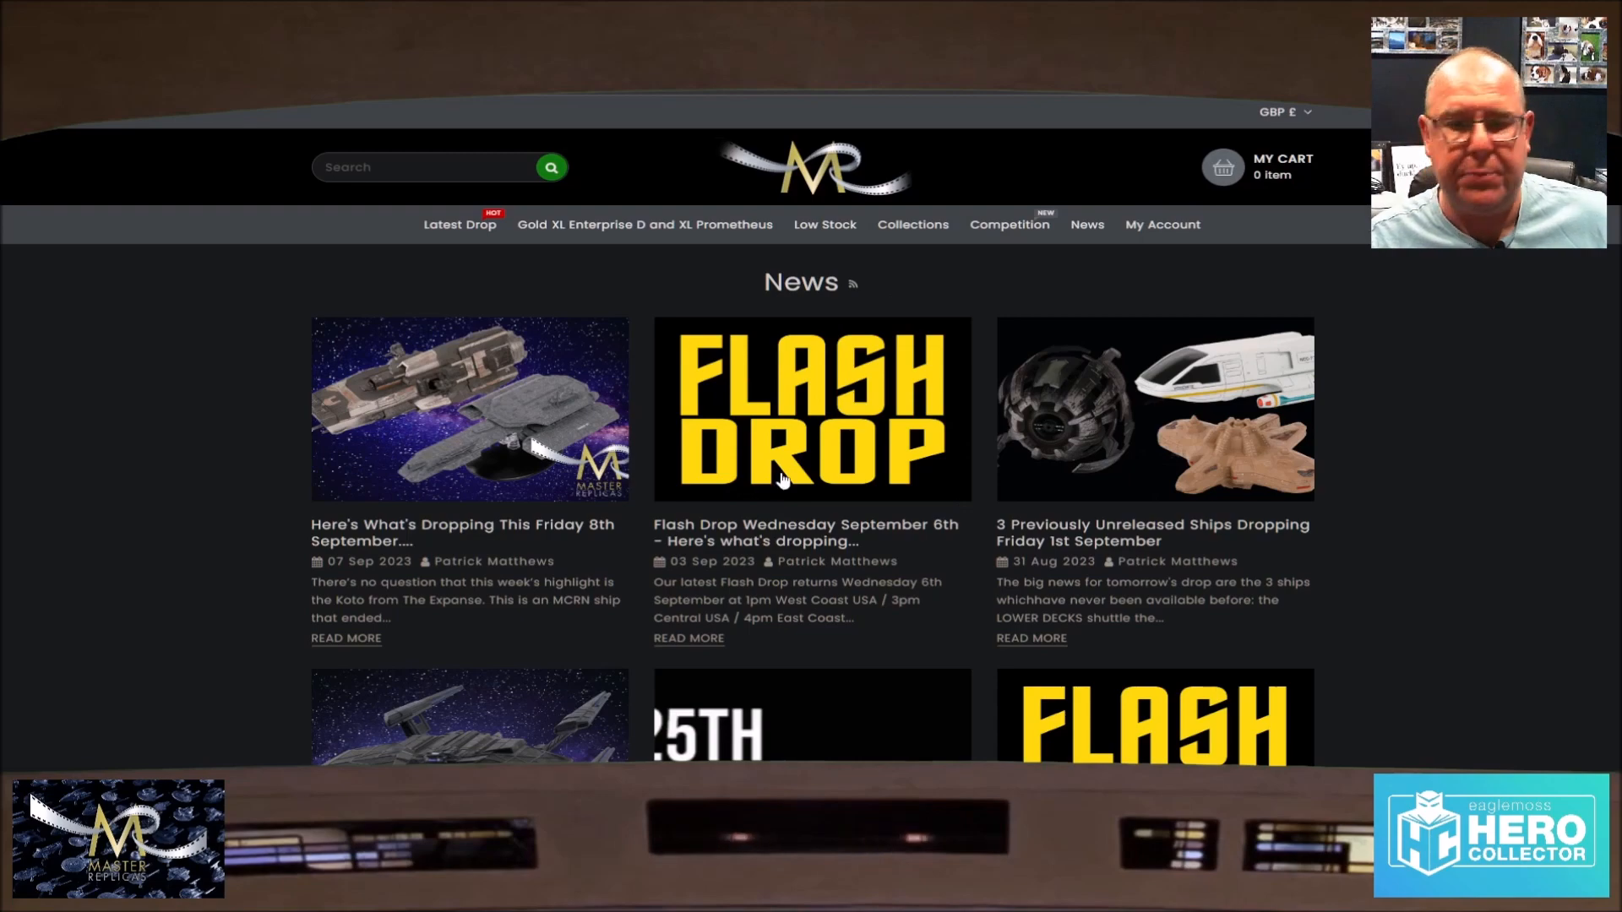
mouse_move(804, 486)
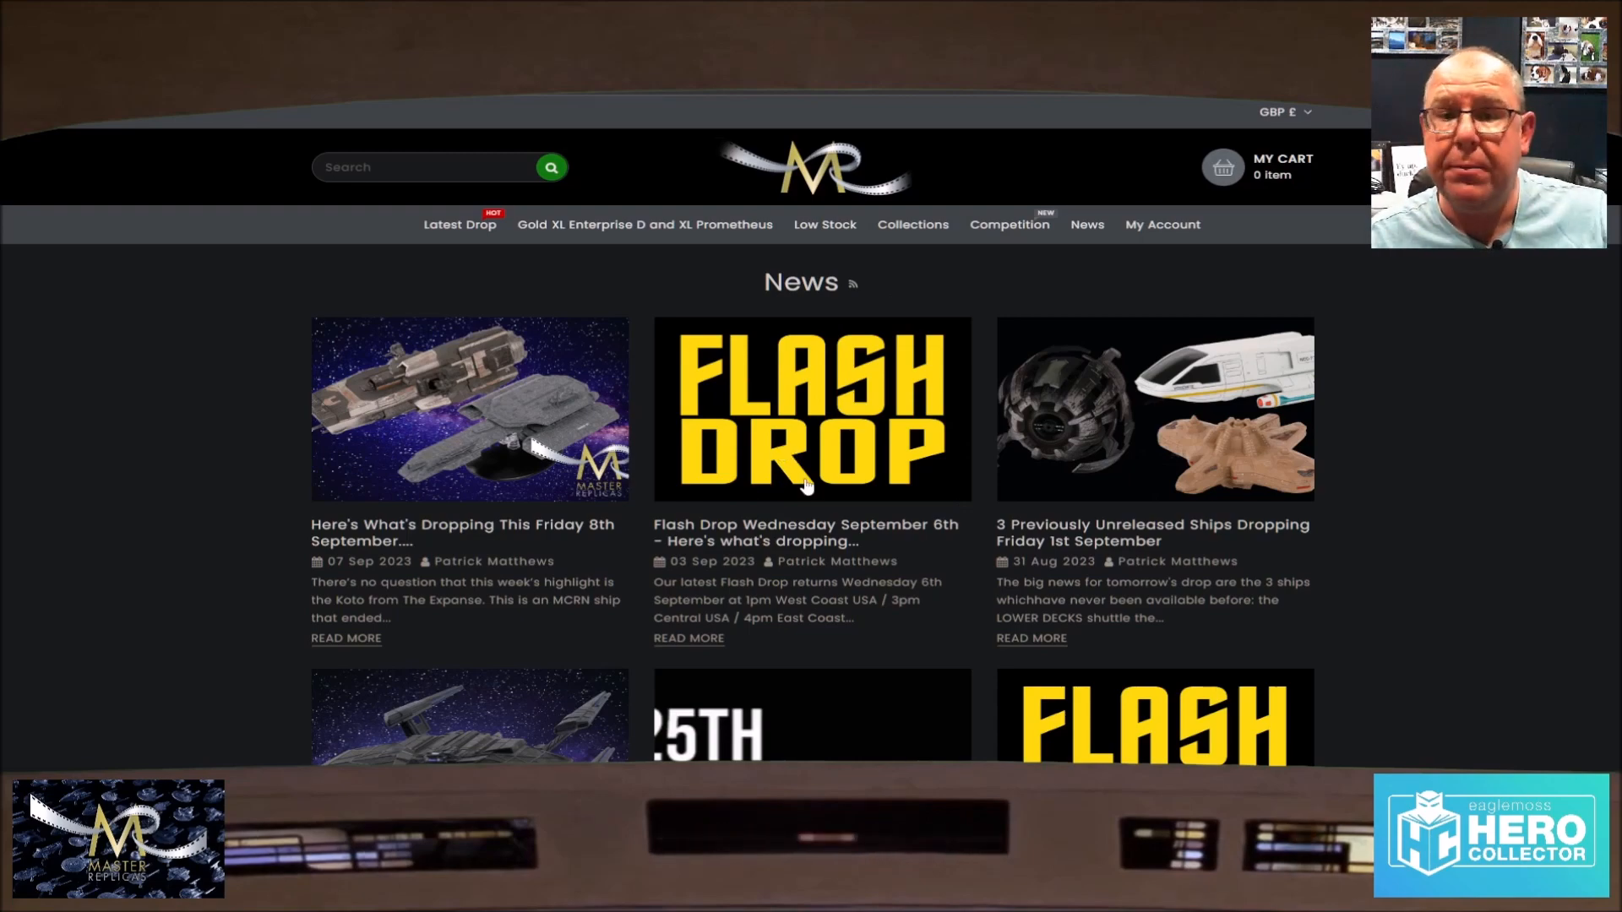
scroll(down, 3)
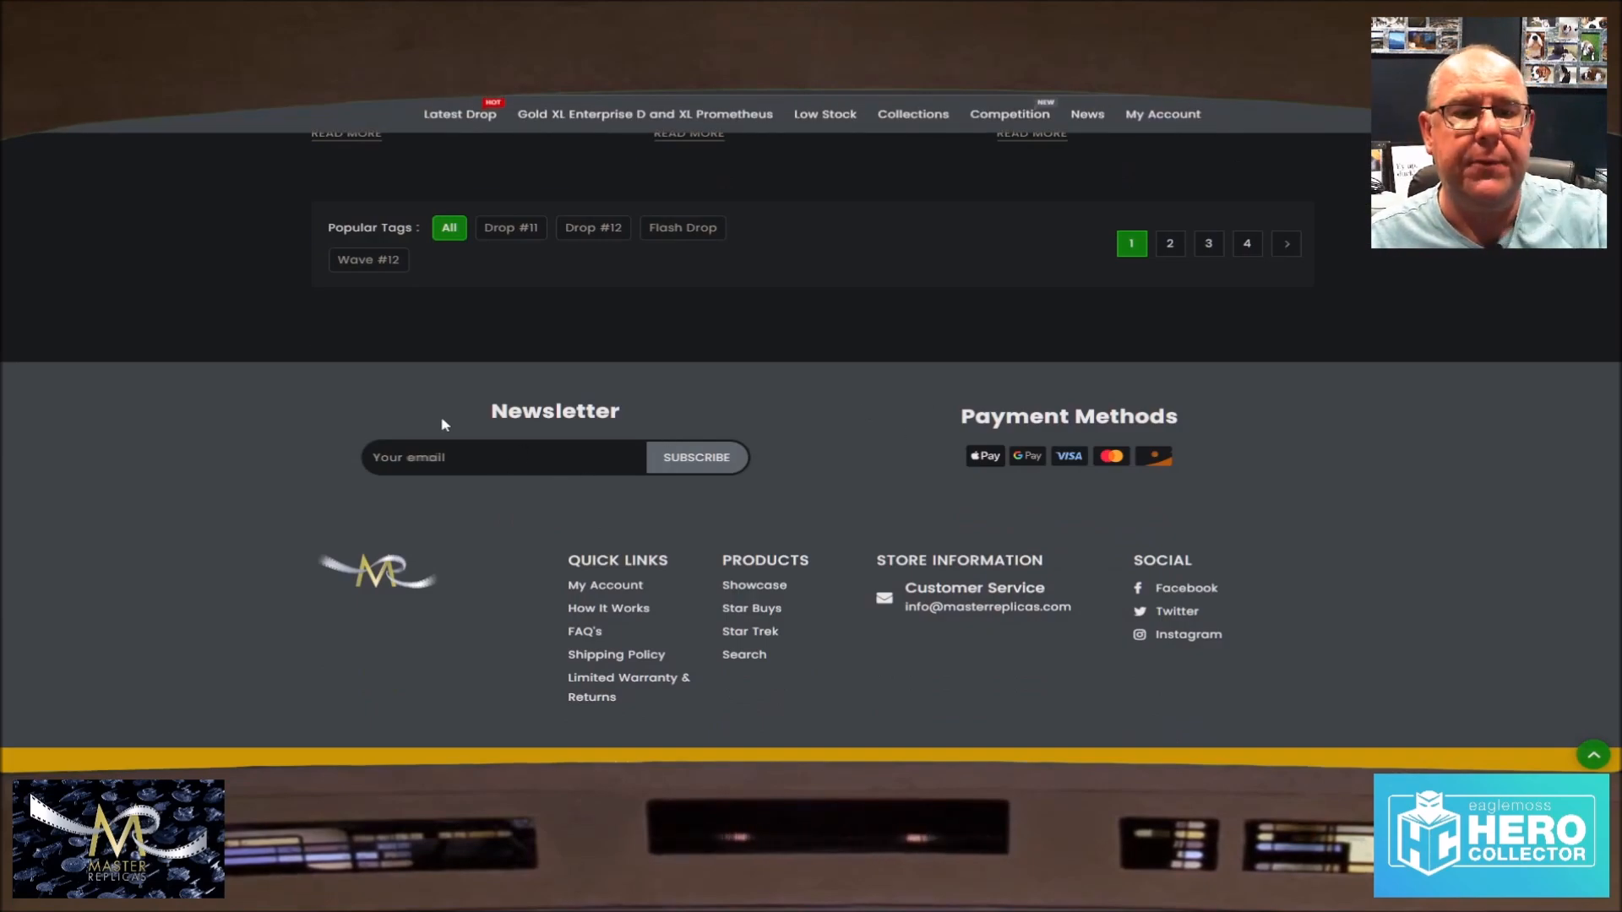
mouse_move(608, 607)
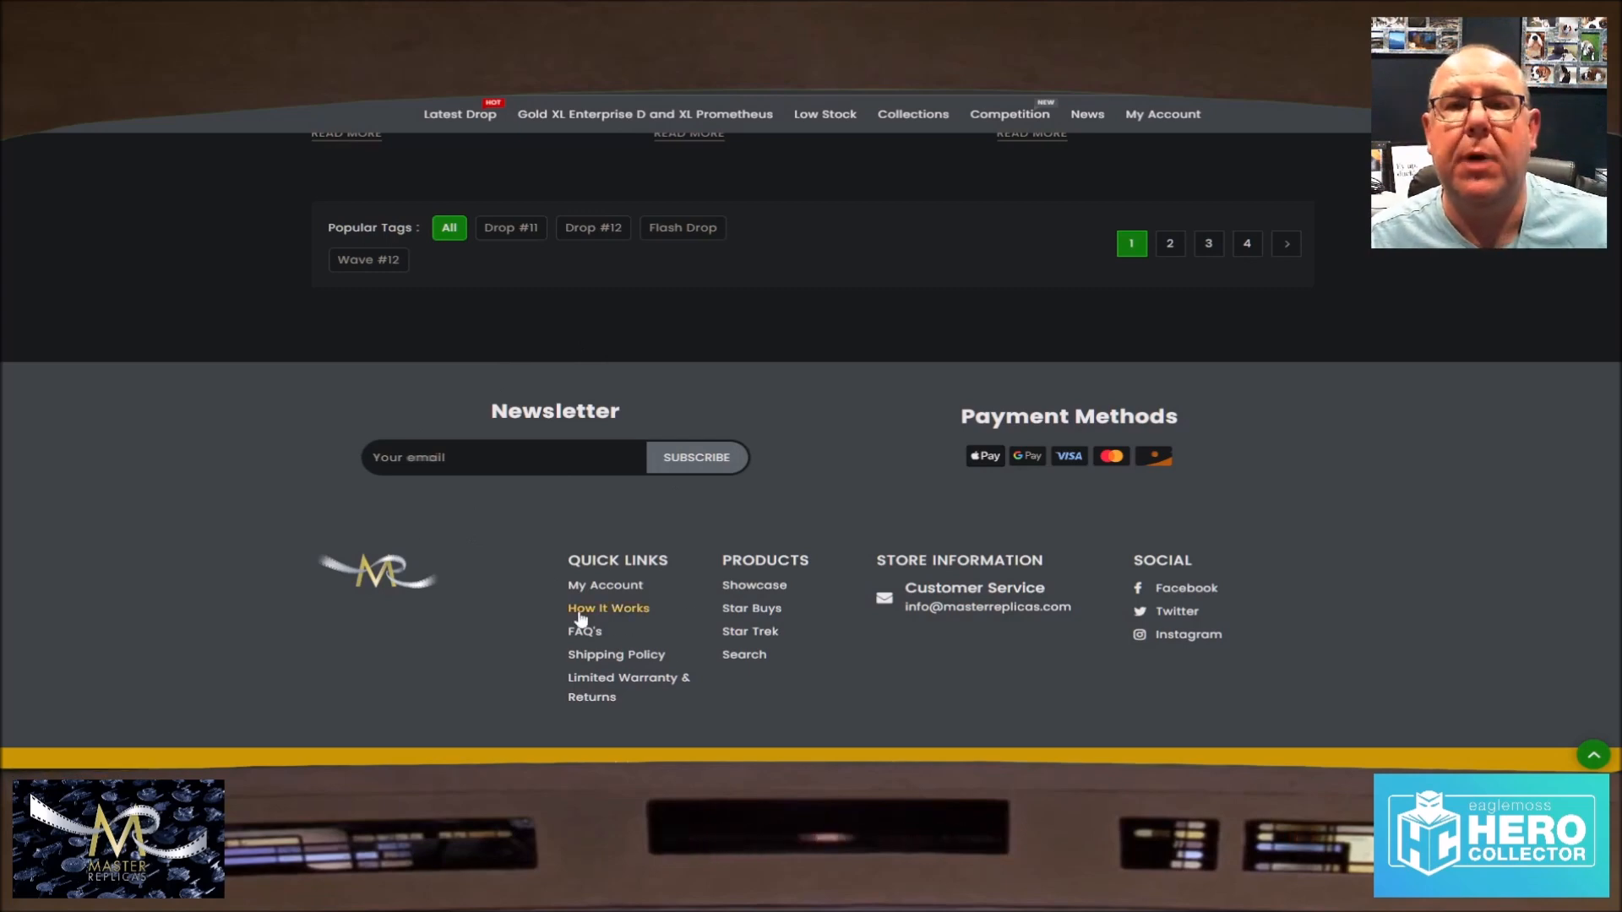
mouse_move(439, 647)
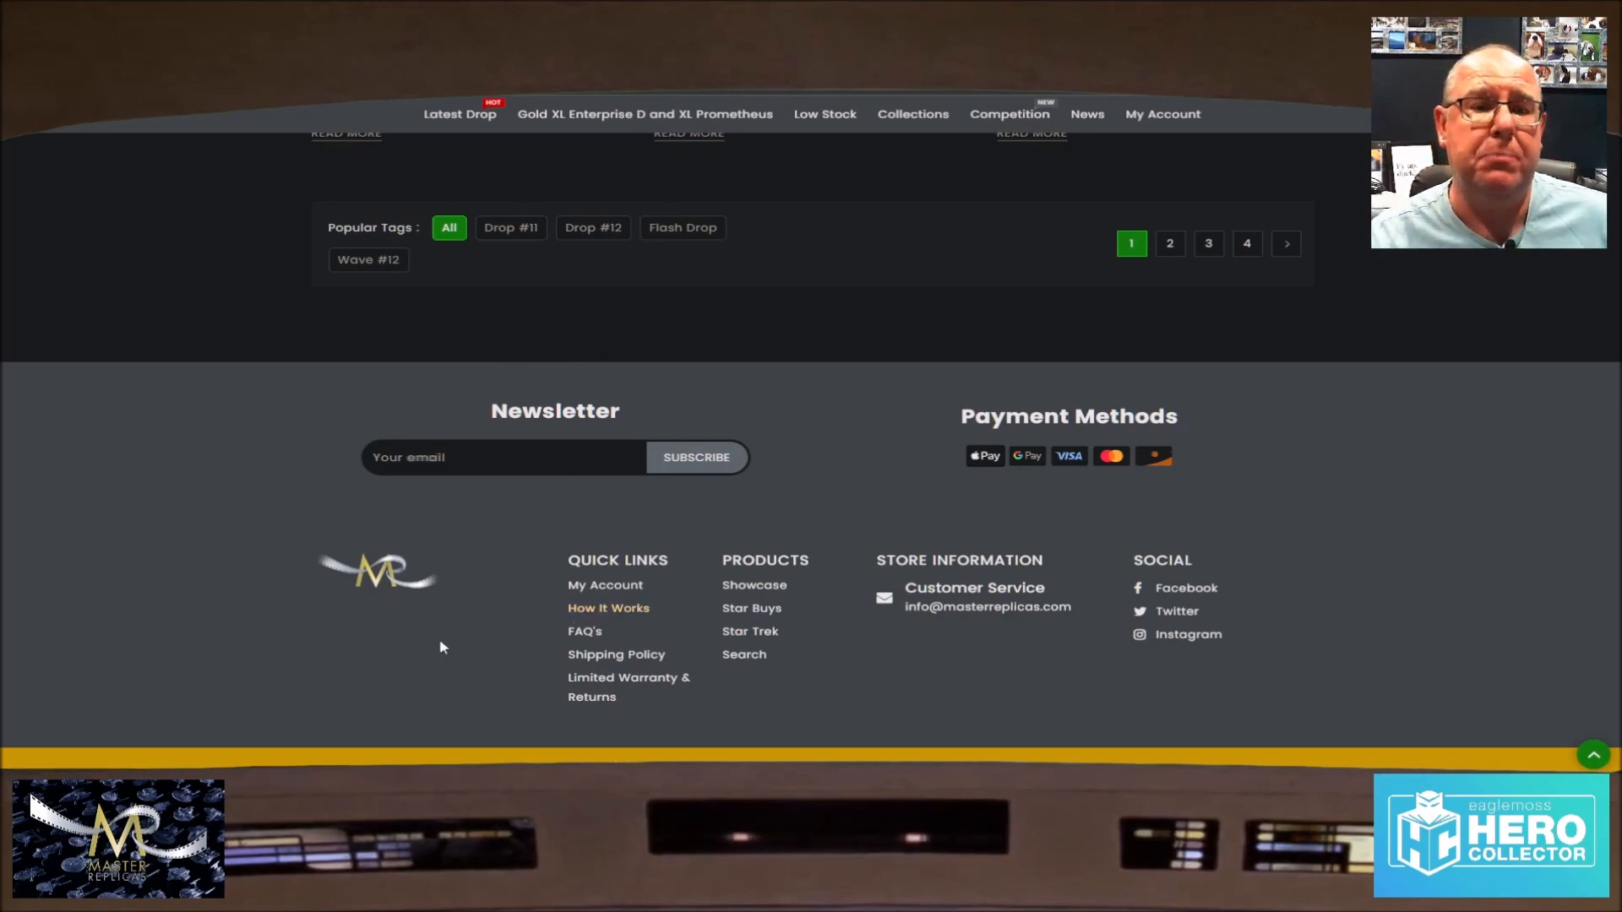
mouse_move(86, 423)
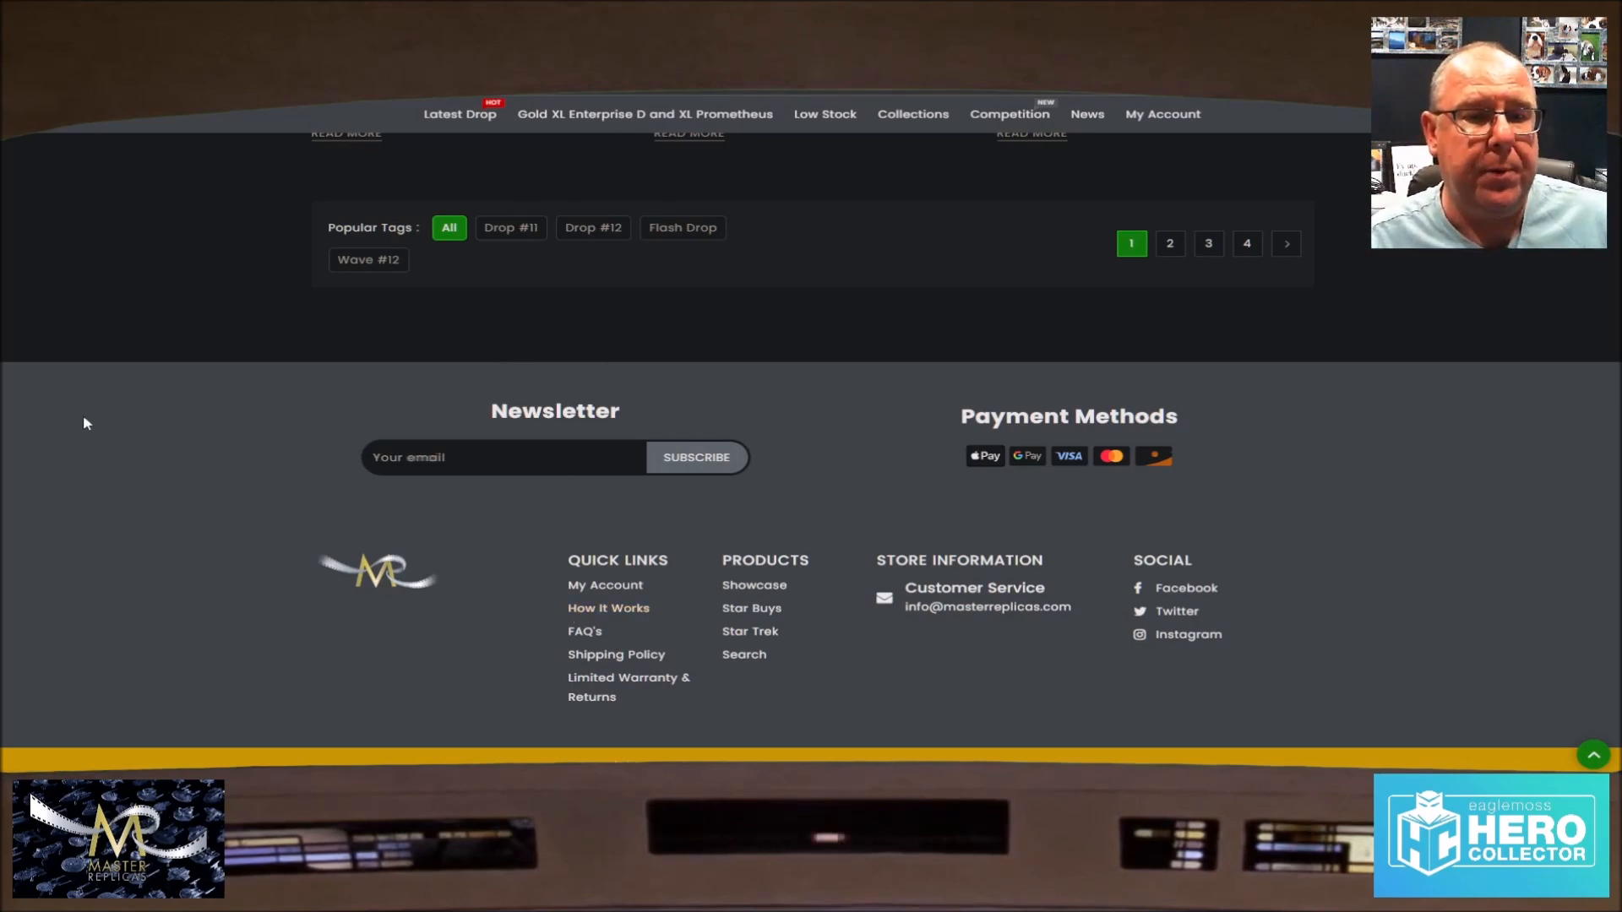
click(695, 458)
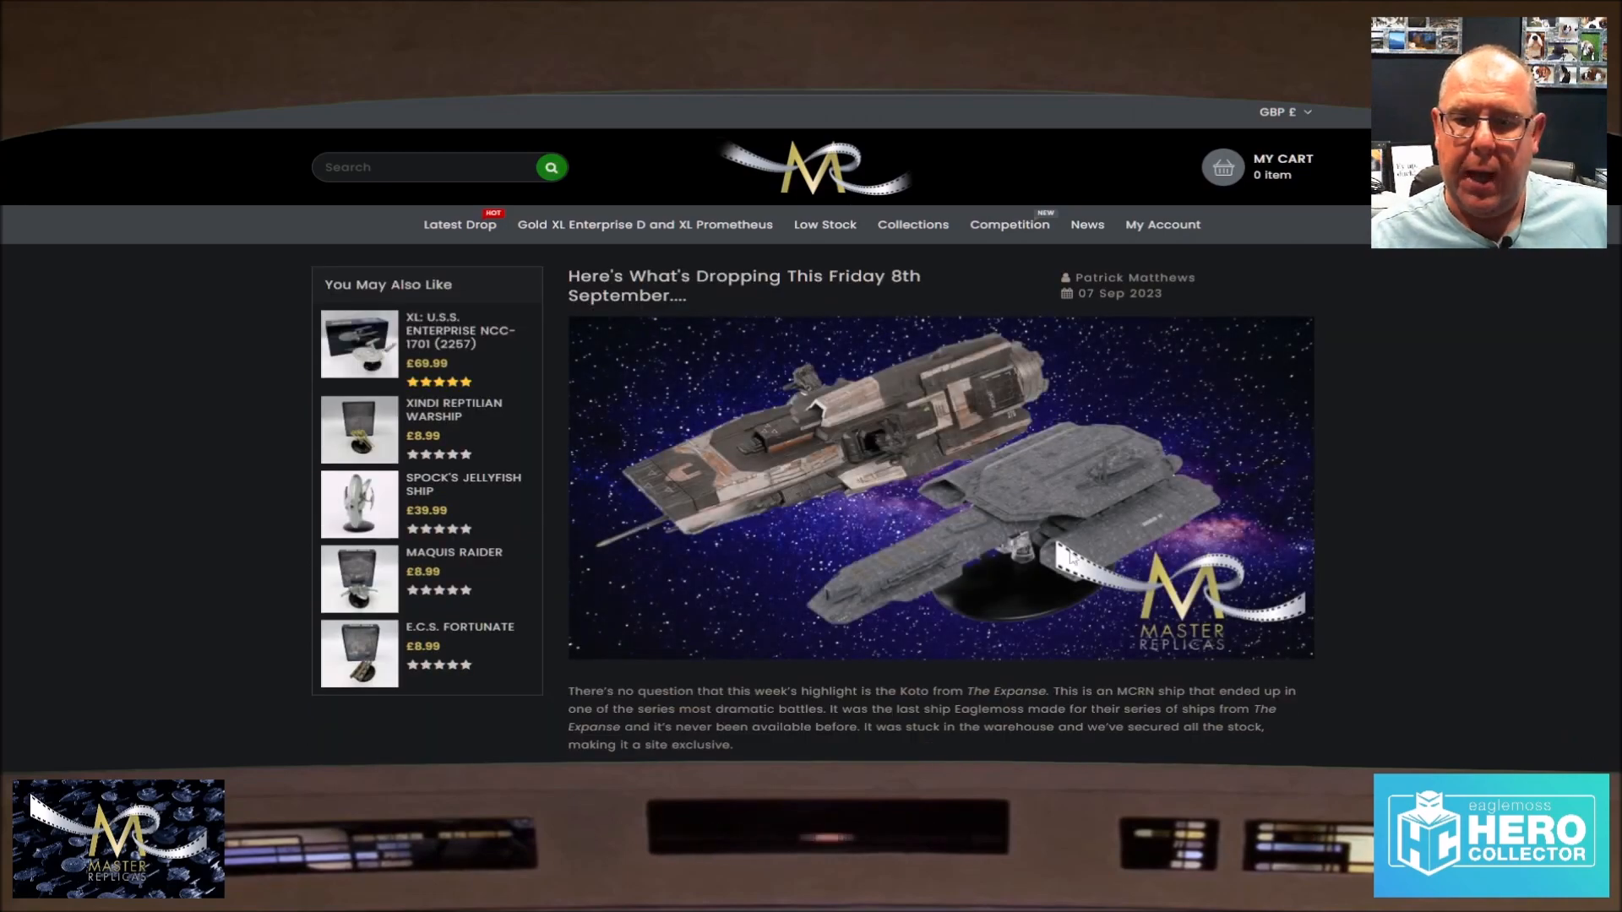
Step: Scroll the Friday 8th September drop article down to the Expanse, Alien, Stargate and Star Trek ship list
scroll(down, 3)
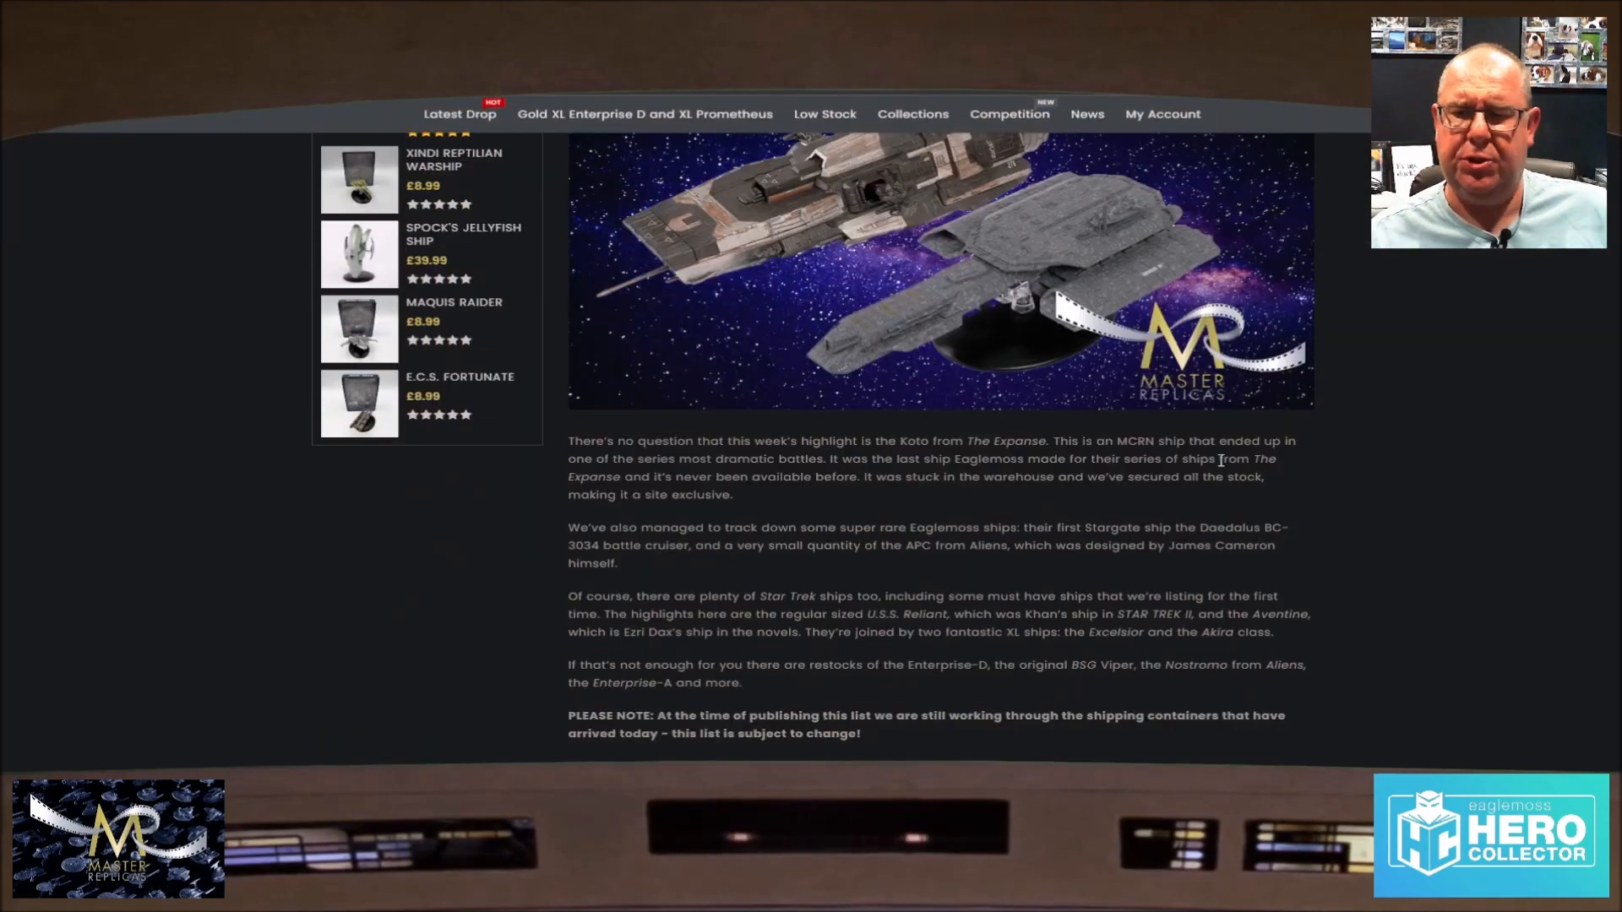
scroll(down, 3)
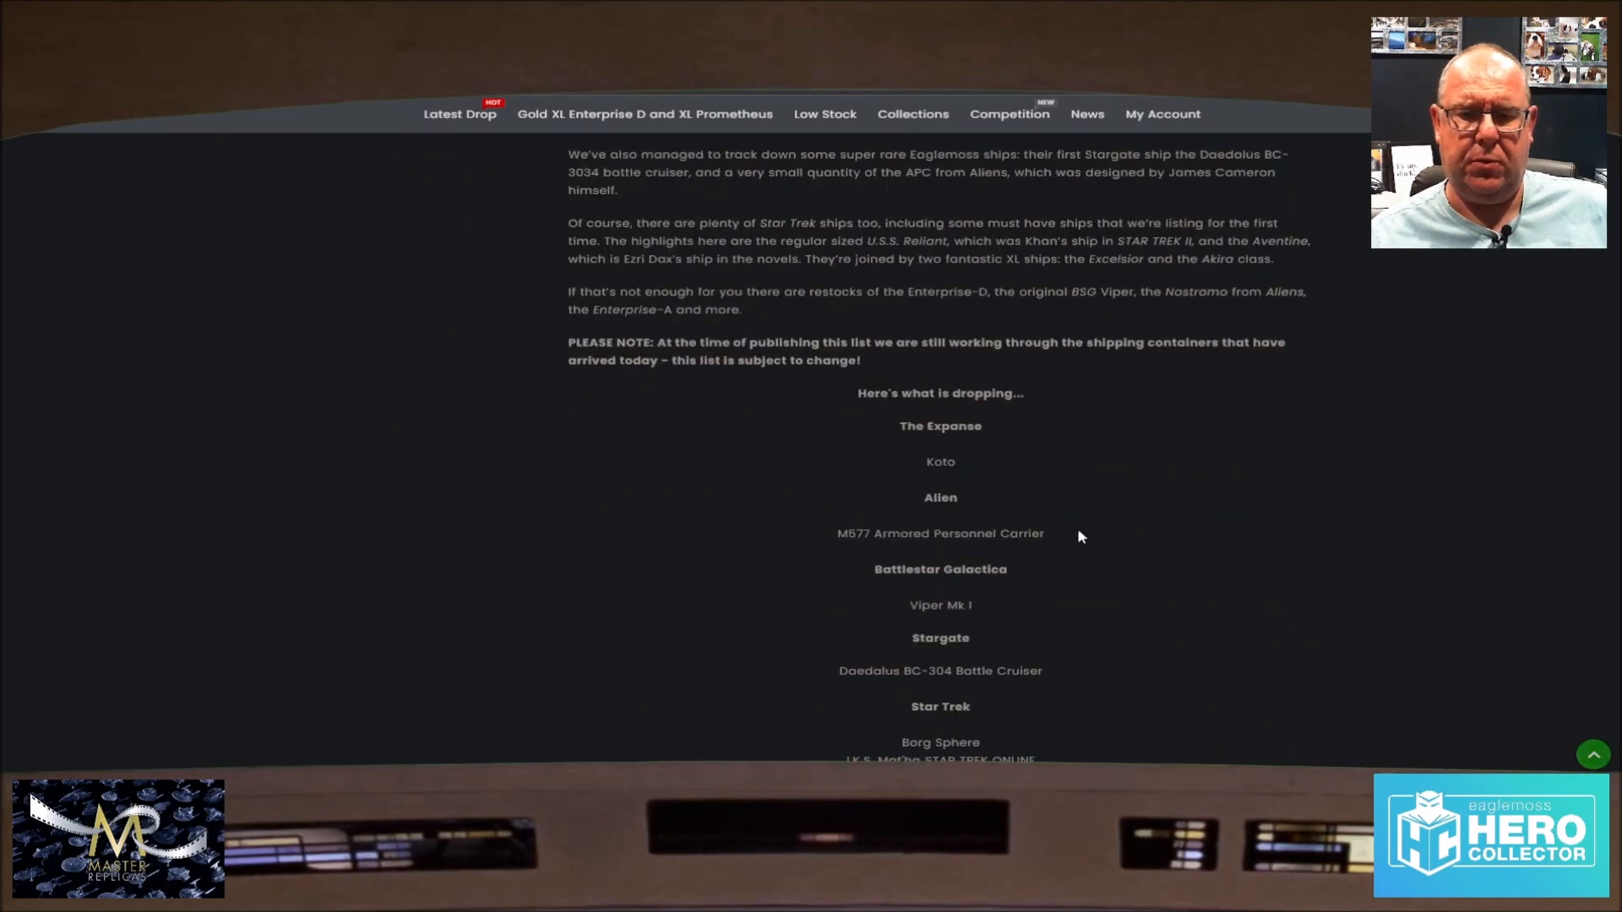
scroll(down, 3)
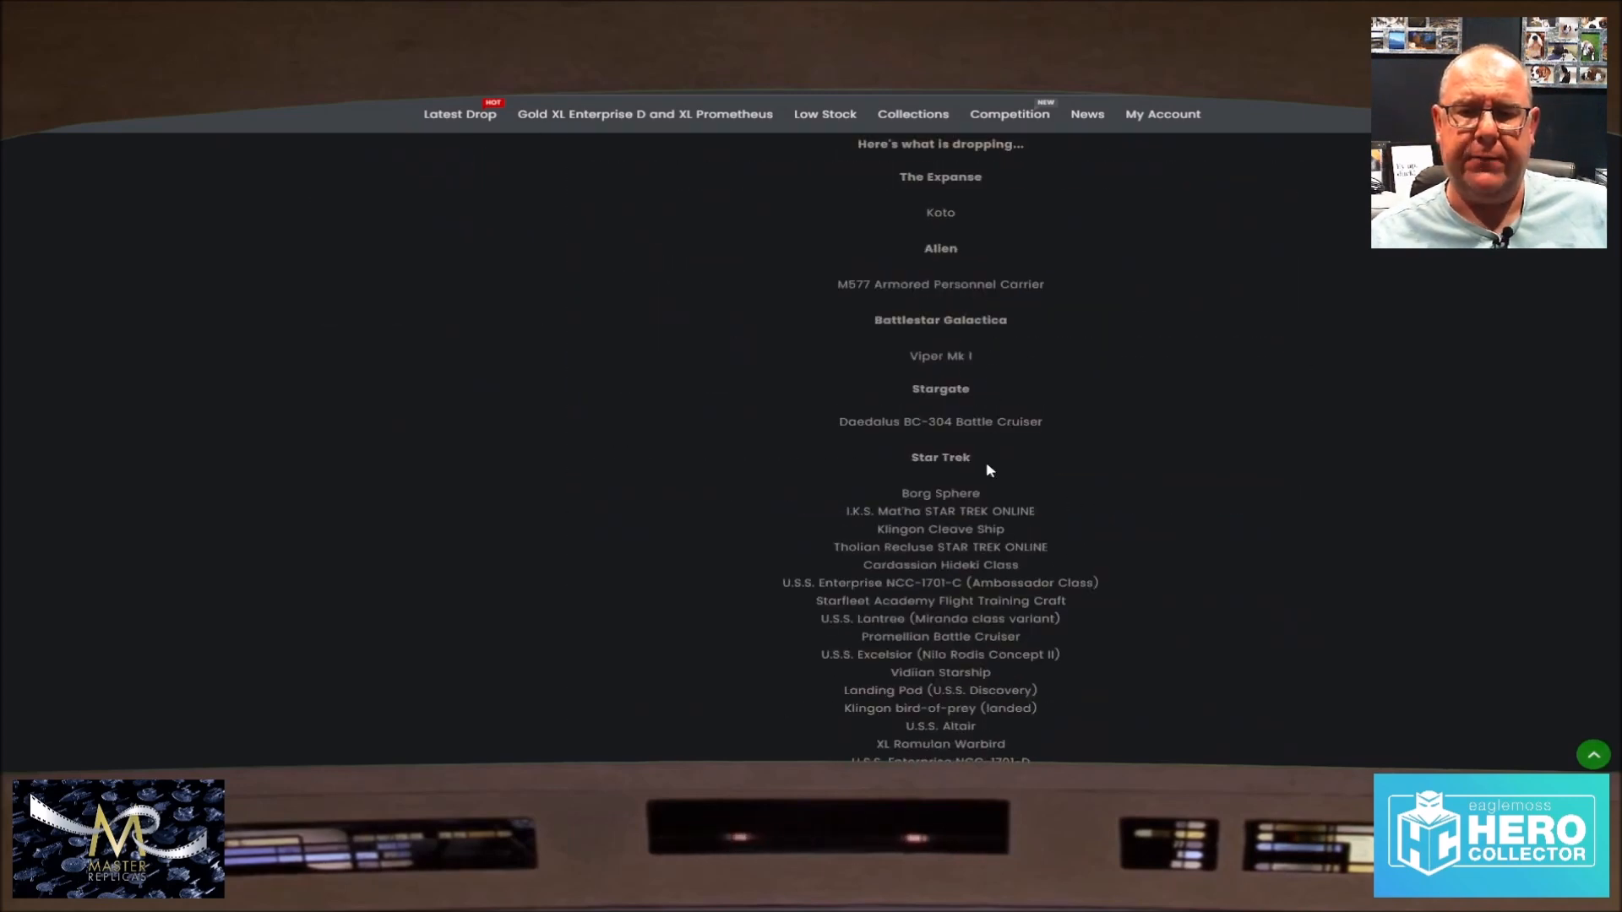
mouse_move(823, 411)
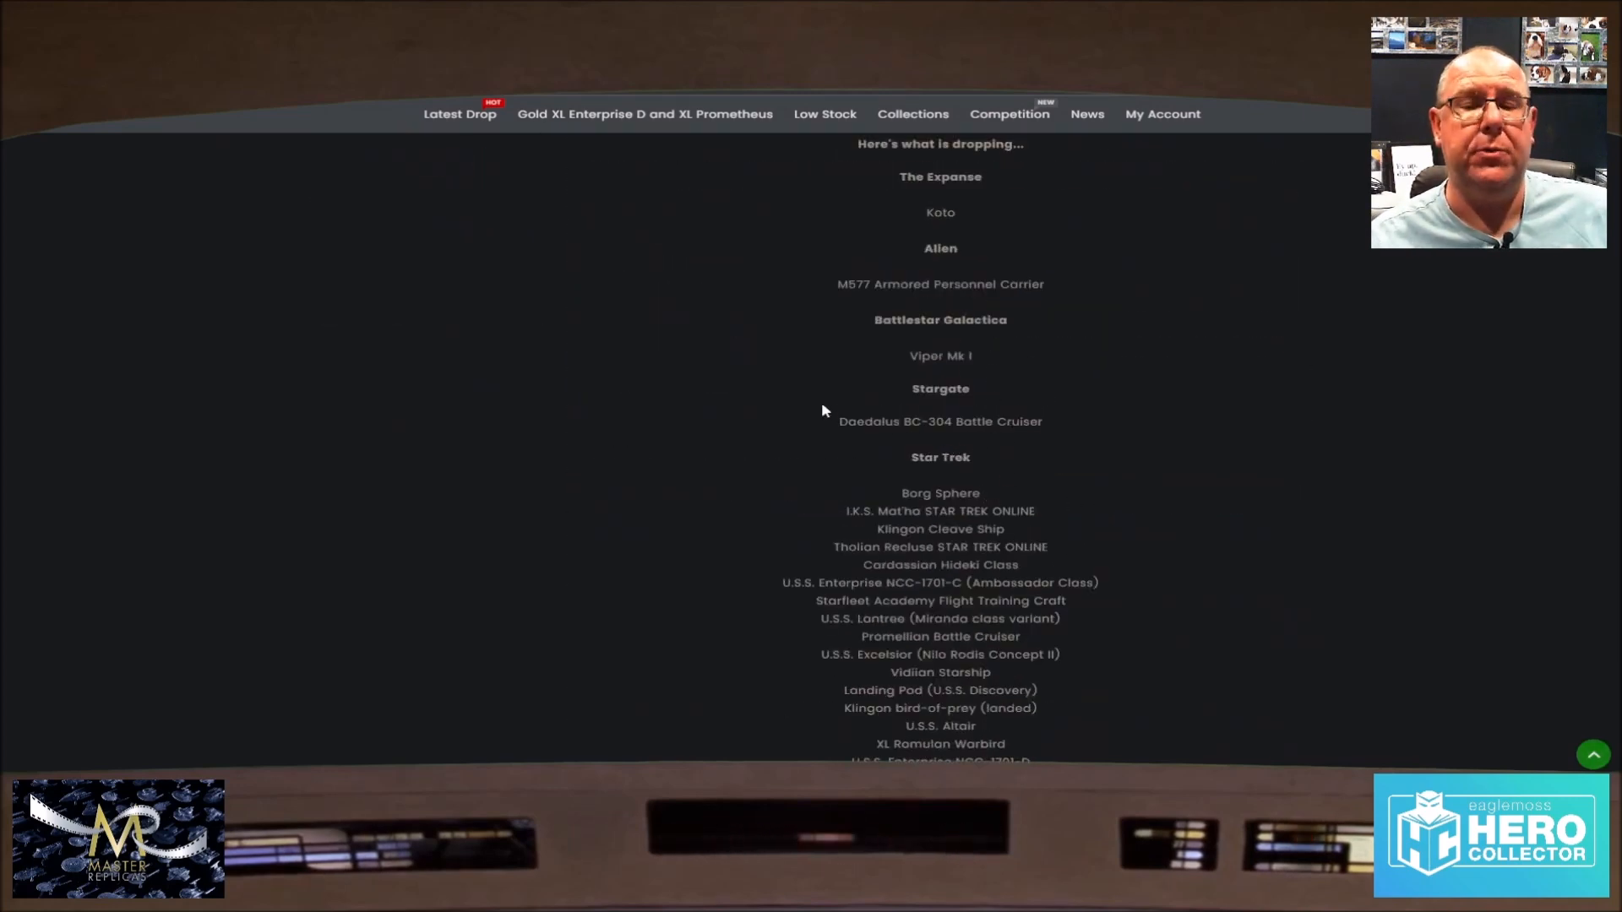
scroll(down, 3)
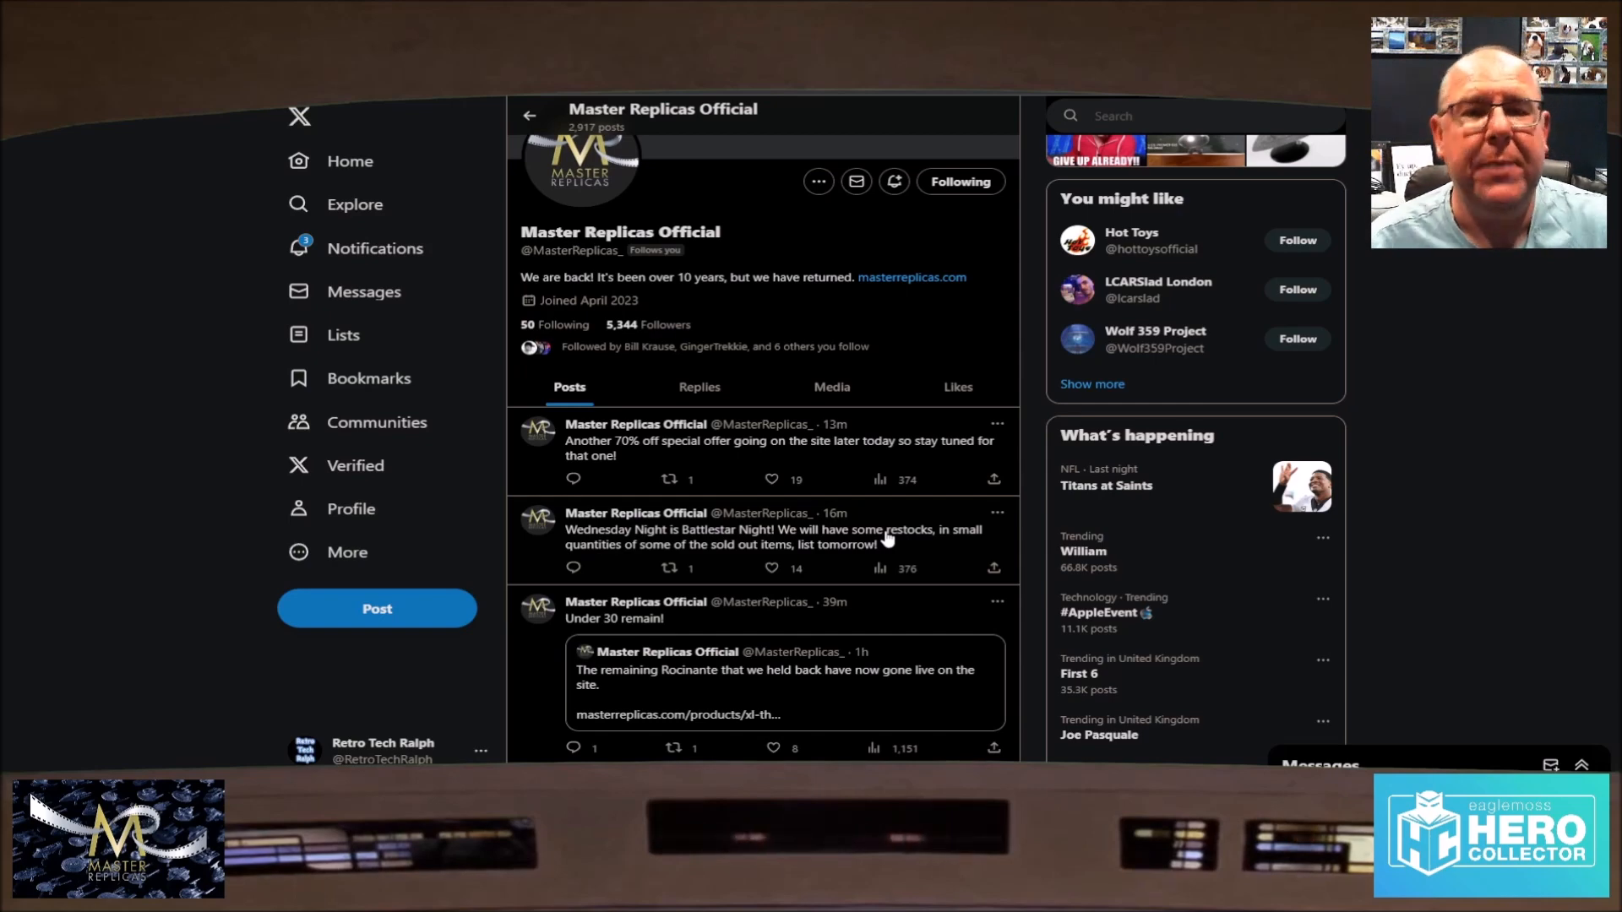
mouse_move(828, 385)
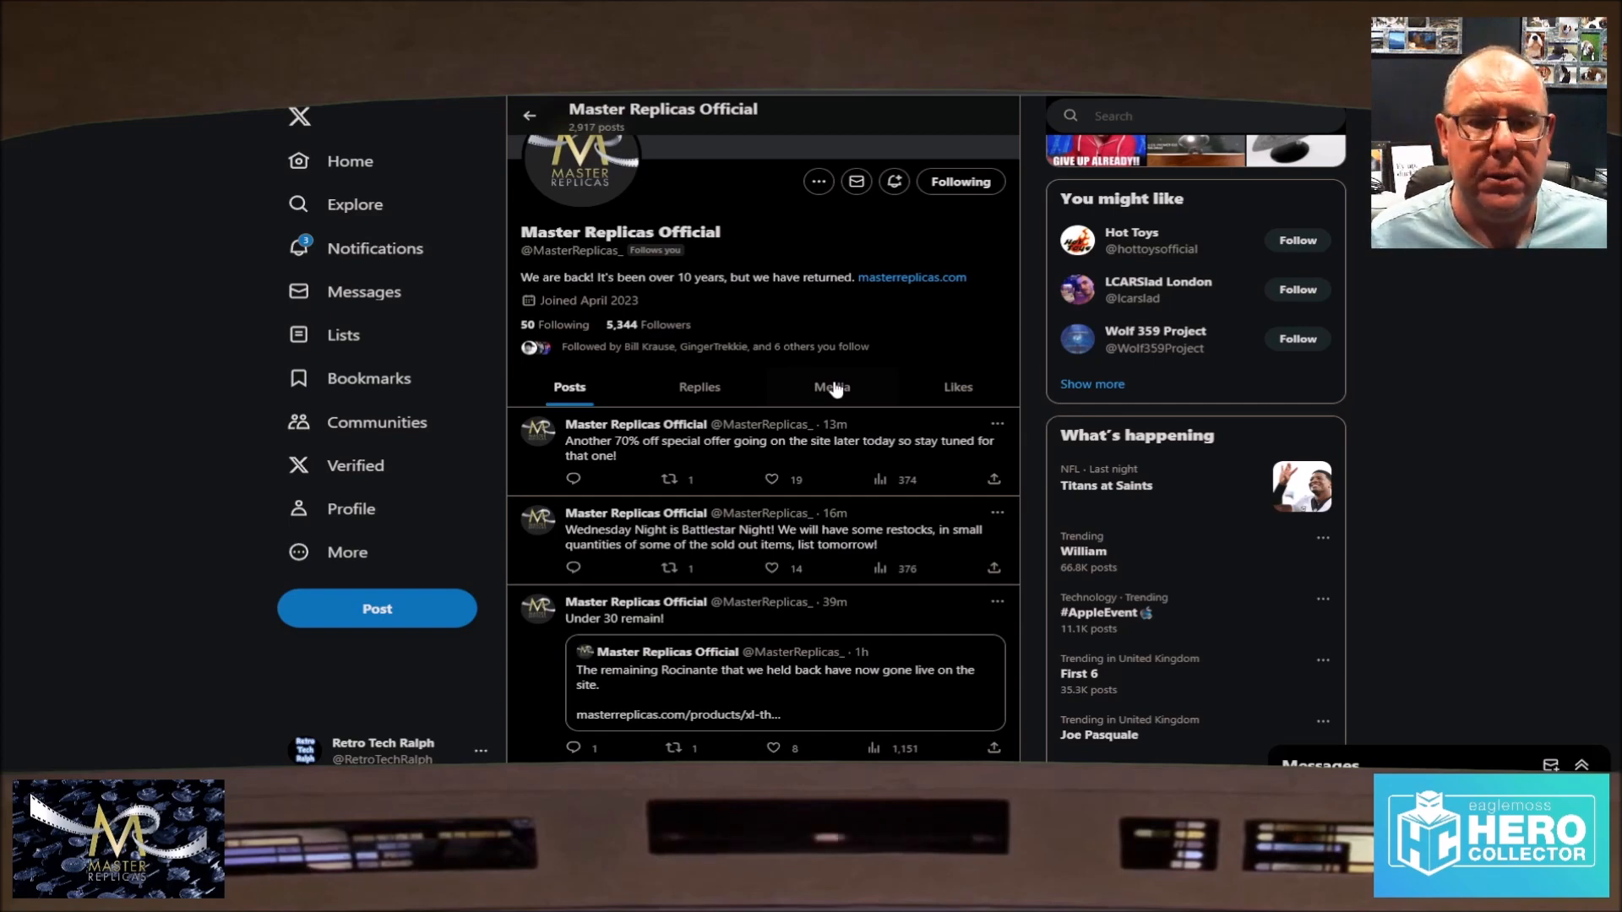
mouse_move(849, 409)
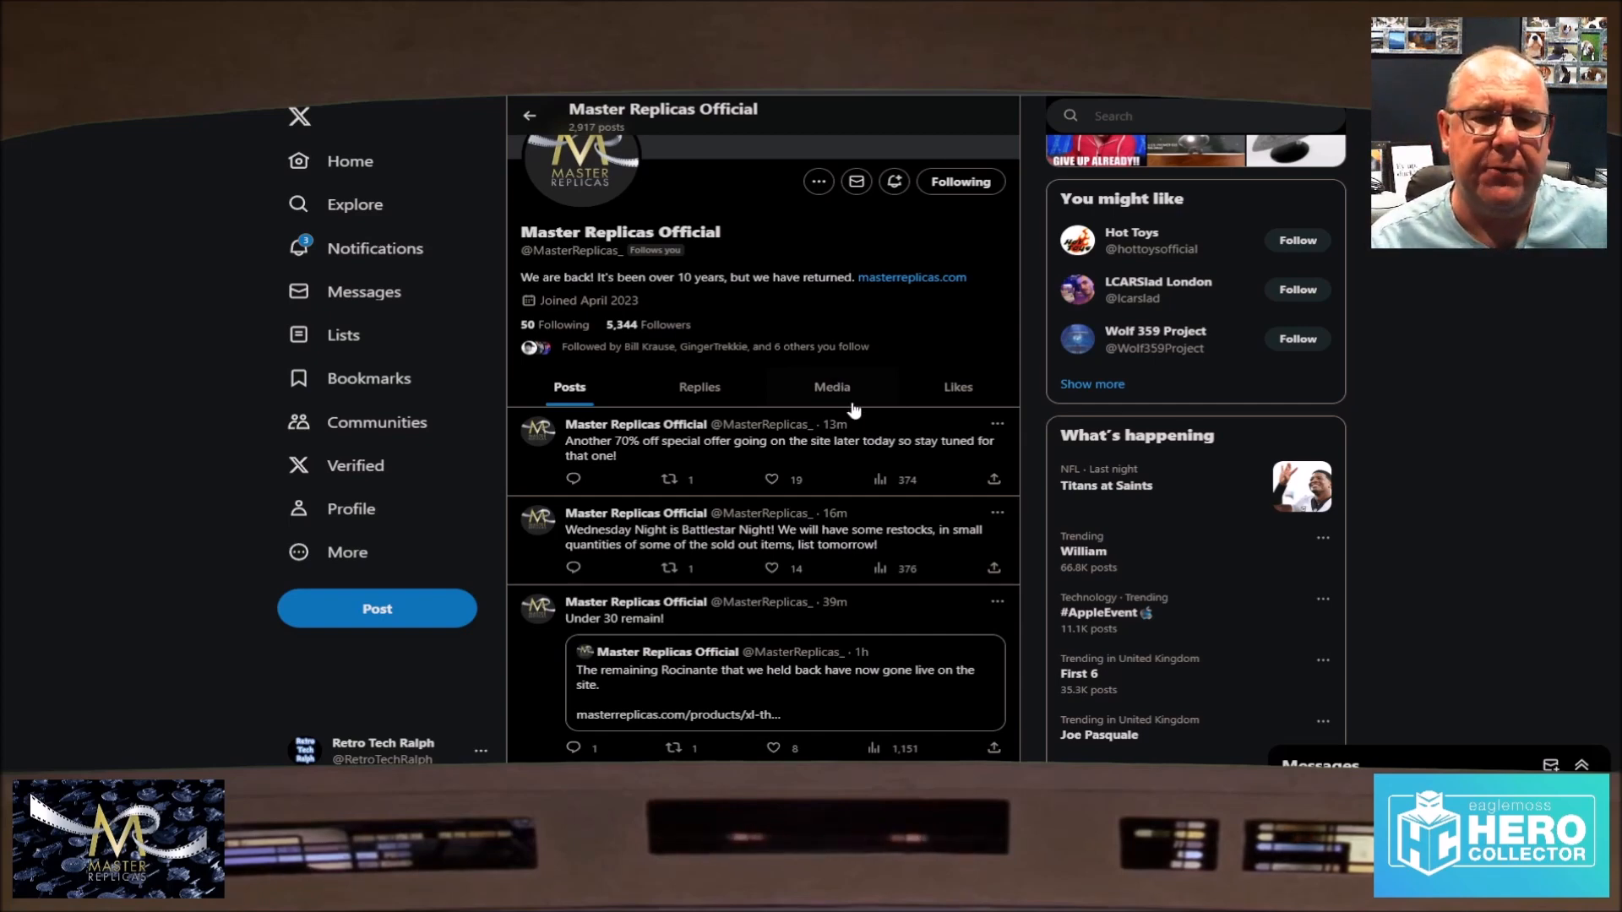
mouse_move(720, 465)
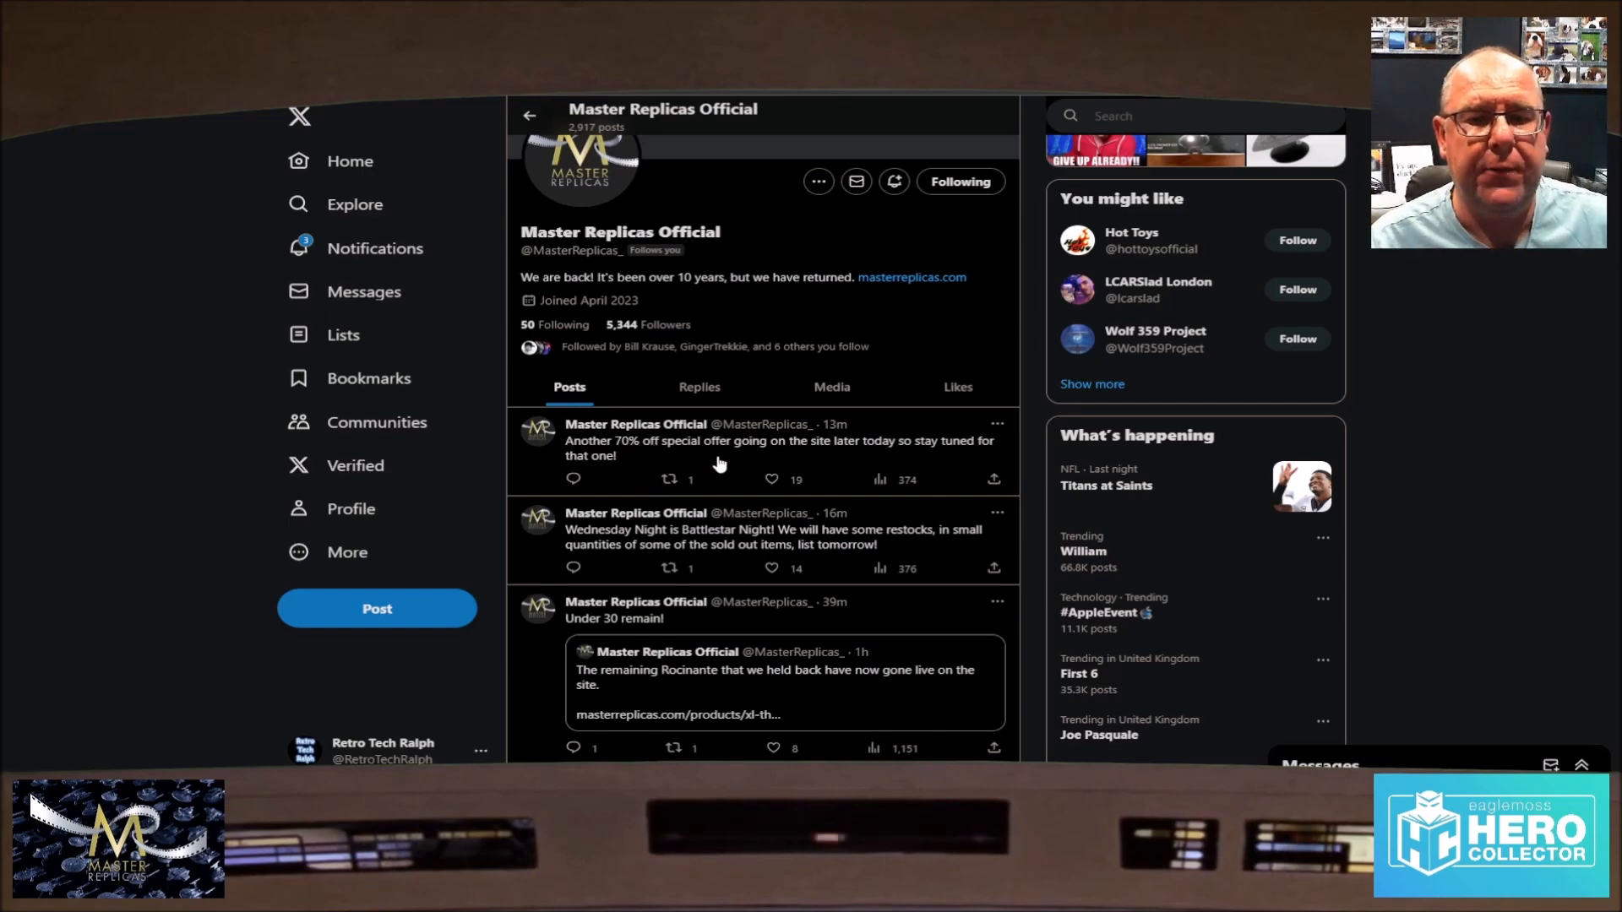
mouse_move(725, 445)
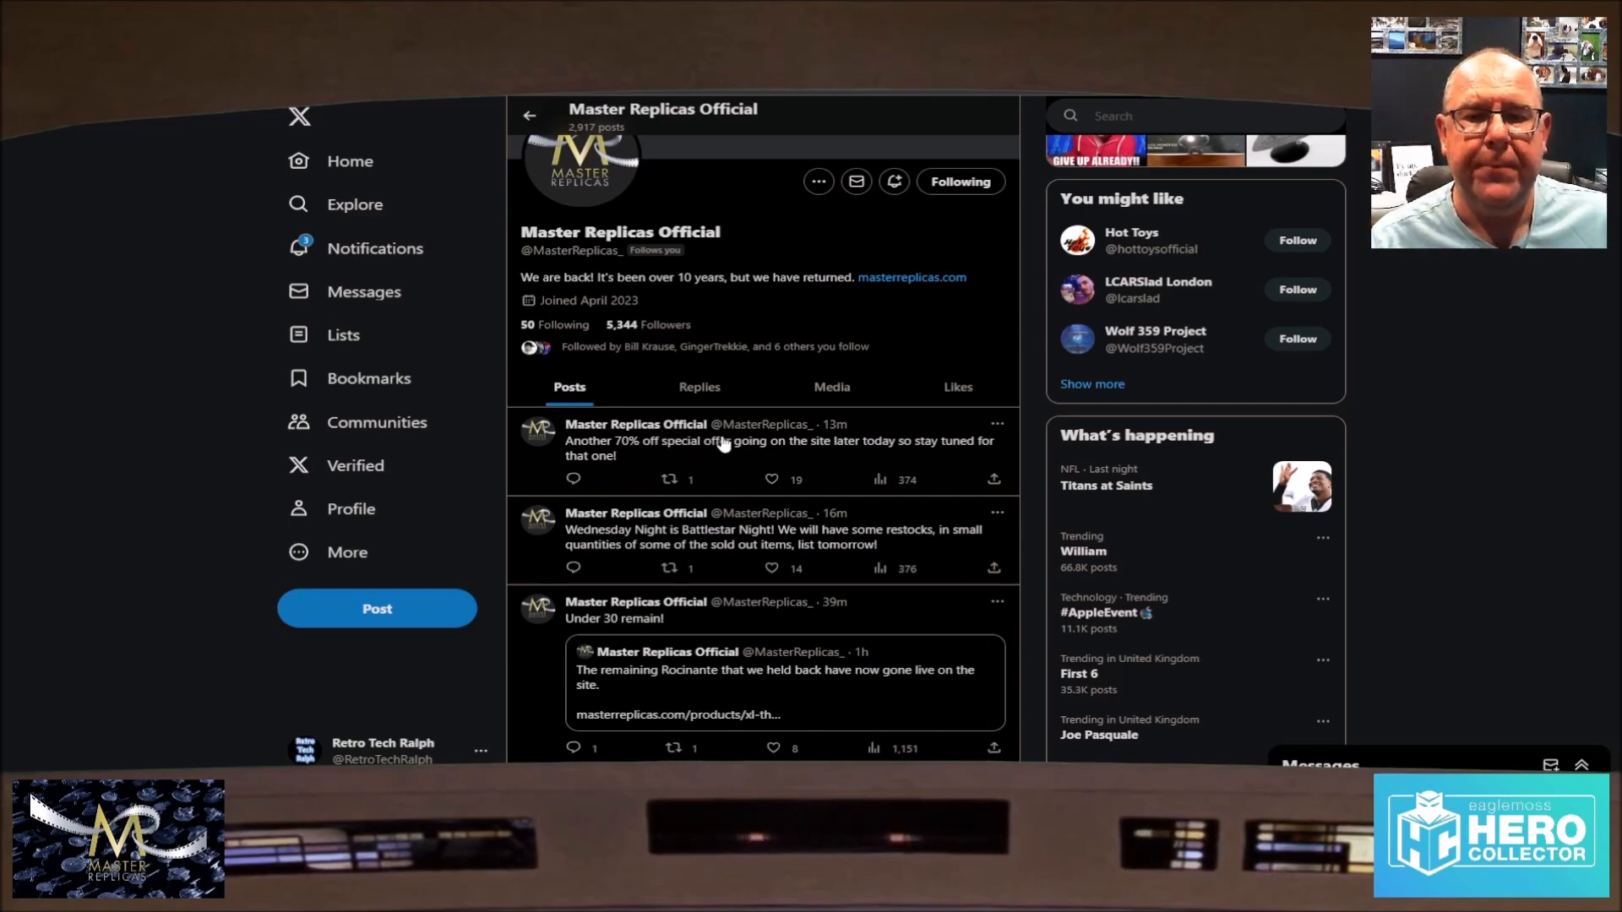
mouse_move(831, 477)
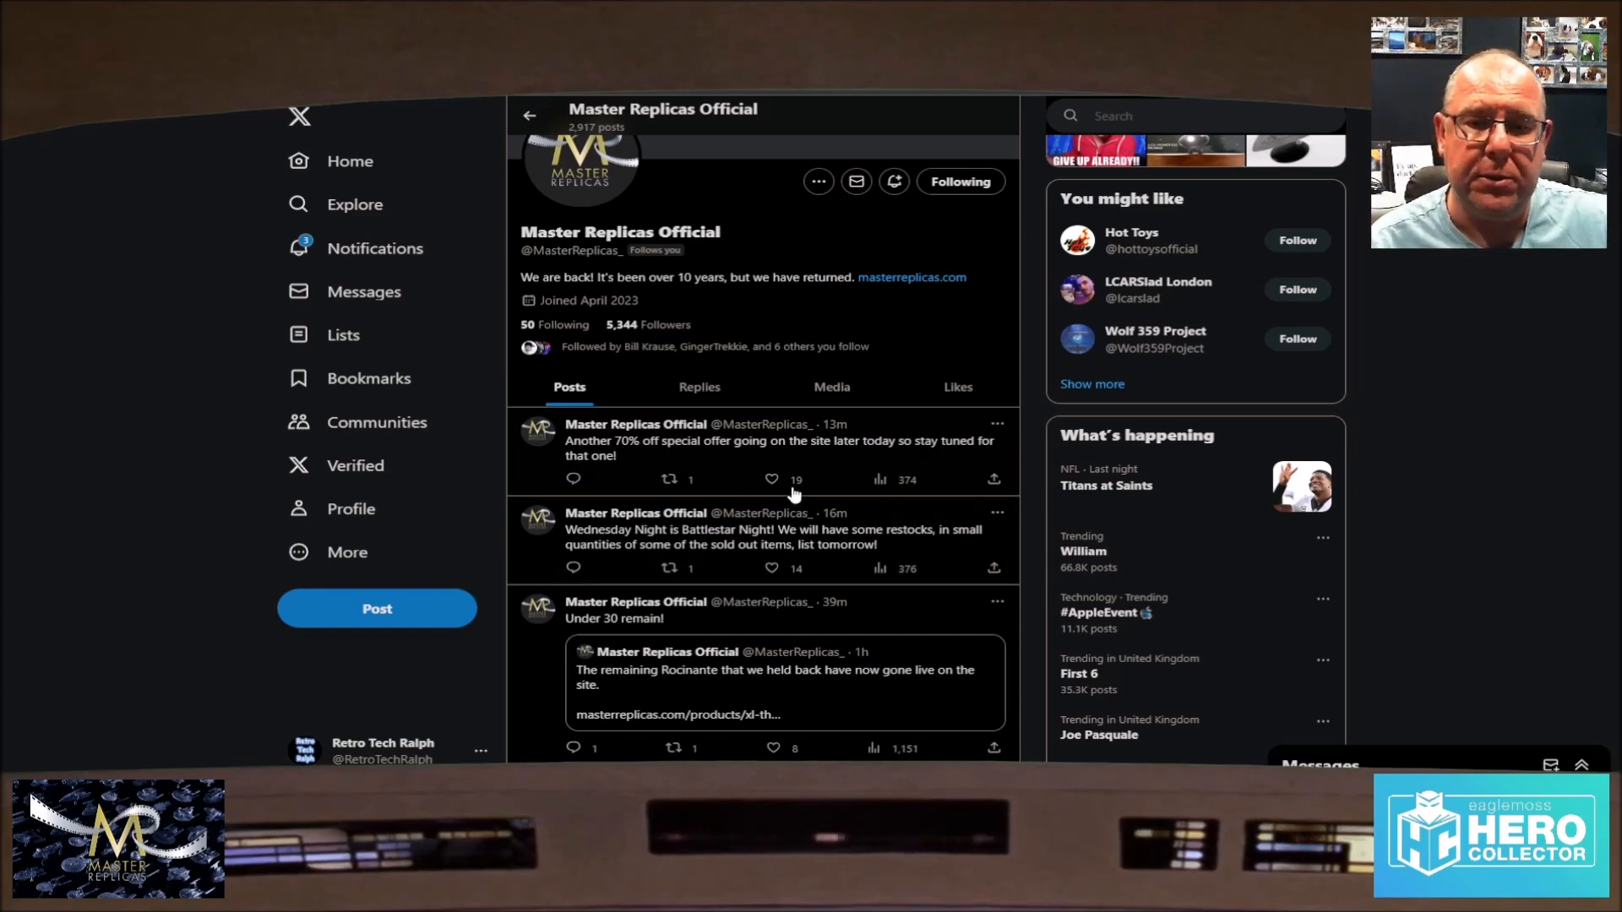
mouse_move(703, 459)
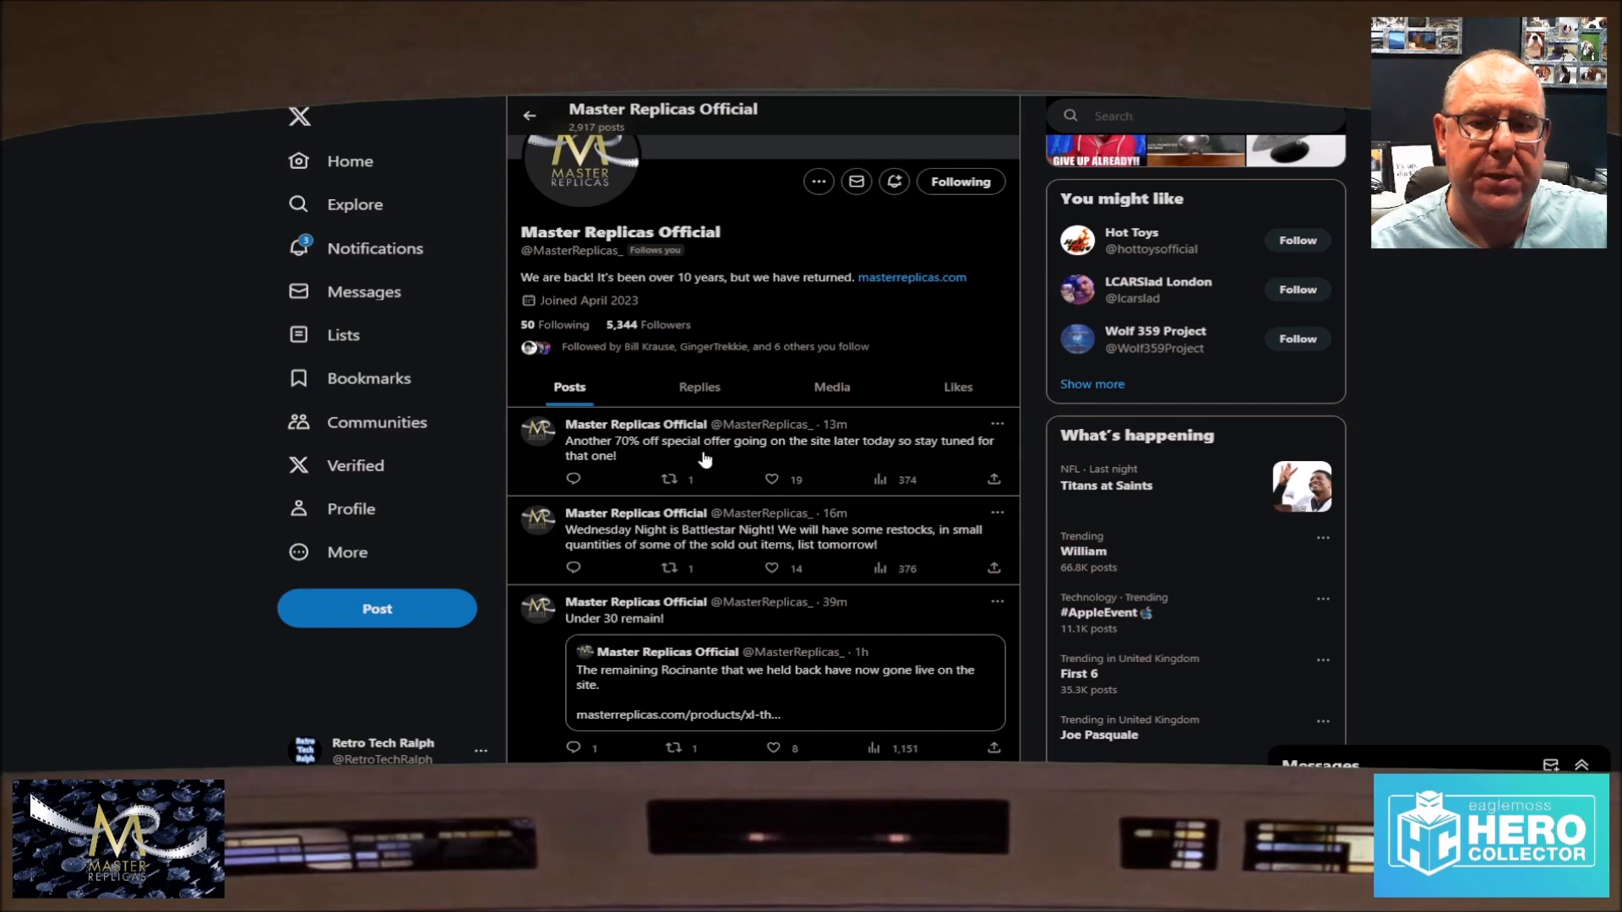
mouse_move(671, 478)
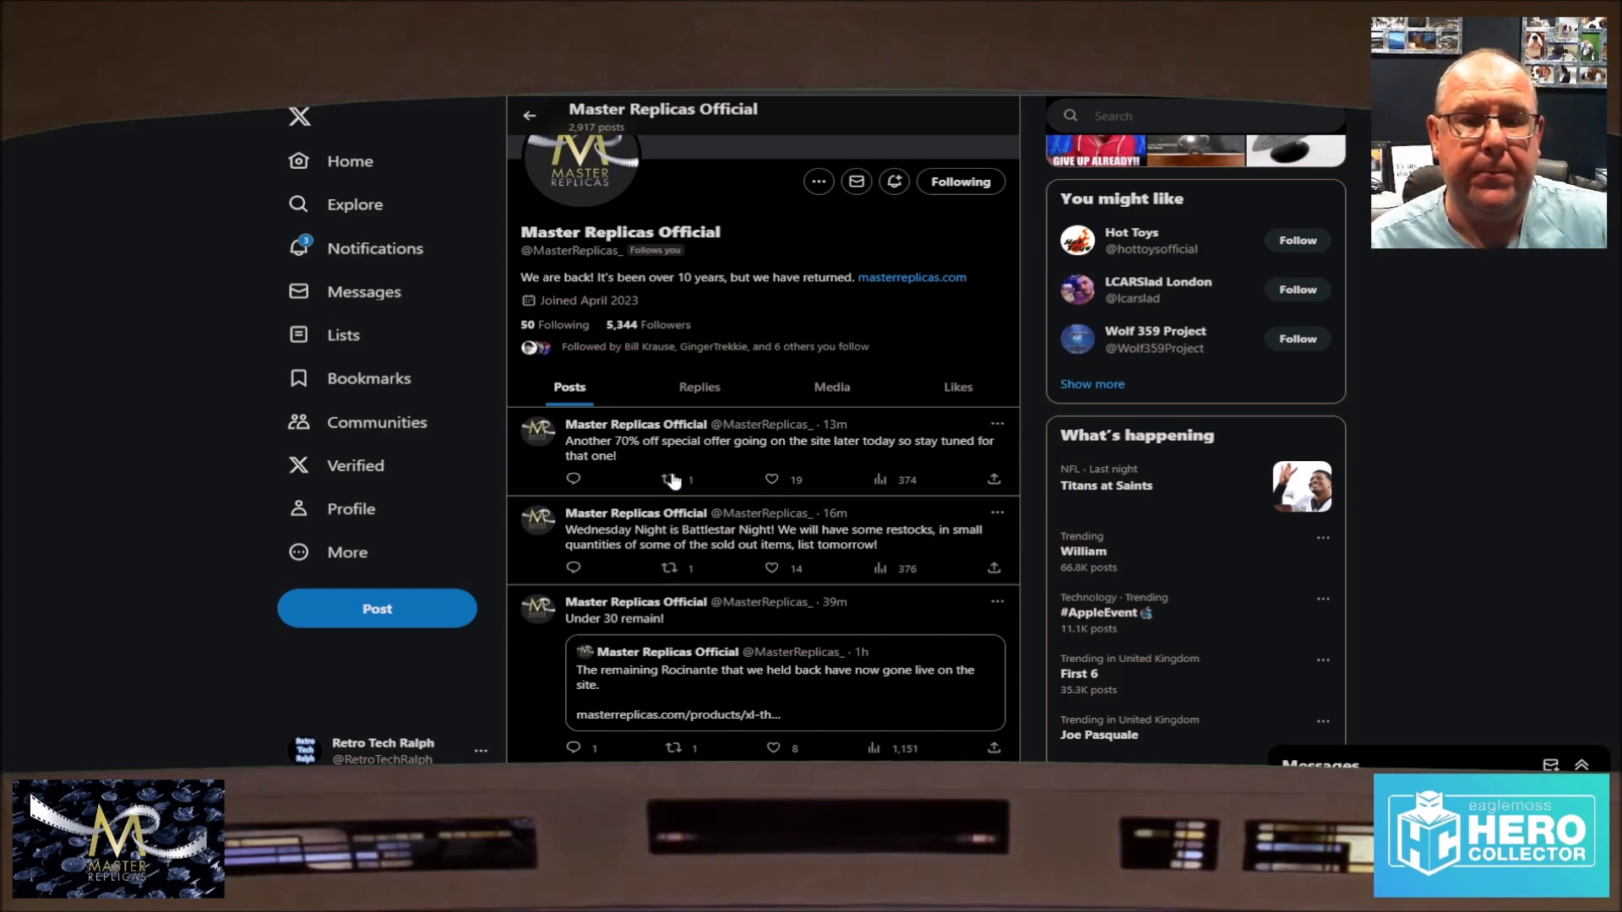
mouse_move(799, 517)
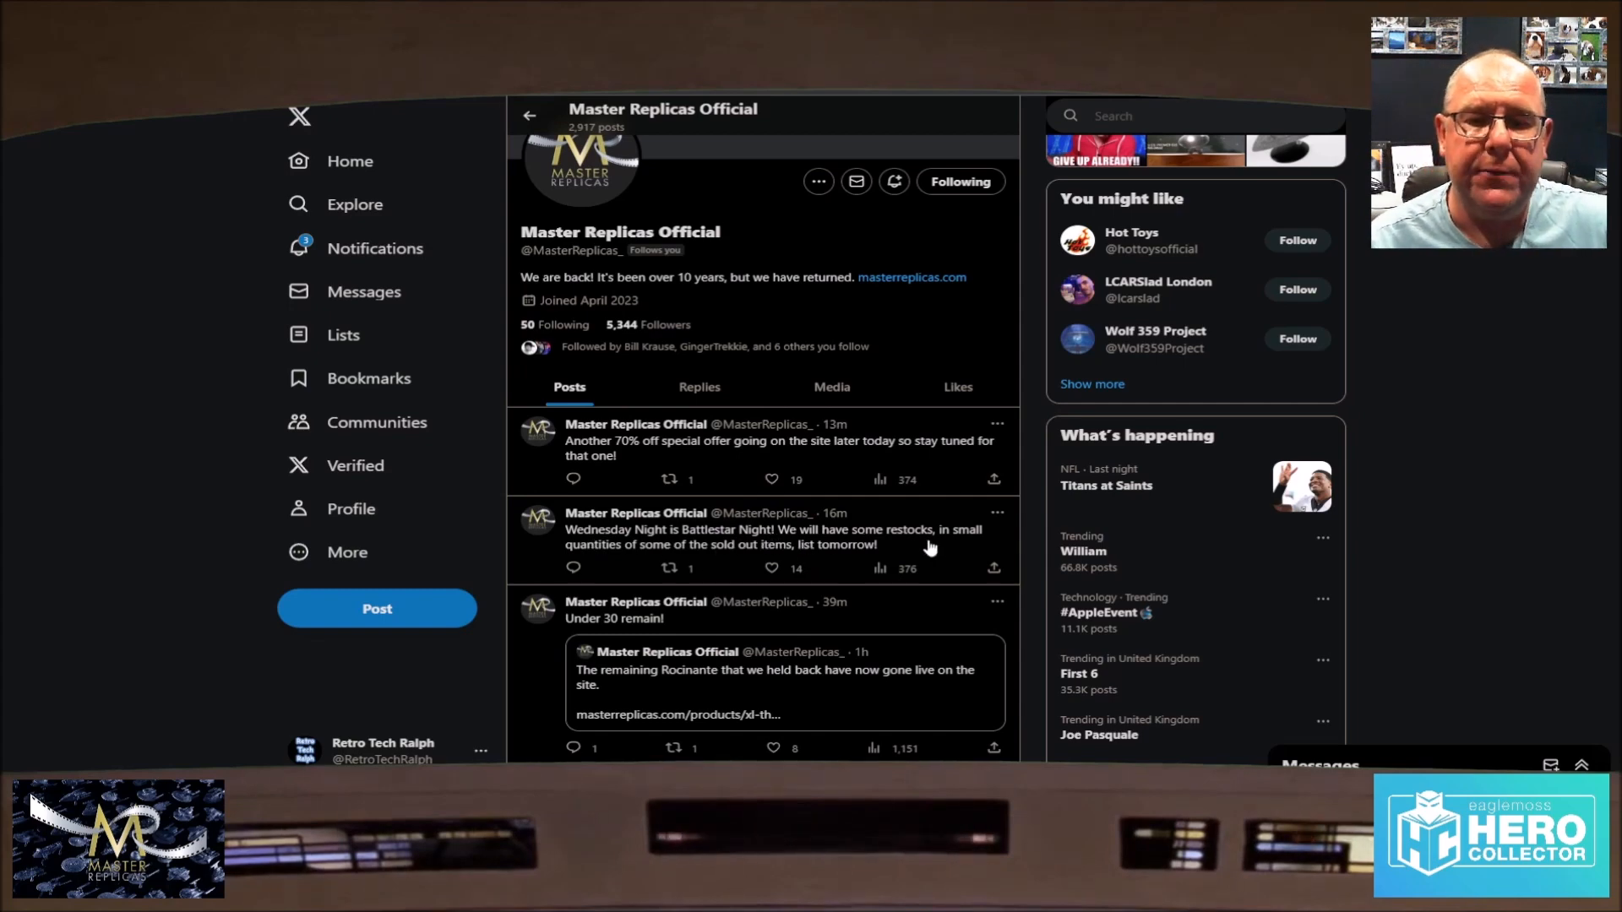
mouse_move(680, 560)
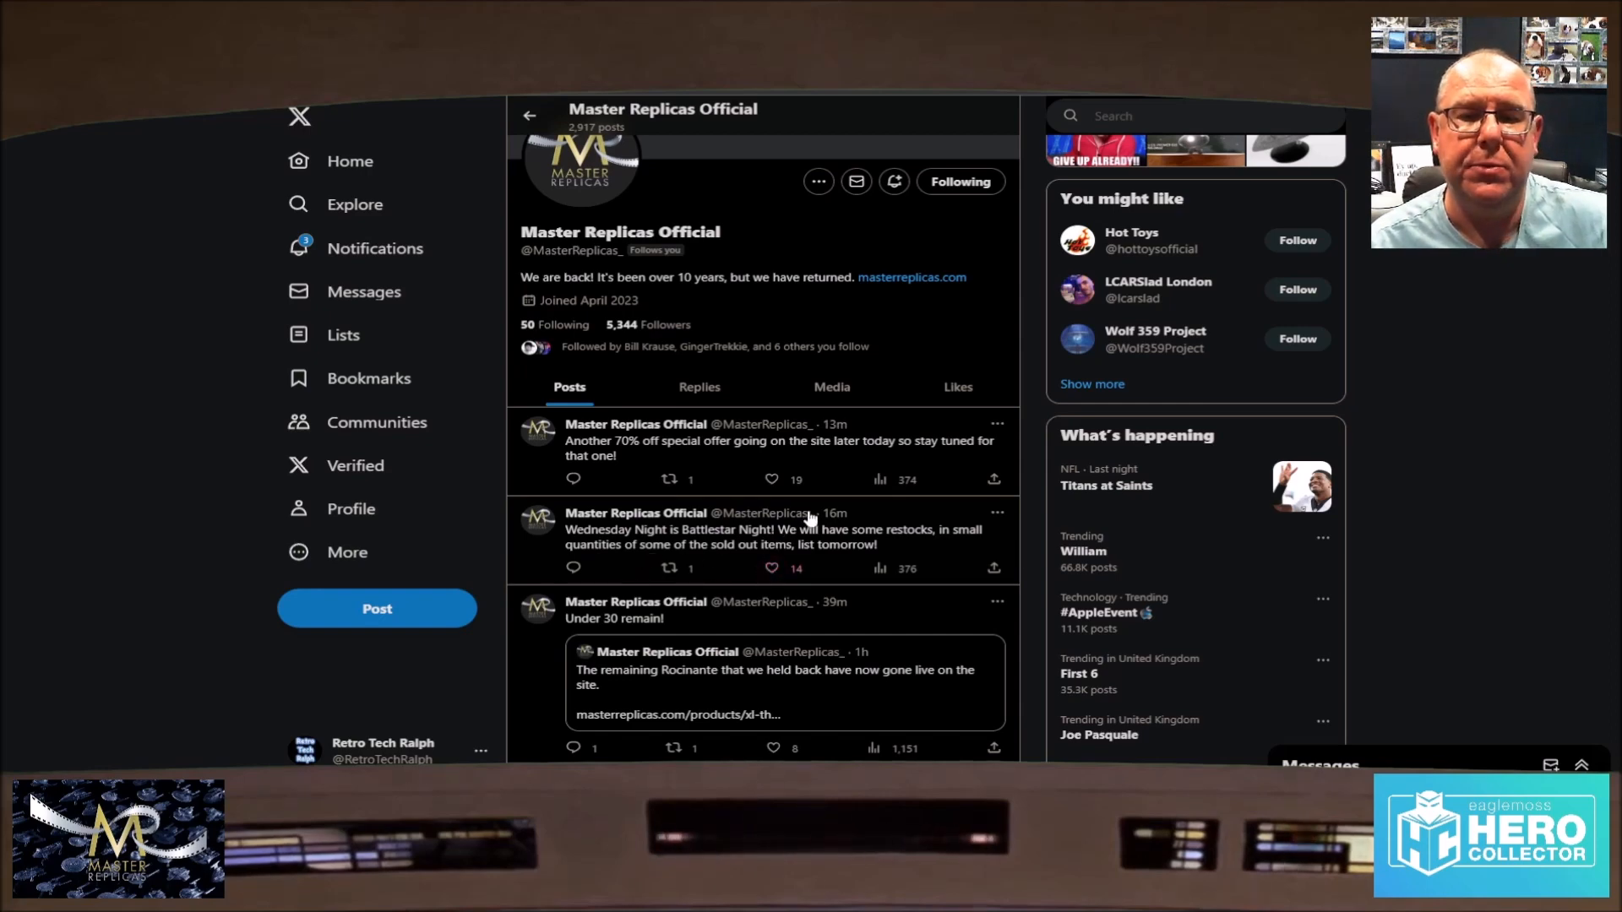
mouse_move(763, 513)
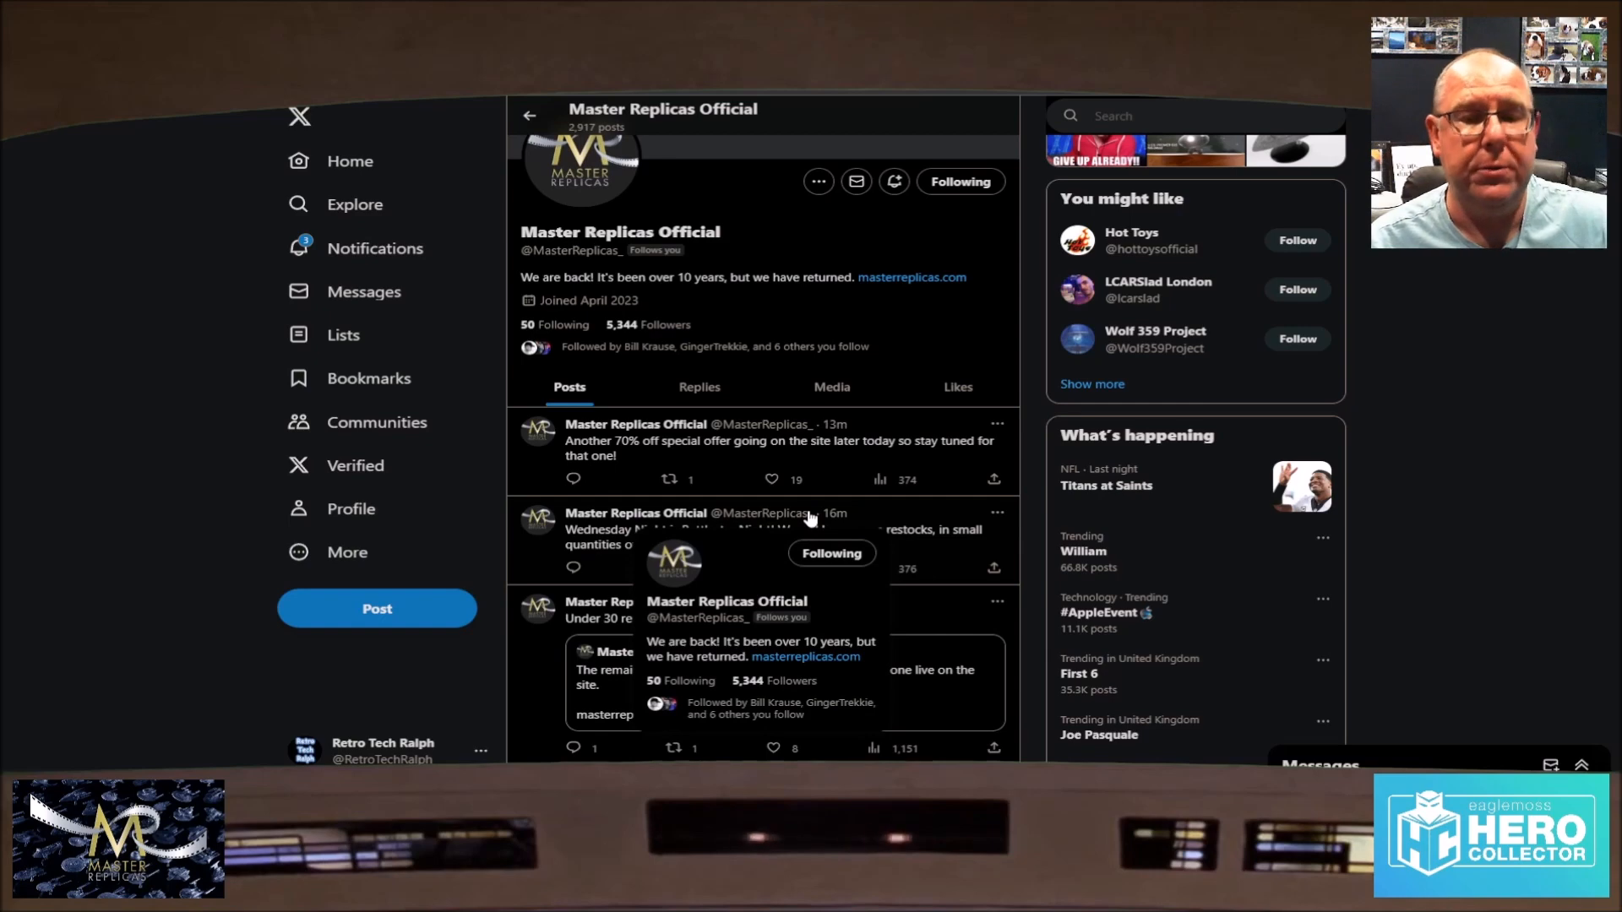
mouse_move(1412, 455)
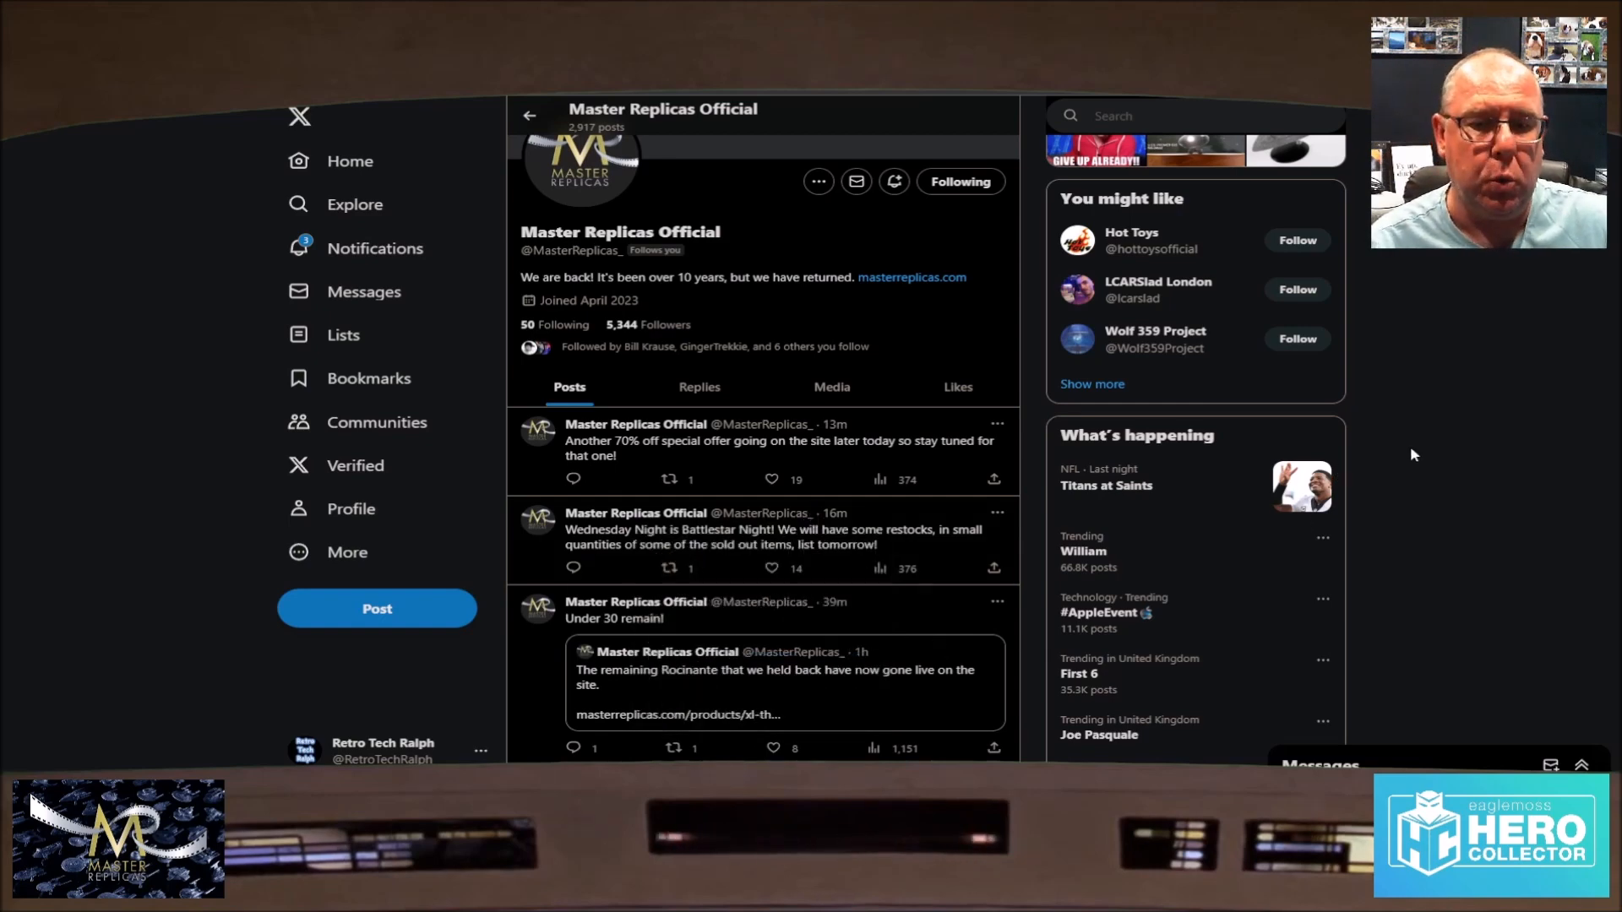
Step: Scroll the Master Replicas Official X feed down to the Rocinante post and its image
scroll(down, 3)
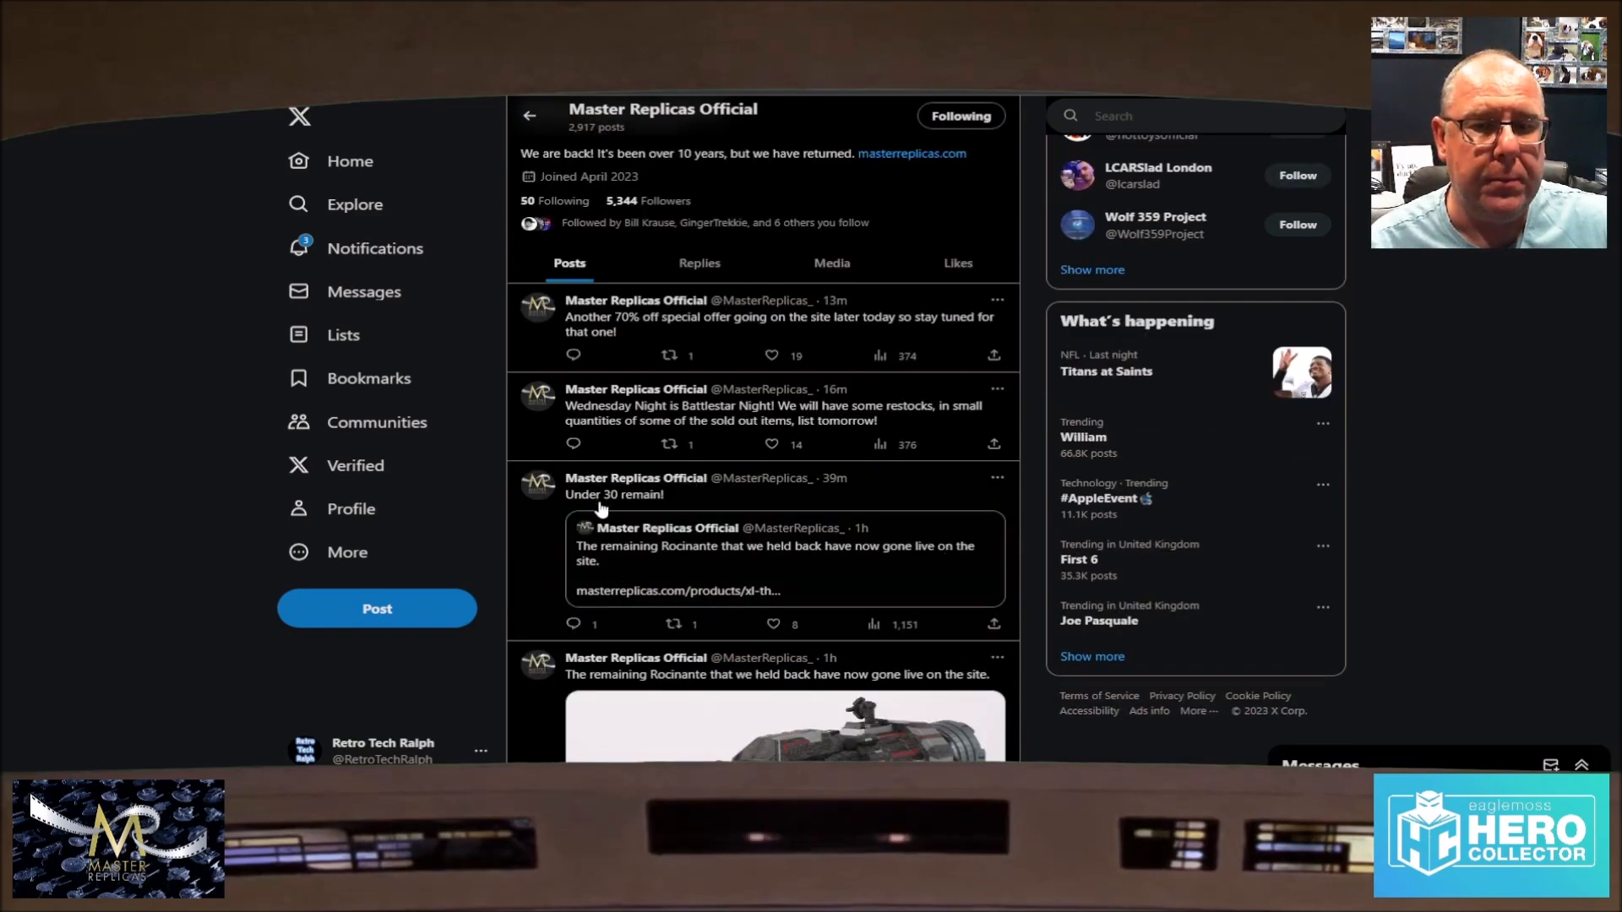
mouse_move(652, 564)
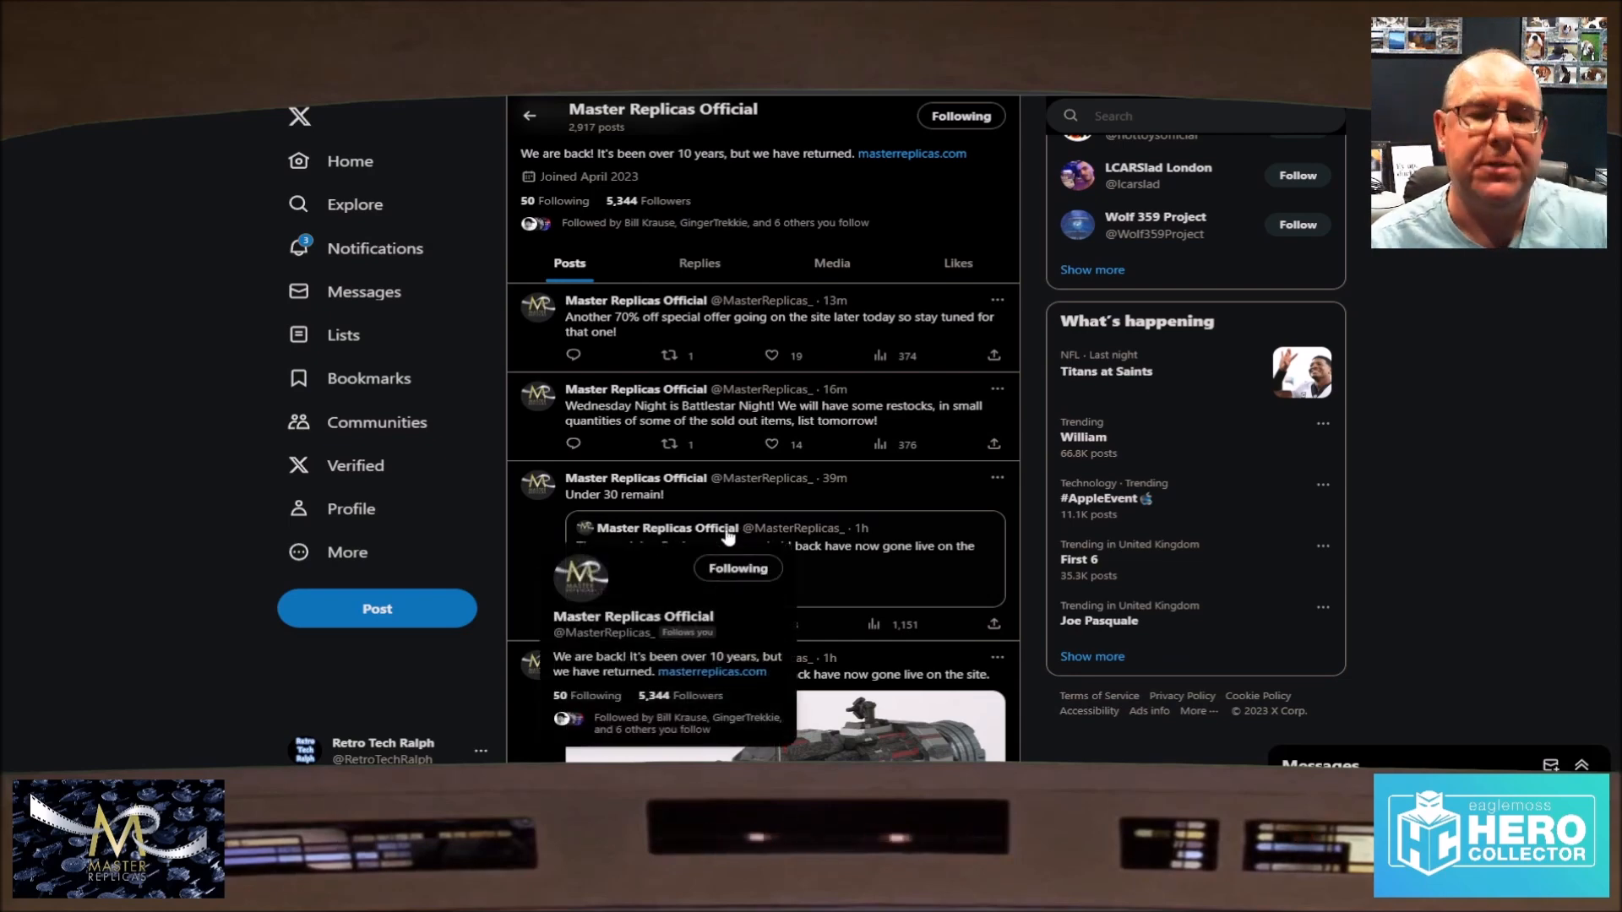
mouse_move(926, 478)
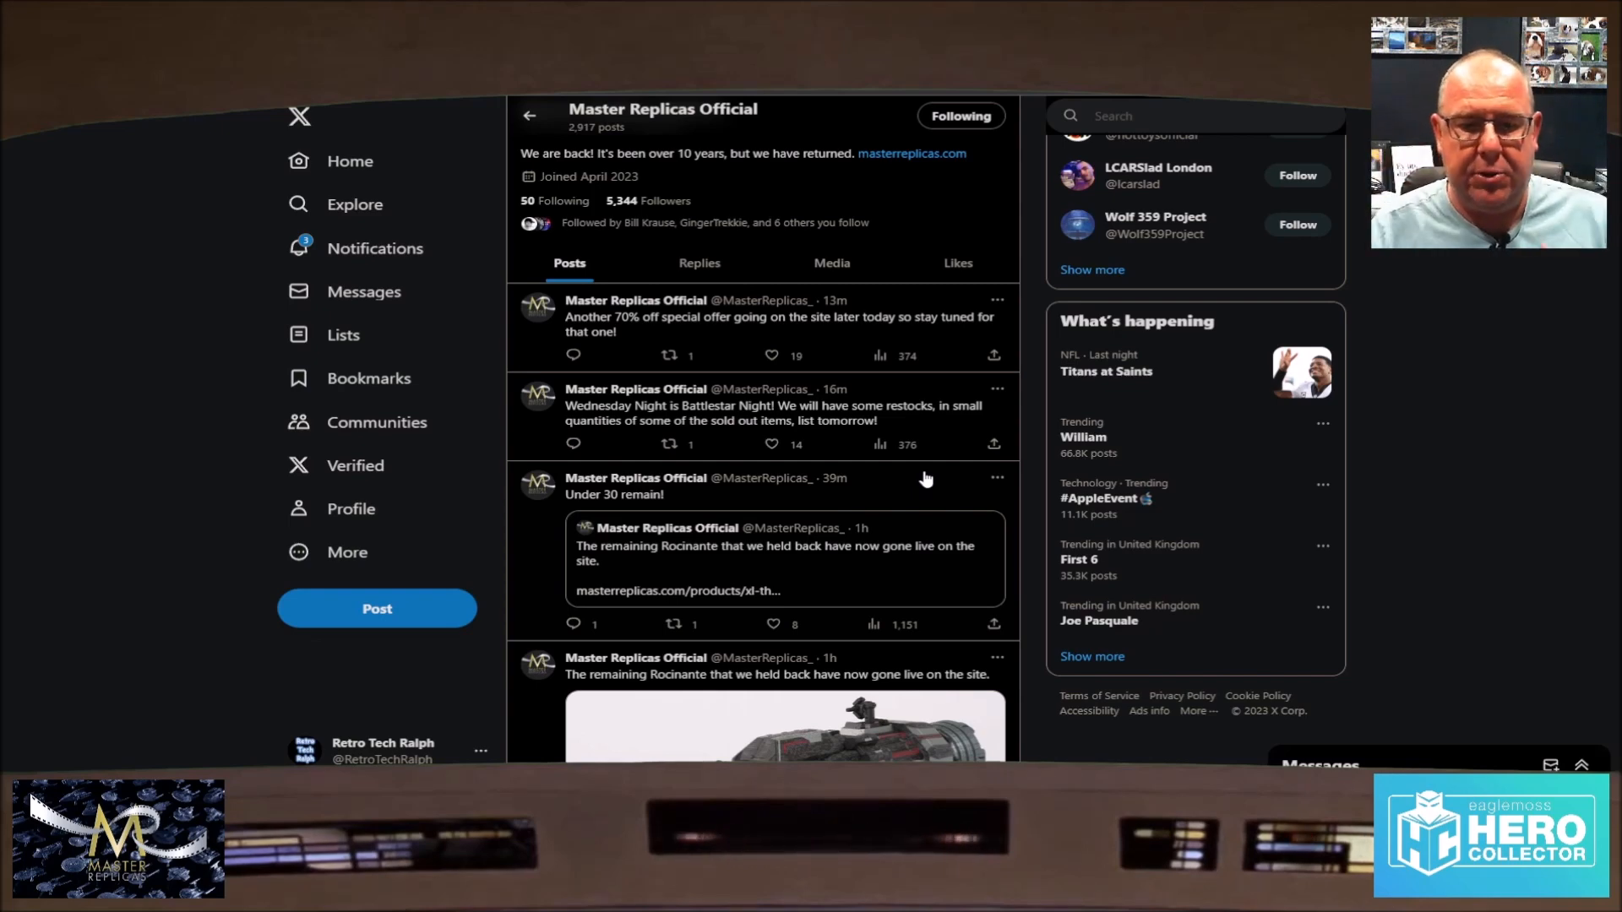
Step: Scroll past the suggested accounts to the Sep 9 posts on the Orville competition and Sept 15th Star Trek releases
scroll(down, 3)
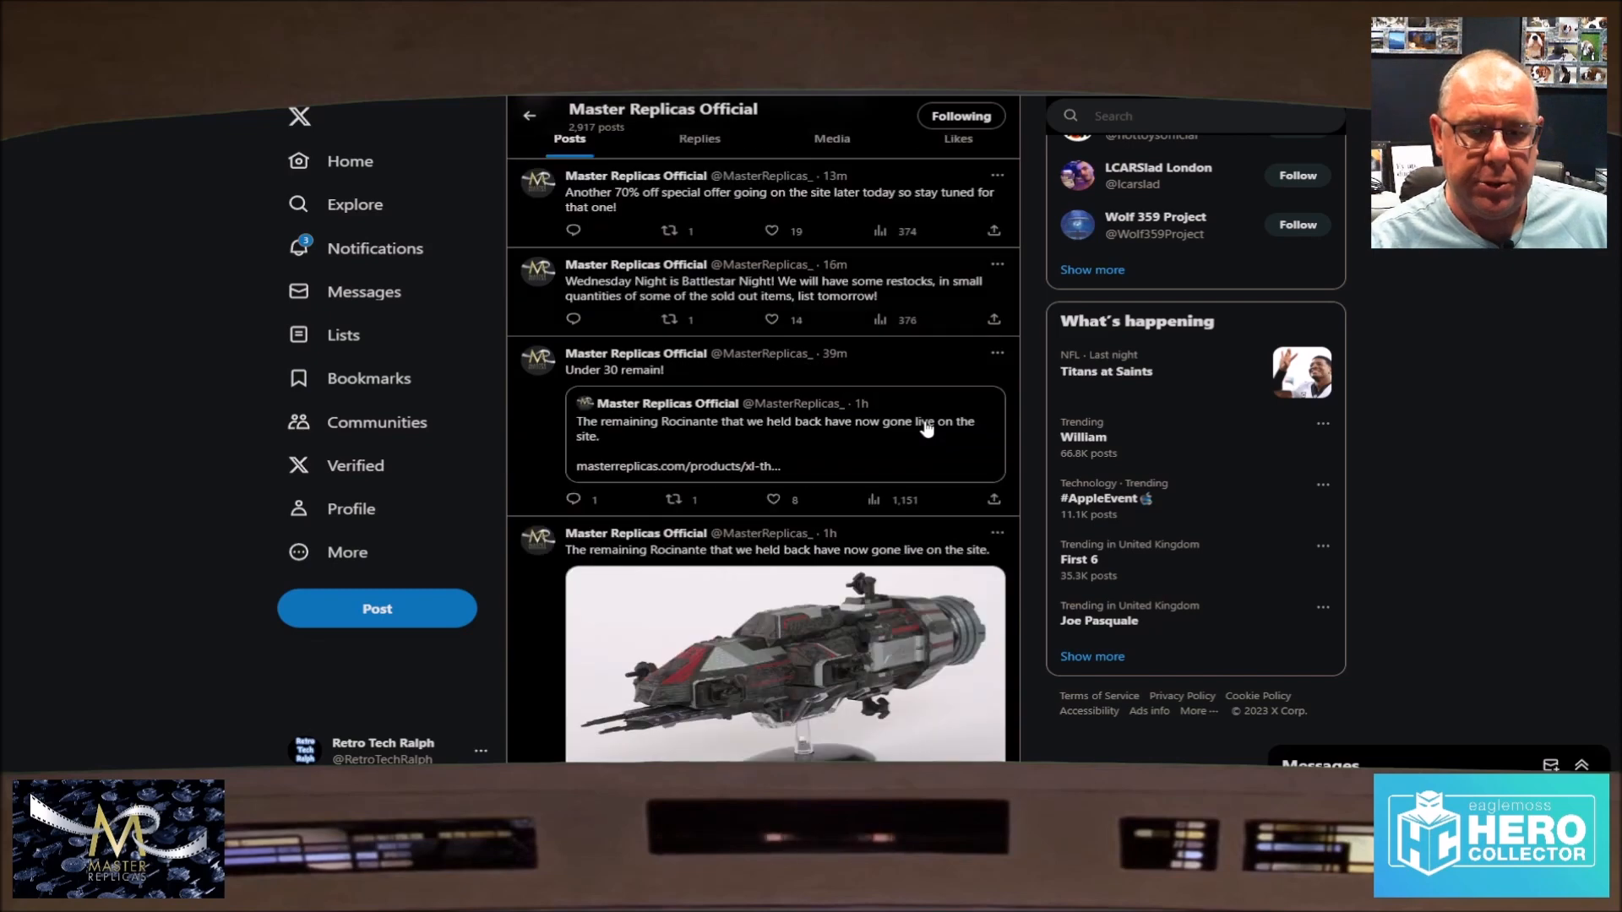
scroll(down, 3)
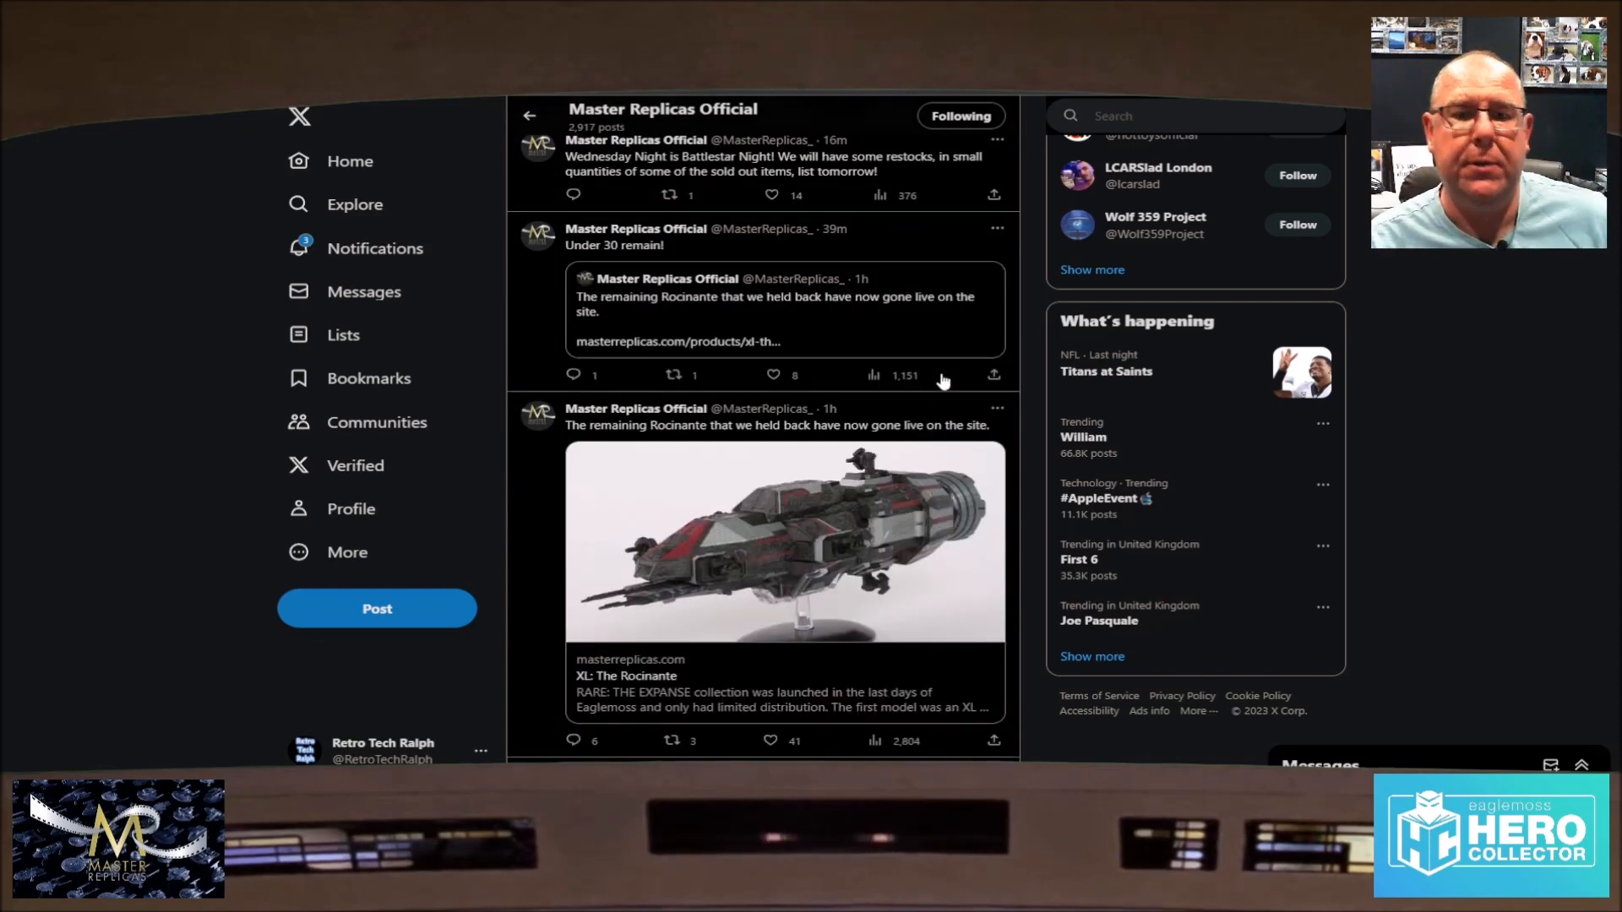
scroll(down, 3)
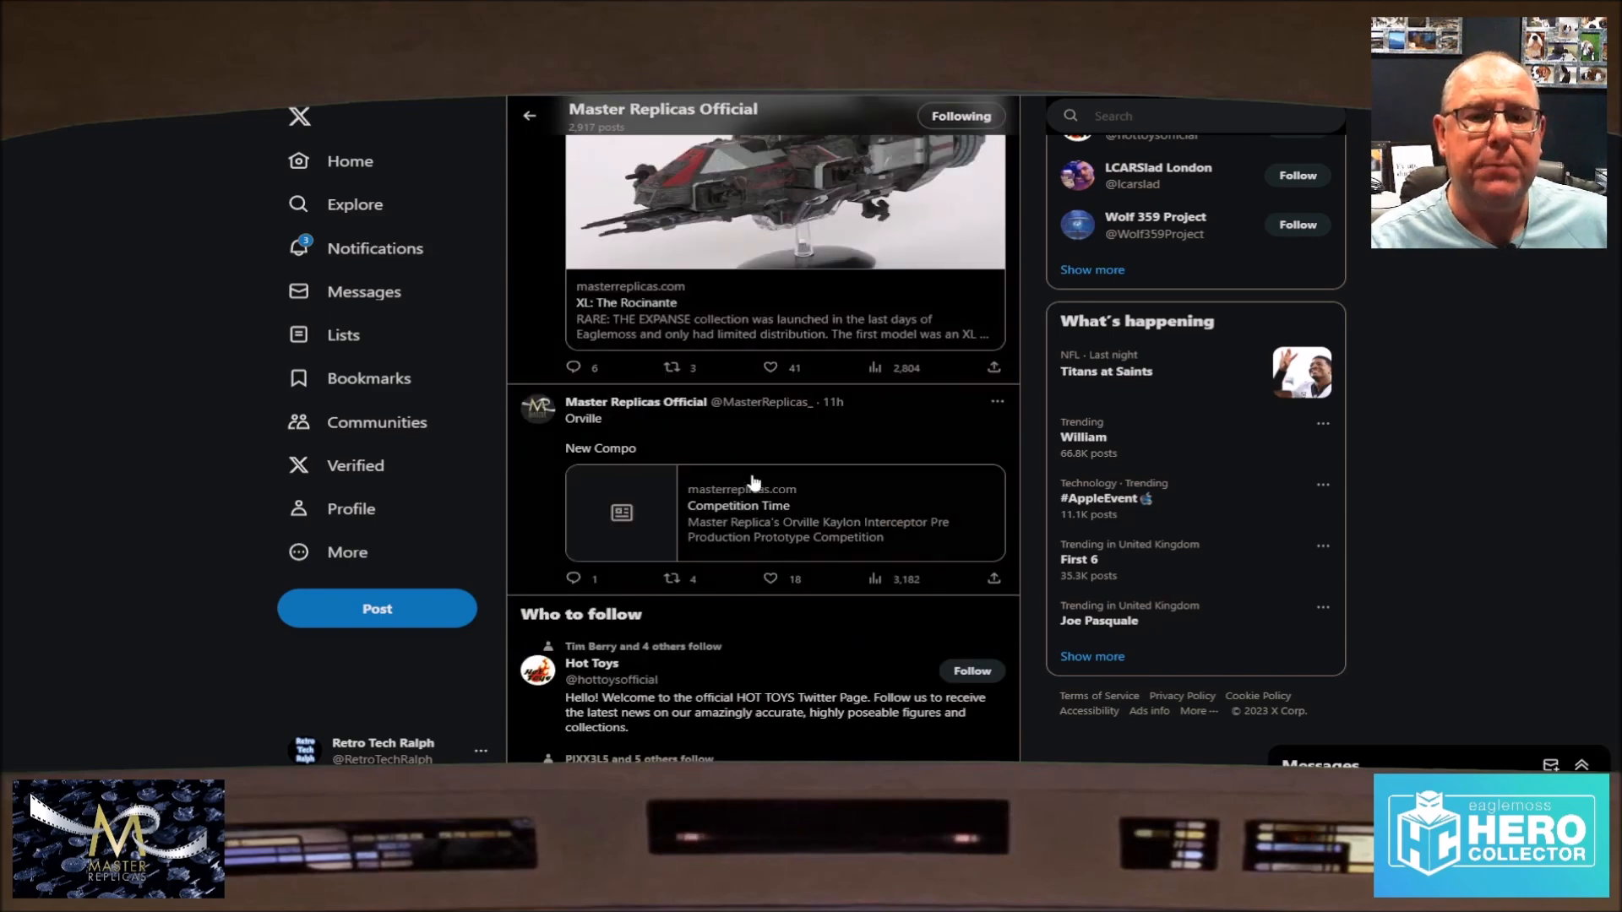
mouse_move(827, 512)
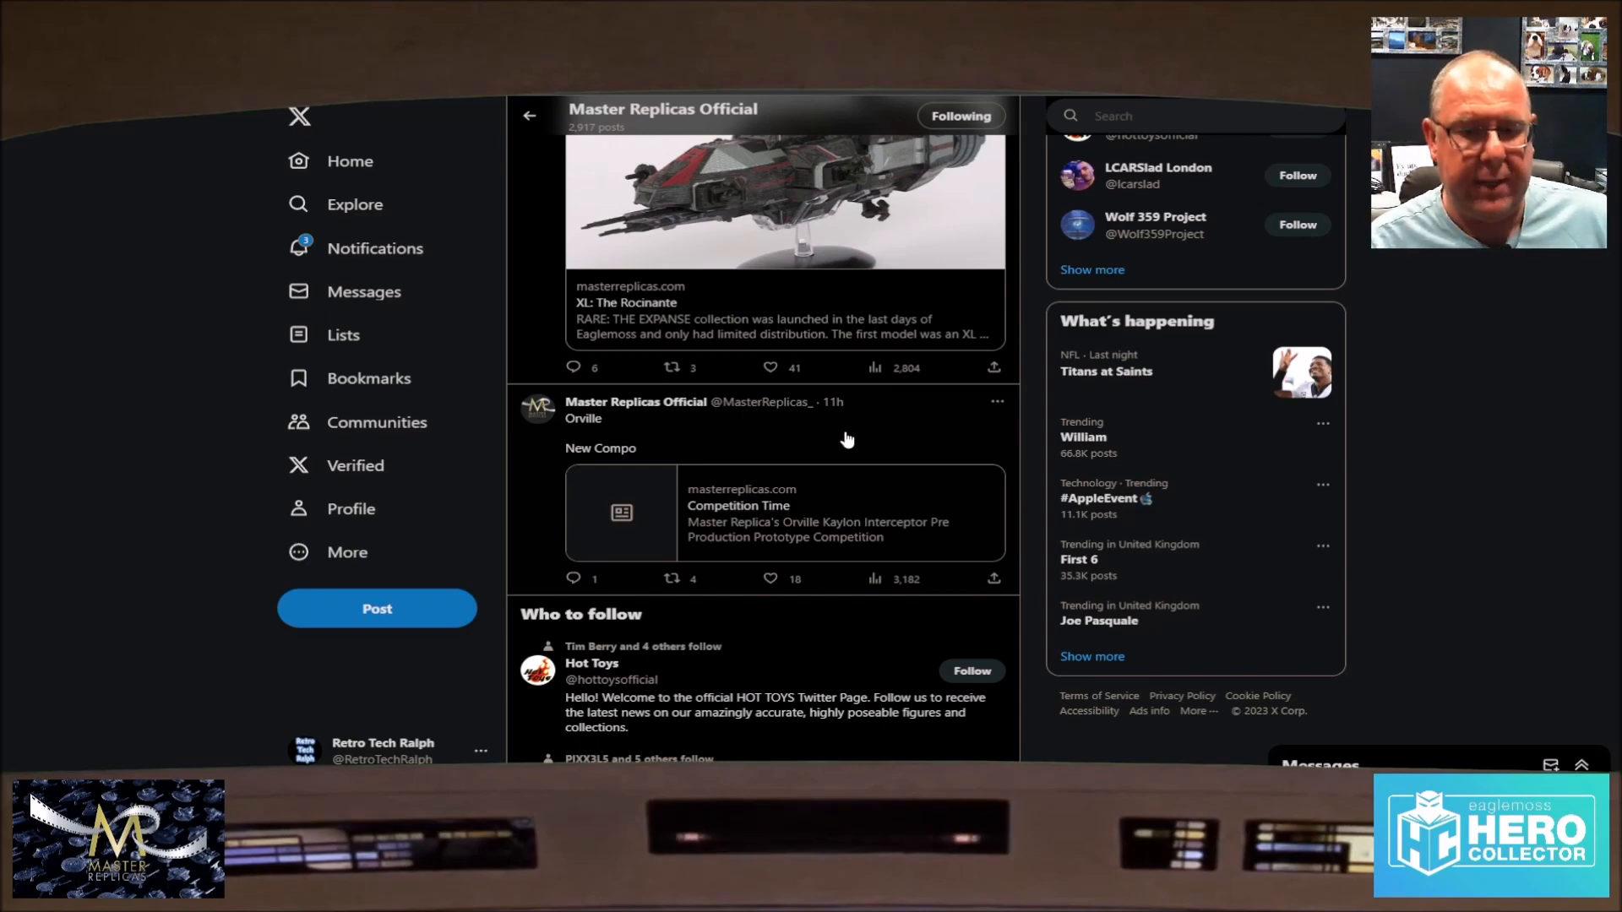
scroll(down, 3)
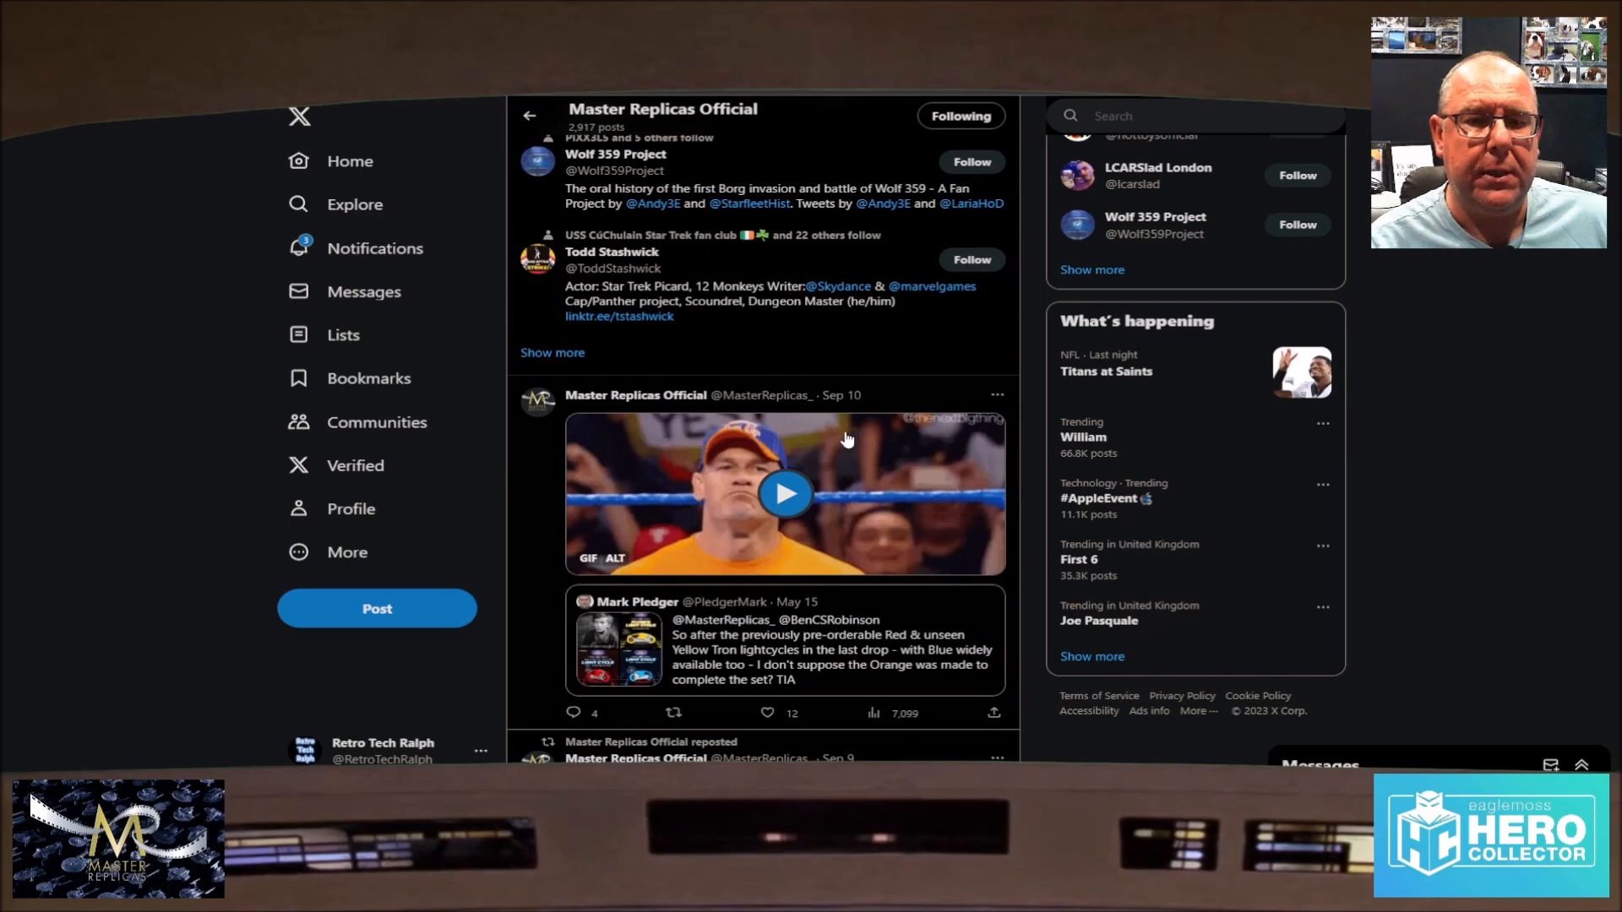
mouse_move(949, 569)
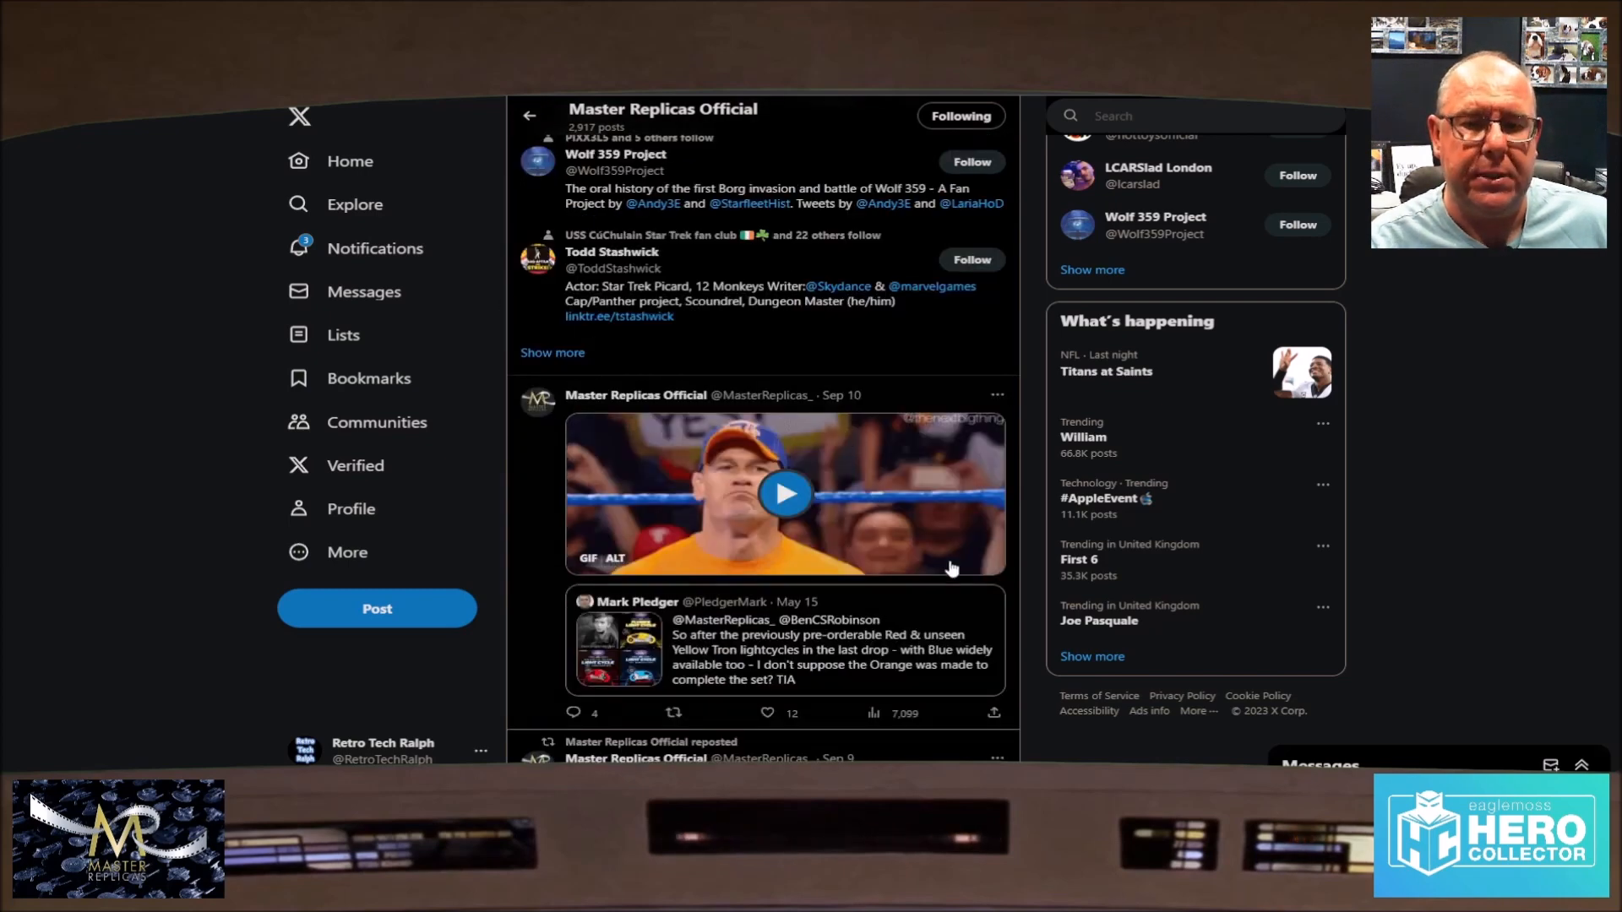
scroll(down, 3)
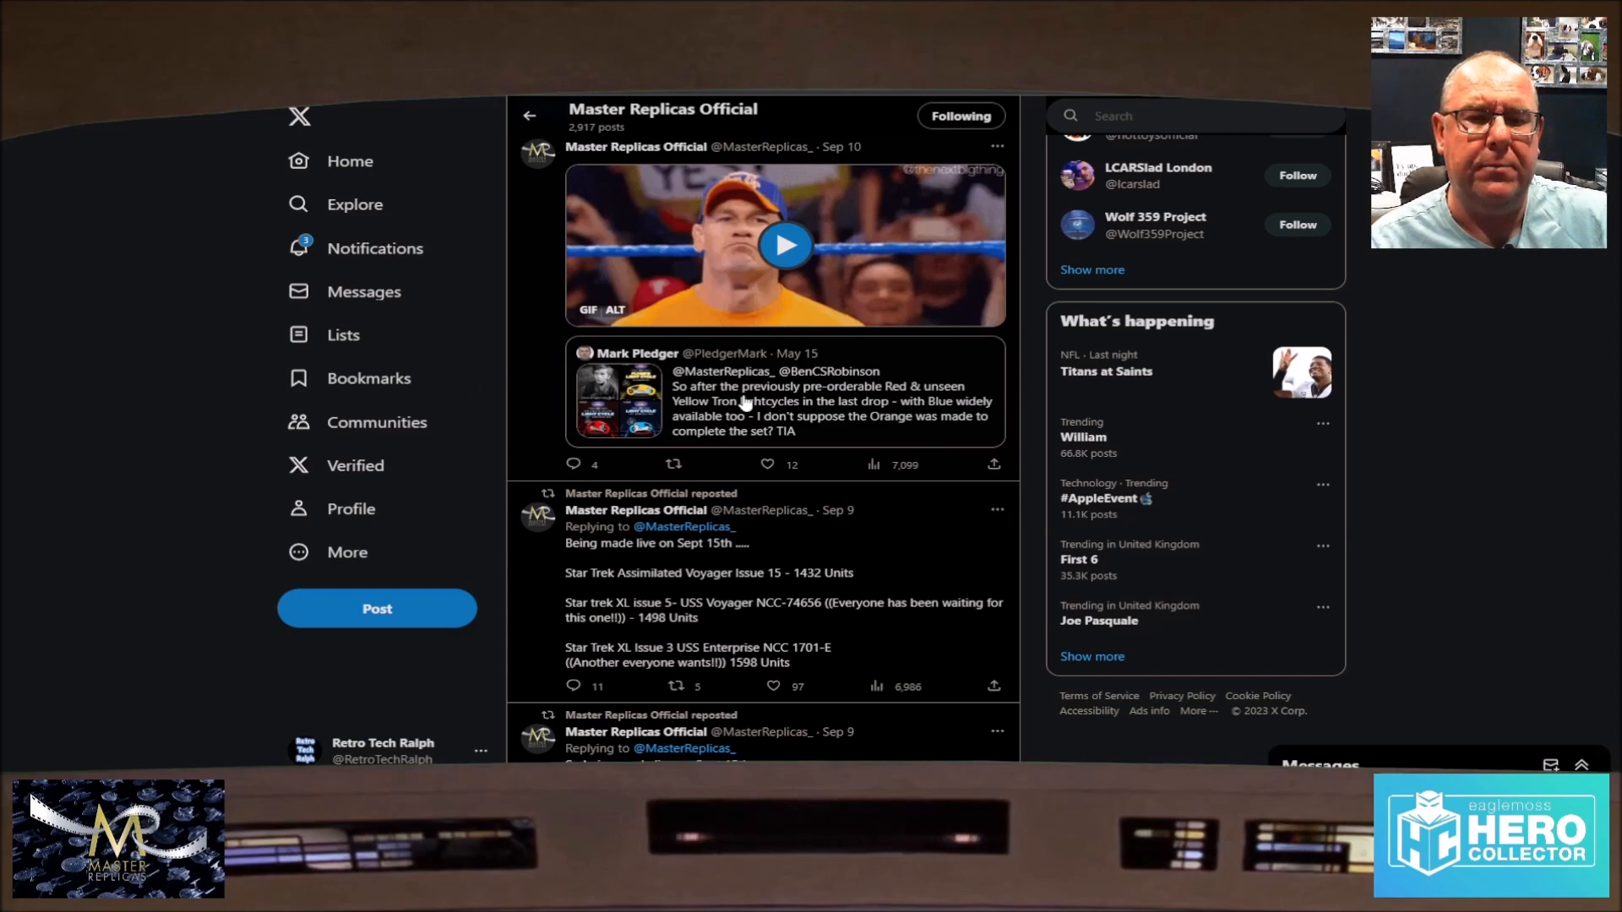
scroll(down, 3)
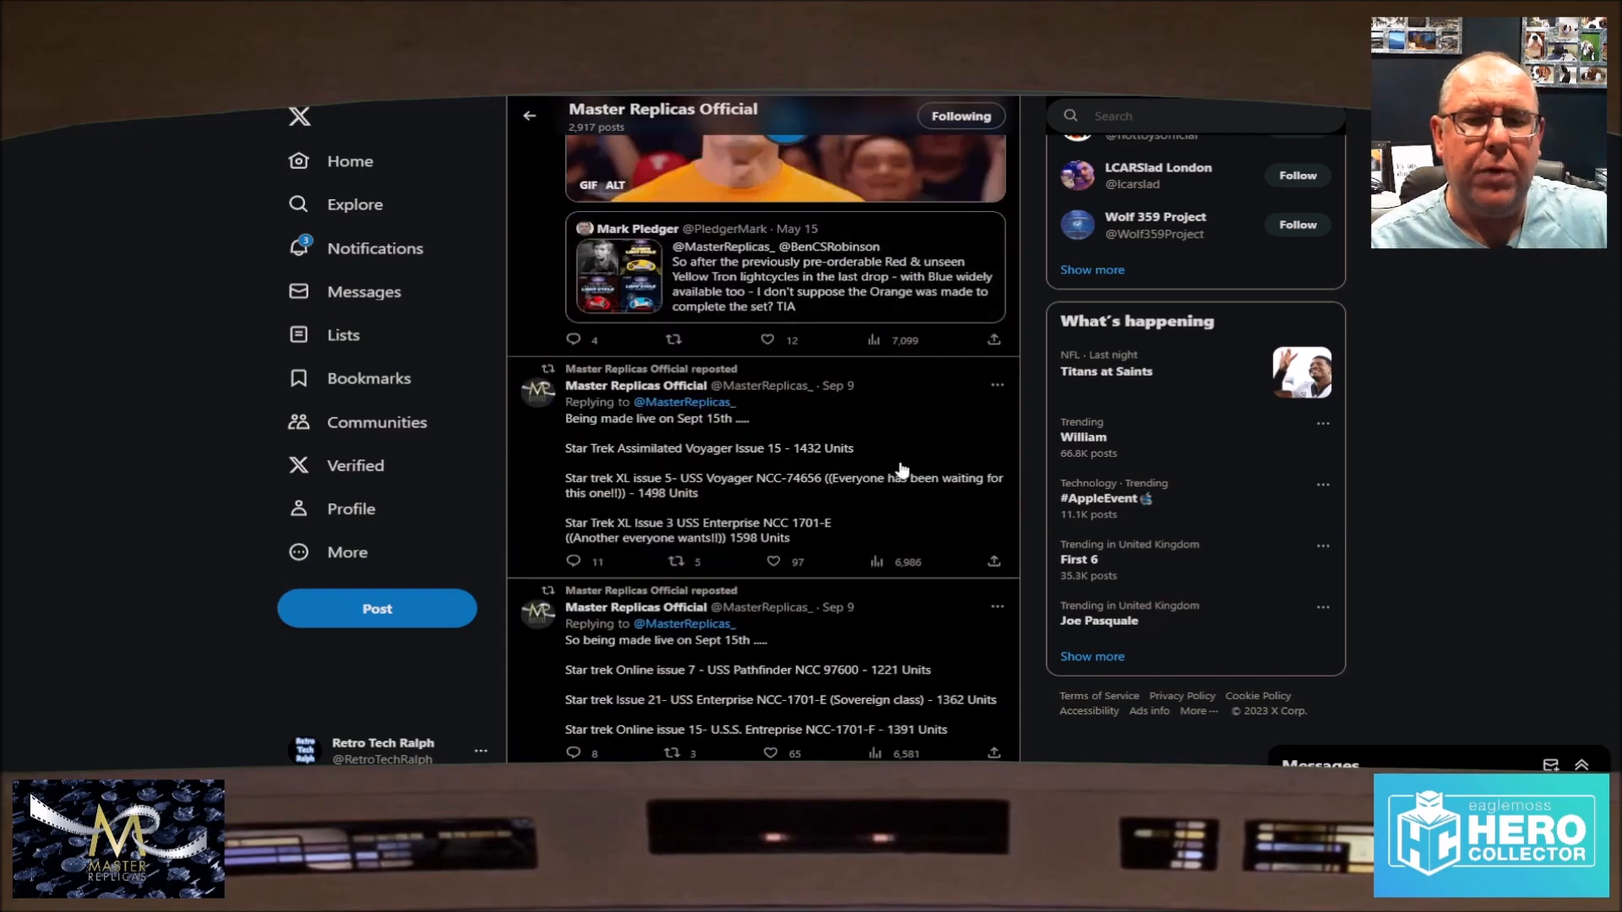
mouse_move(663, 453)
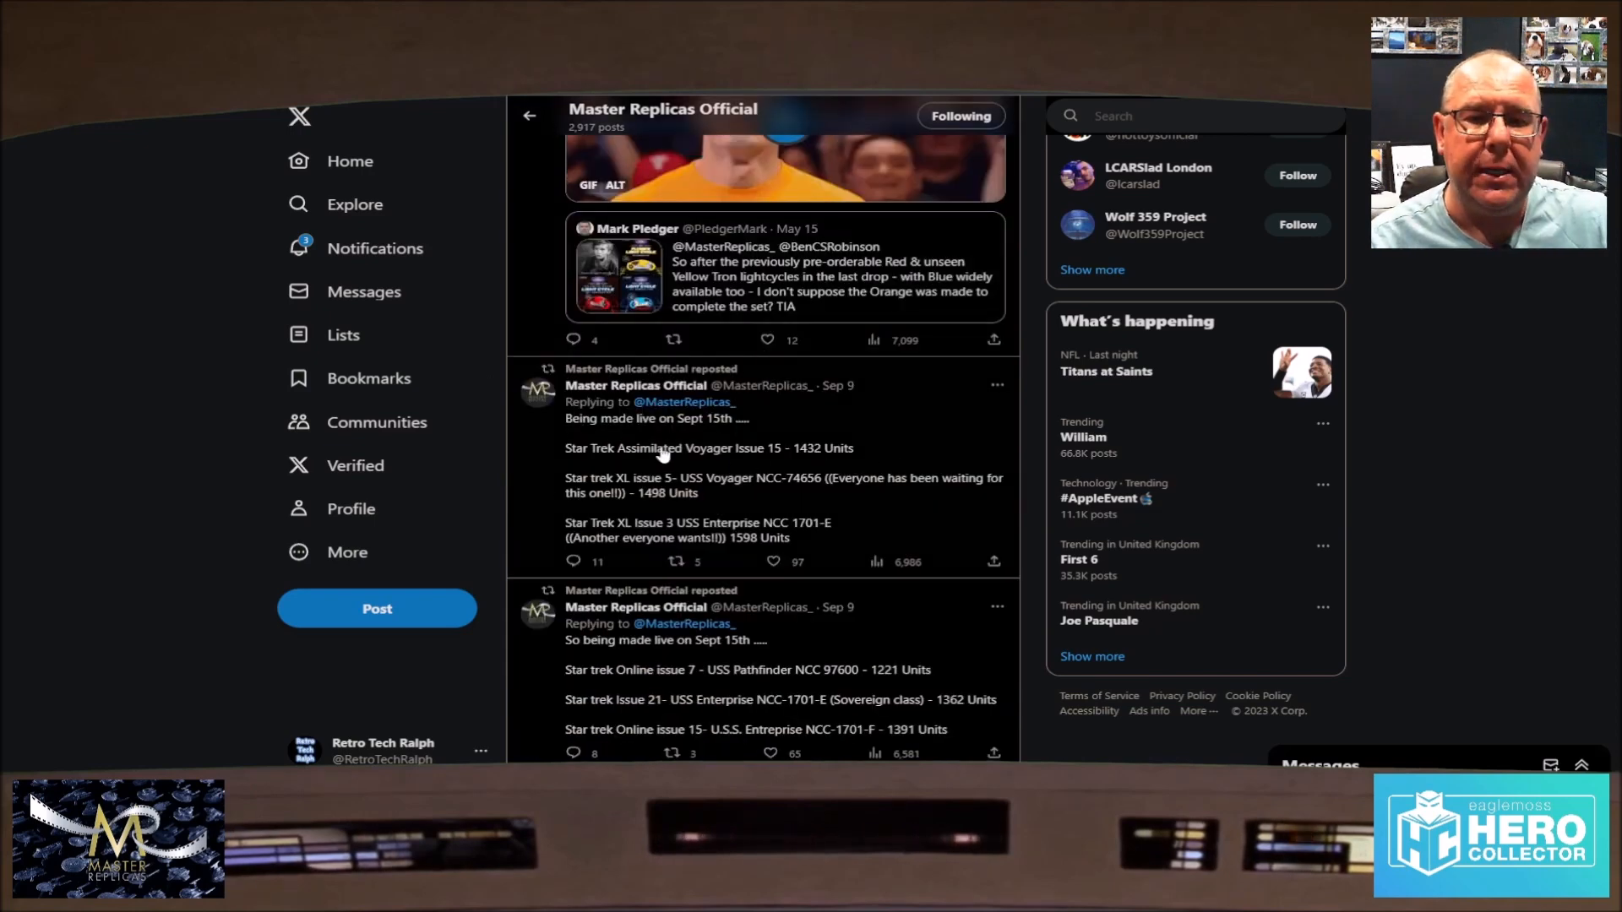
mouse_move(708, 429)
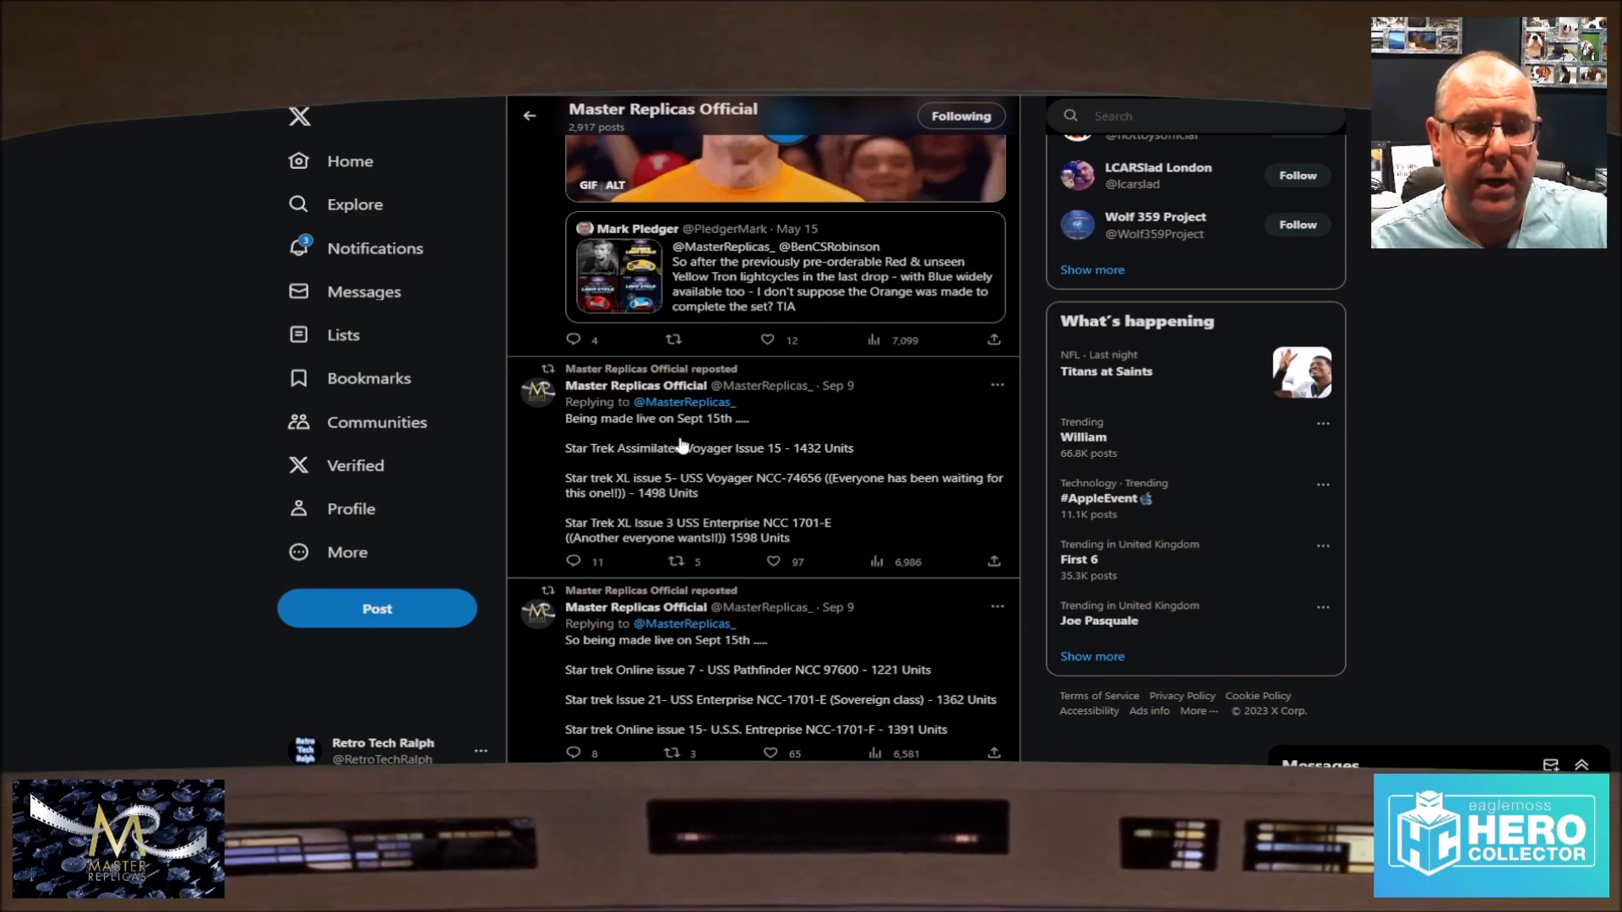
mouse_move(779, 463)
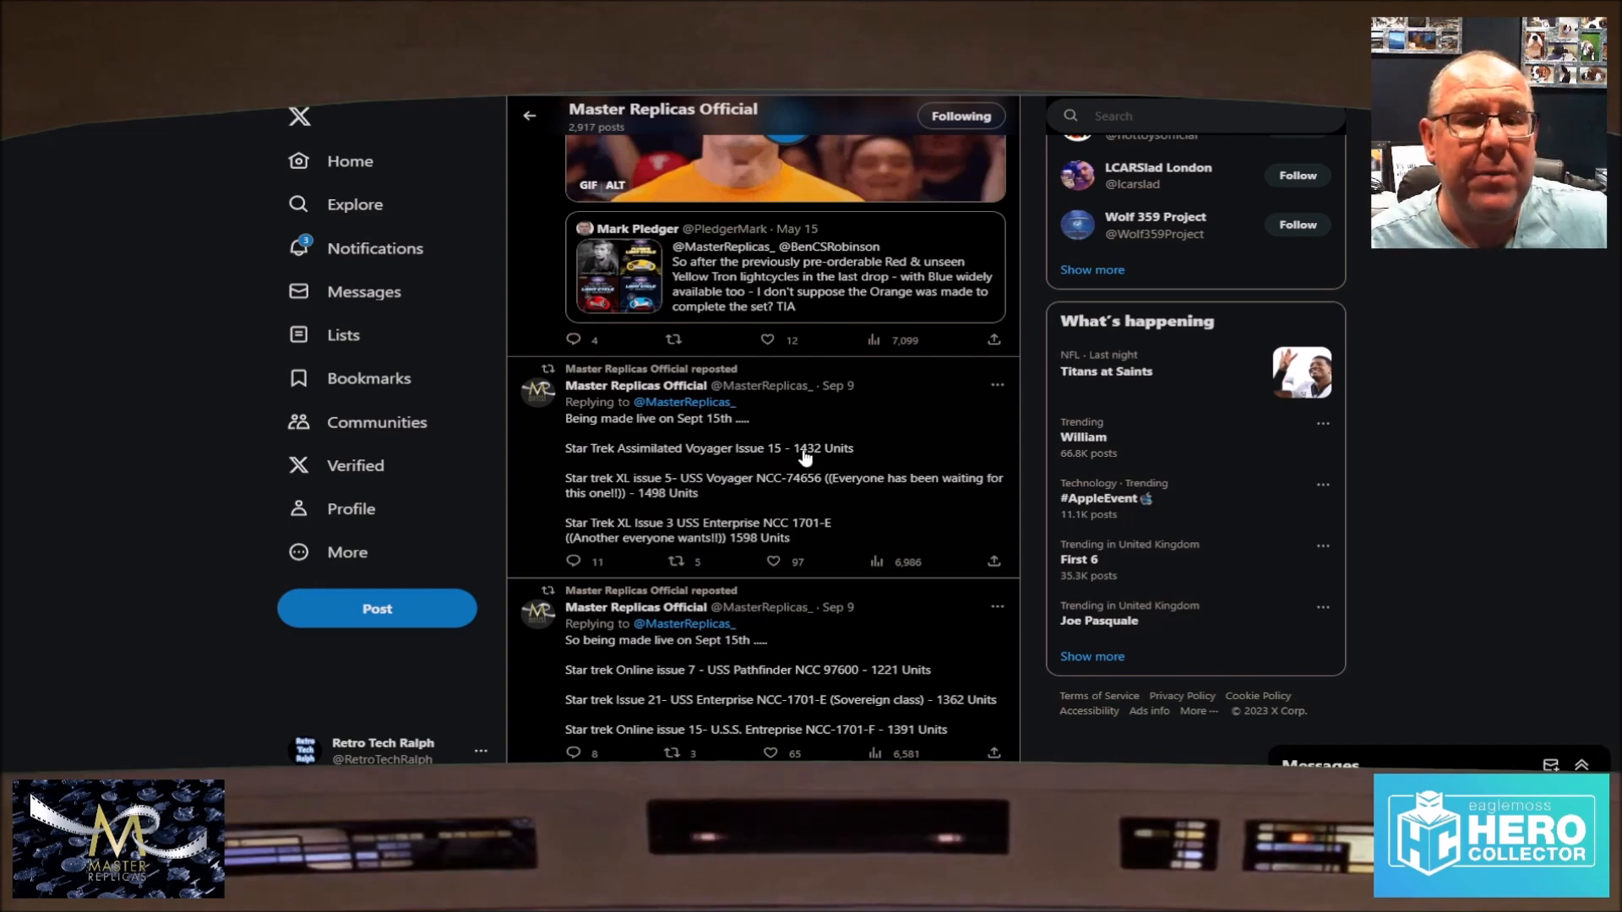
mouse_move(743, 465)
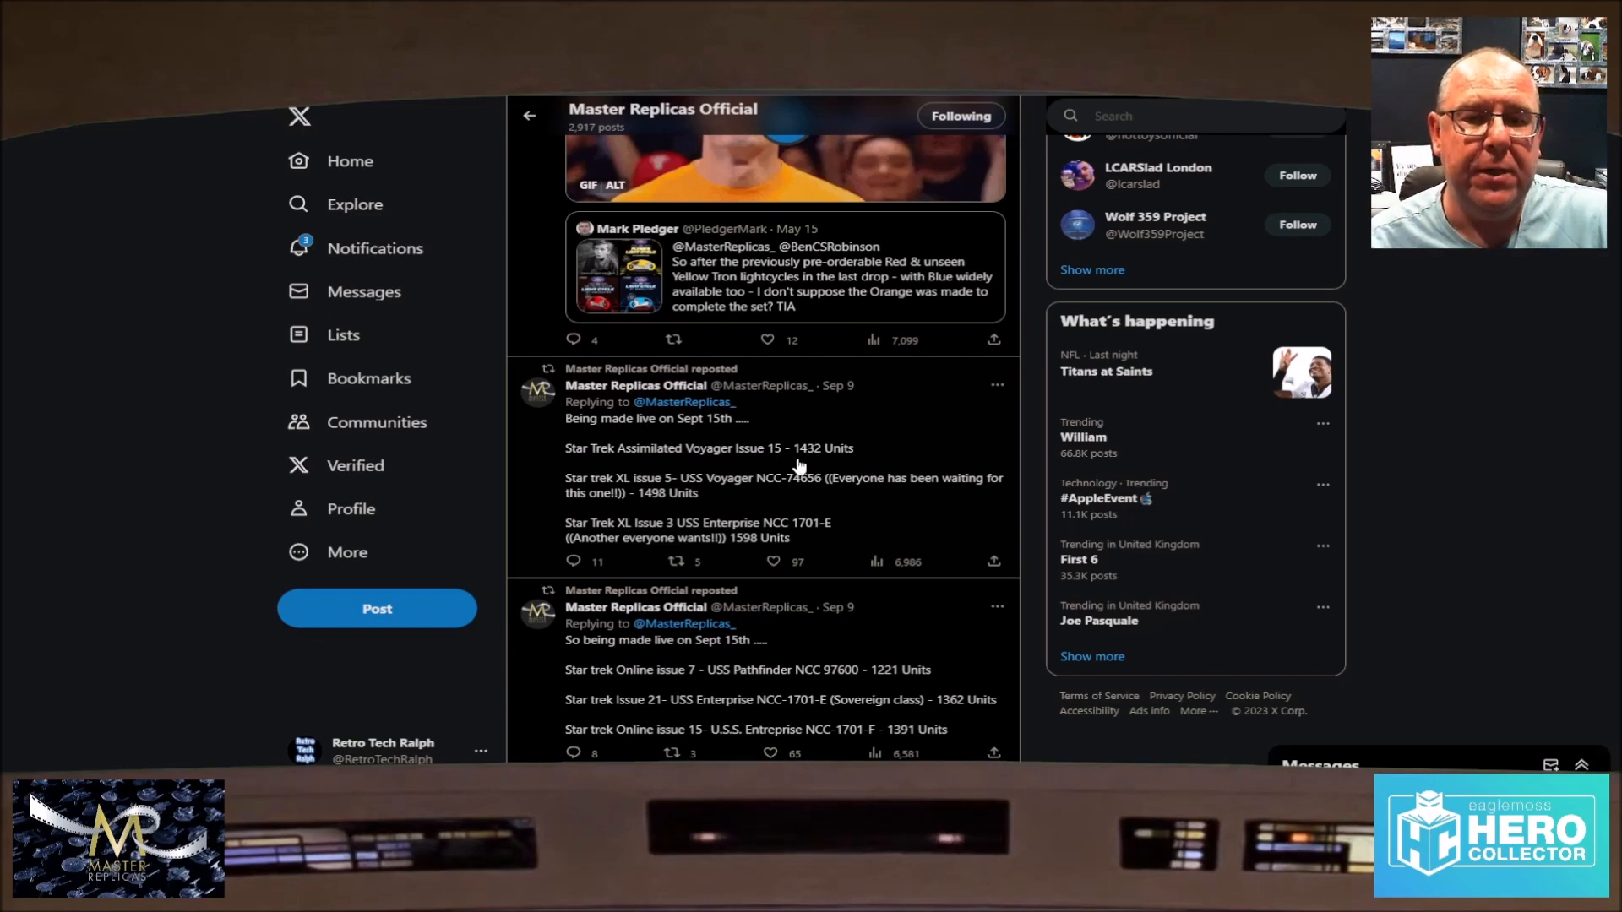
mouse_move(765, 458)
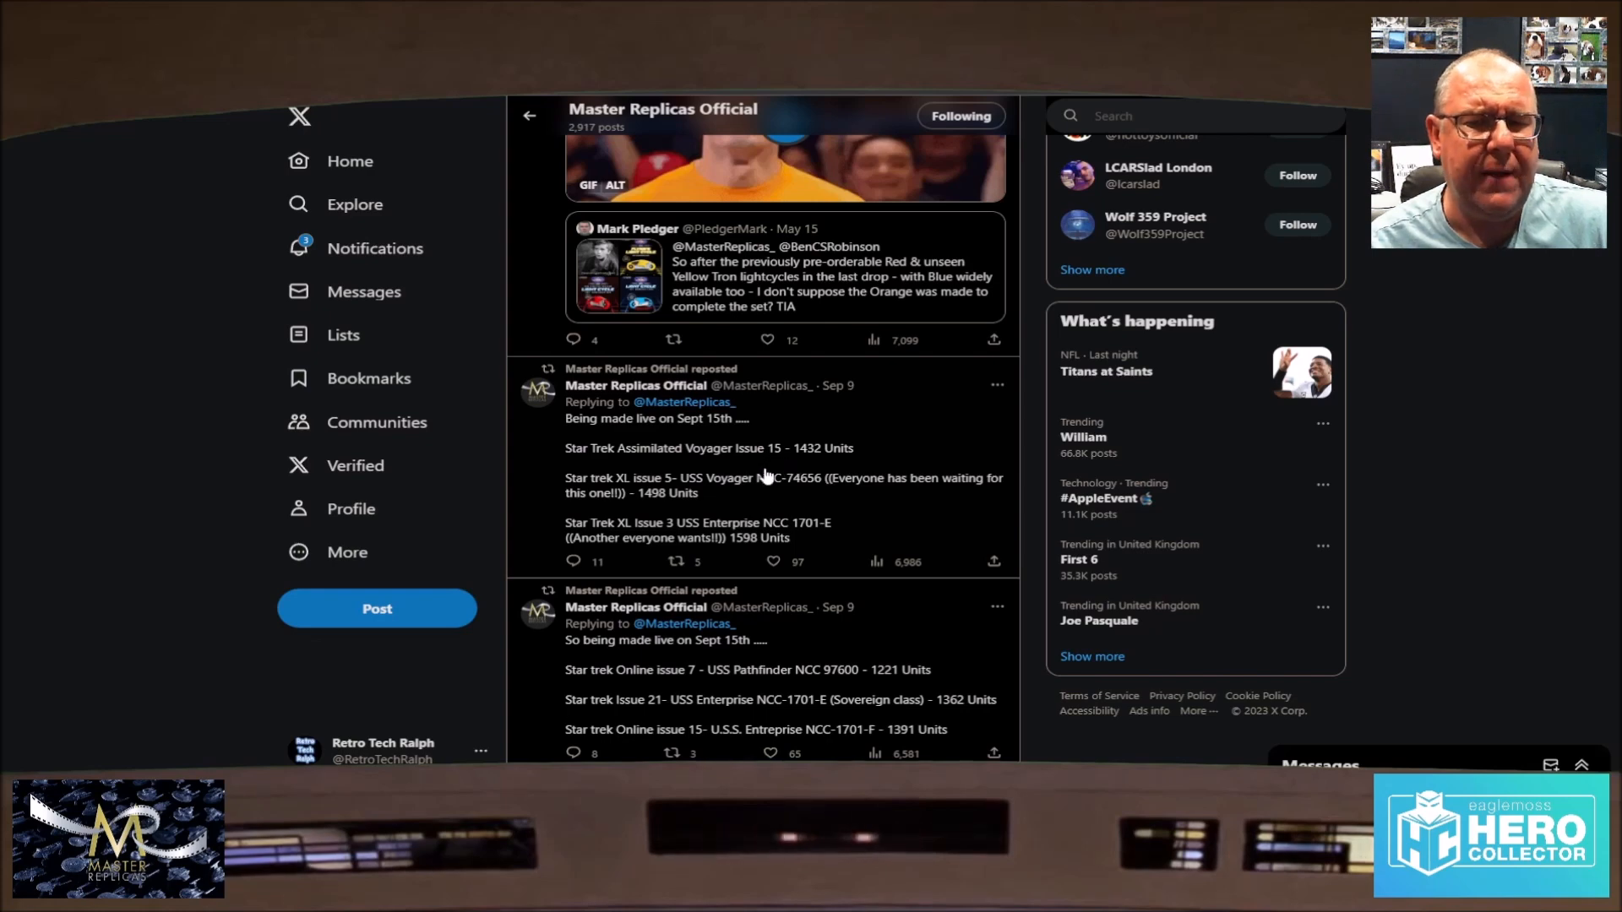
mouse_move(774, 473)
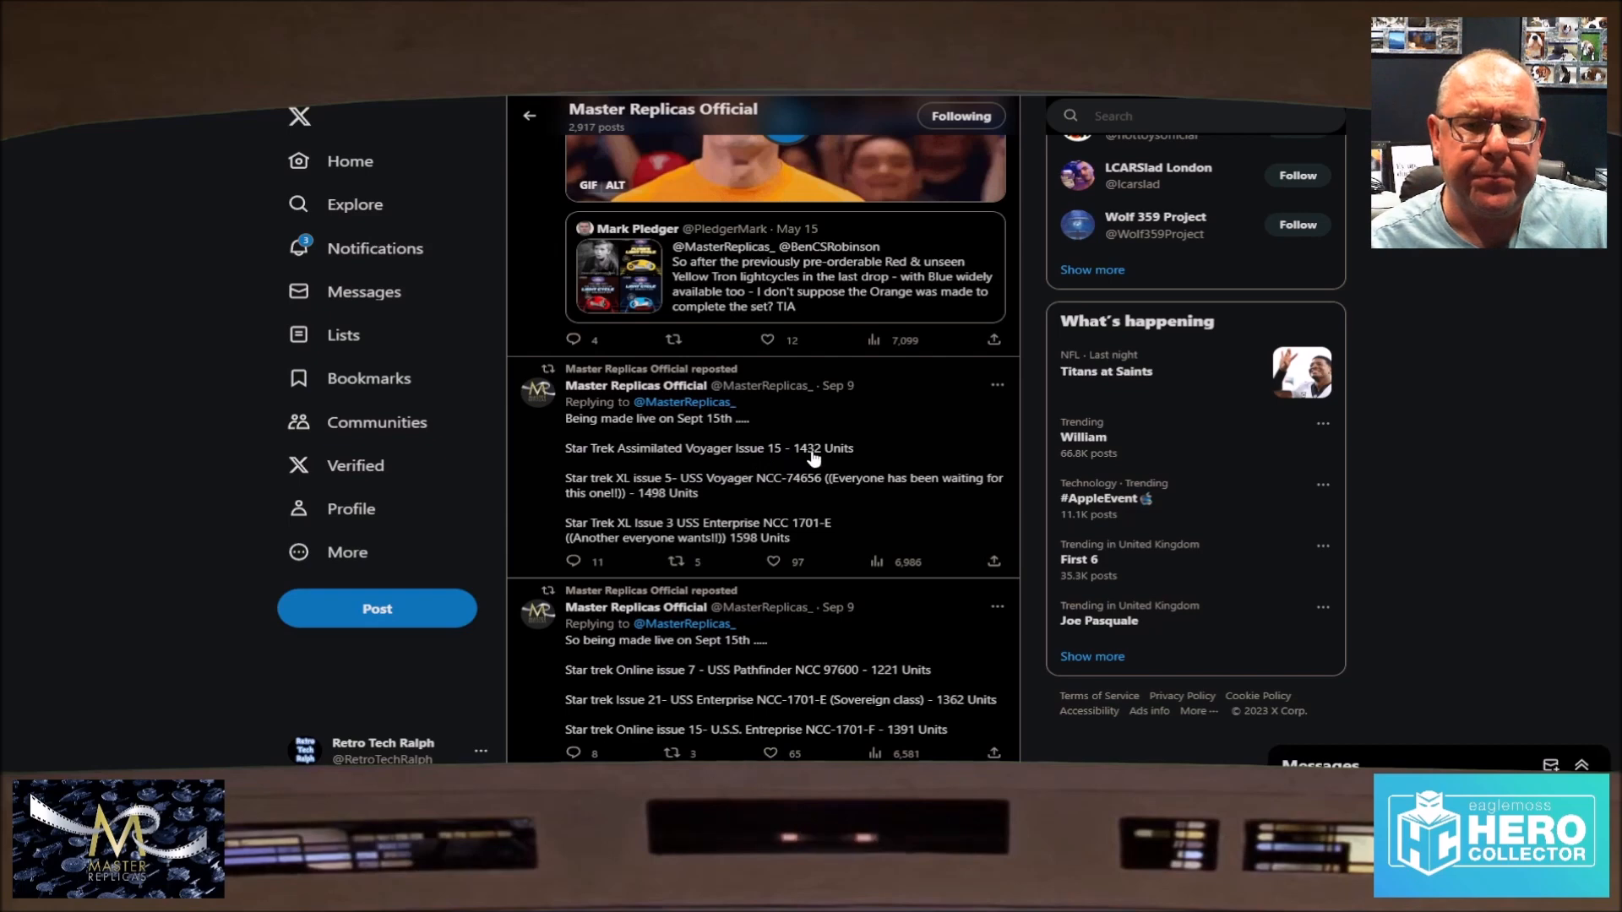
mouse_move(791, 456)
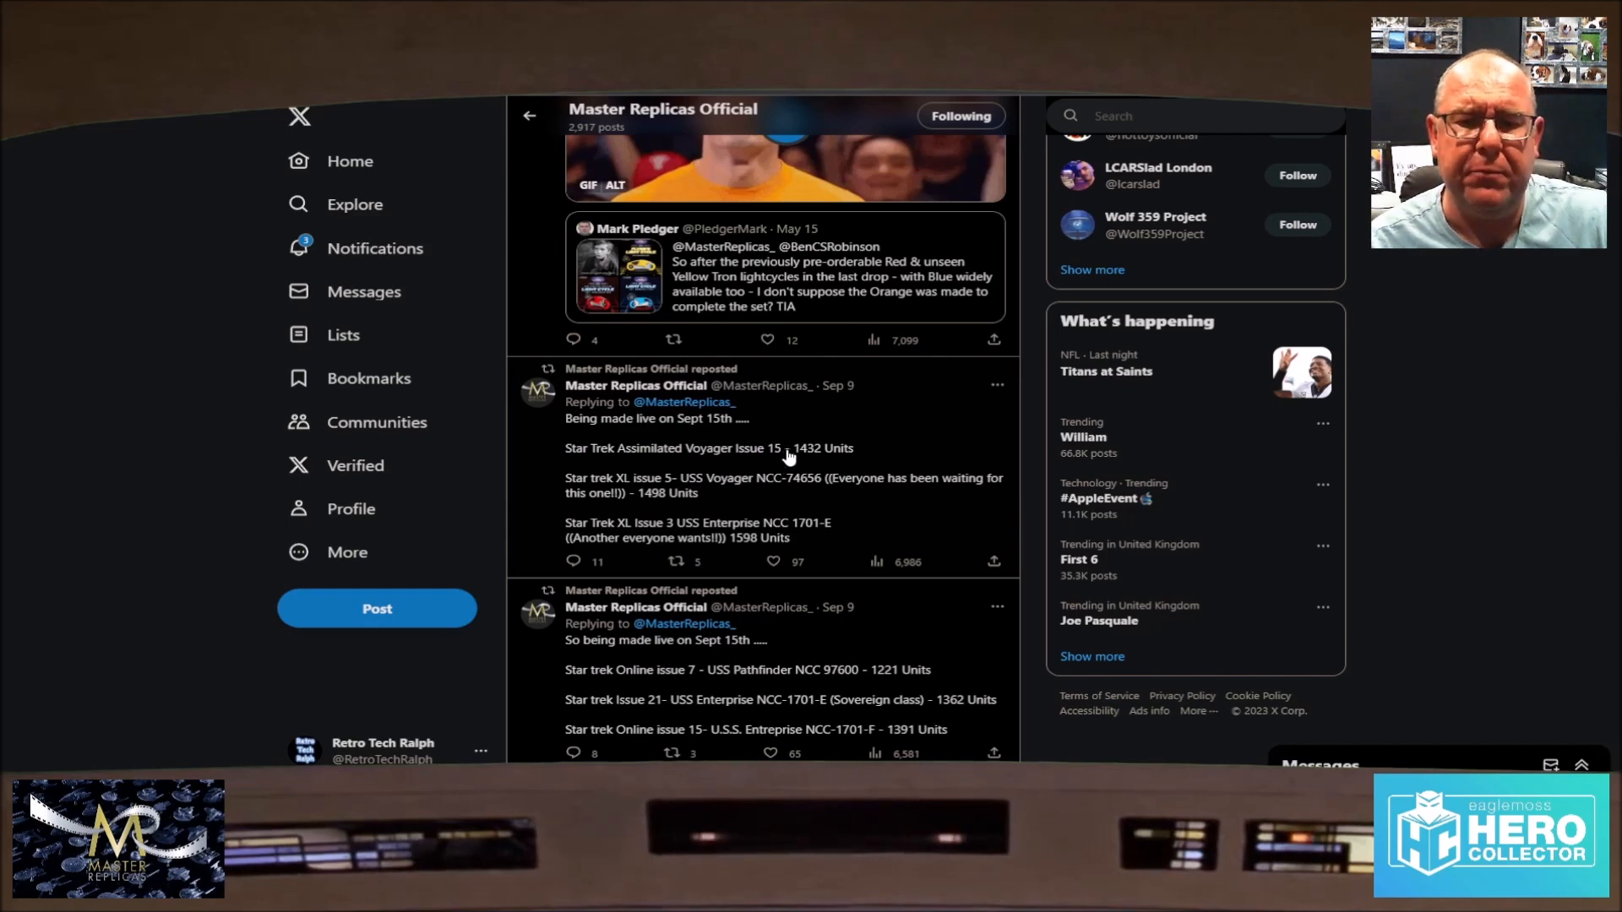
mouse_move(656, 497)
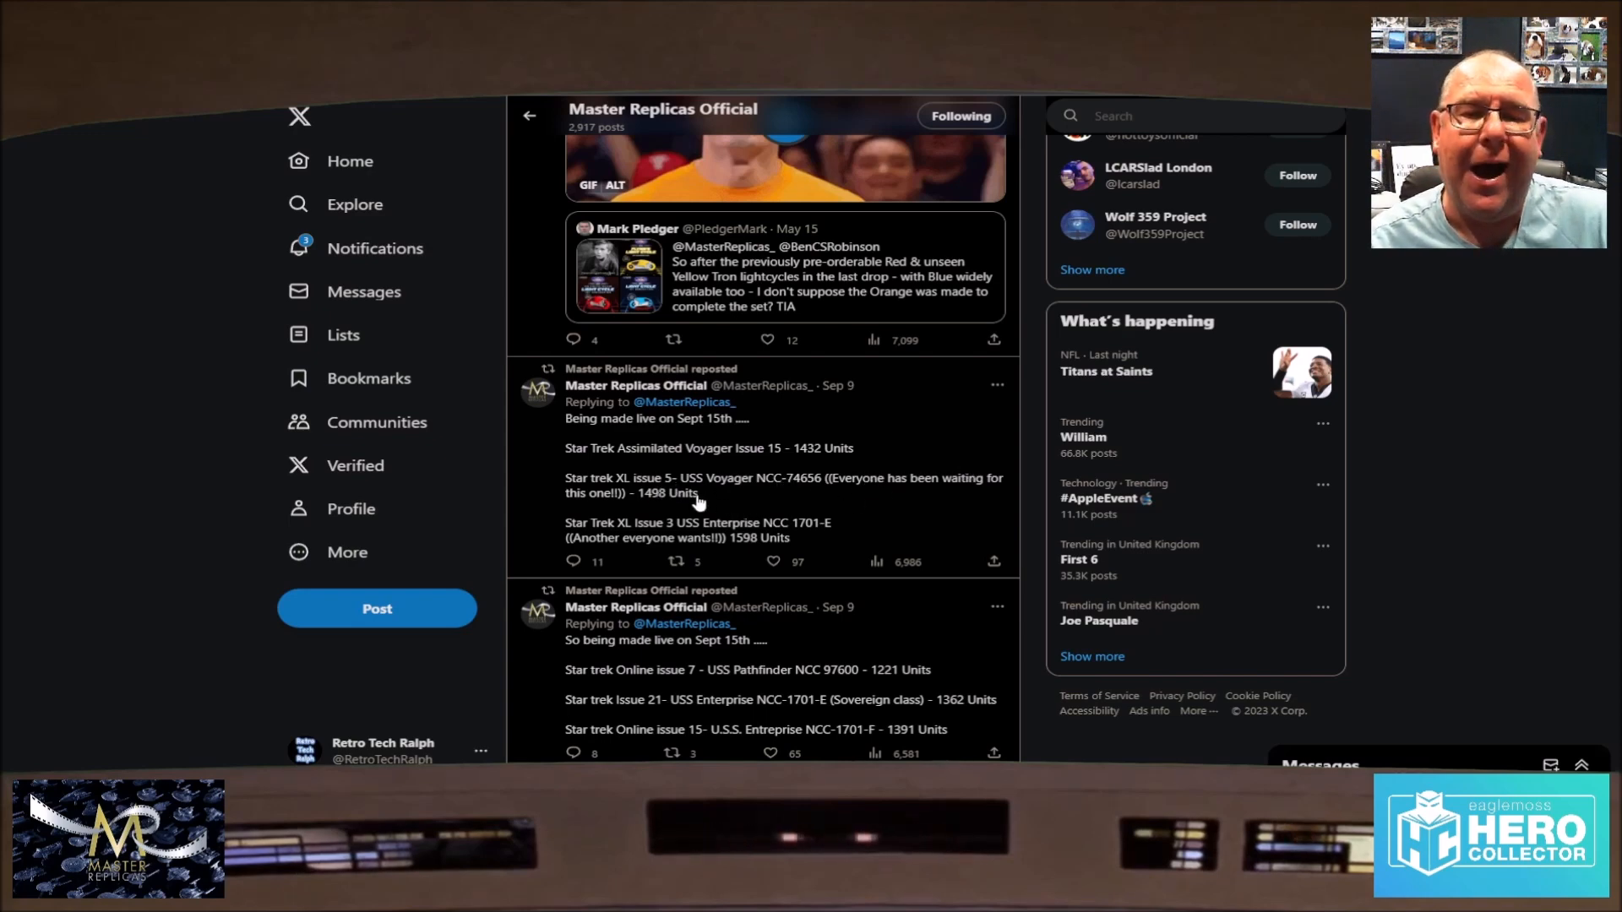
mouse_move(853, 492)
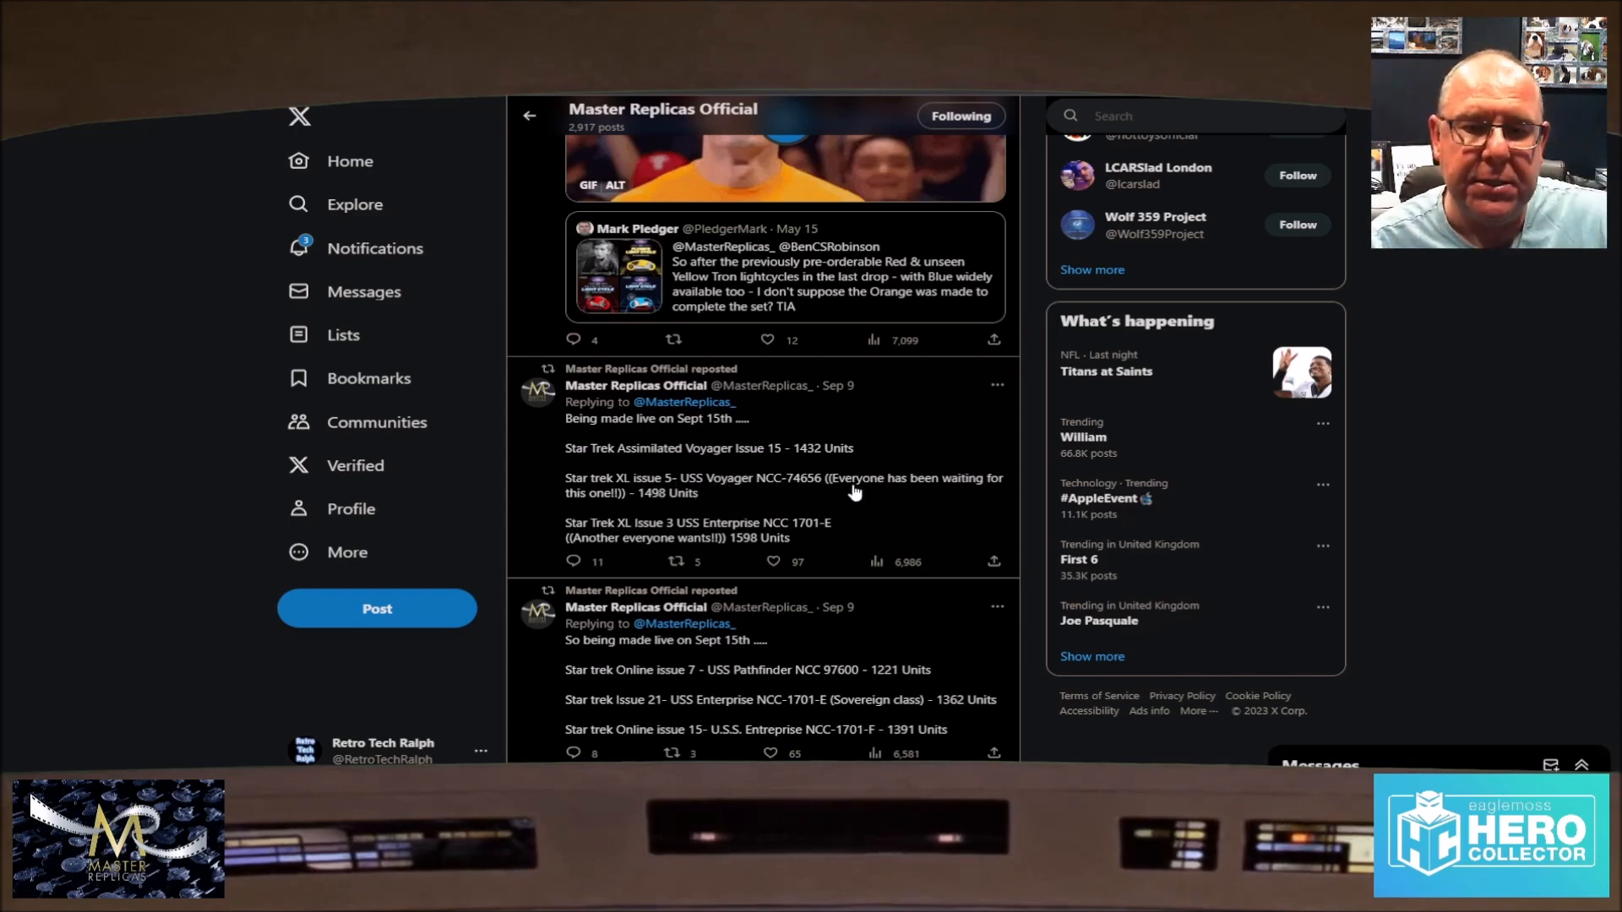
mouse_move(642, 503)
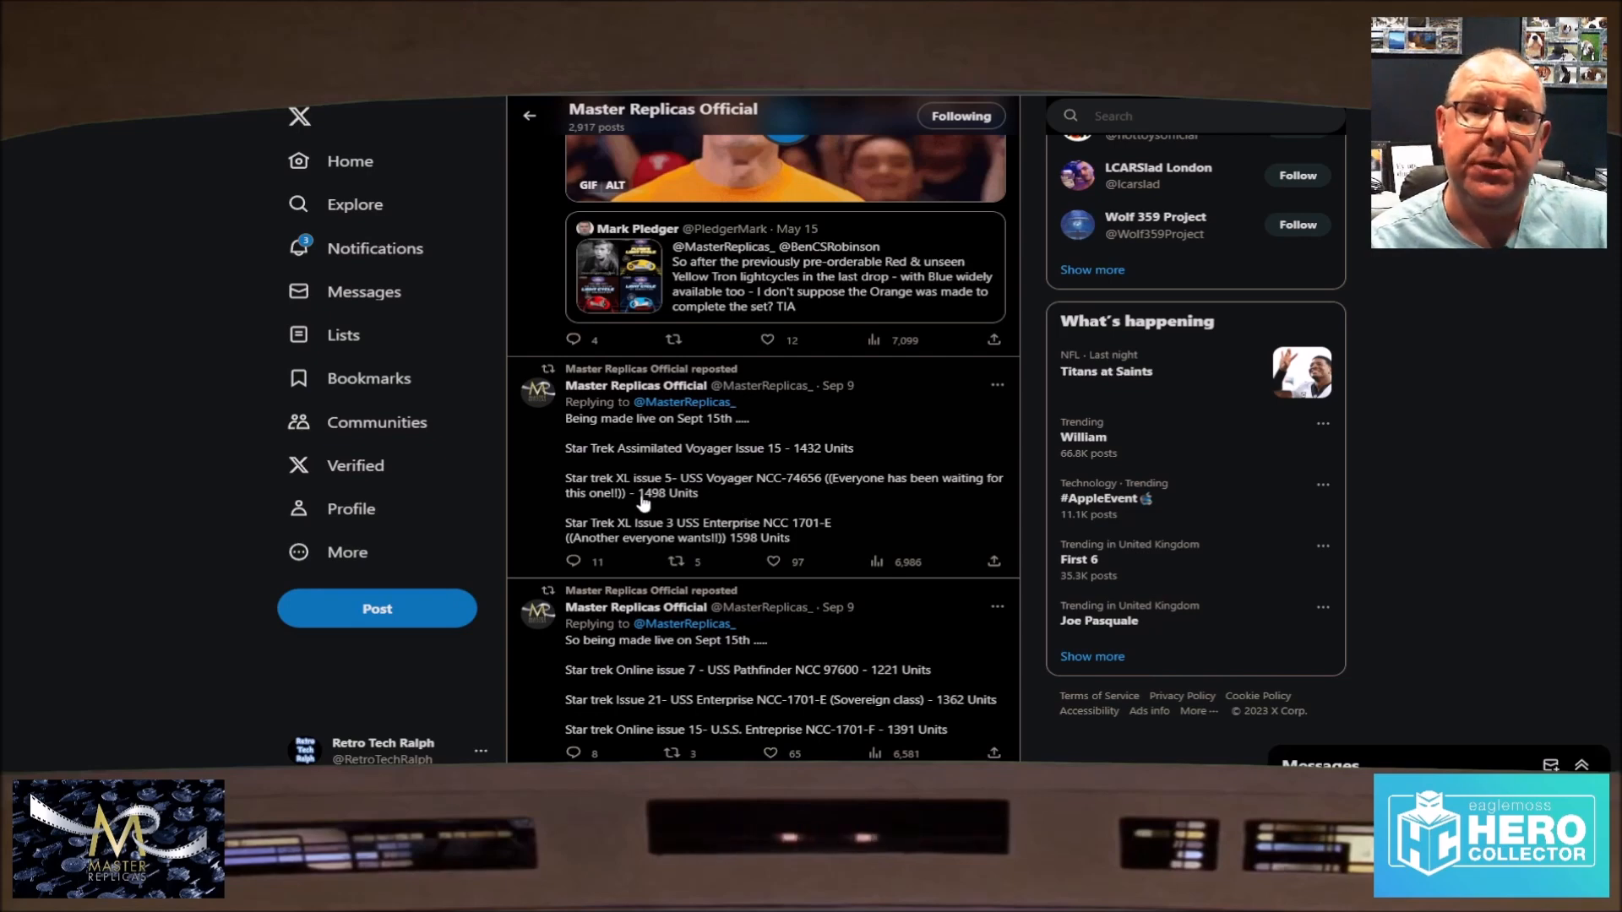
mouse_move(578, 542)
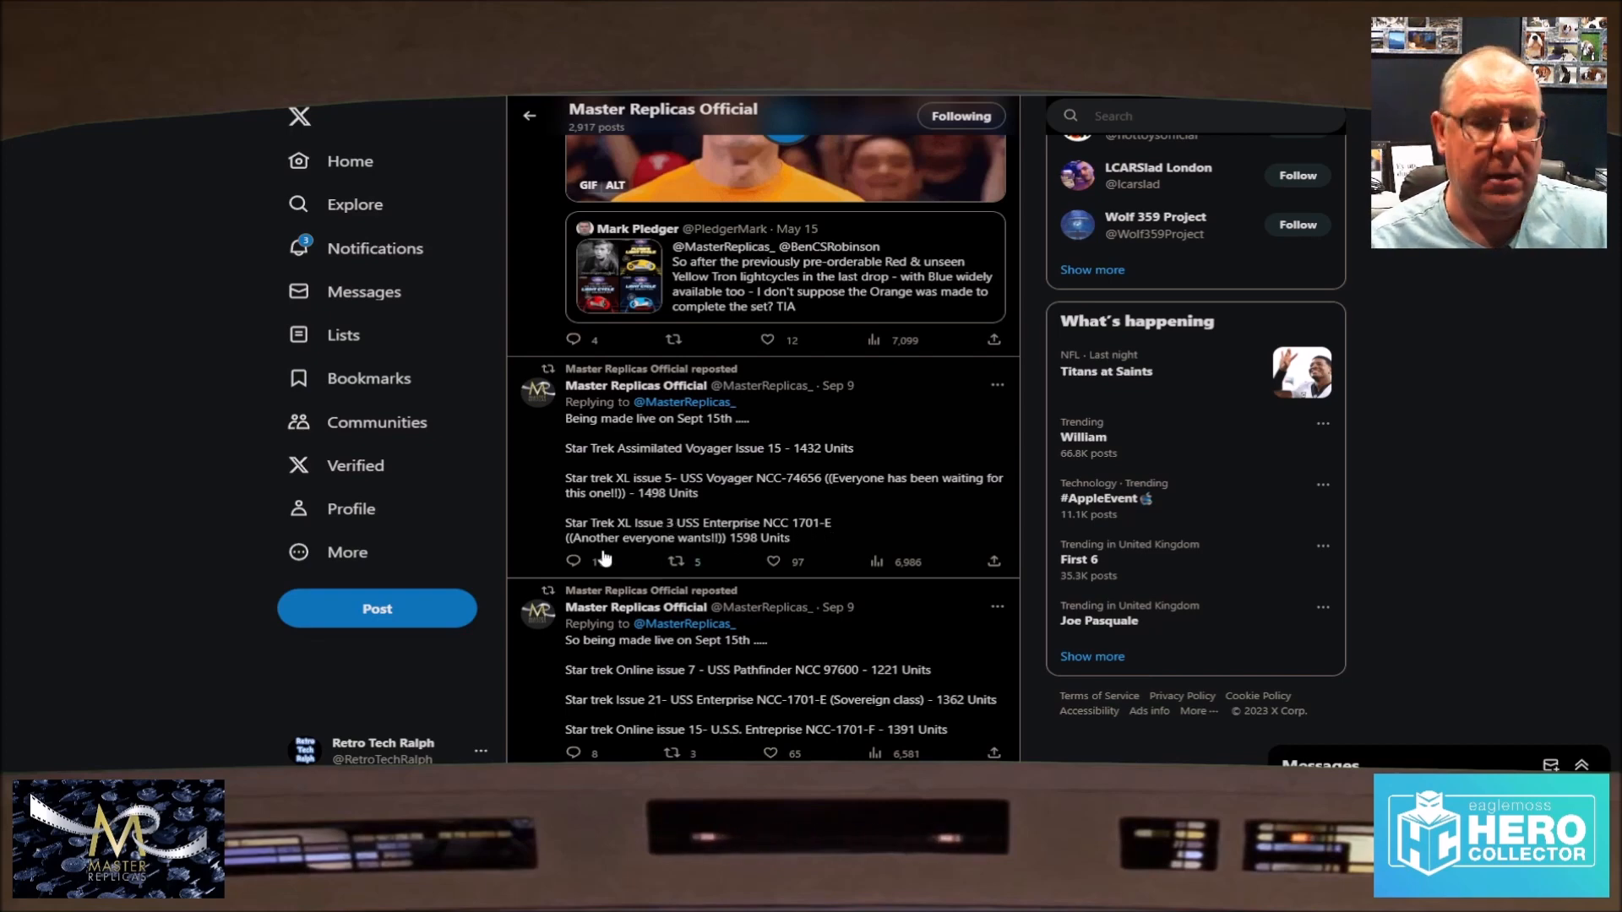
click(573, 561)
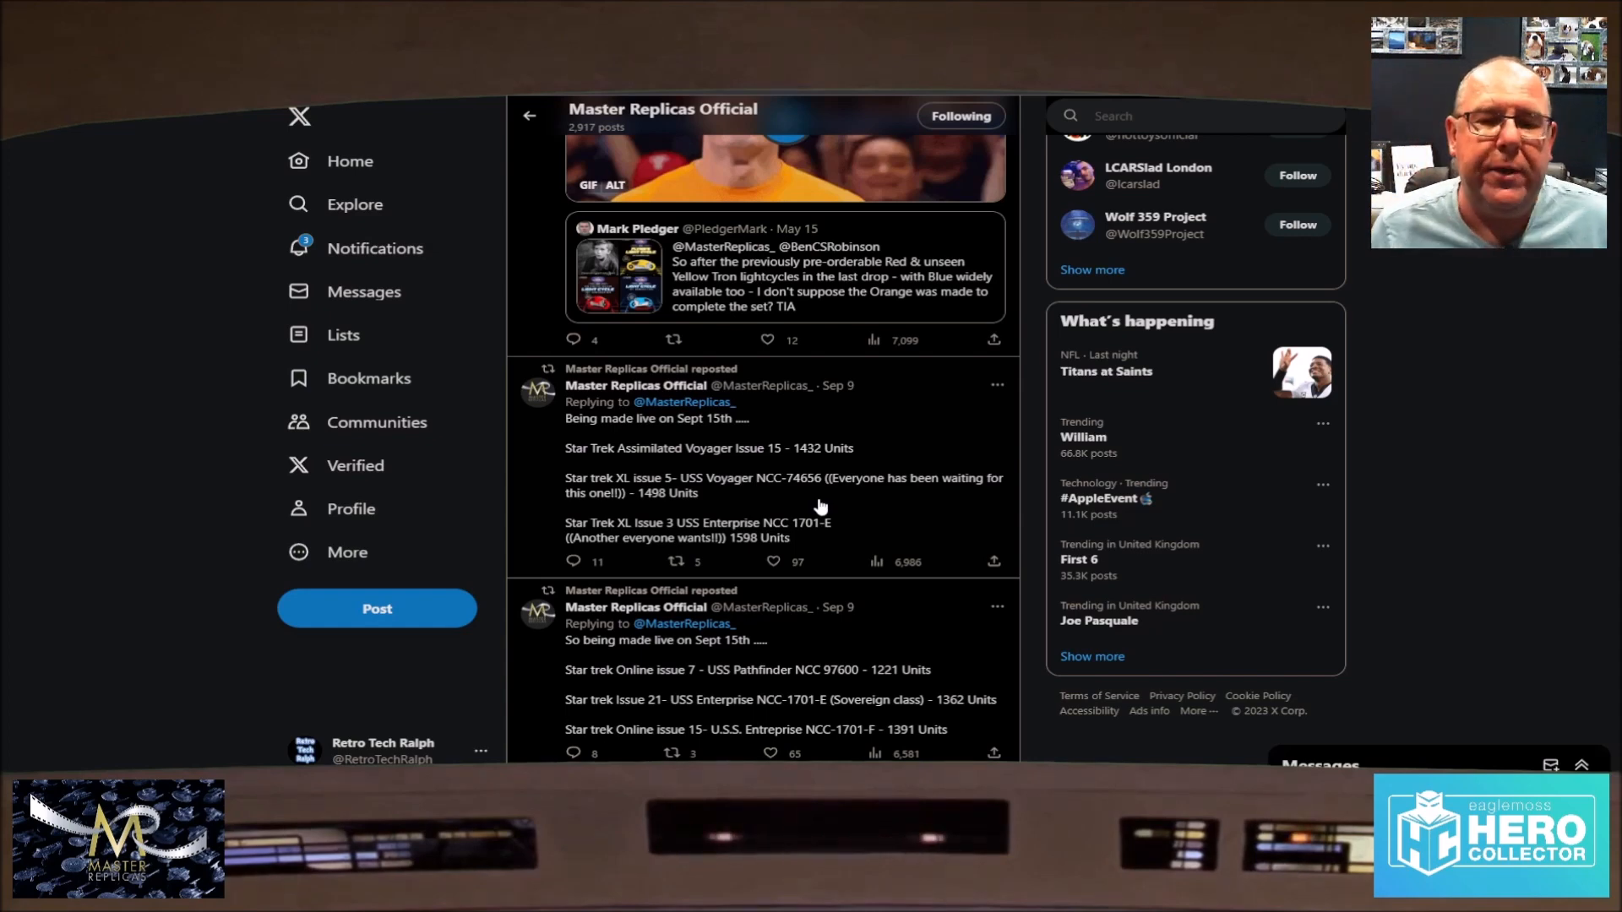
Step: Bring the second Sep 9 post with USS Pathfinder, Sovereign Enterprise and Enterprise-F unit counts into view
scroll(down, 3)
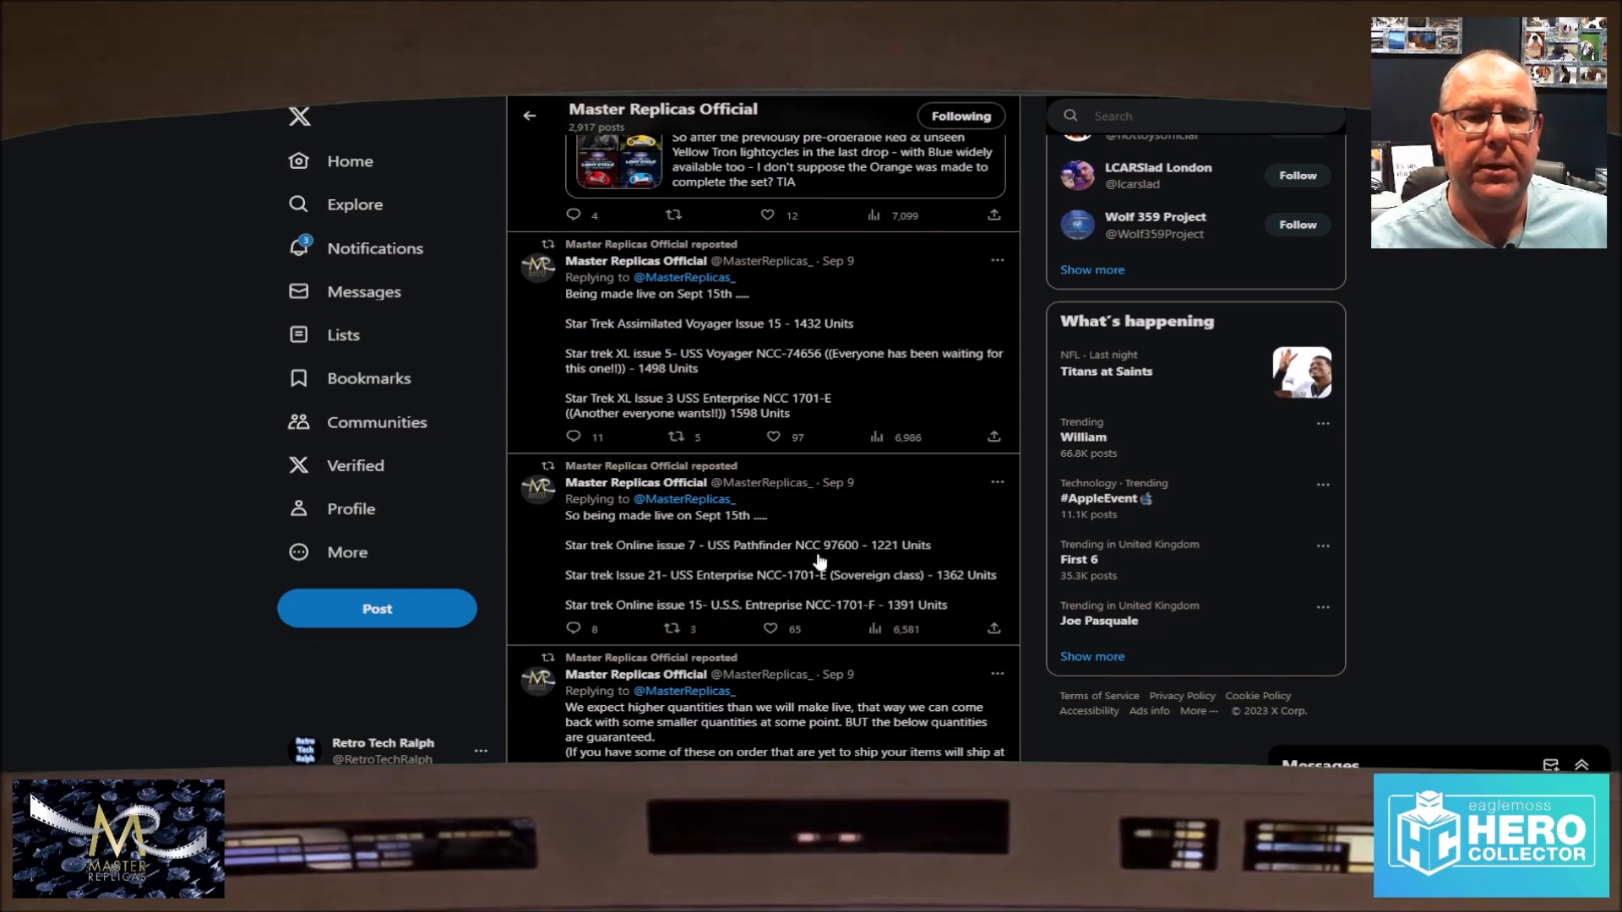
mouse_move(610, 567)
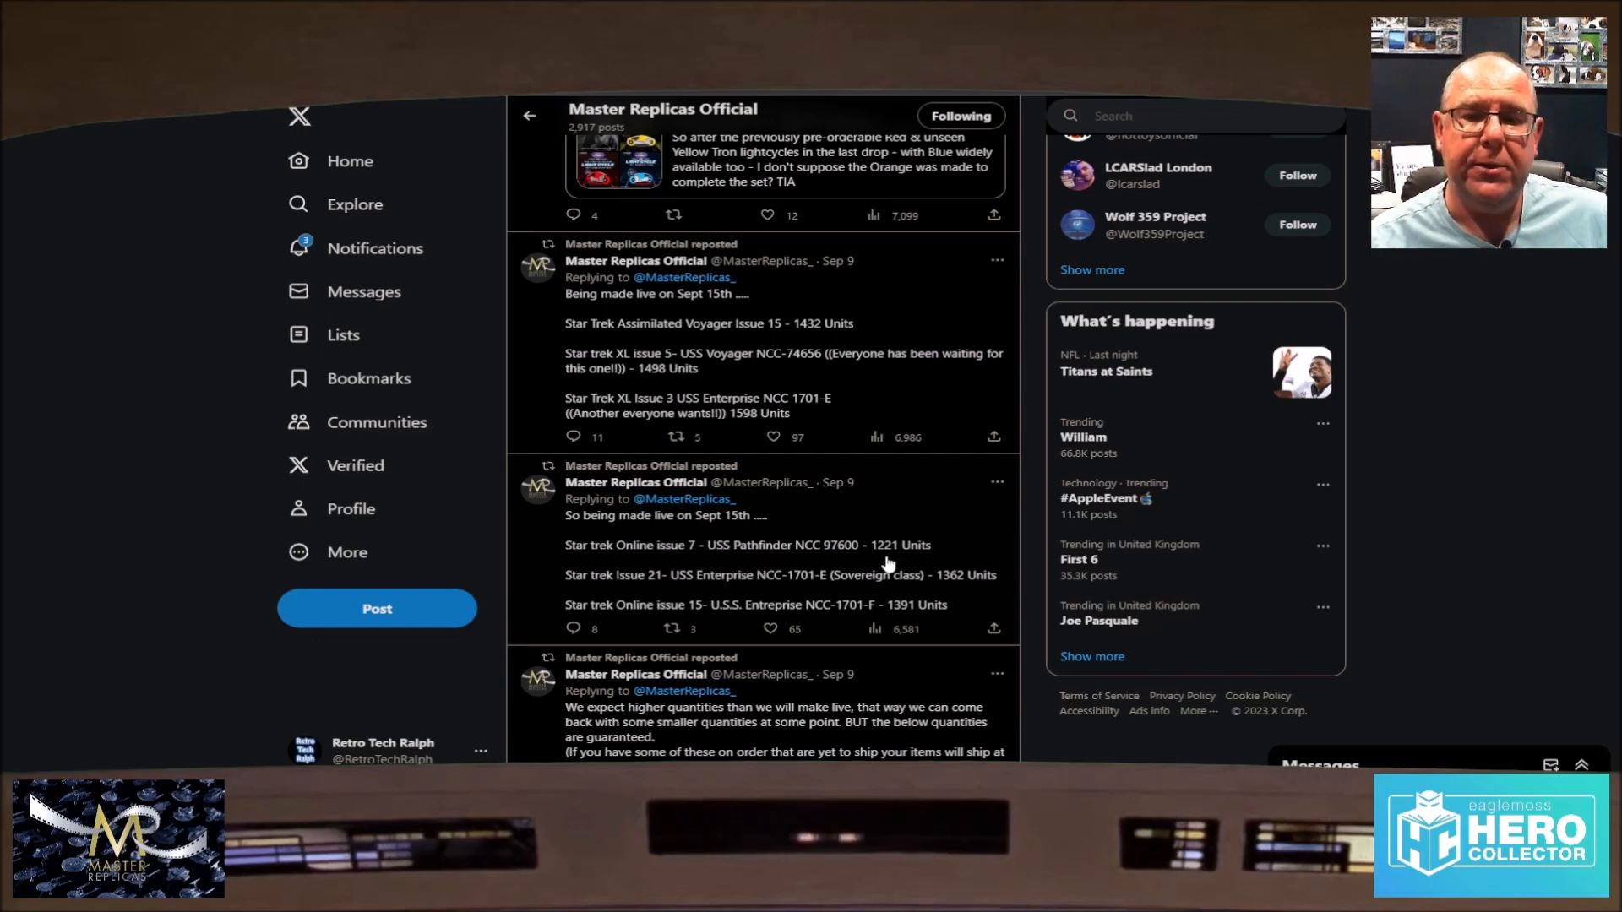
mouse_move(647, 595)
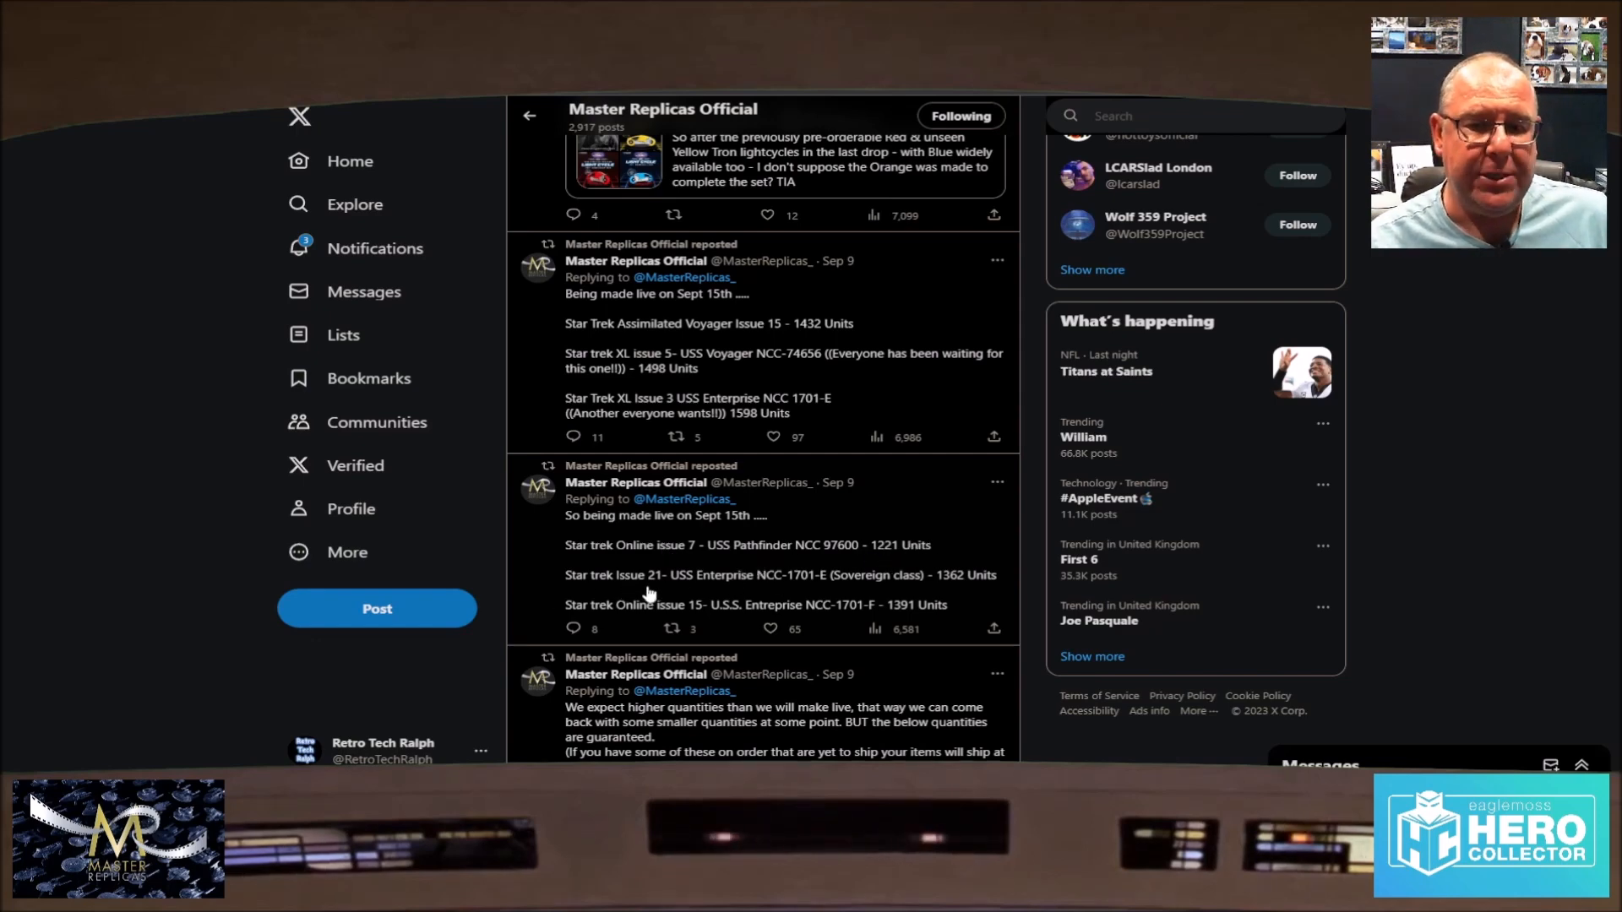
mouse_move(823, 584)
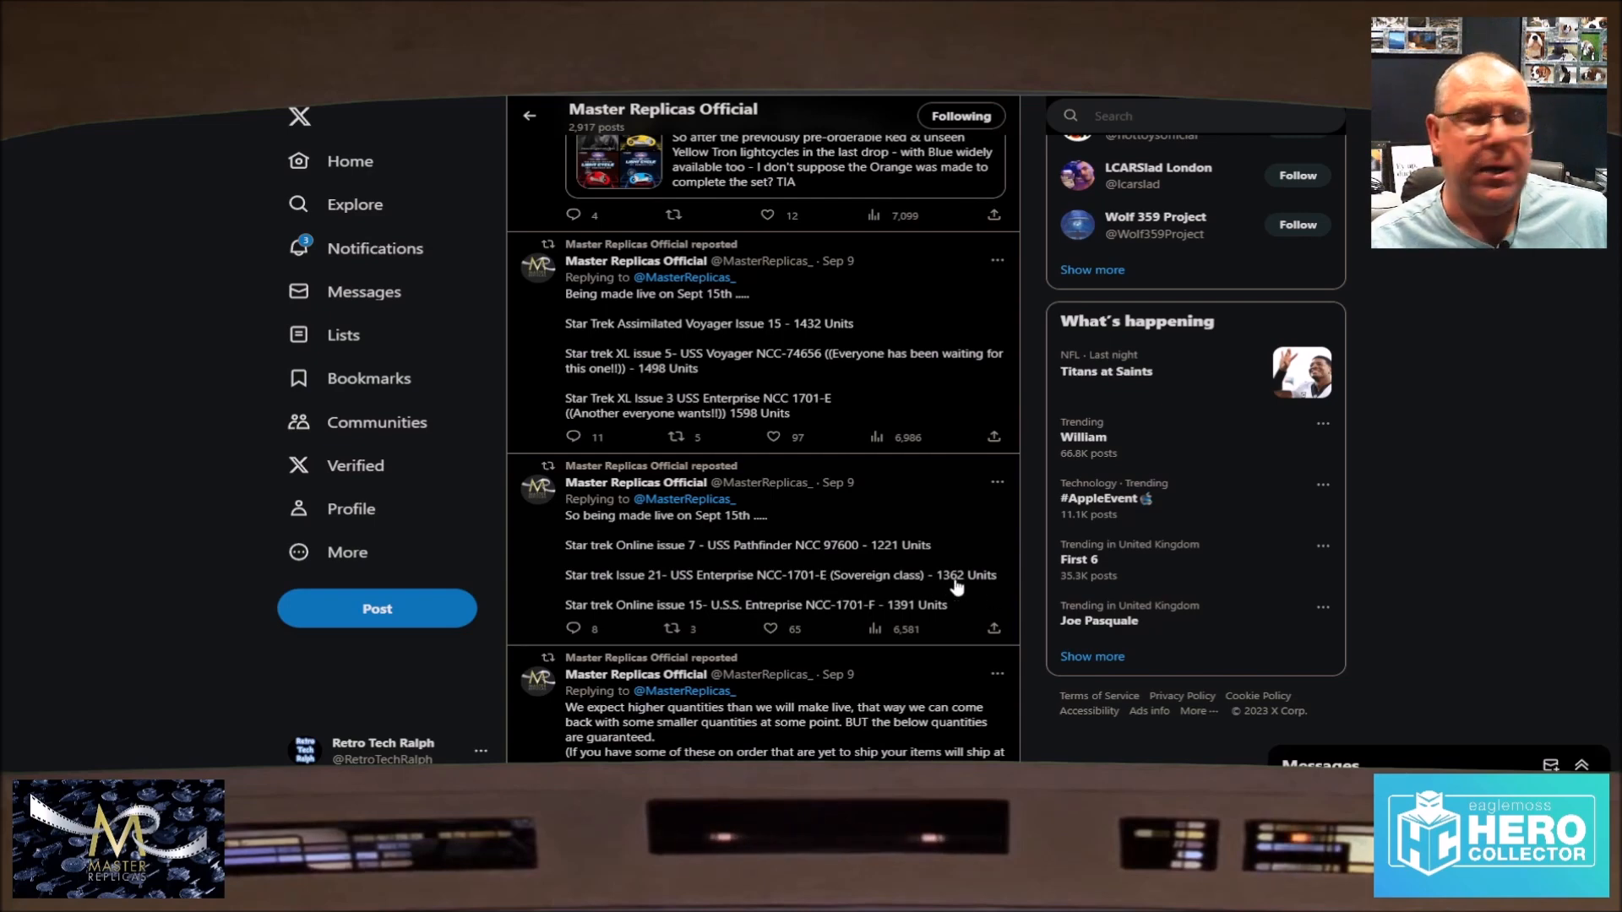
mouse_move(681, 621)
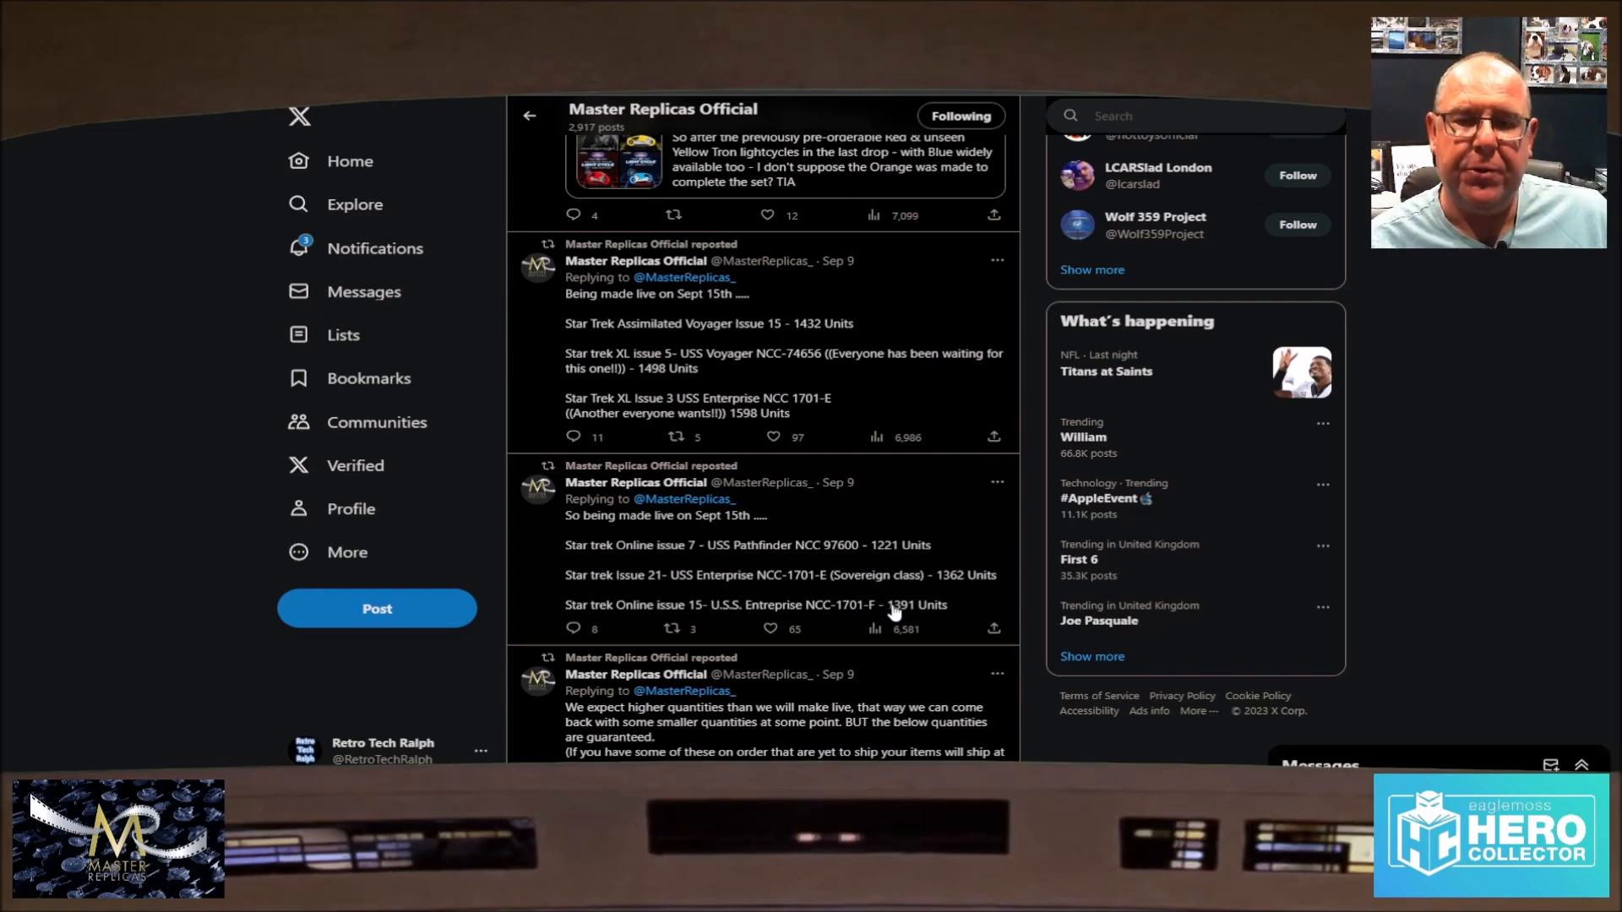
mouse_move(873, 615)
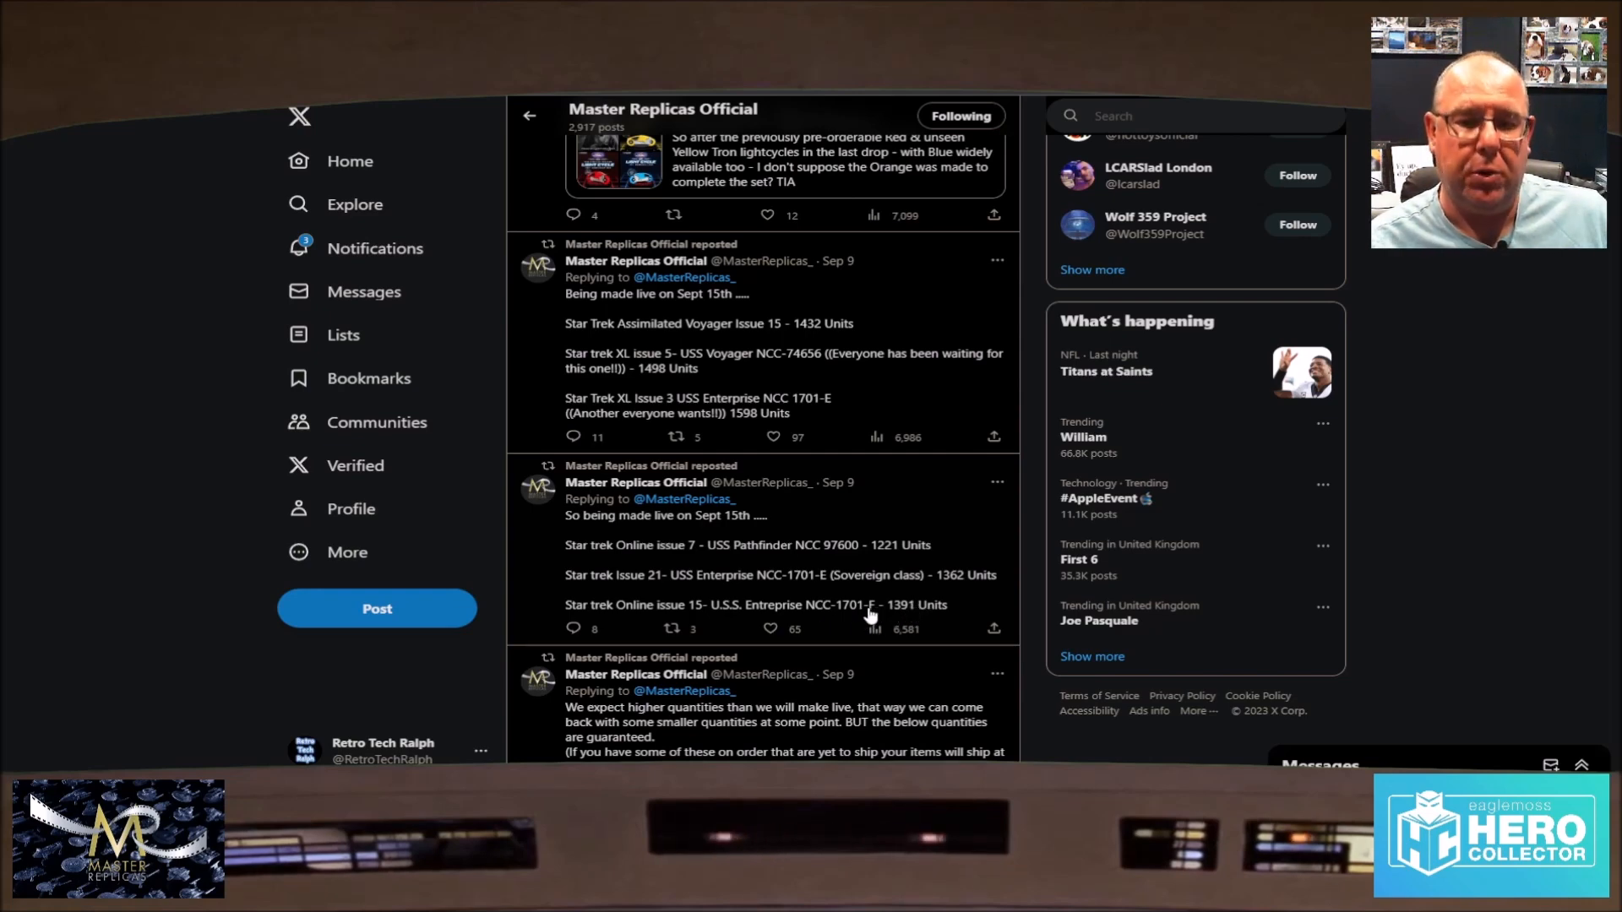
mouse_move(703, 617)
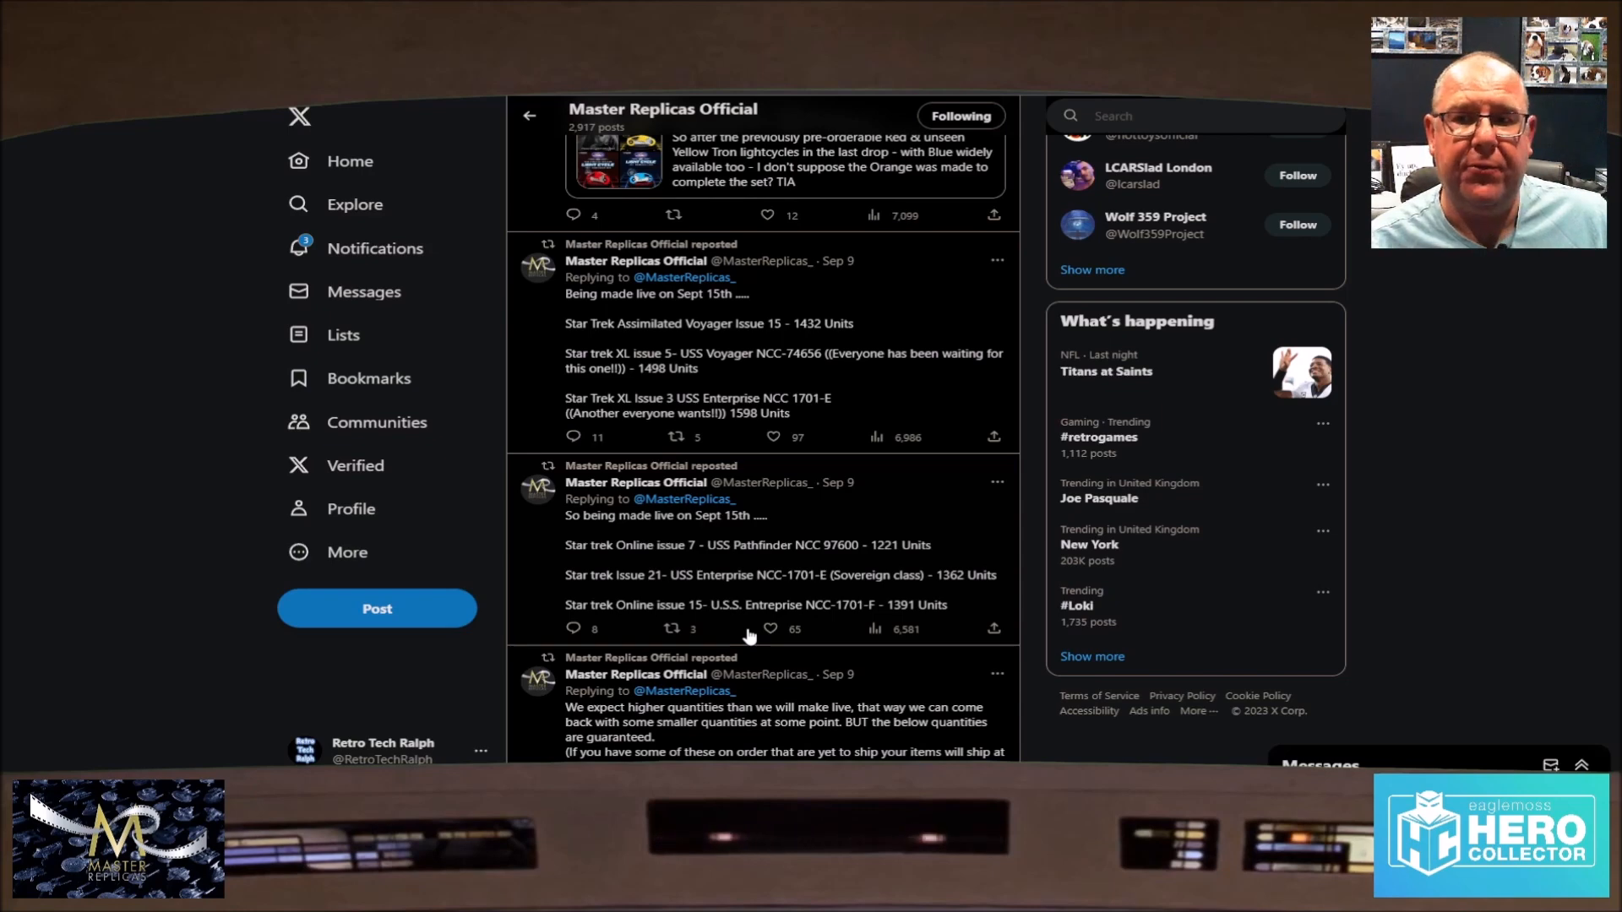
mouse_move(956, 512)
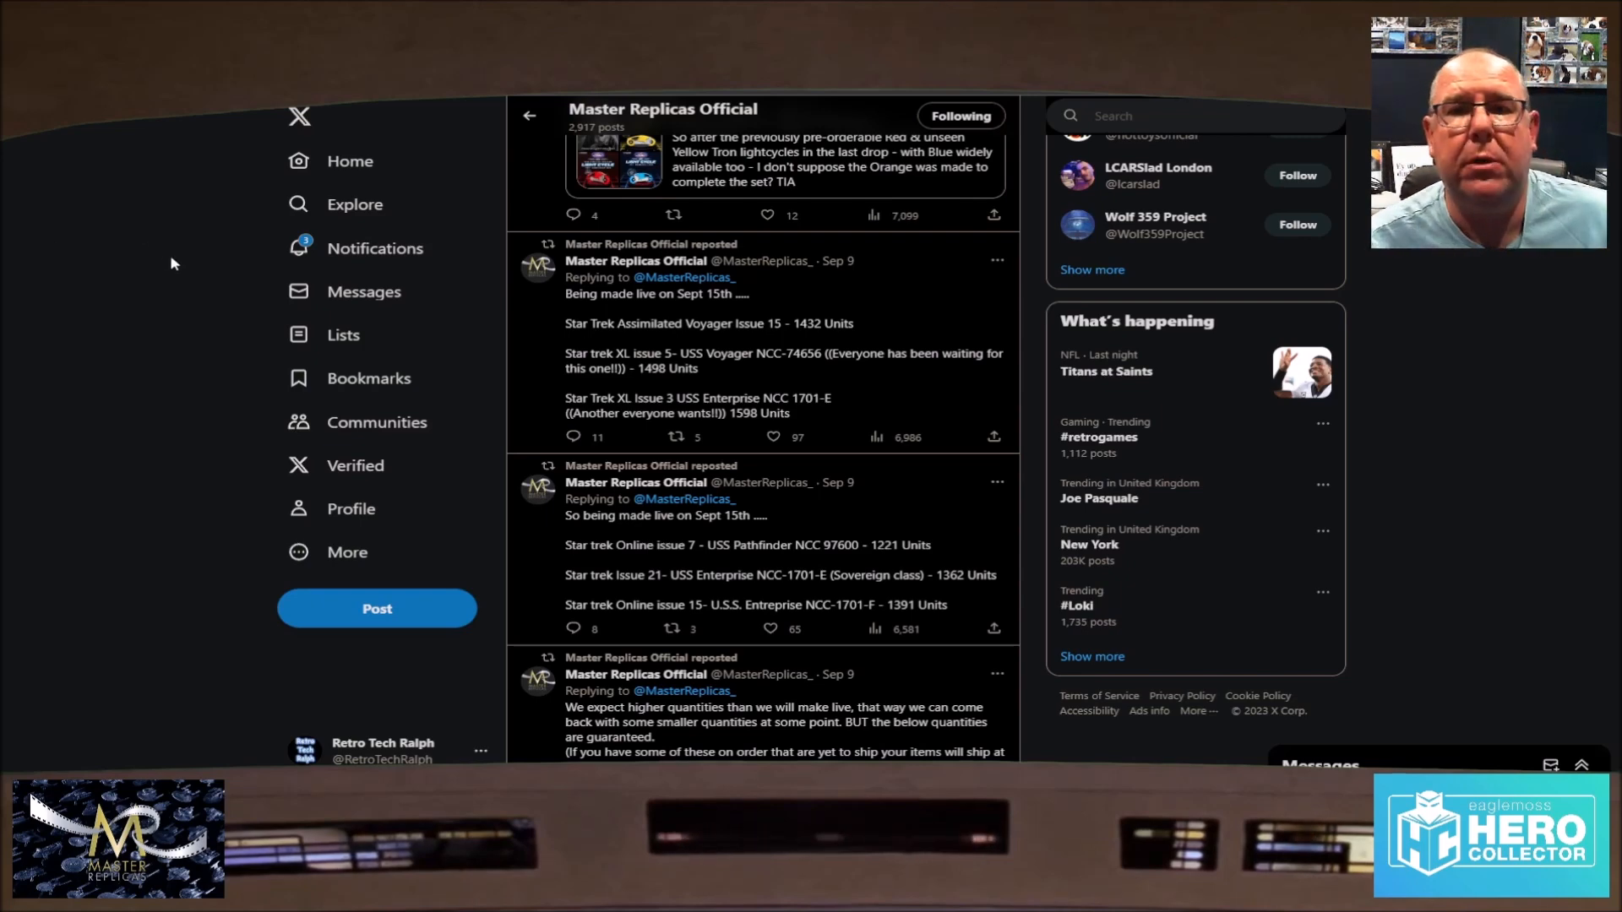
Step: Scroll the X feed past the Sept 15th release quantity posts
scroll(down, 3)
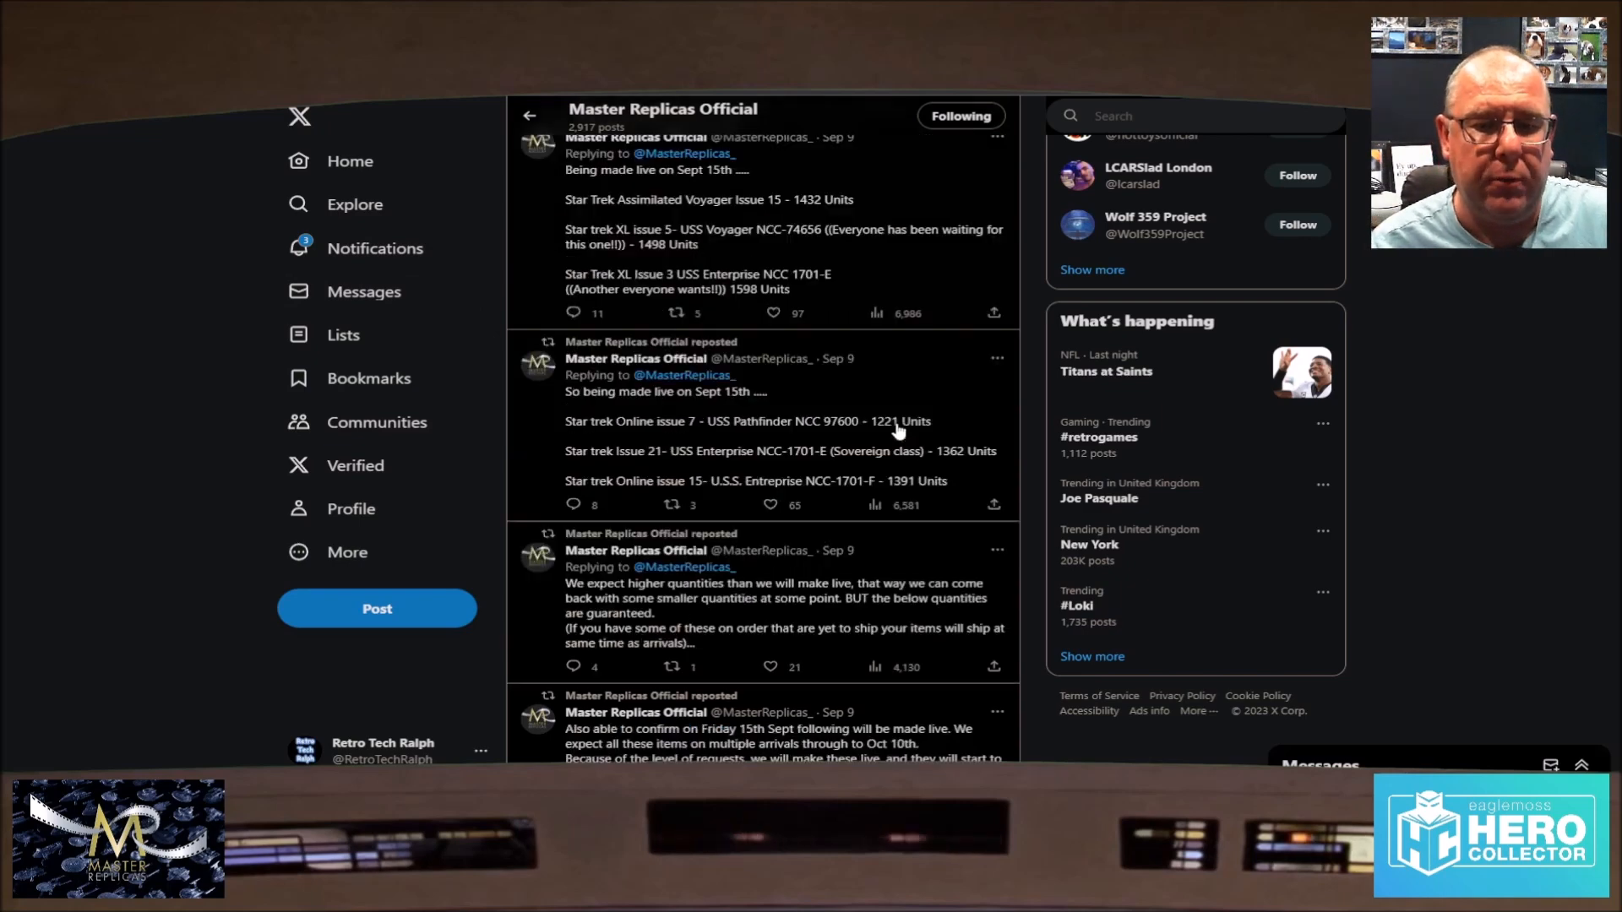
scroll(down, 3)
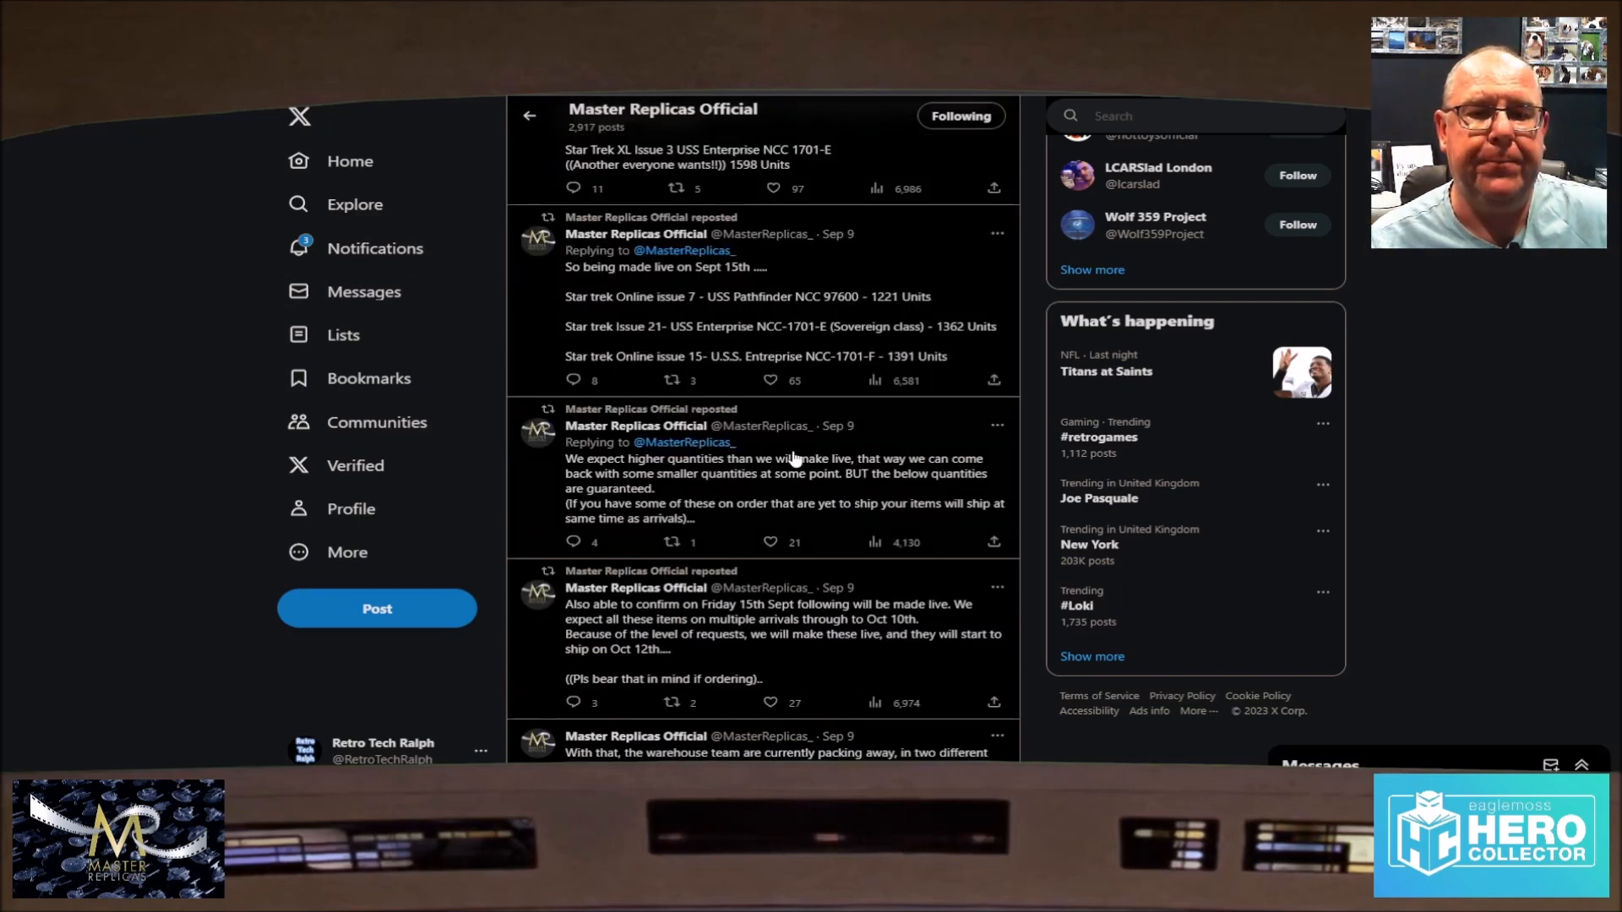
scroll(down, 3)
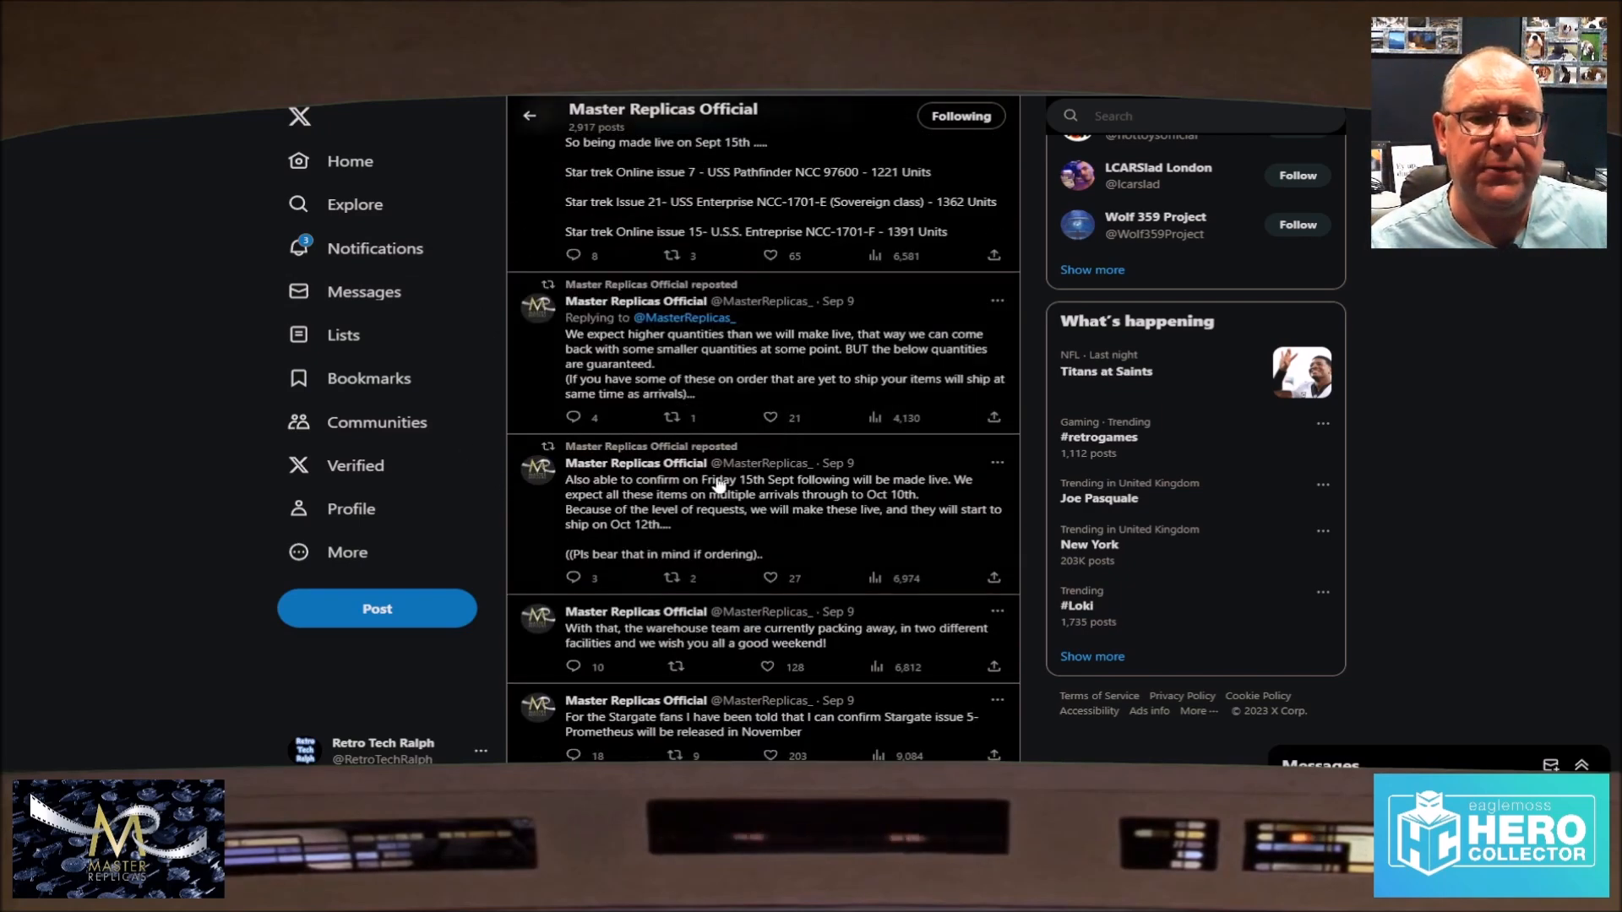
mouse_move(833, 509)
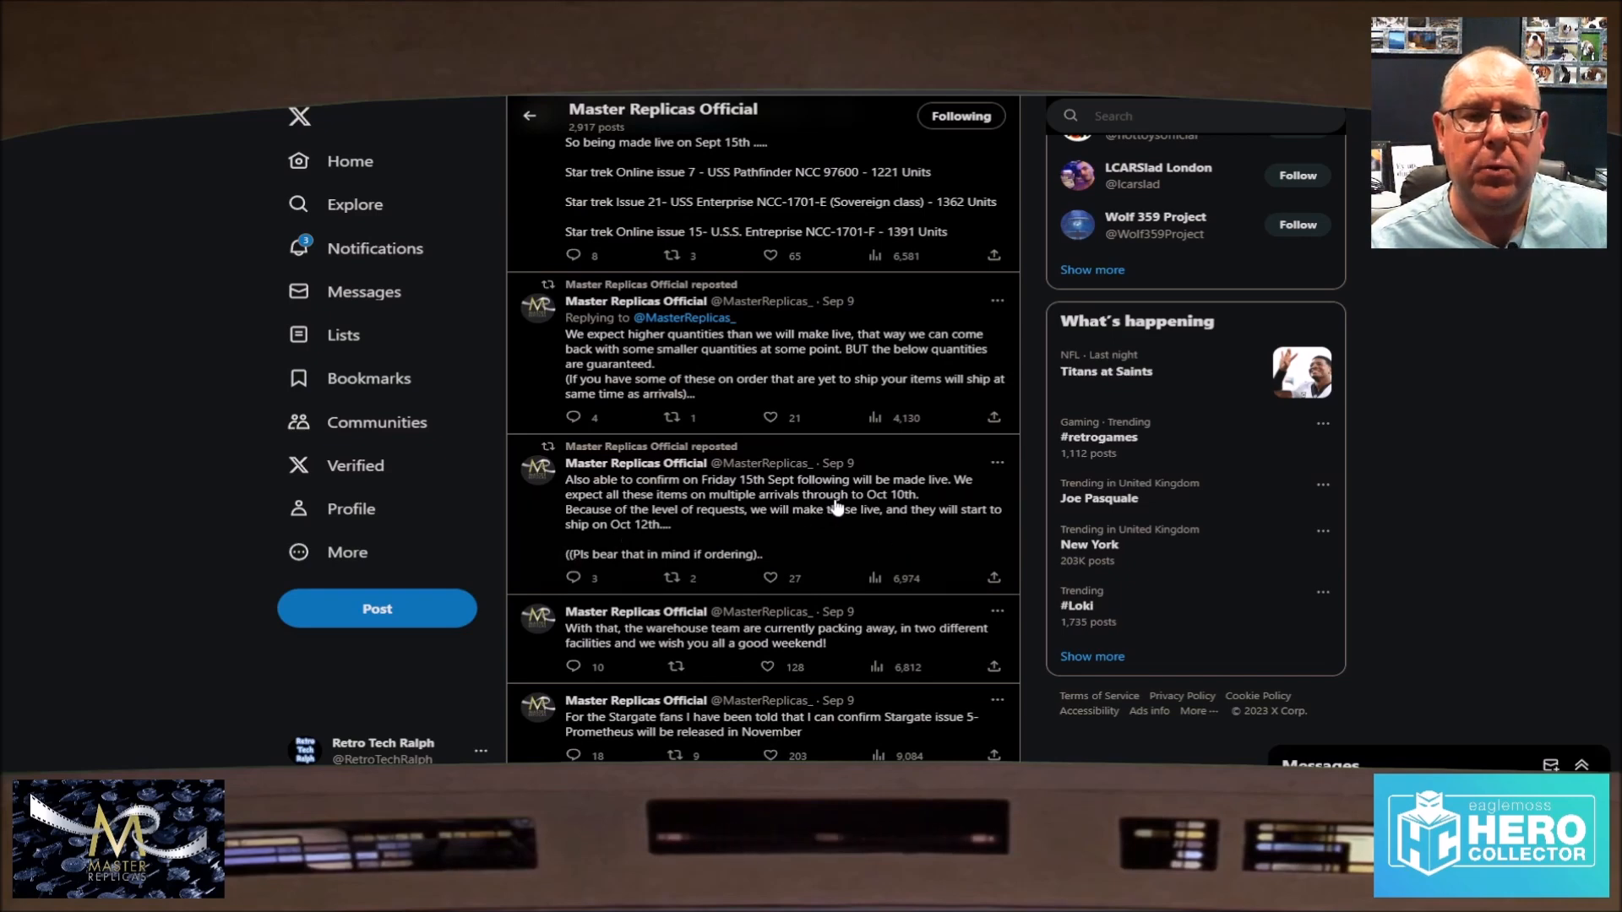
mouse_move(626, 515)
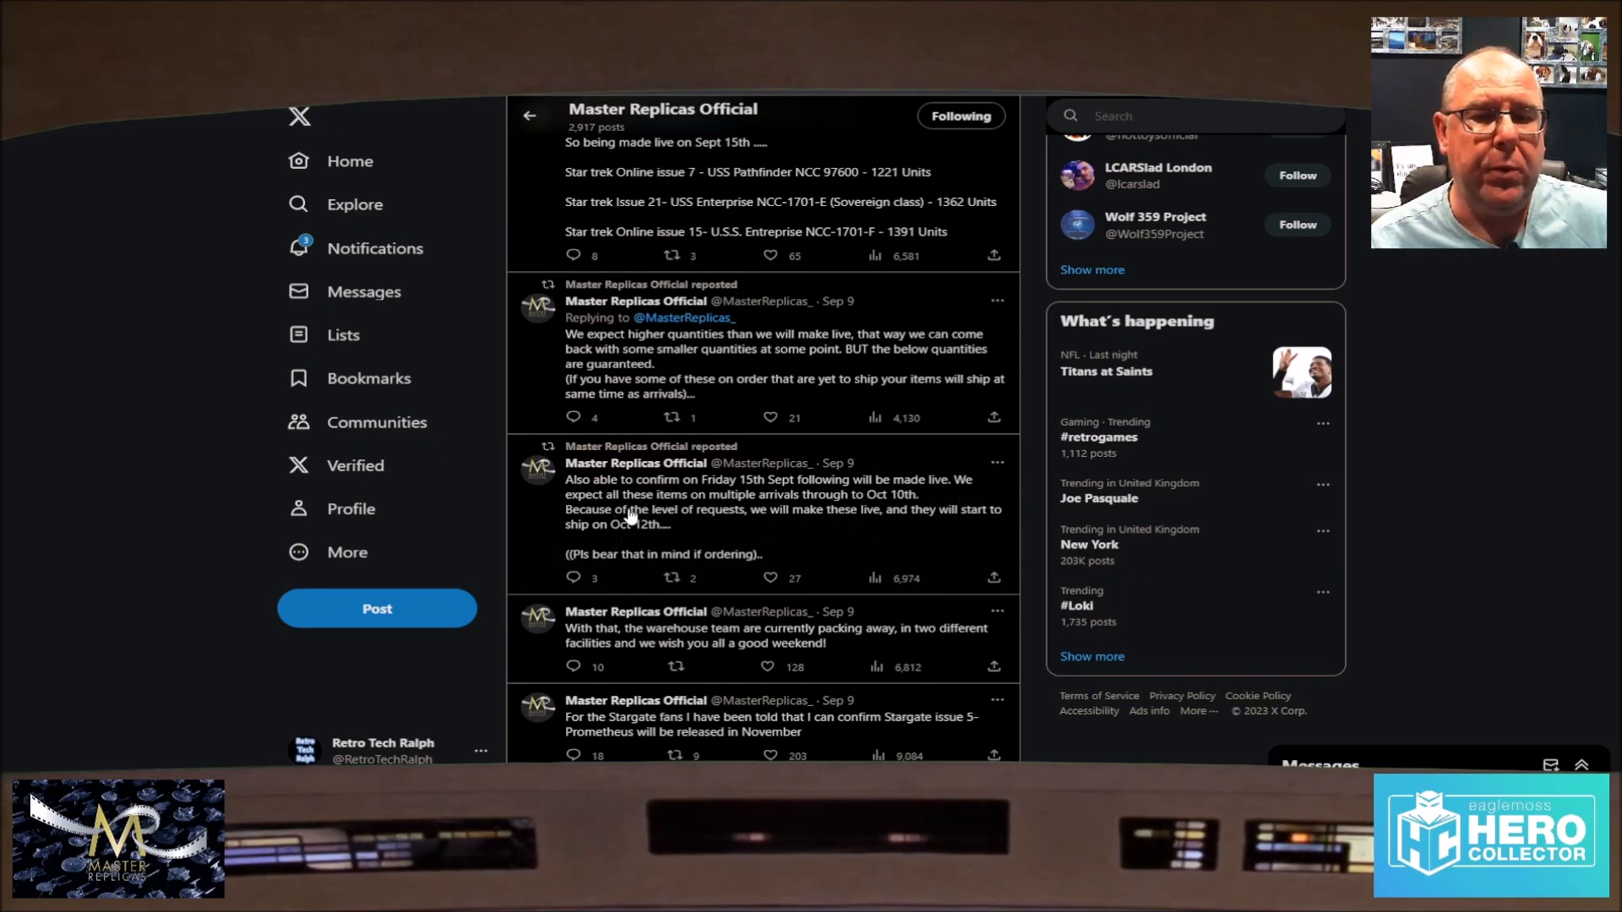
mouse_move(789, 507)
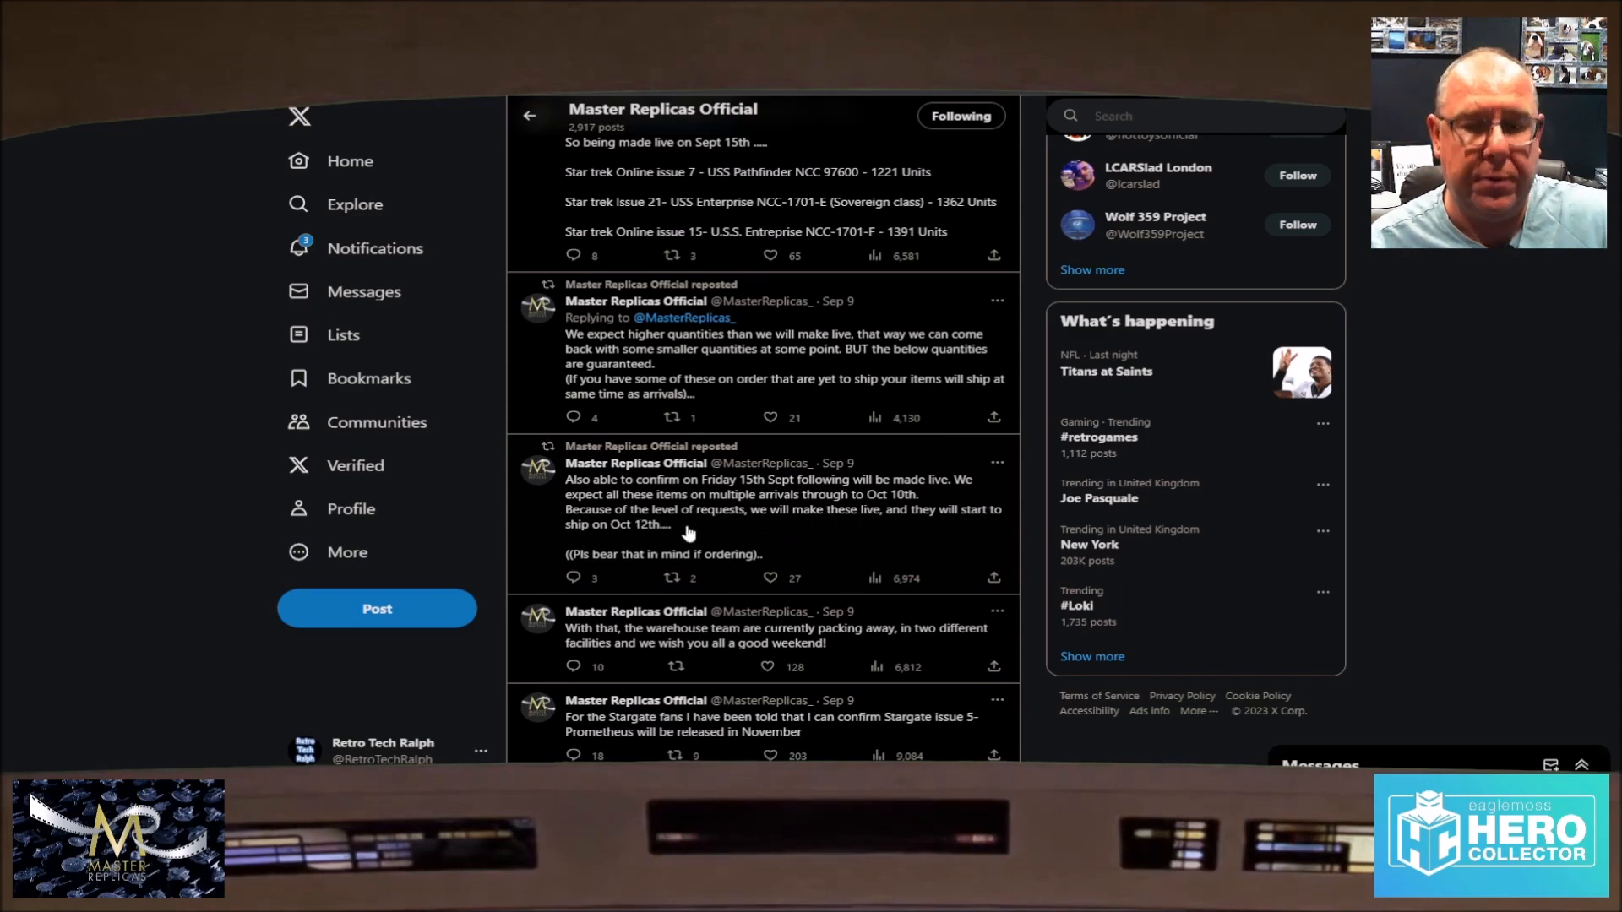
scroll(down, 3)
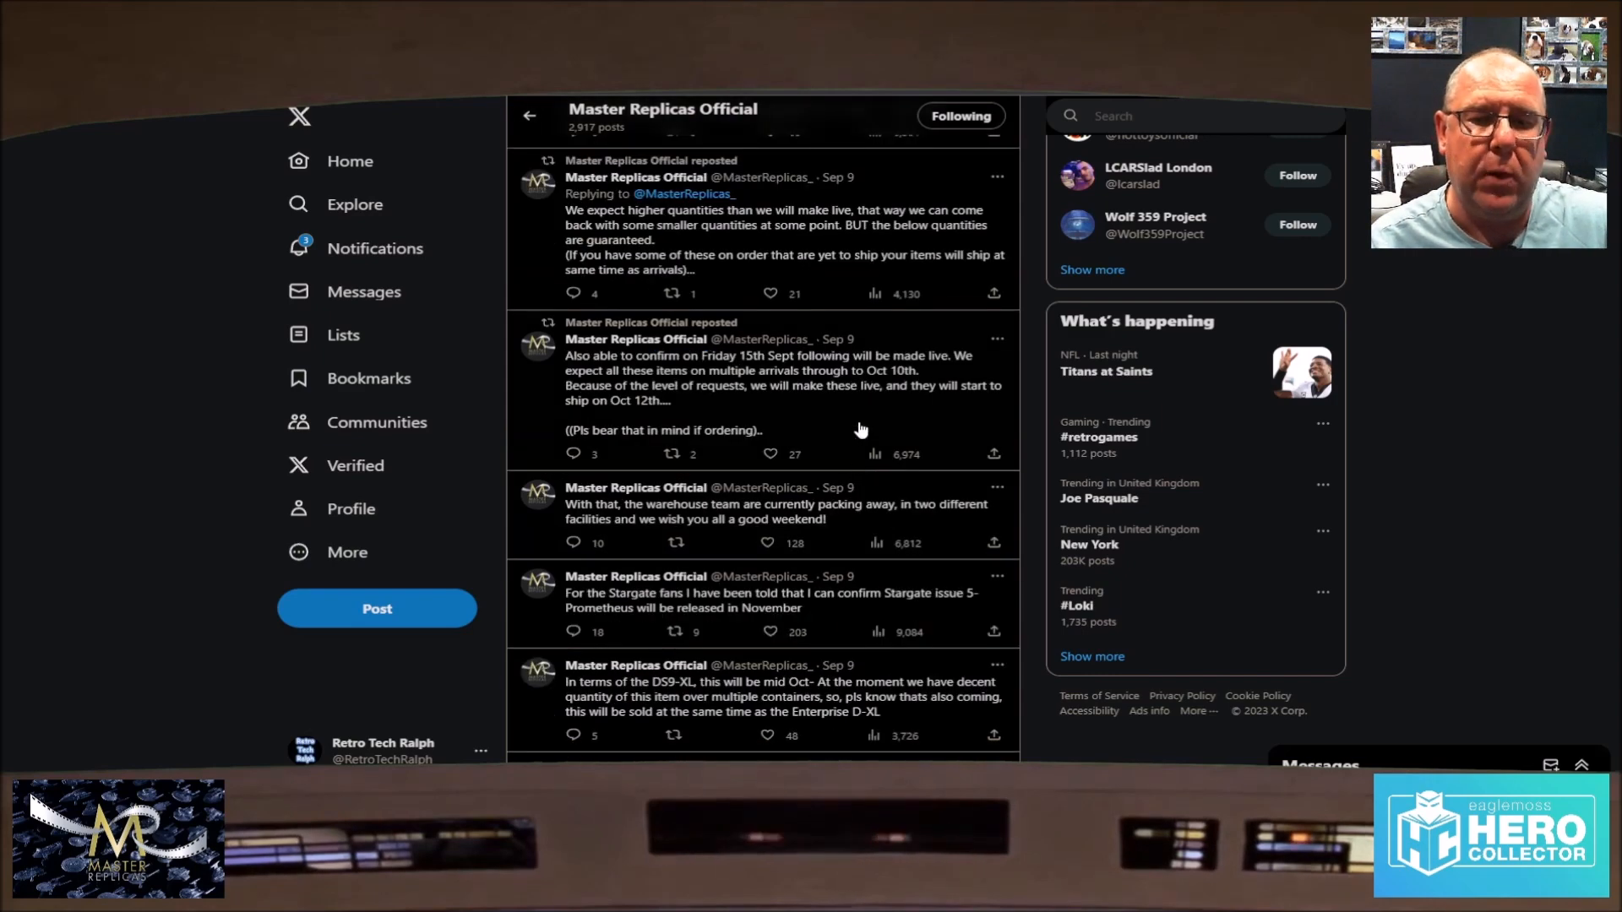
scroll(down, 3)
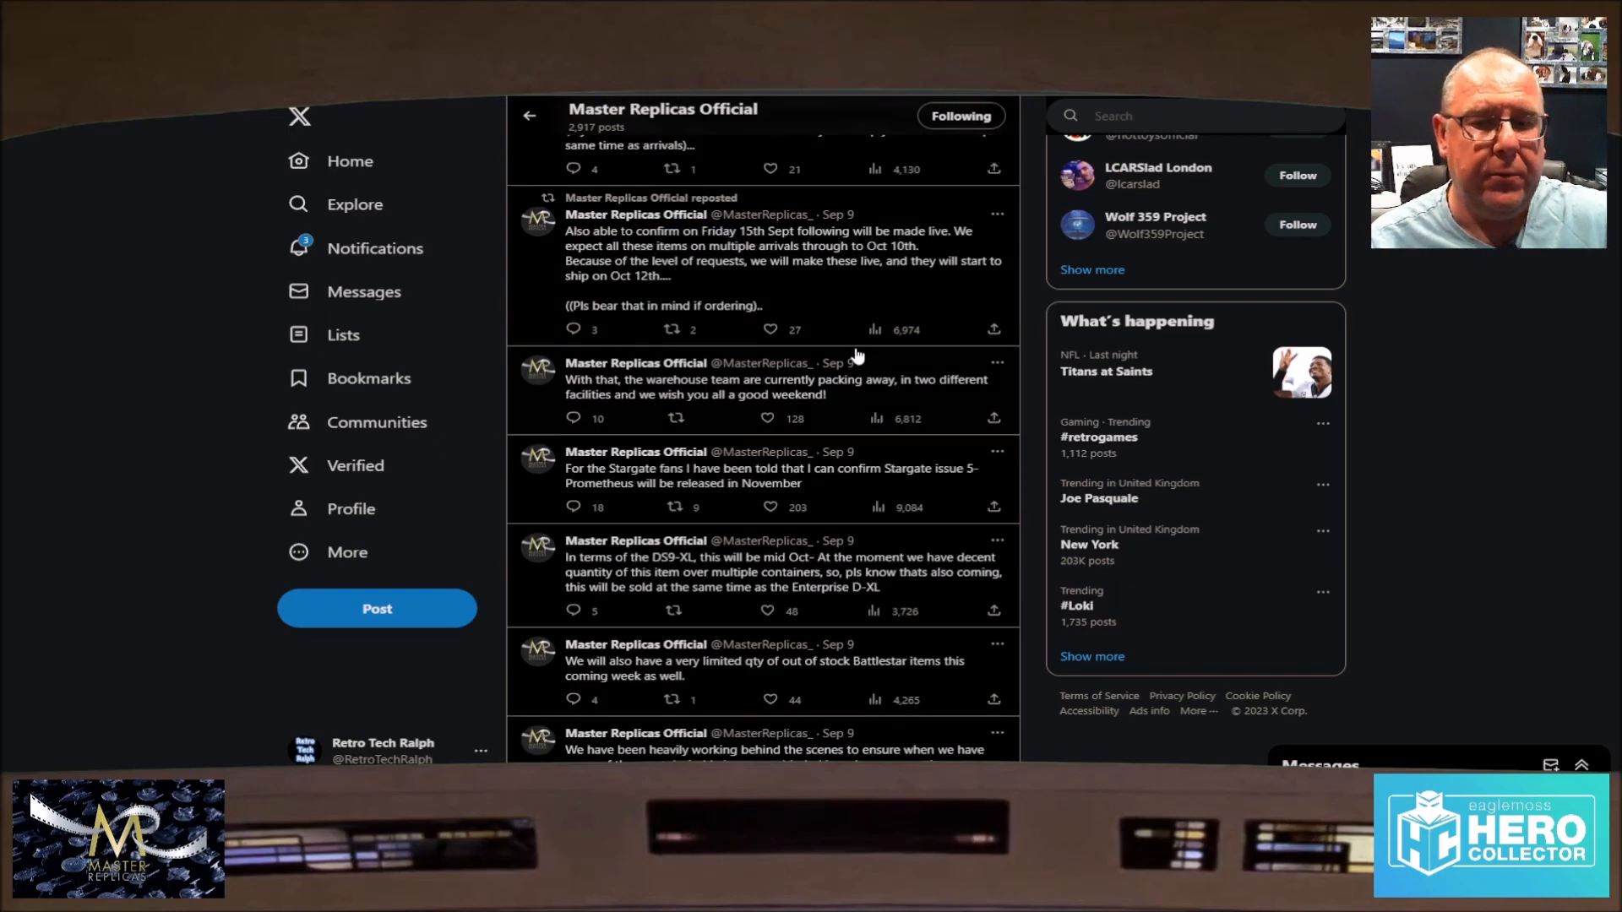
scroll(down, 3)
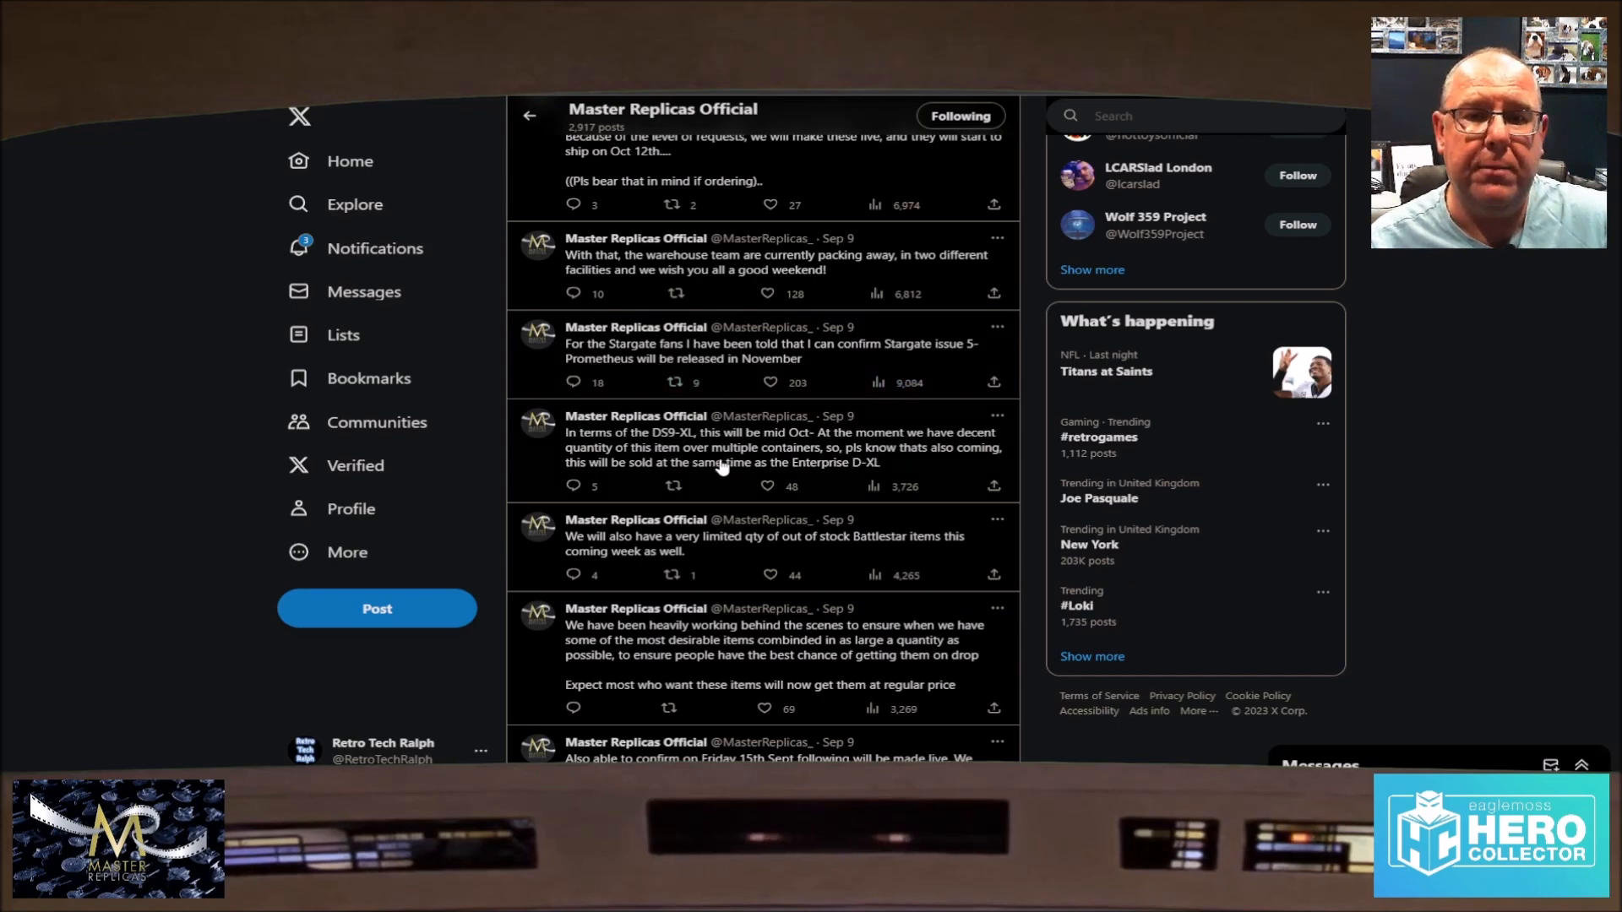
mouse_move(706, 440)
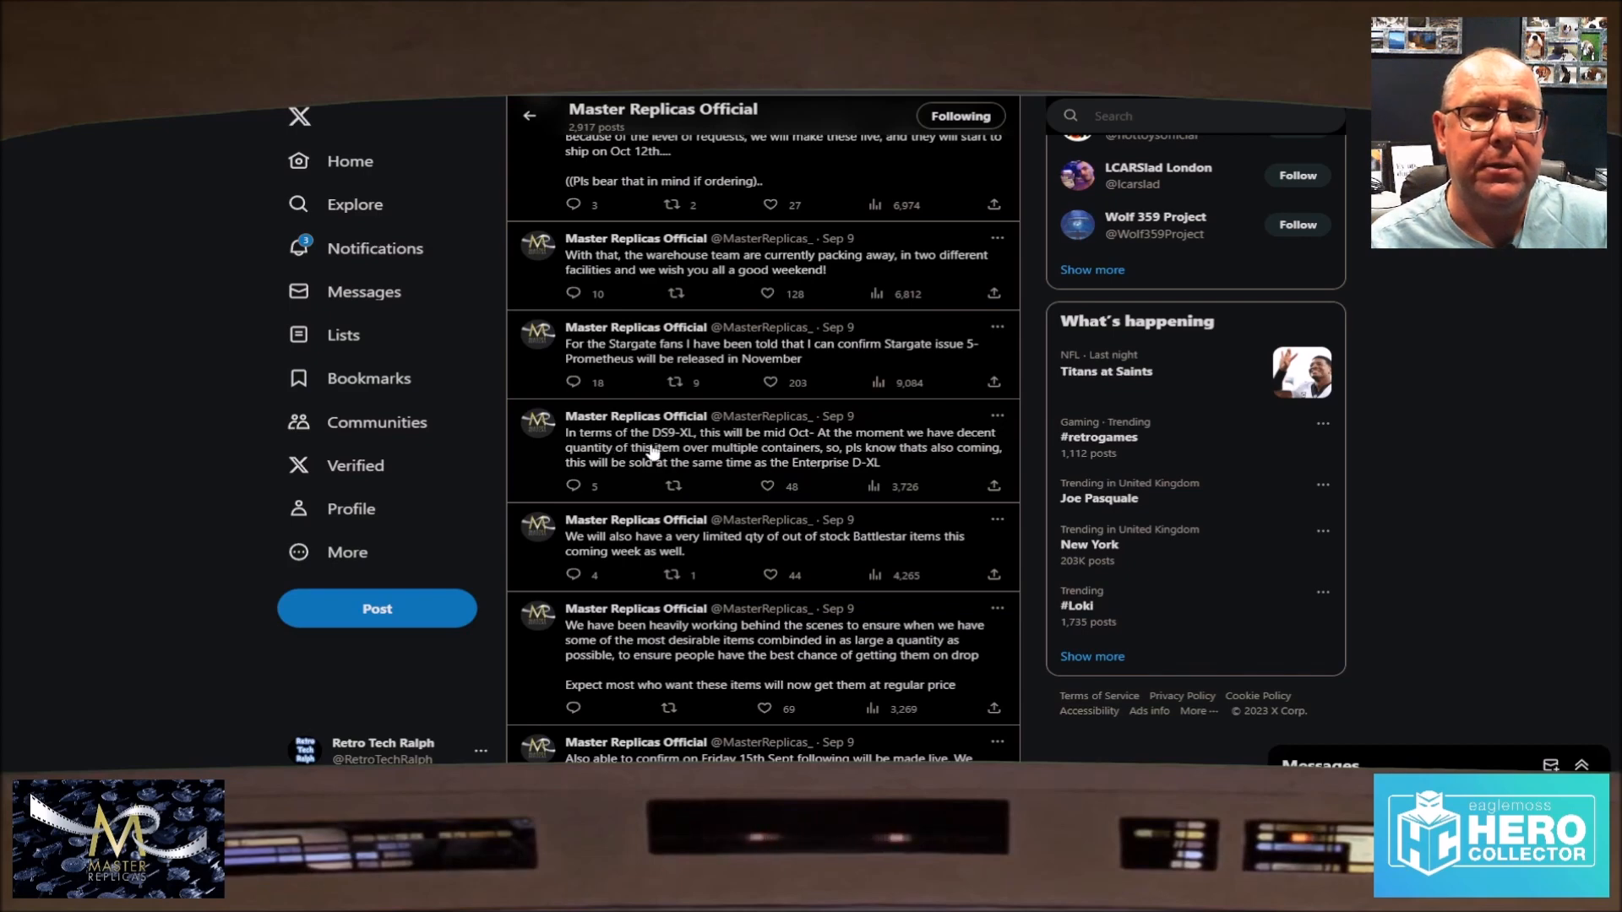
mouse_move(747, 439)
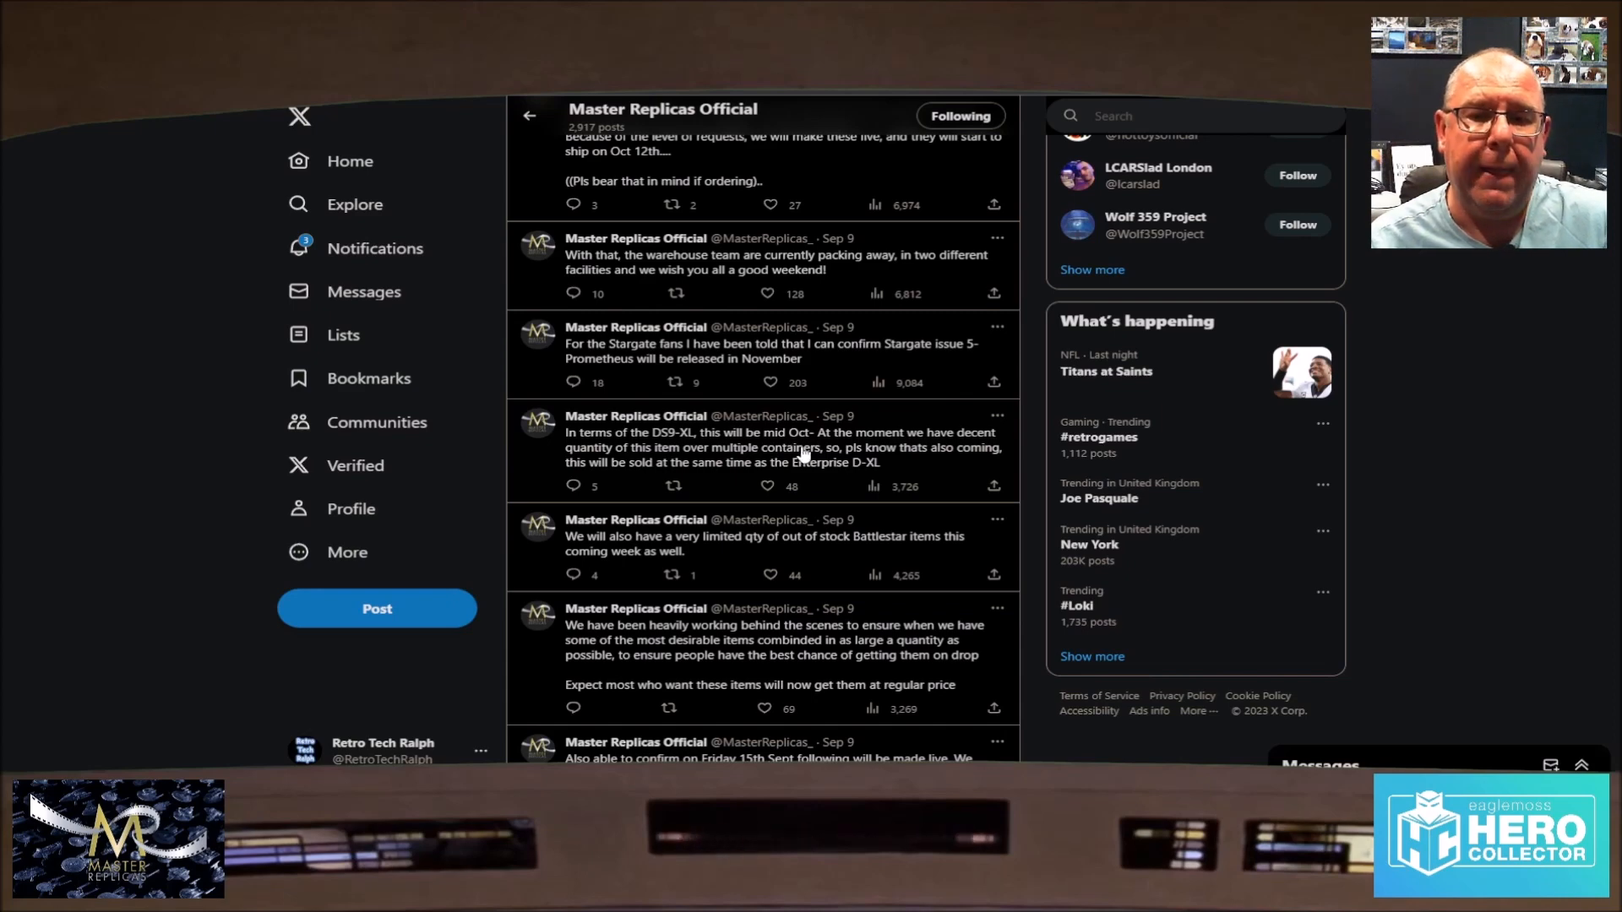
mouse_move(791, 478)
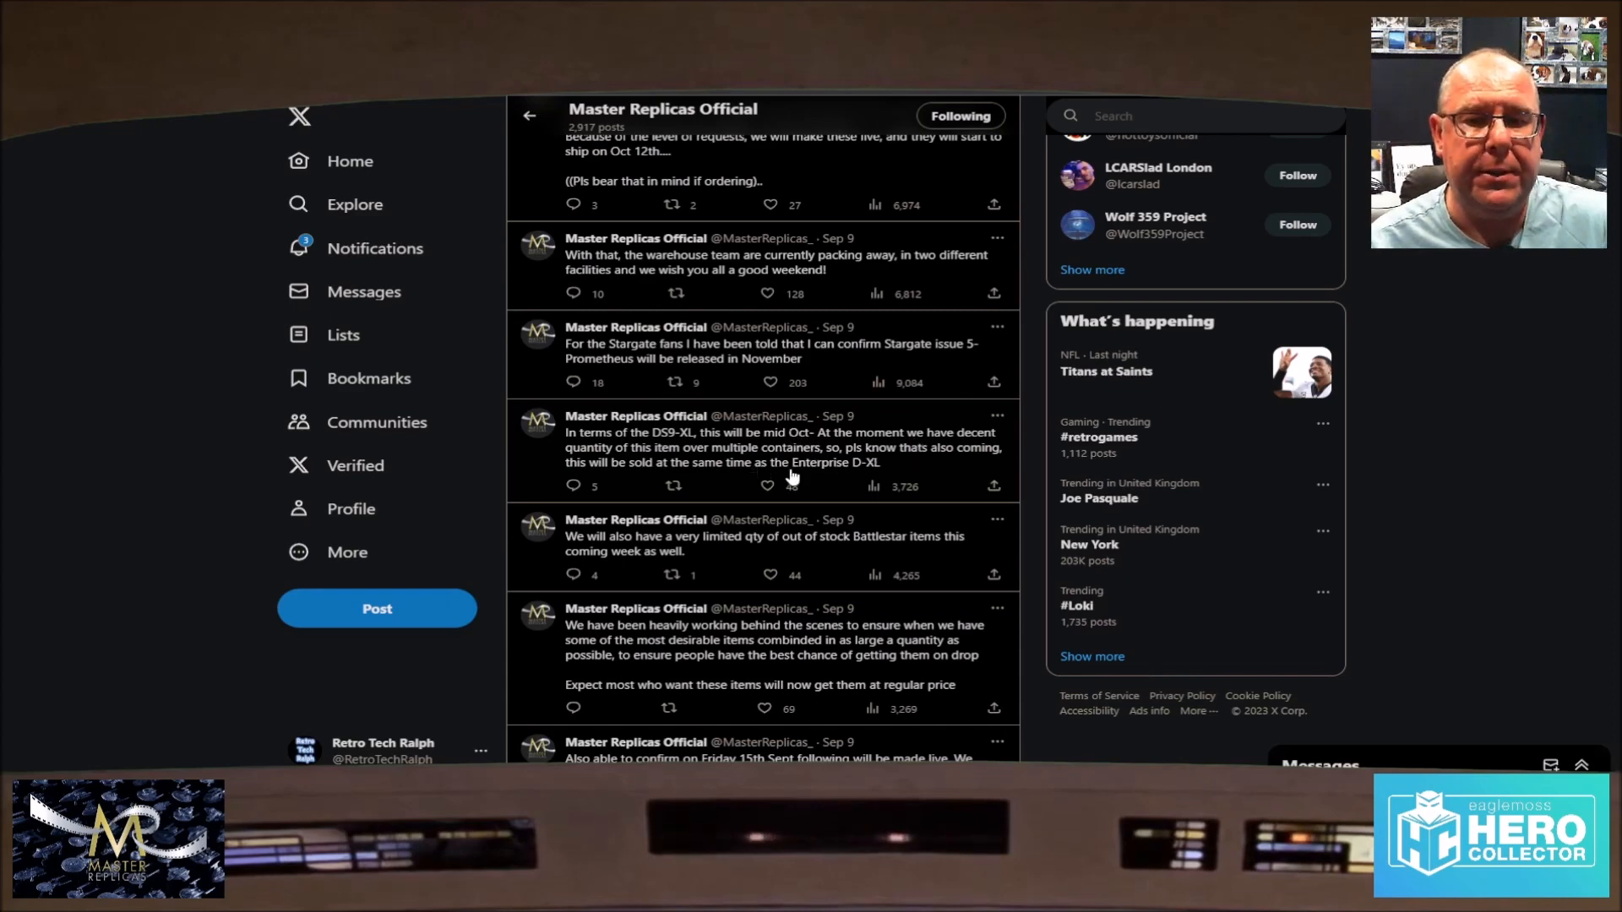
Step: Continue down the feed to the Sep 9 Battlestar Galactica Colonial Heavy Raptor announcement
click(767, 485)
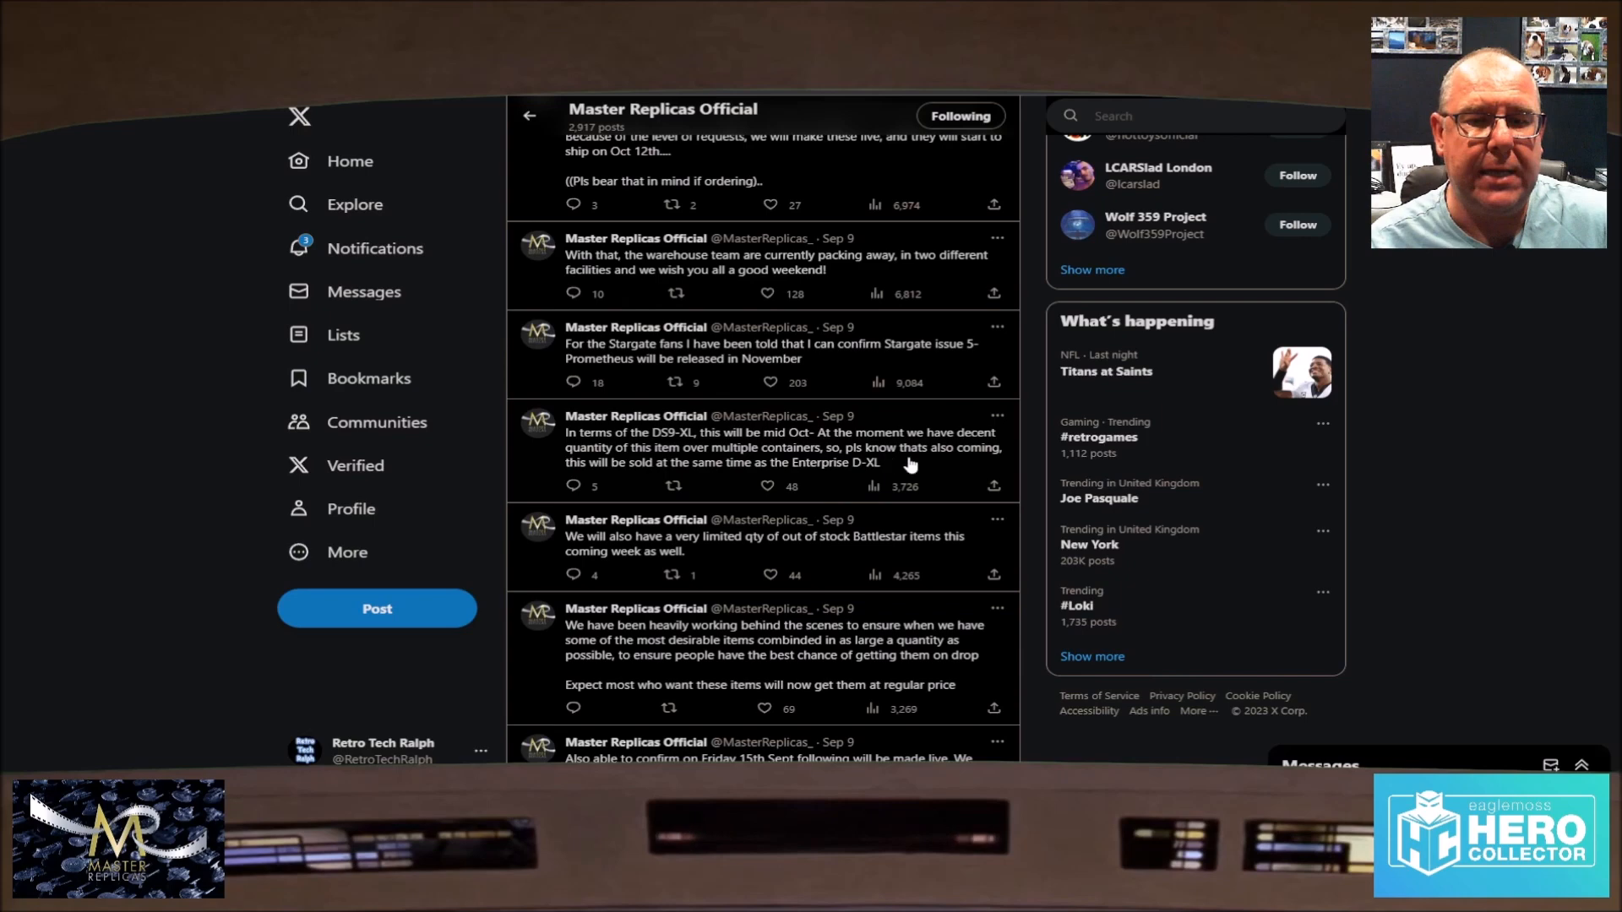
mouse_move(837, 463)
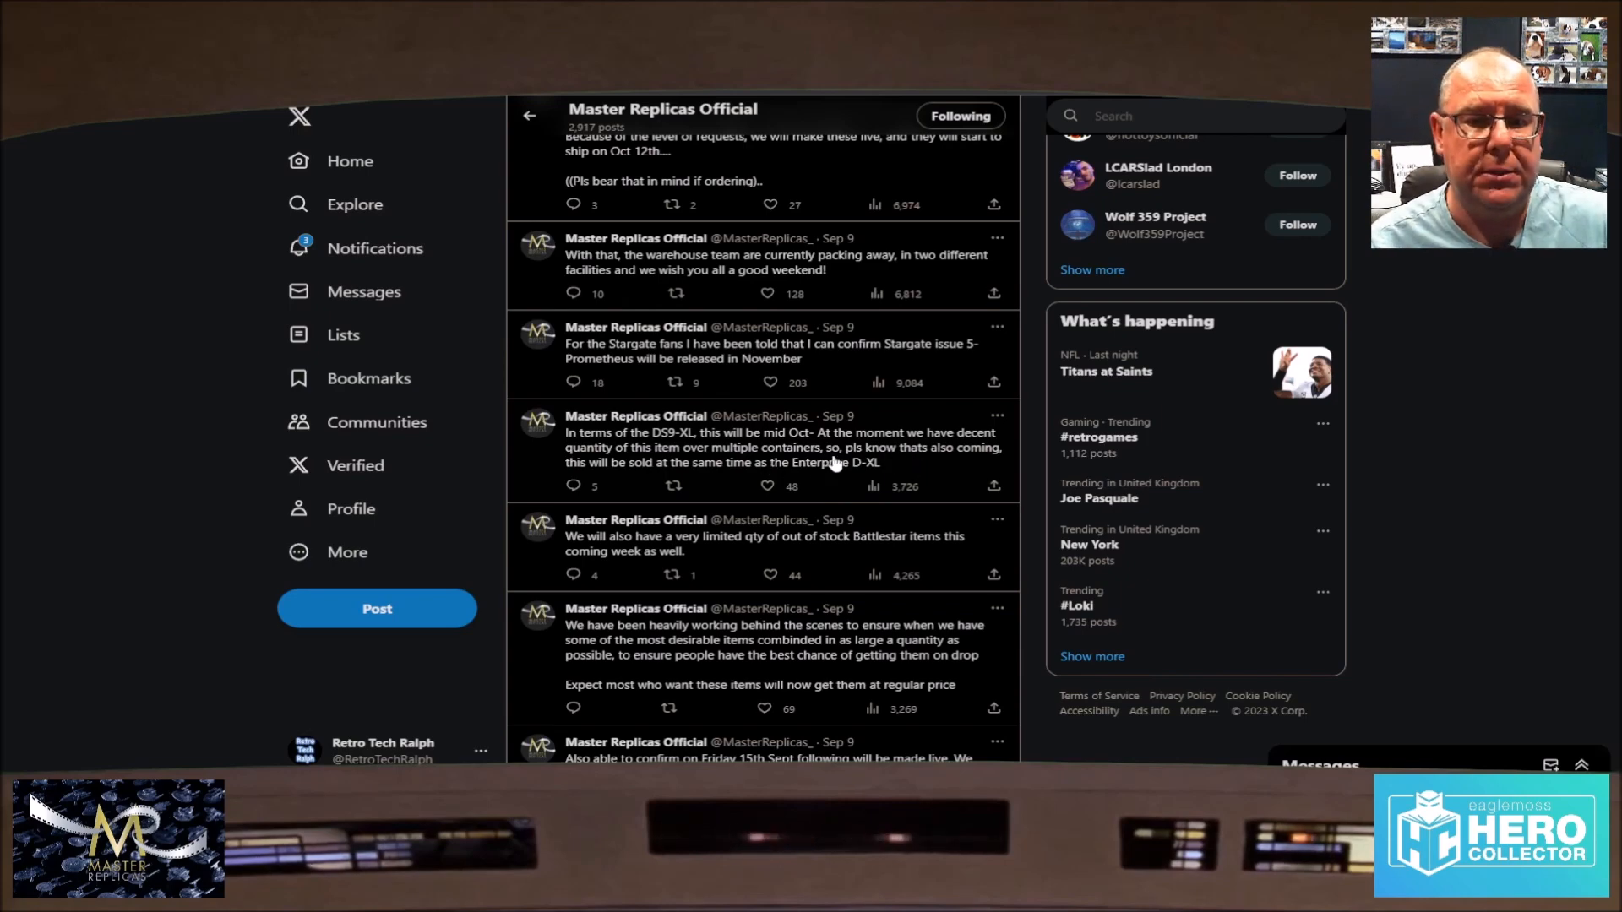
scroll(down, 3)
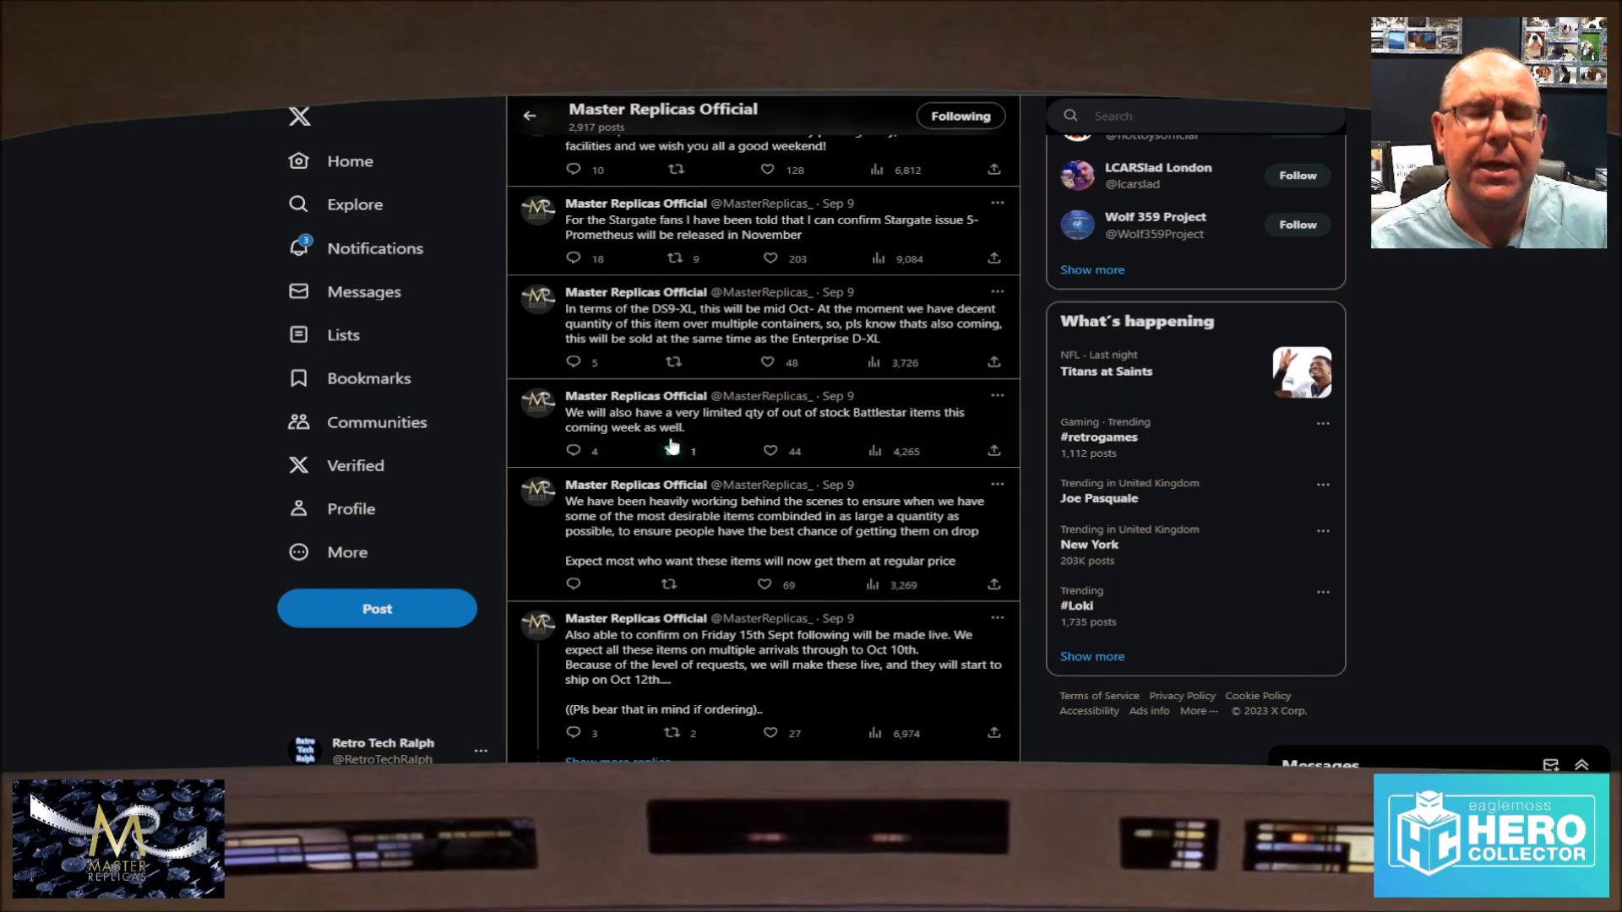
scroll(down, 3)
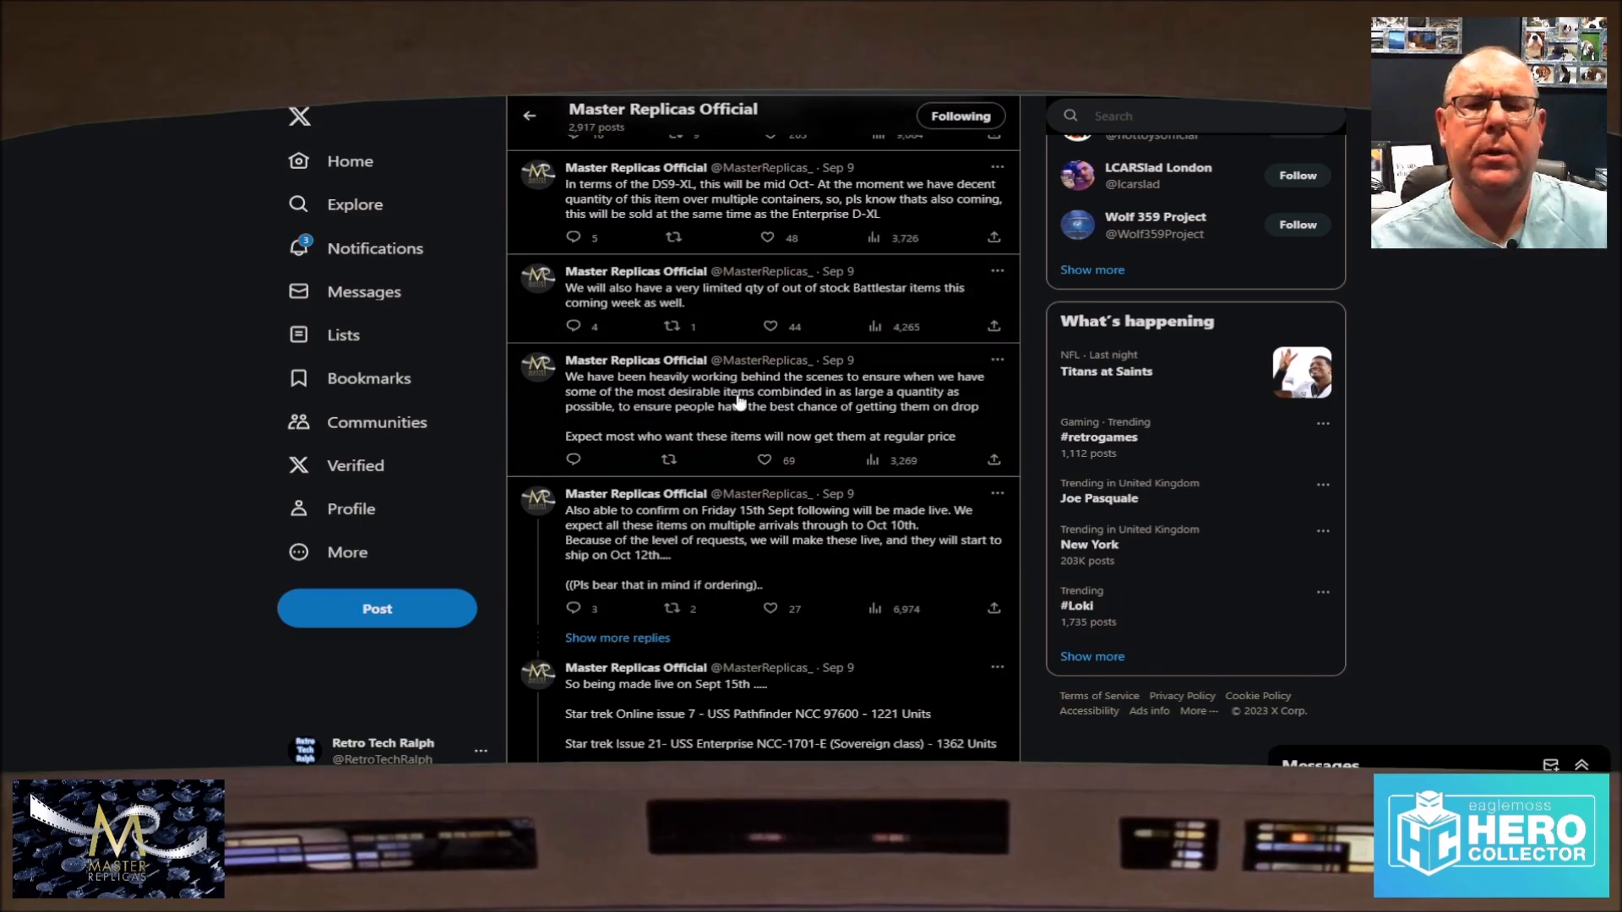
scroll(down, 3)
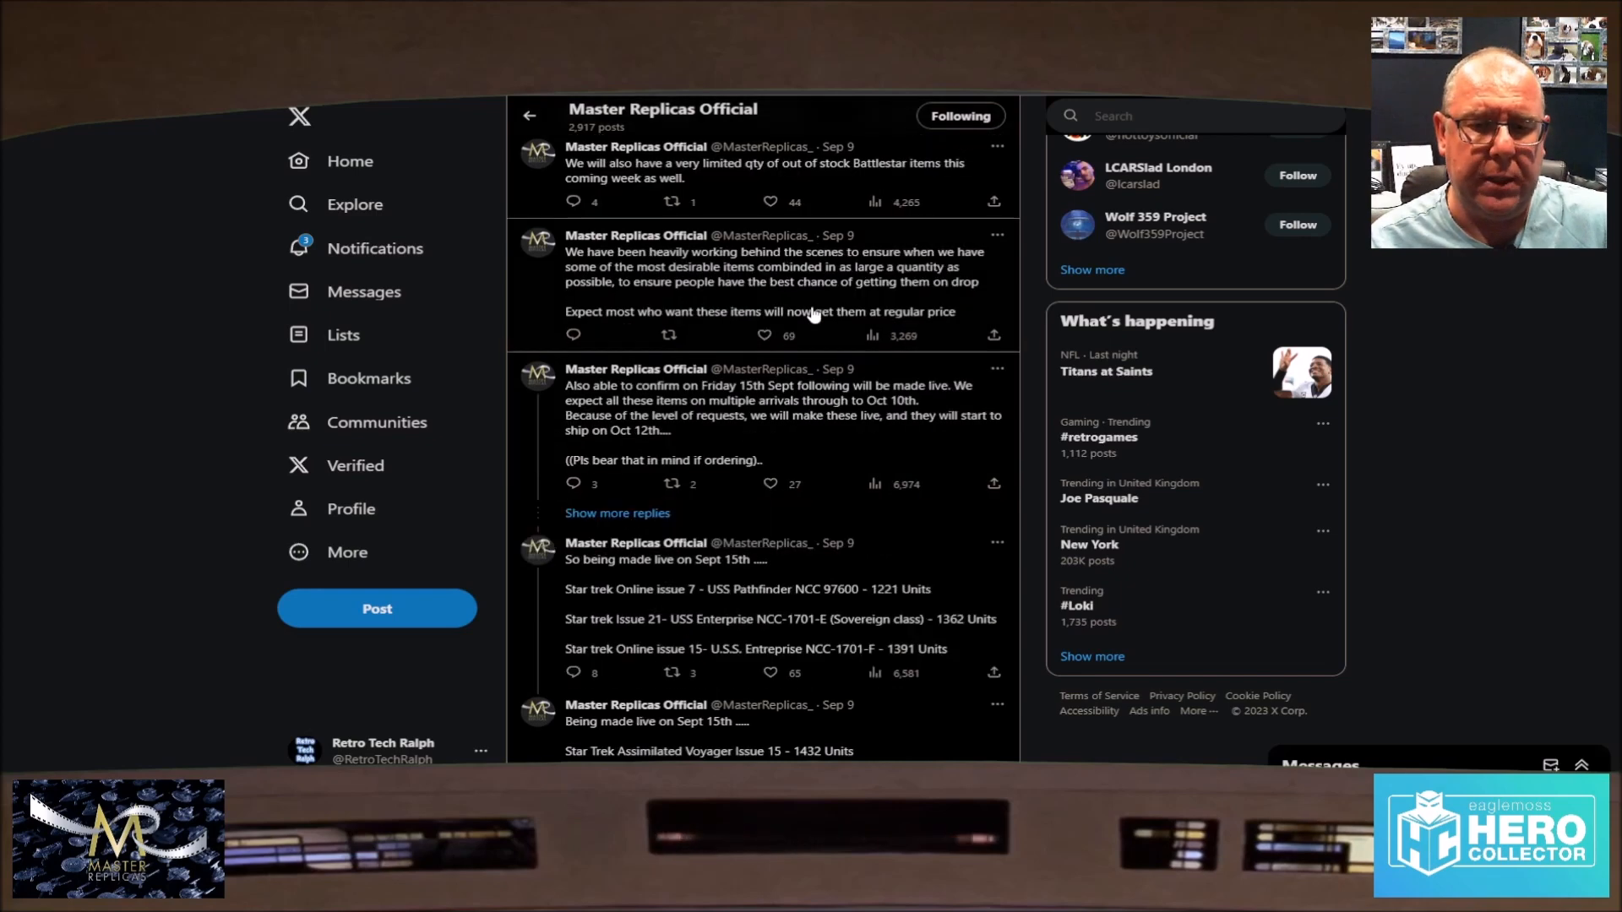
scroll(down, 3)
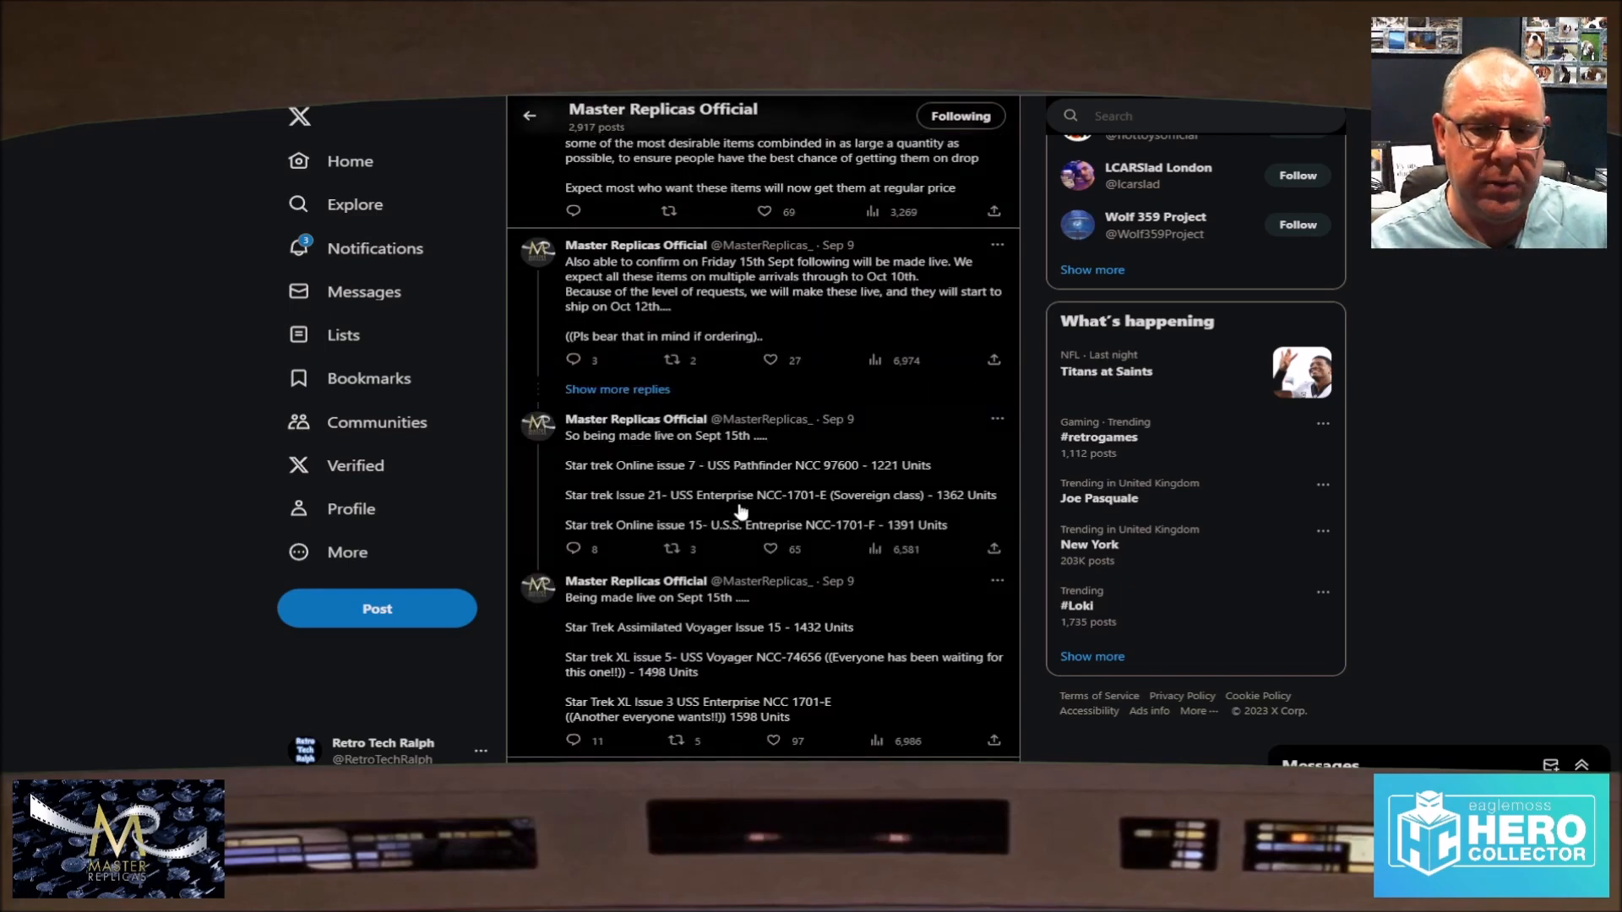
scroll(down, 3)
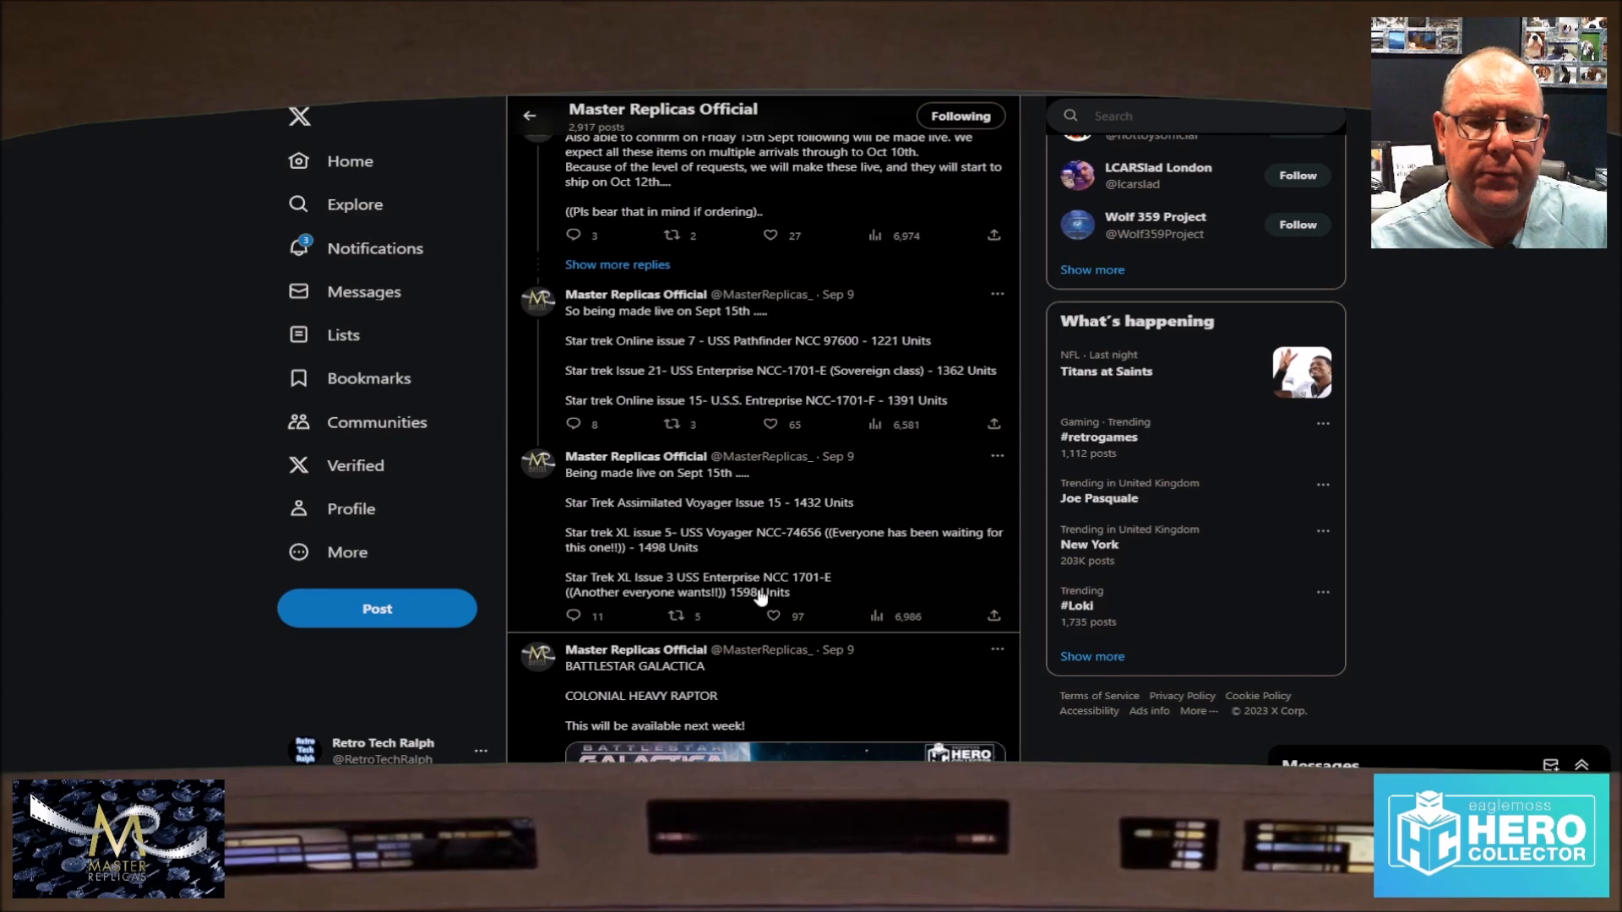
mouse_move(740, 407)
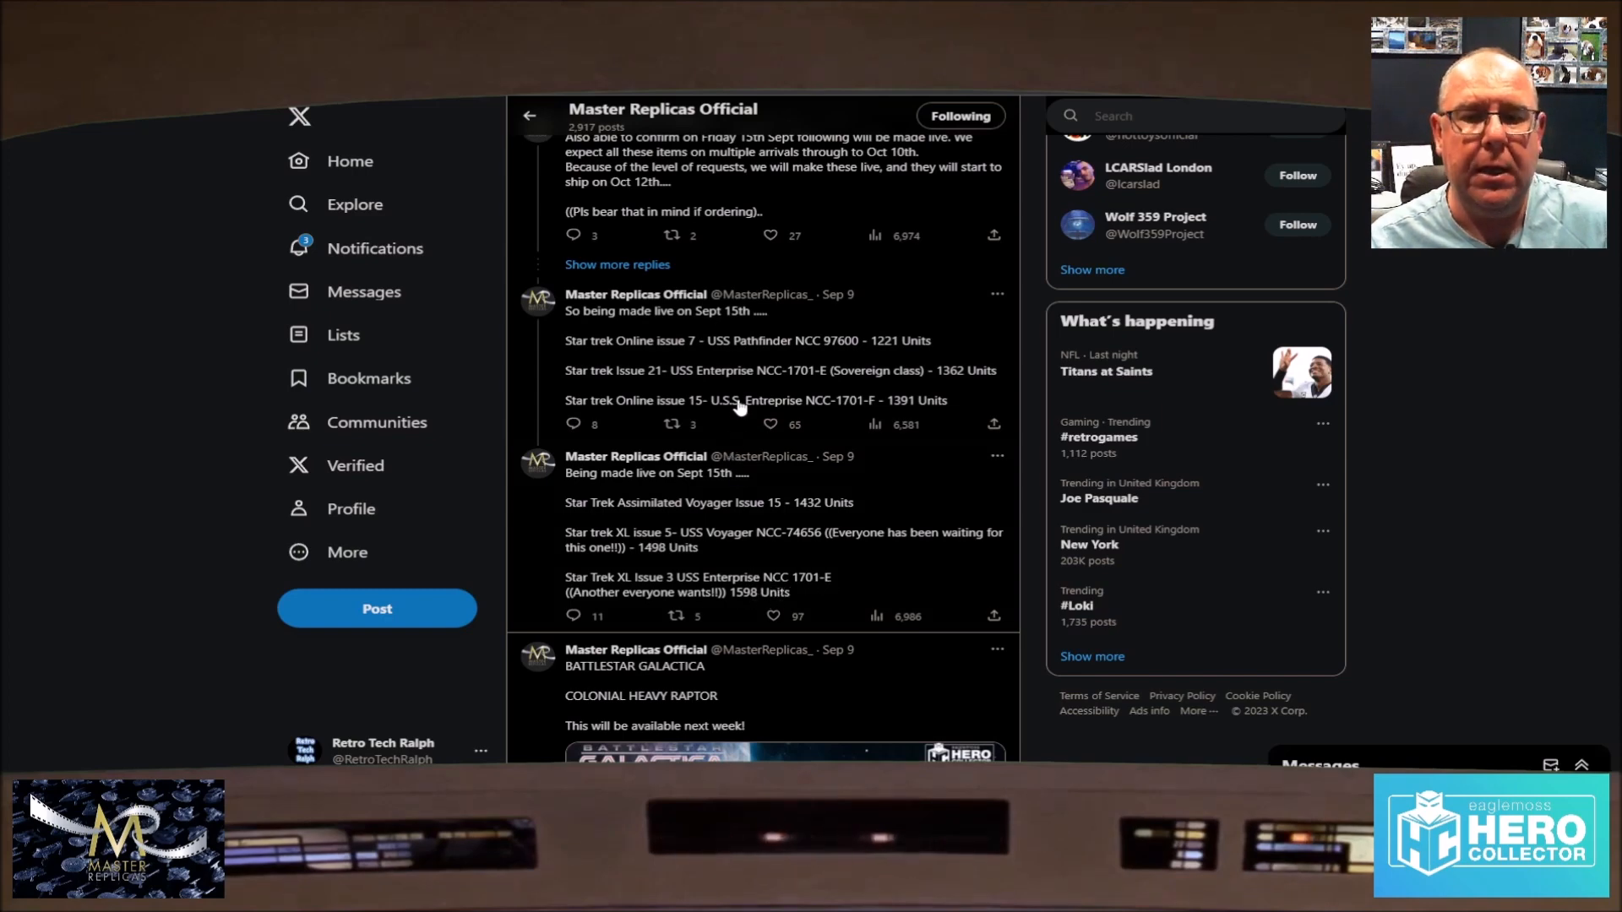
scroll(down, 3)
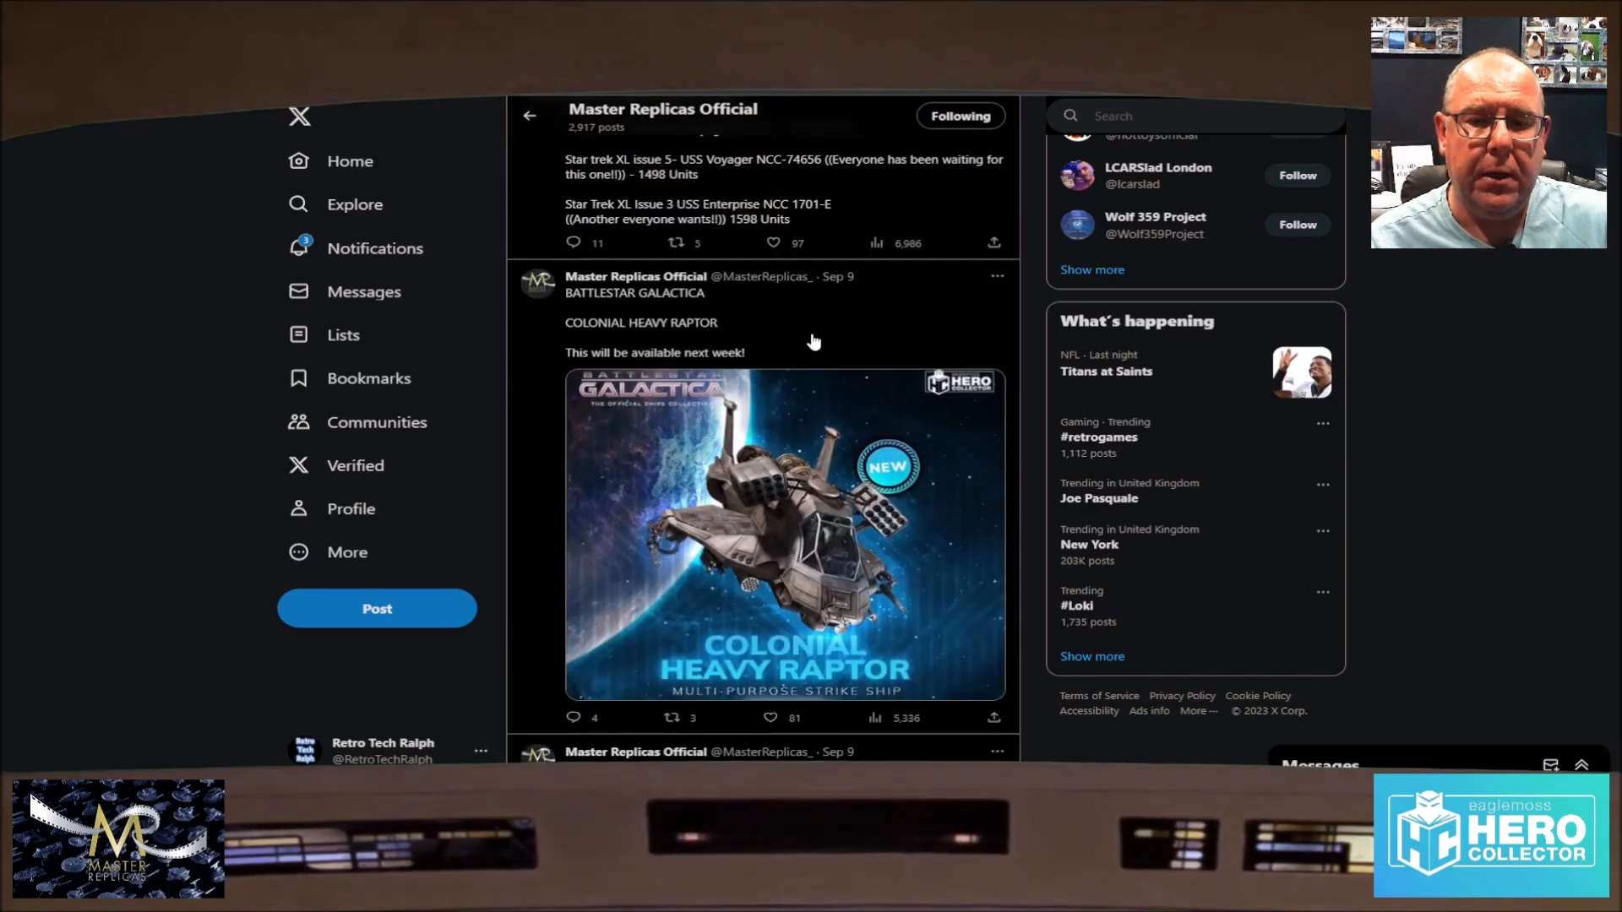
Step: Scroll to the Star Trek Pralor Warship coming-soon post, limited to 500, and its boxed model photo
scroll(down, 3)
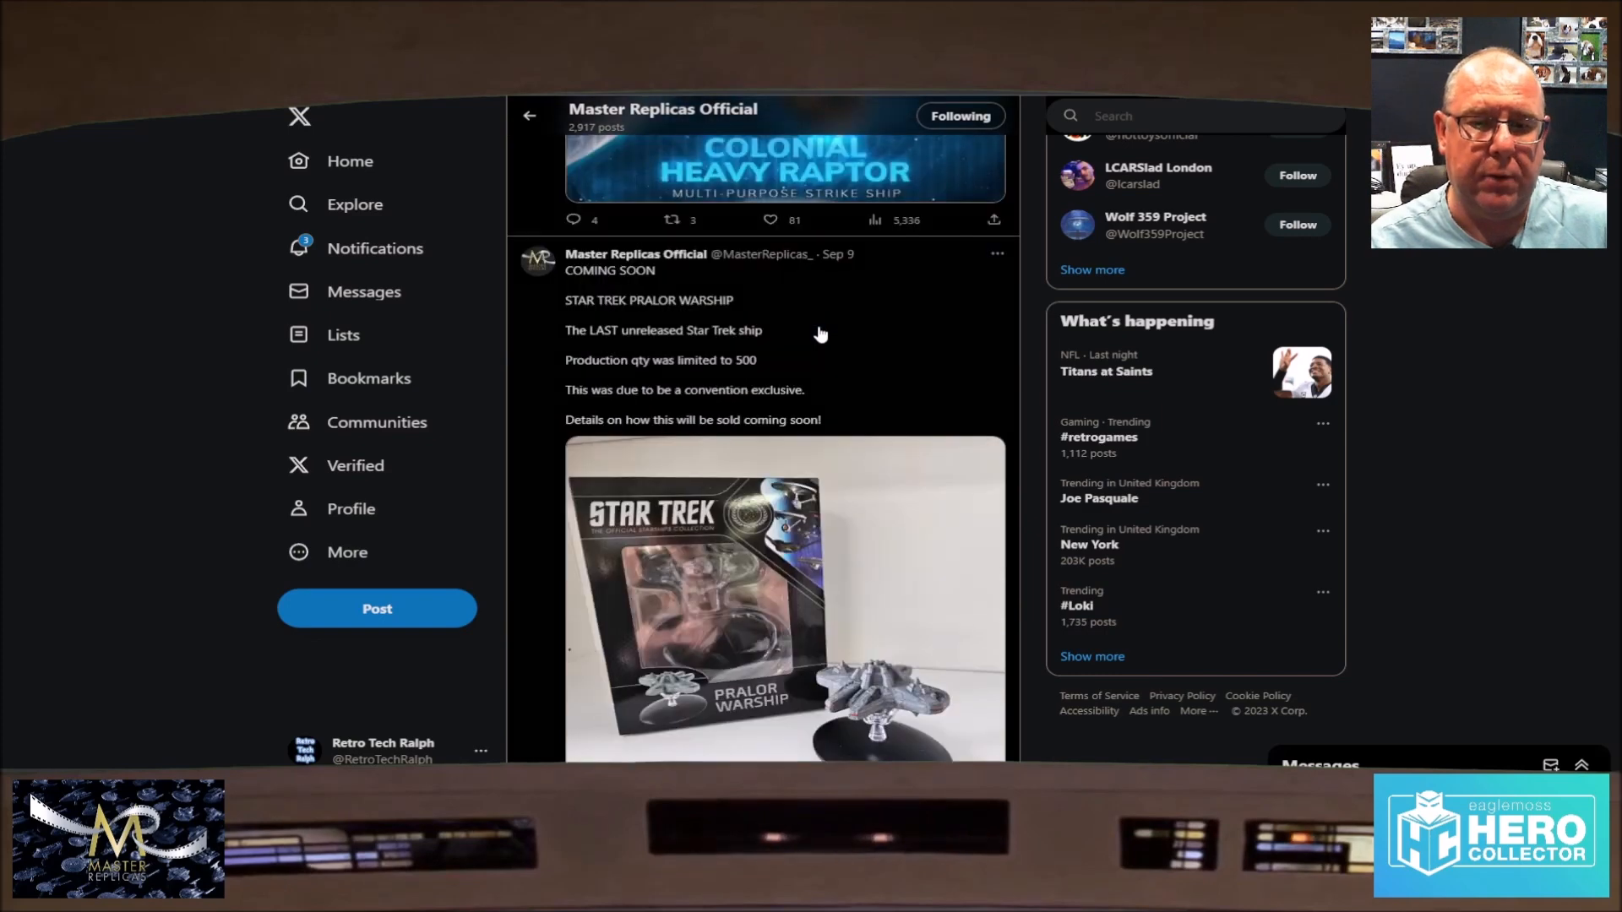
scroll(down, 3)
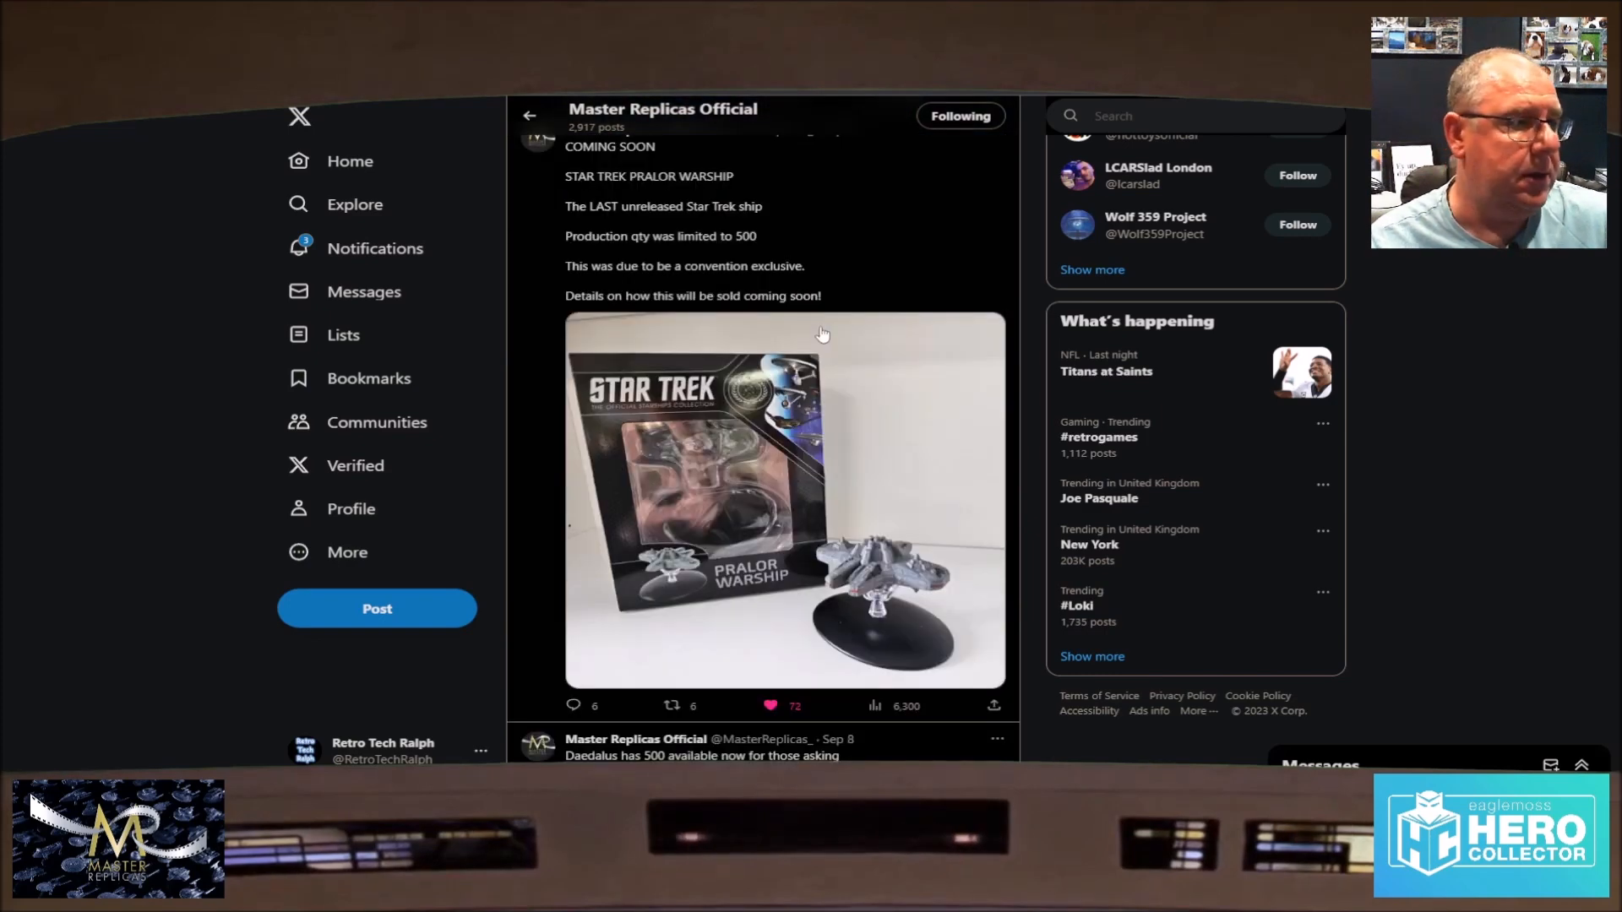
mouse_move(853, 572)
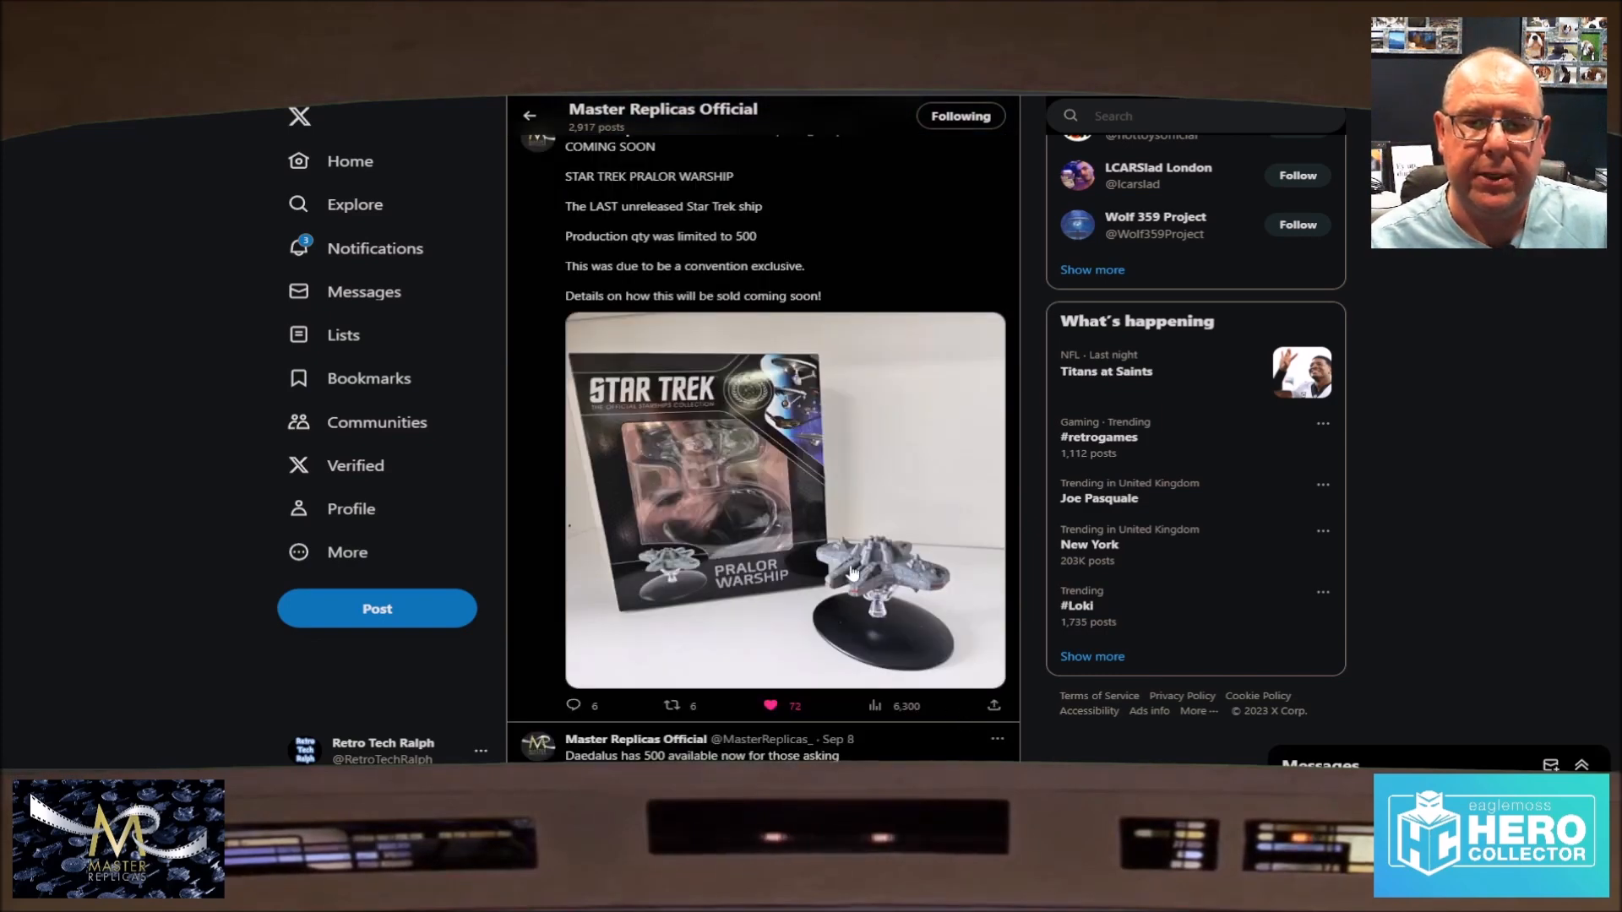
mouse_move(848, 579)
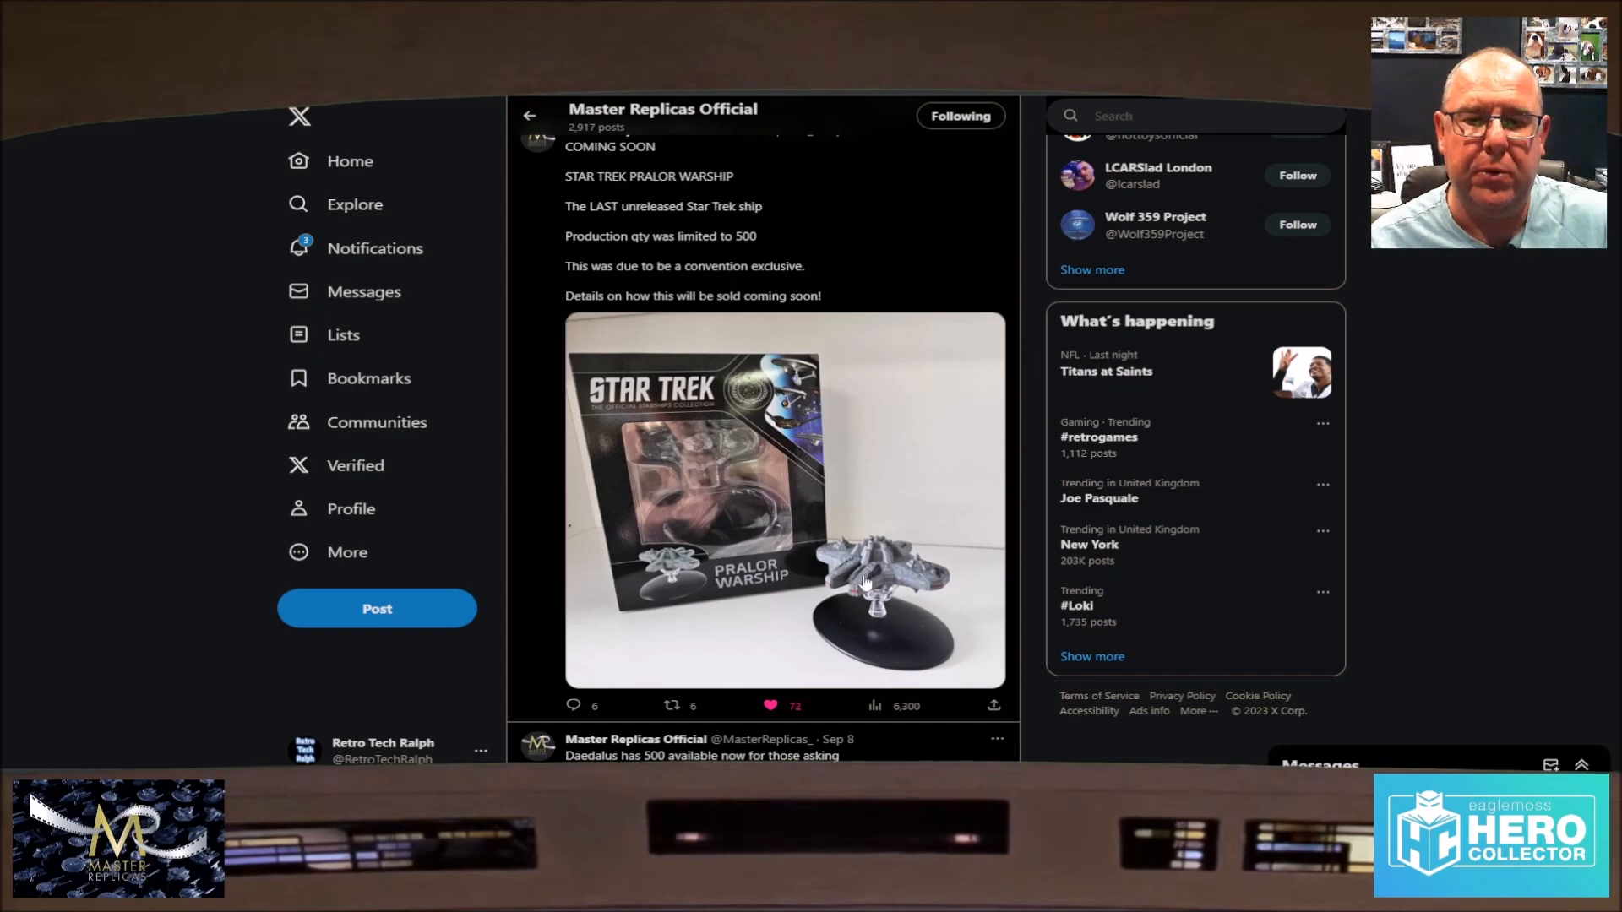
mouse_move(893, 536)
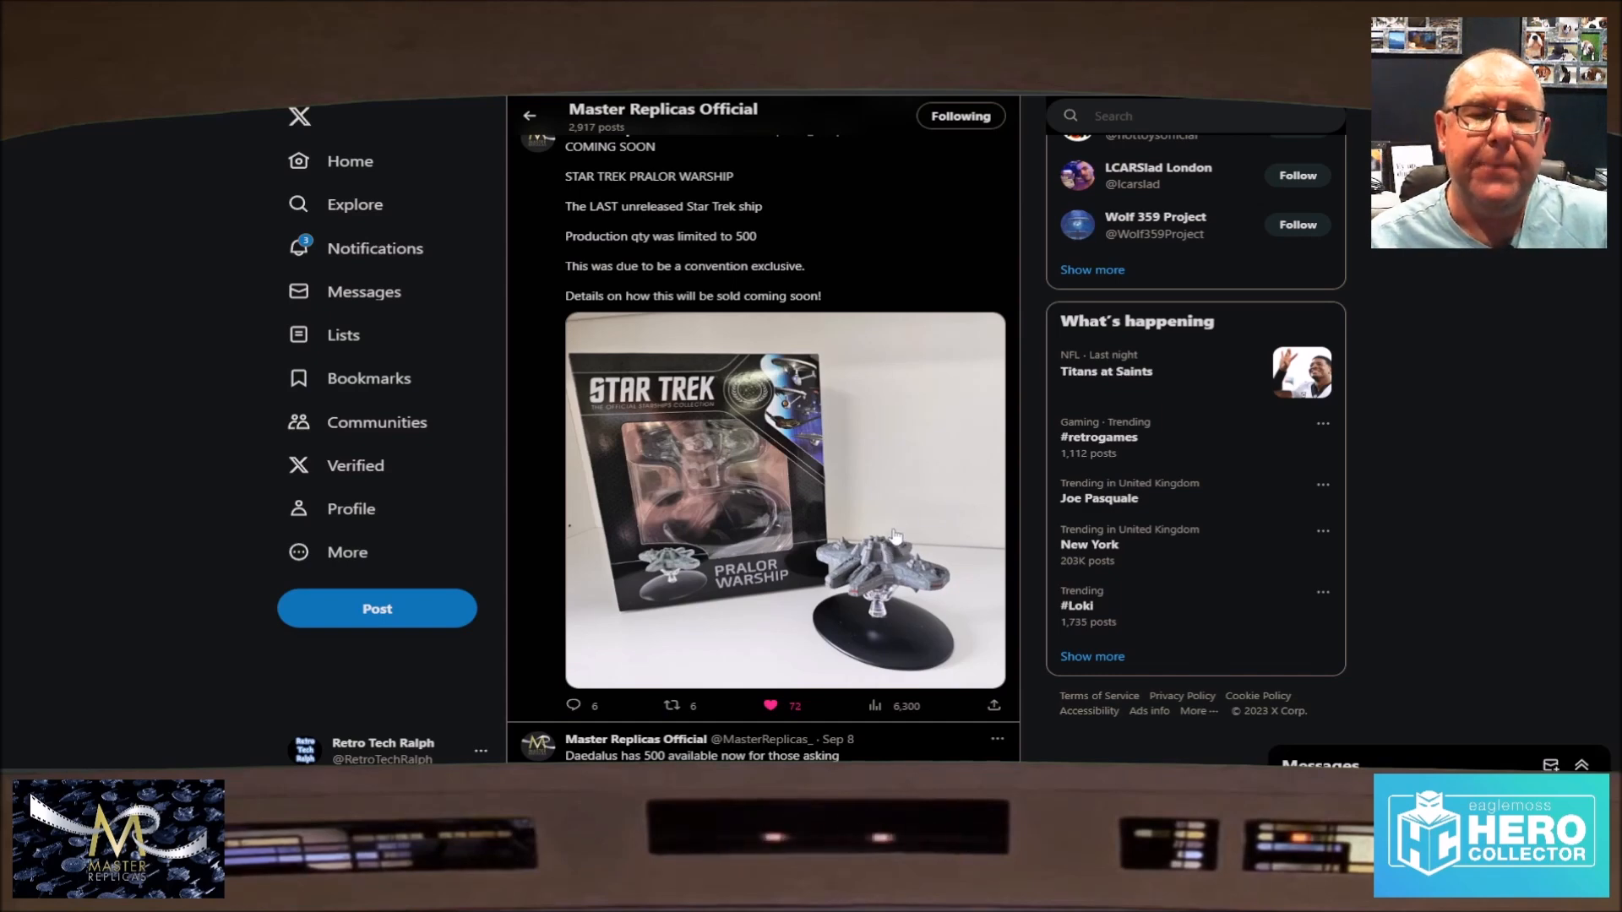
mouse_move(835, 490)
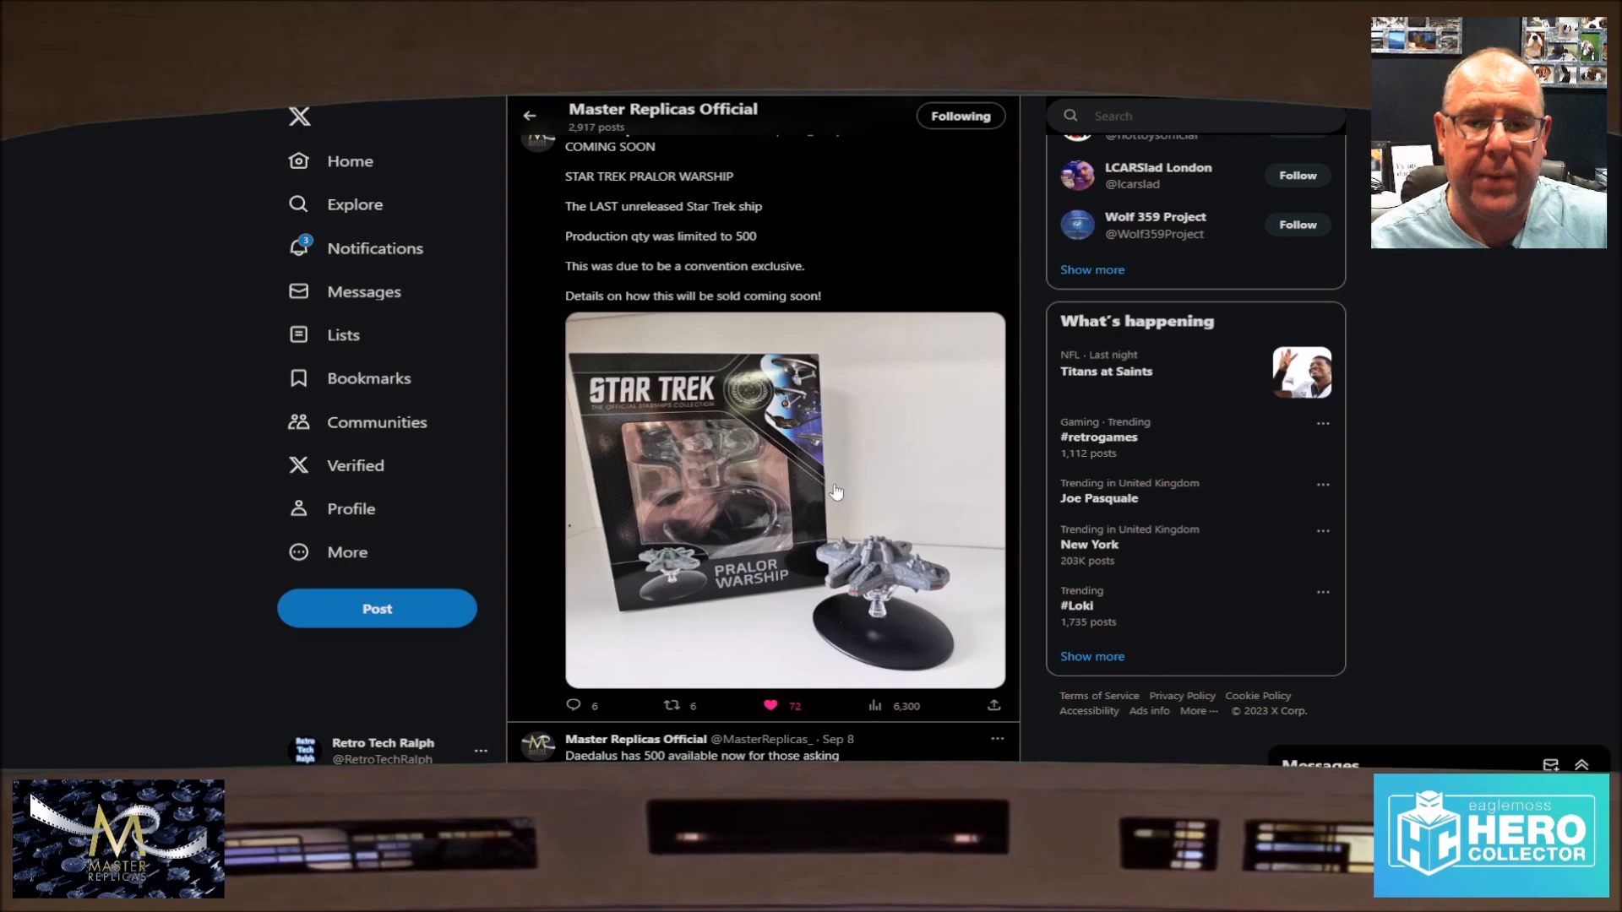
mouse_move(892, 580)
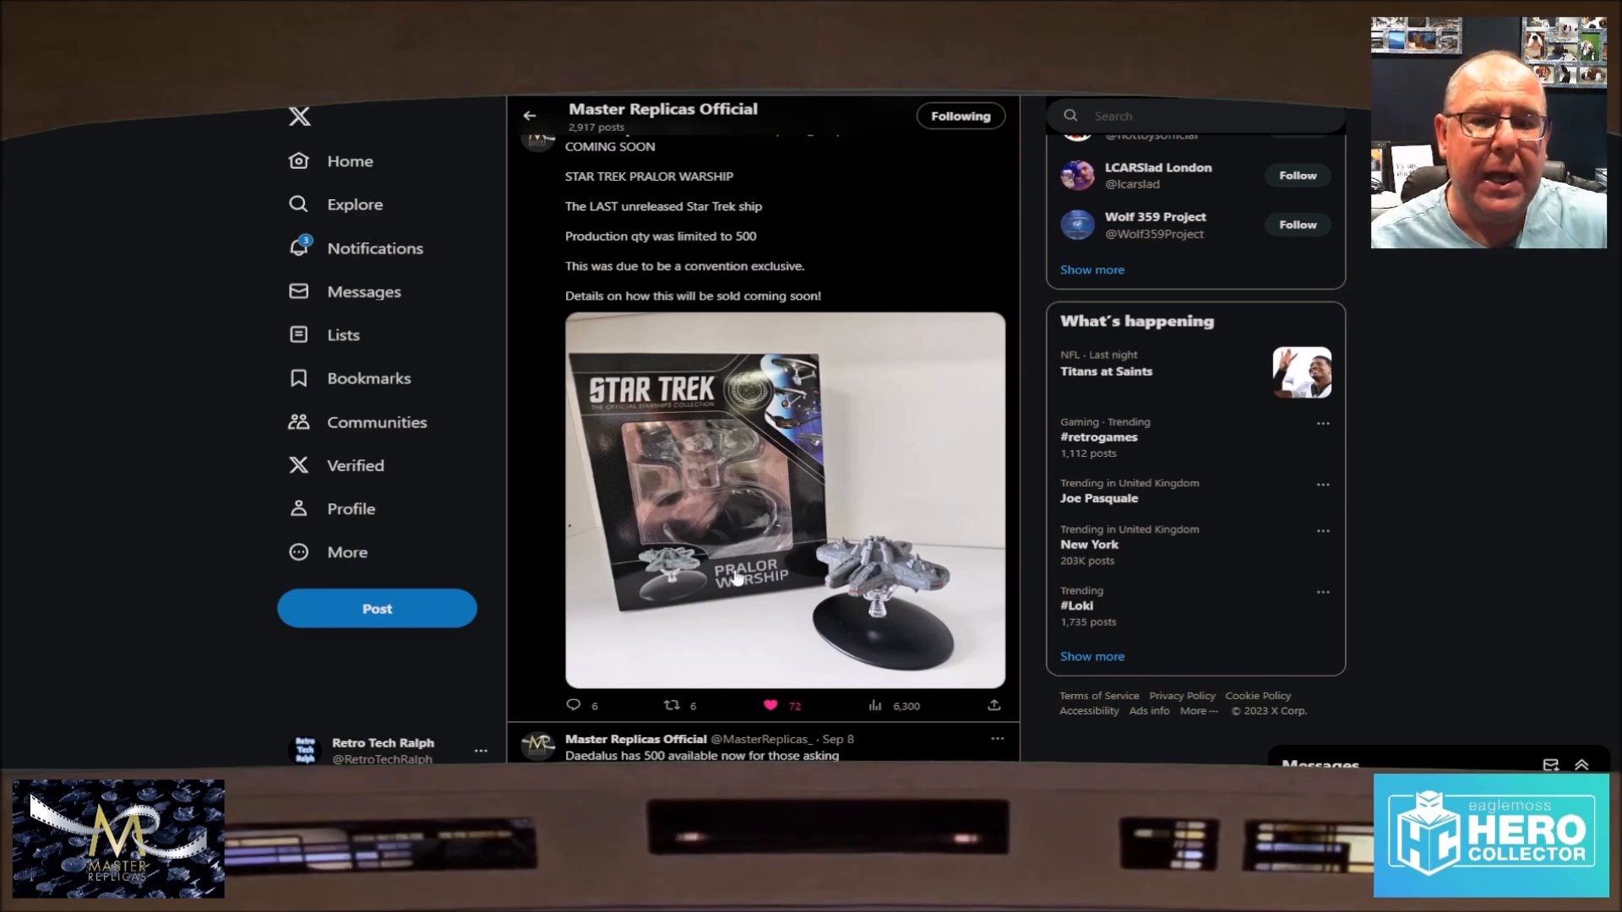
mouse_move(917, 430)
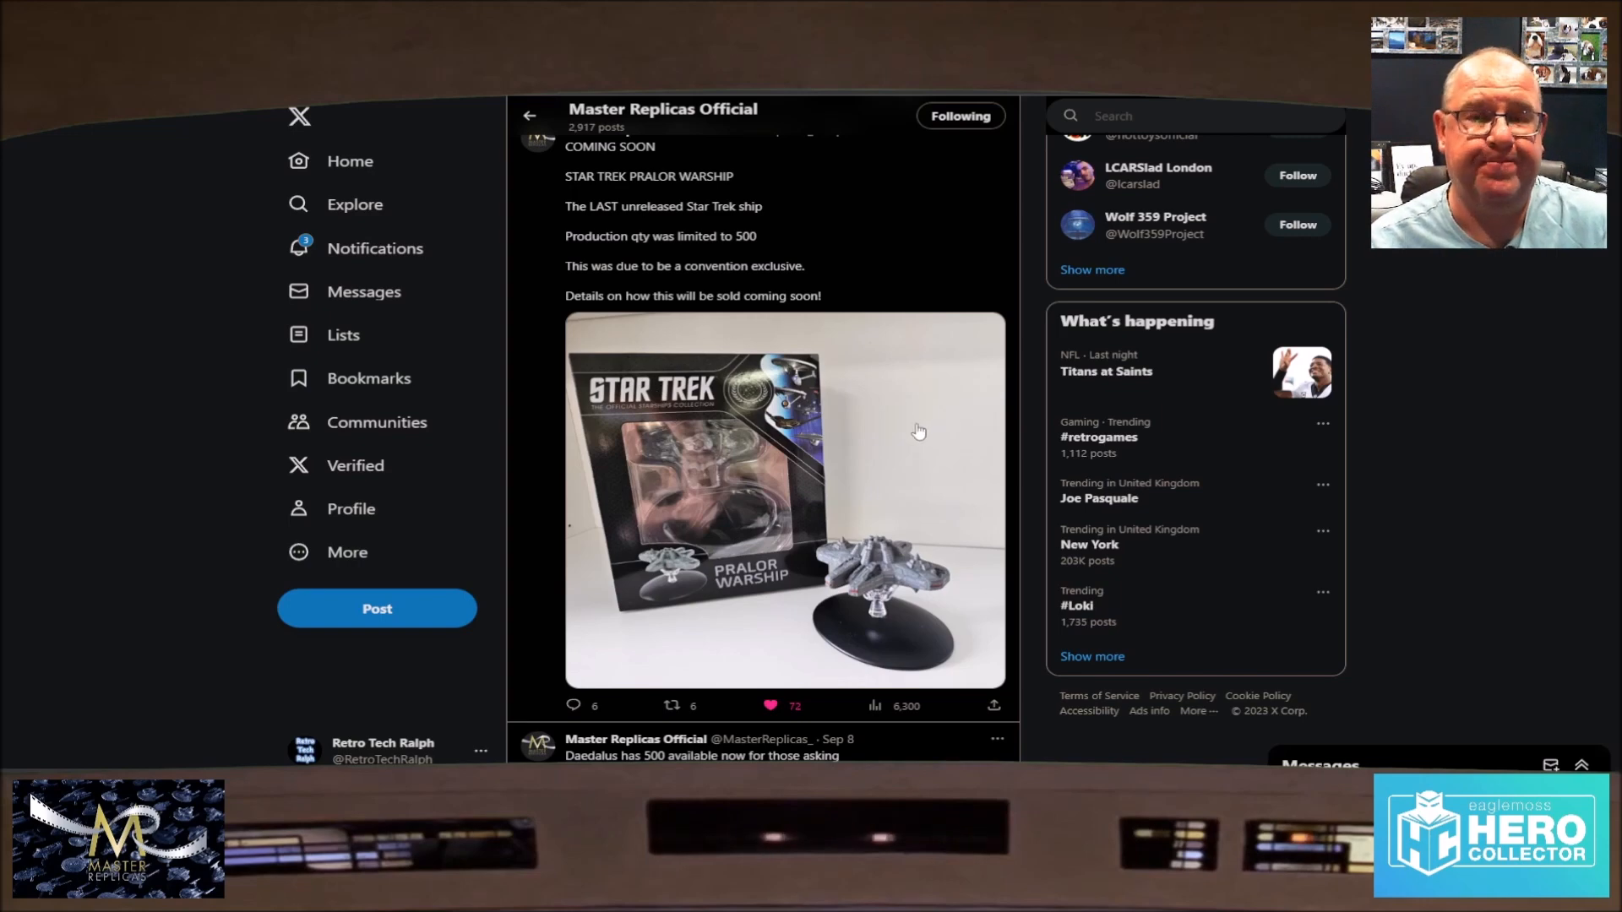
scroll(down, 3)
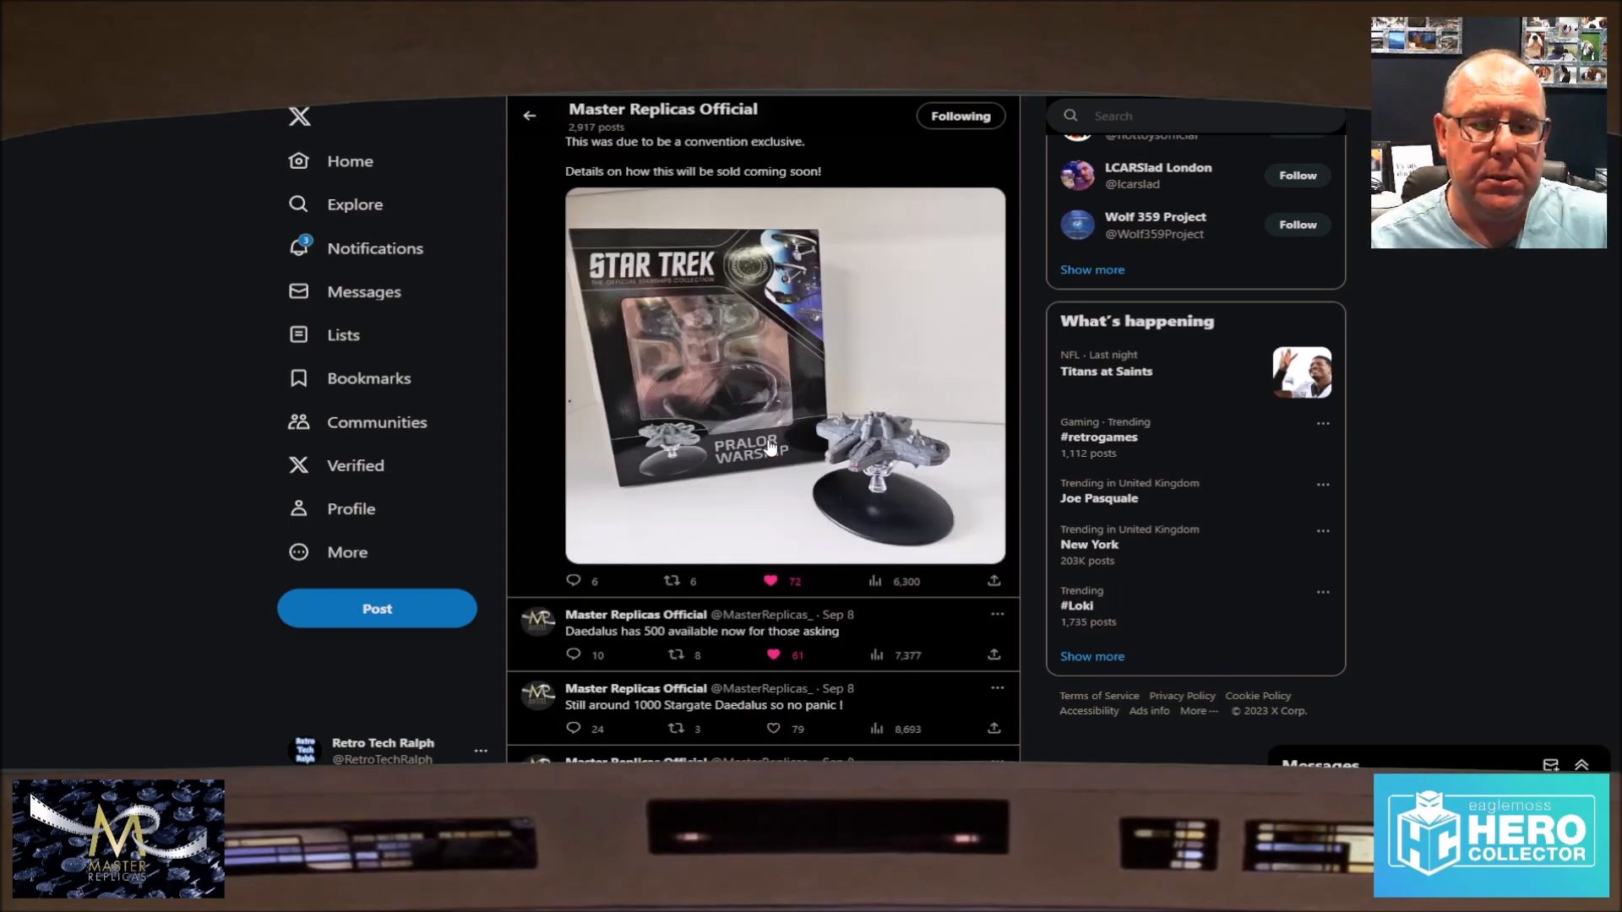
mouse_move(756, 398)
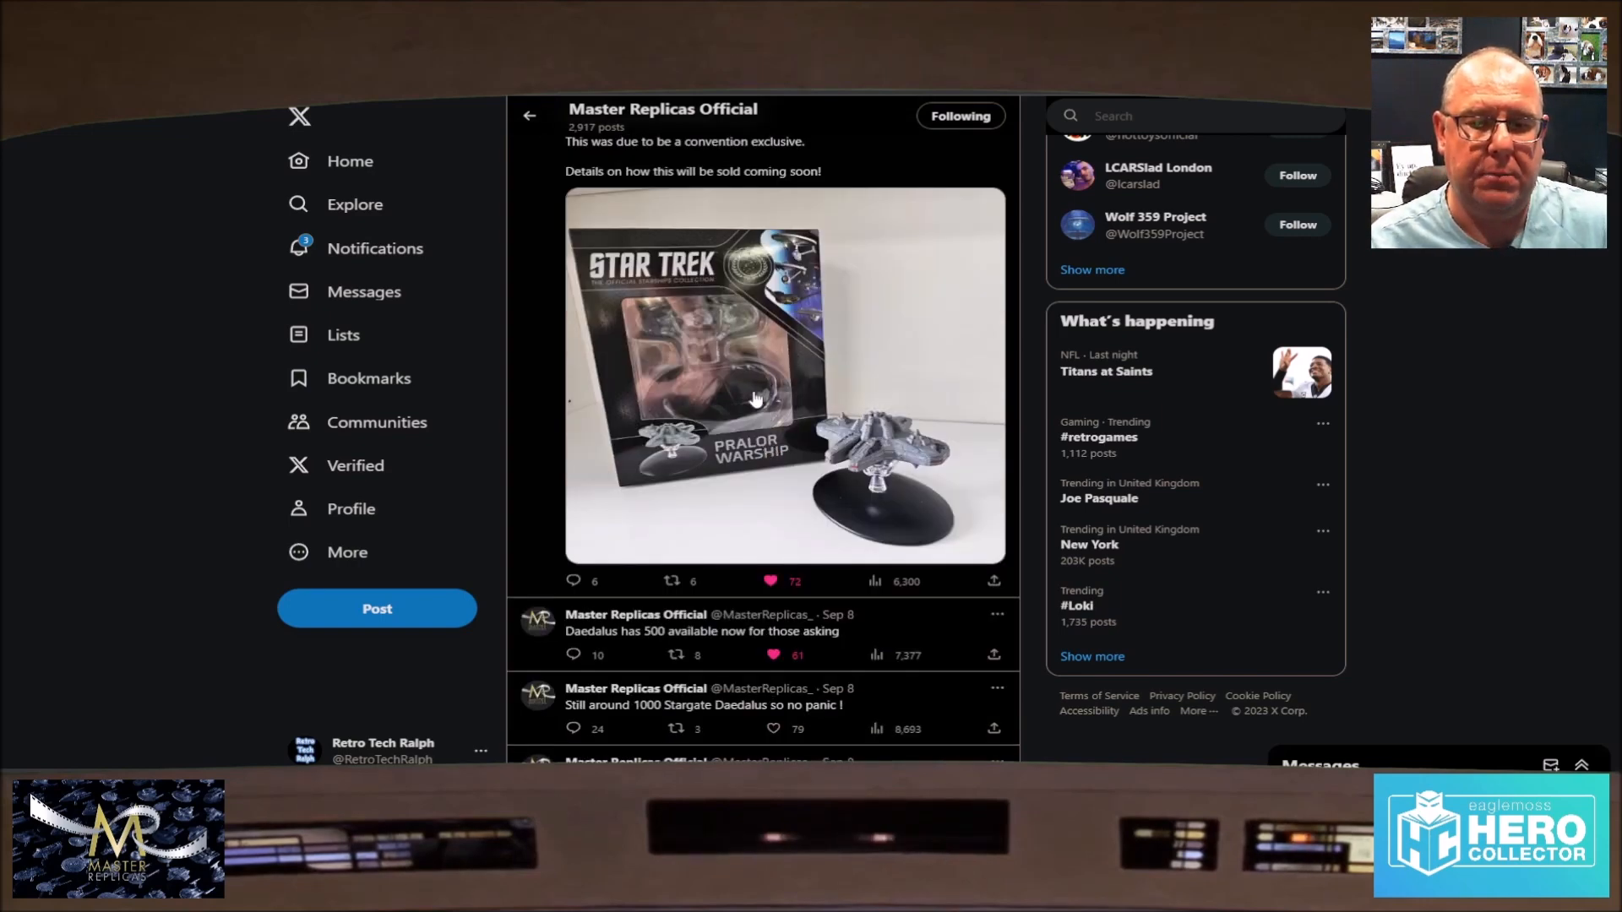
mouse_move(706, 642)
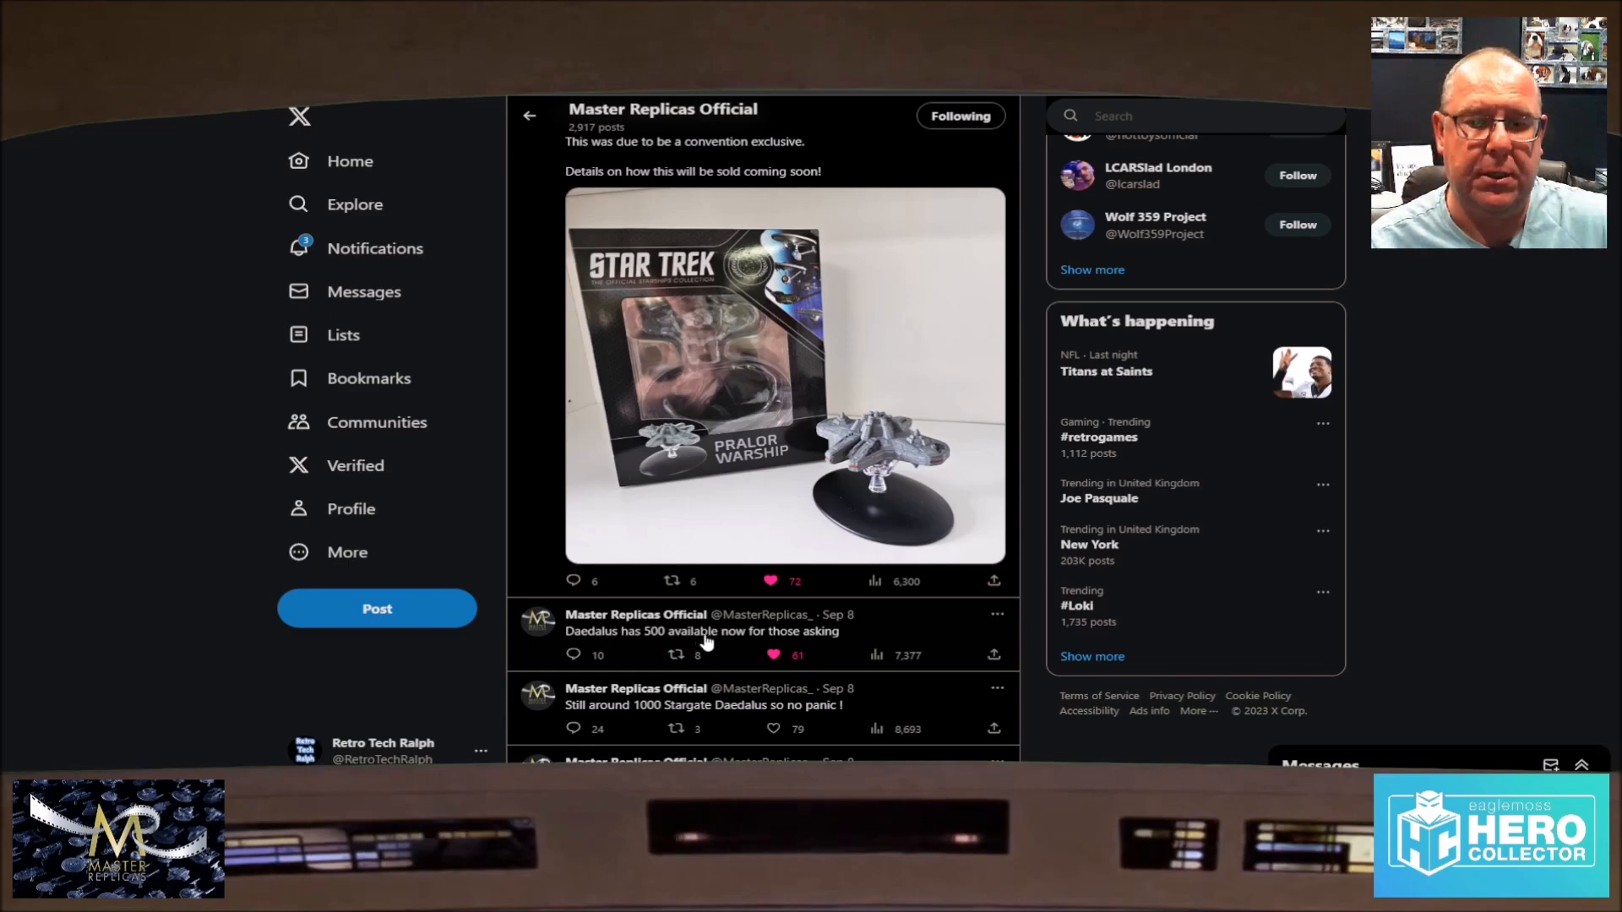
Step: Scroll past the Sep 8 Daedalus and drop-quantity posts on the X timeline
scroll(down, 3)
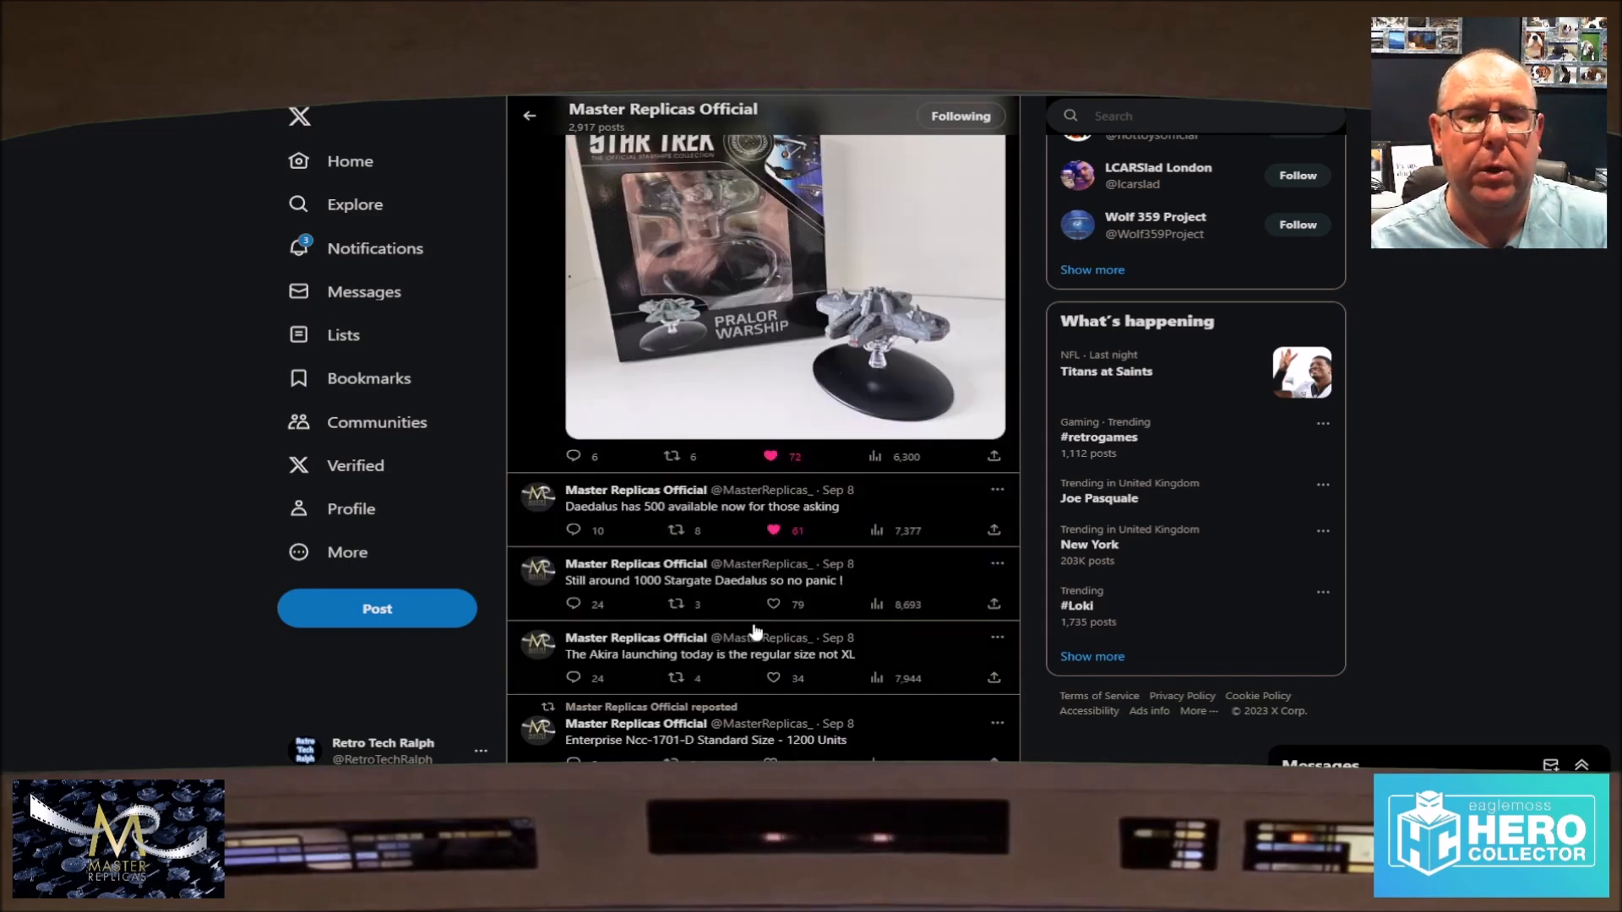
mouse_move(914, 564)
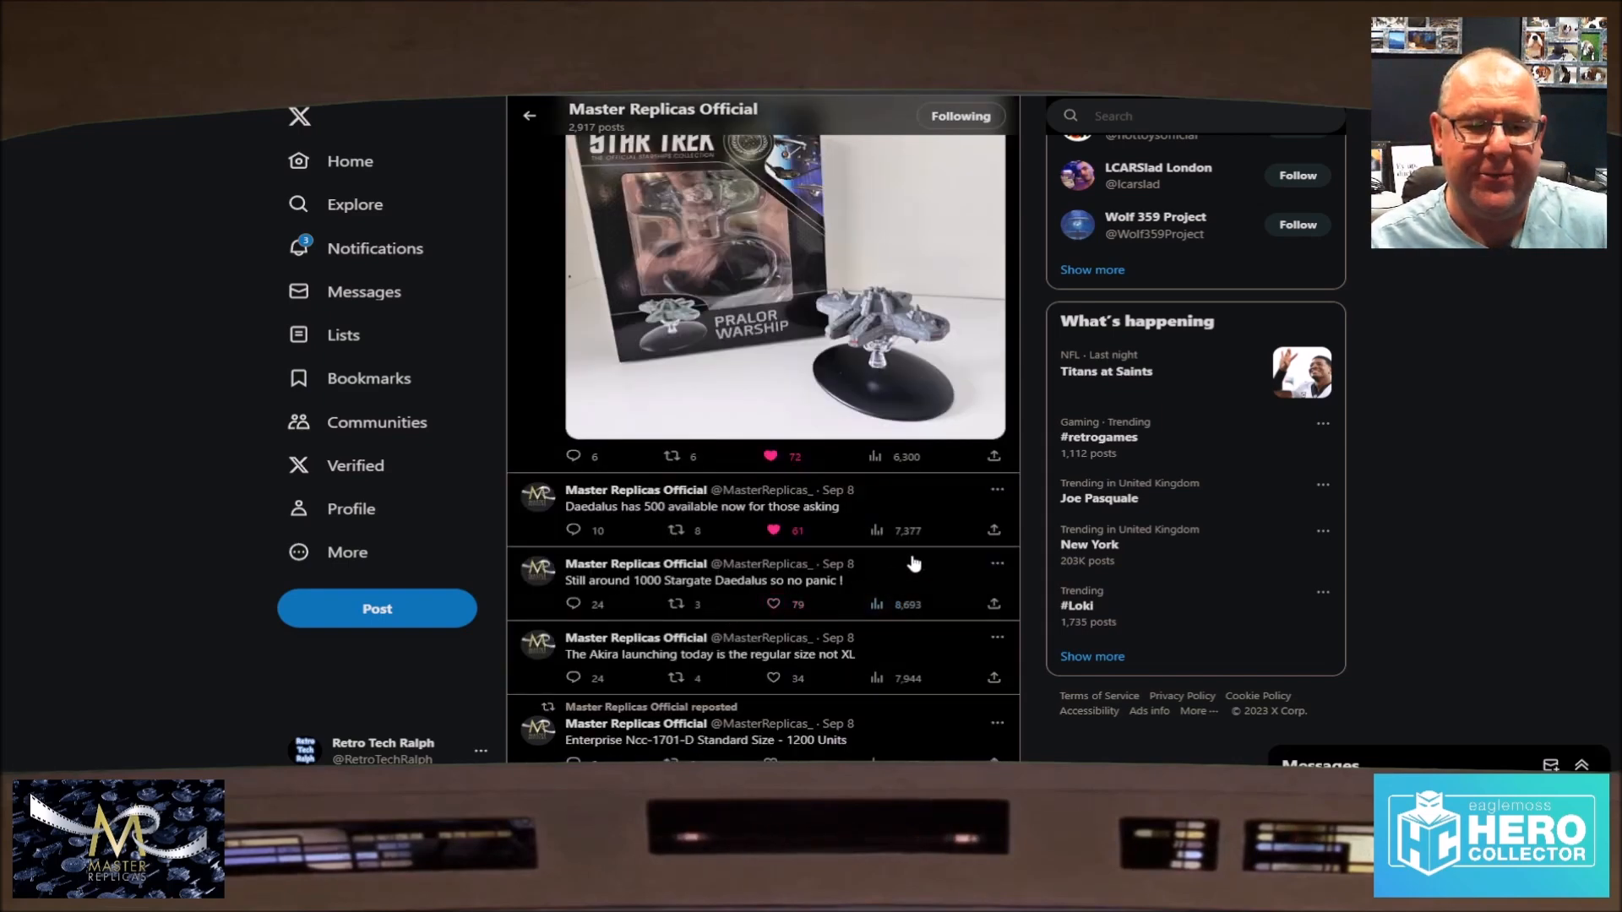
scroll(down, 3)
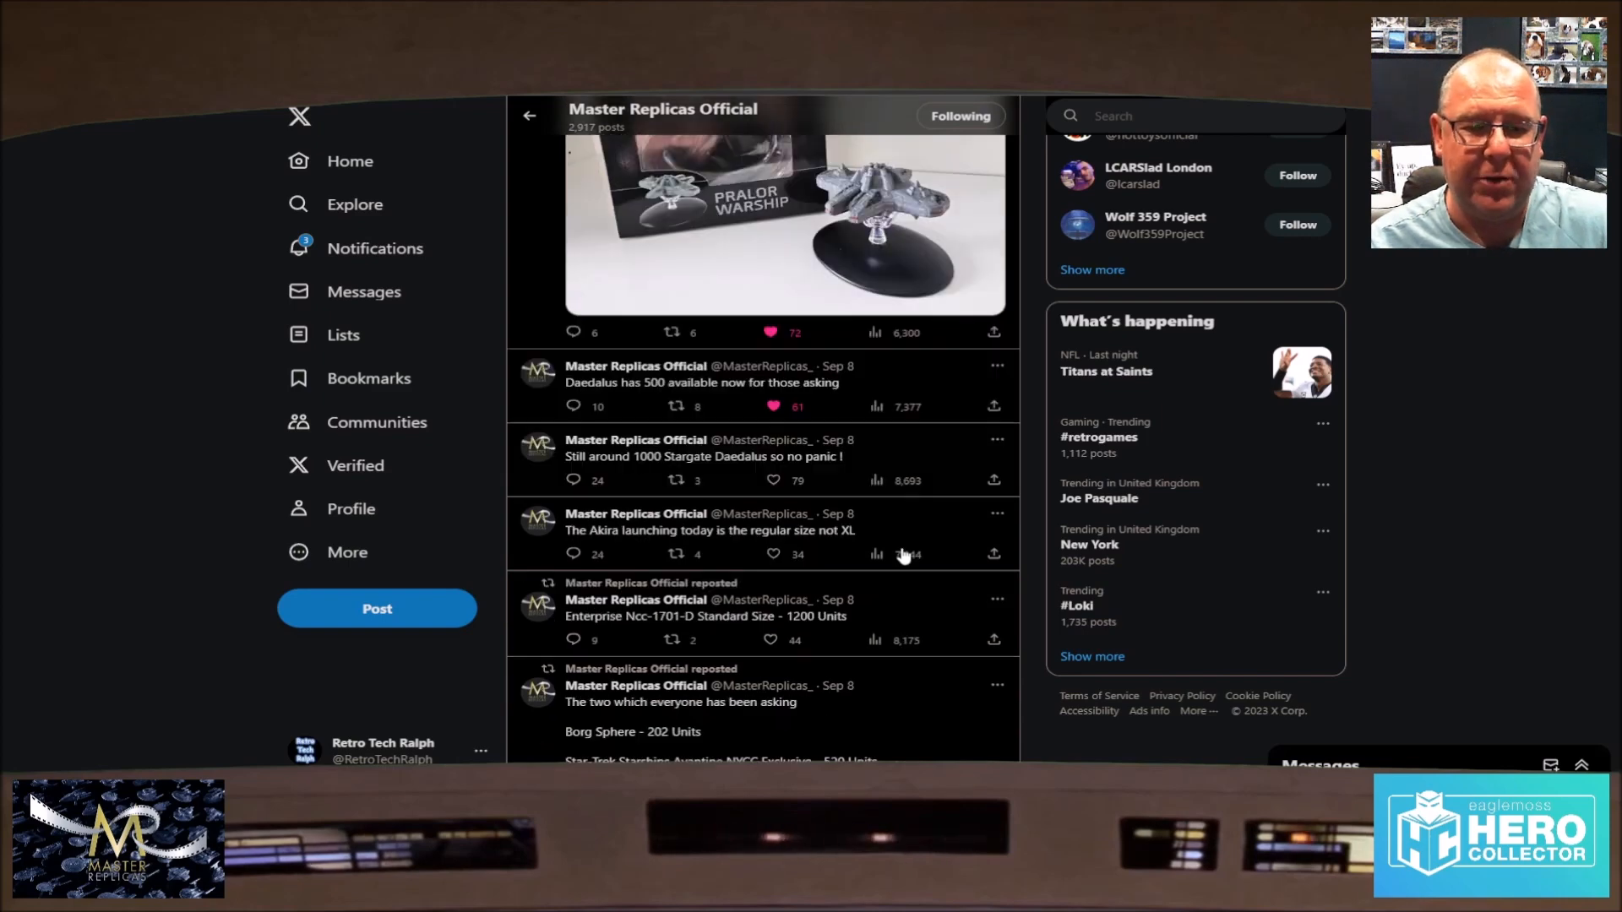
scroll(down, 3)
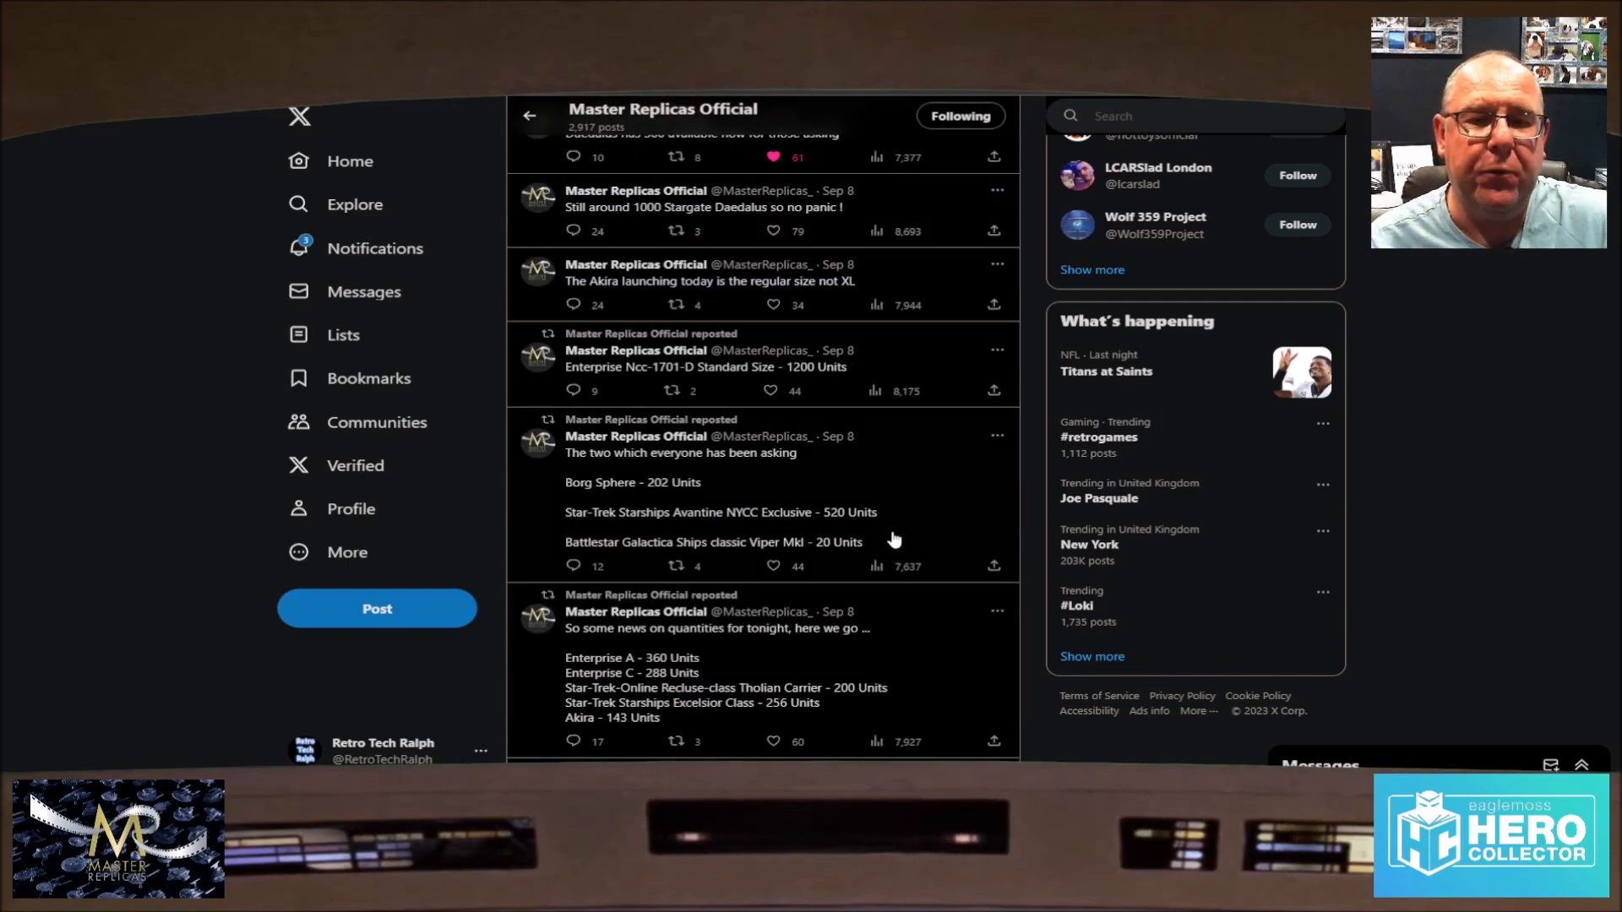
mouse_move(932, 478)
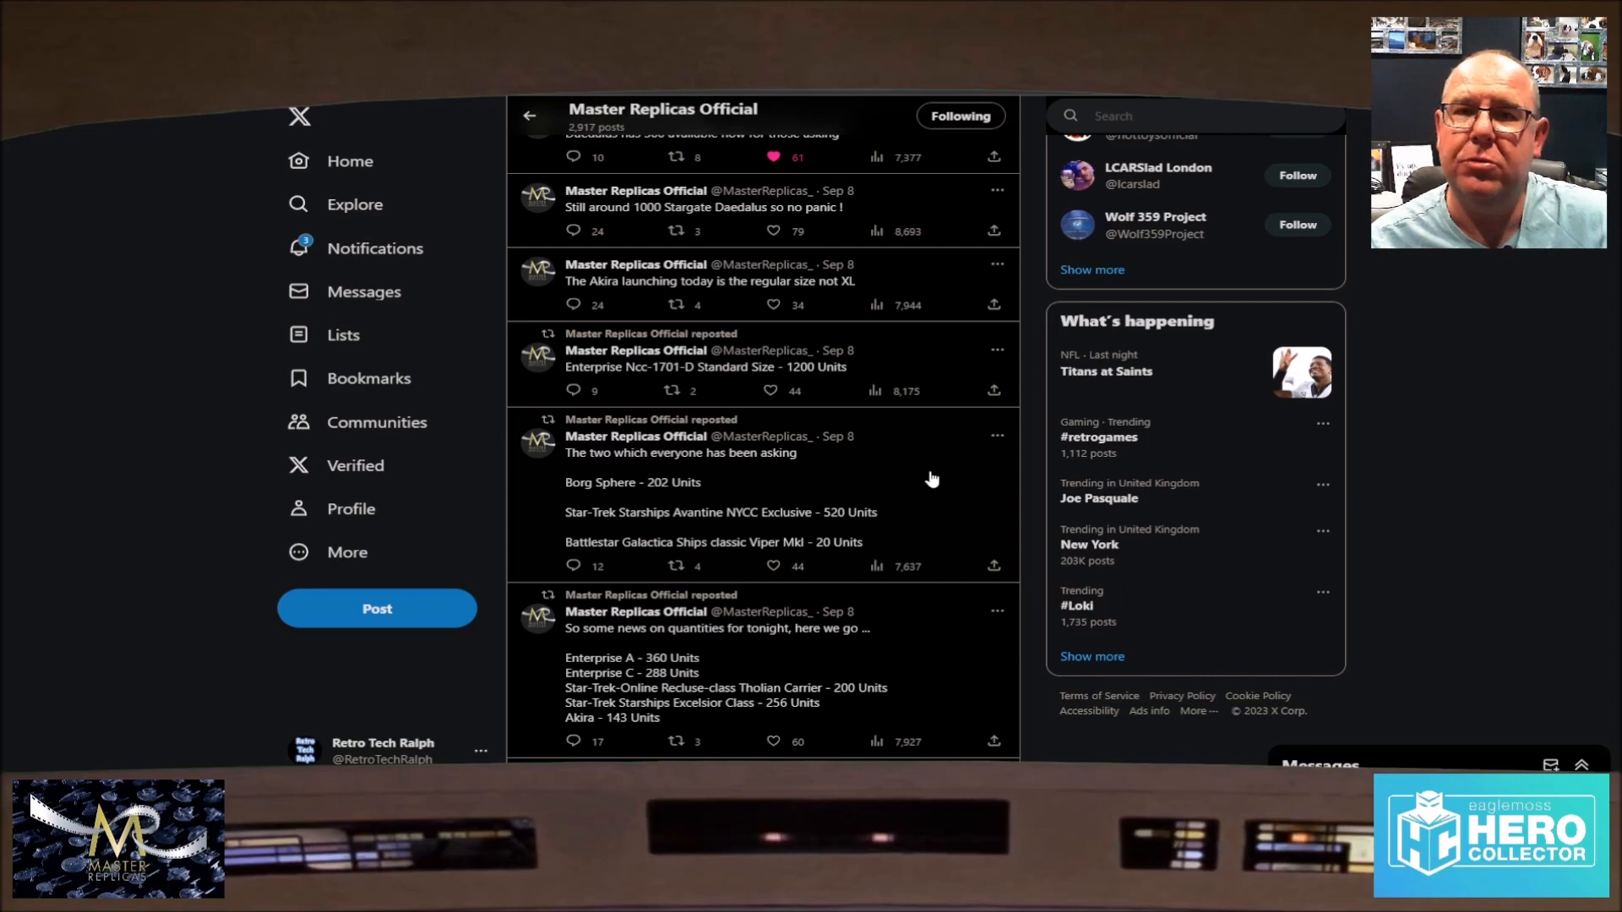
mouse_move(936, 467)
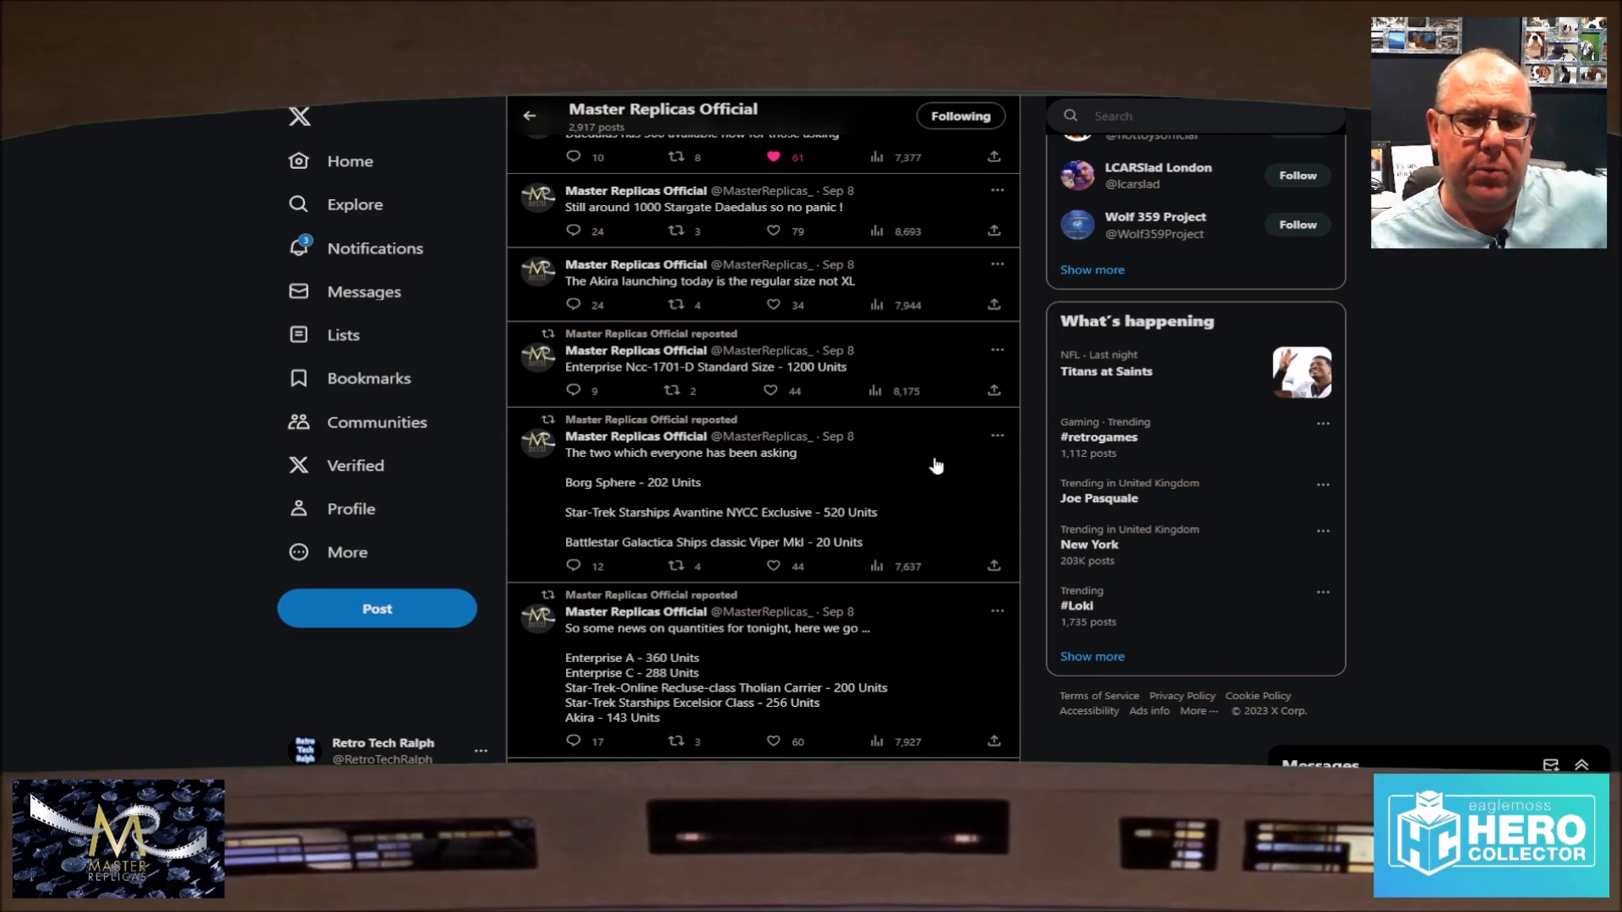
mouse_move(620, 454)
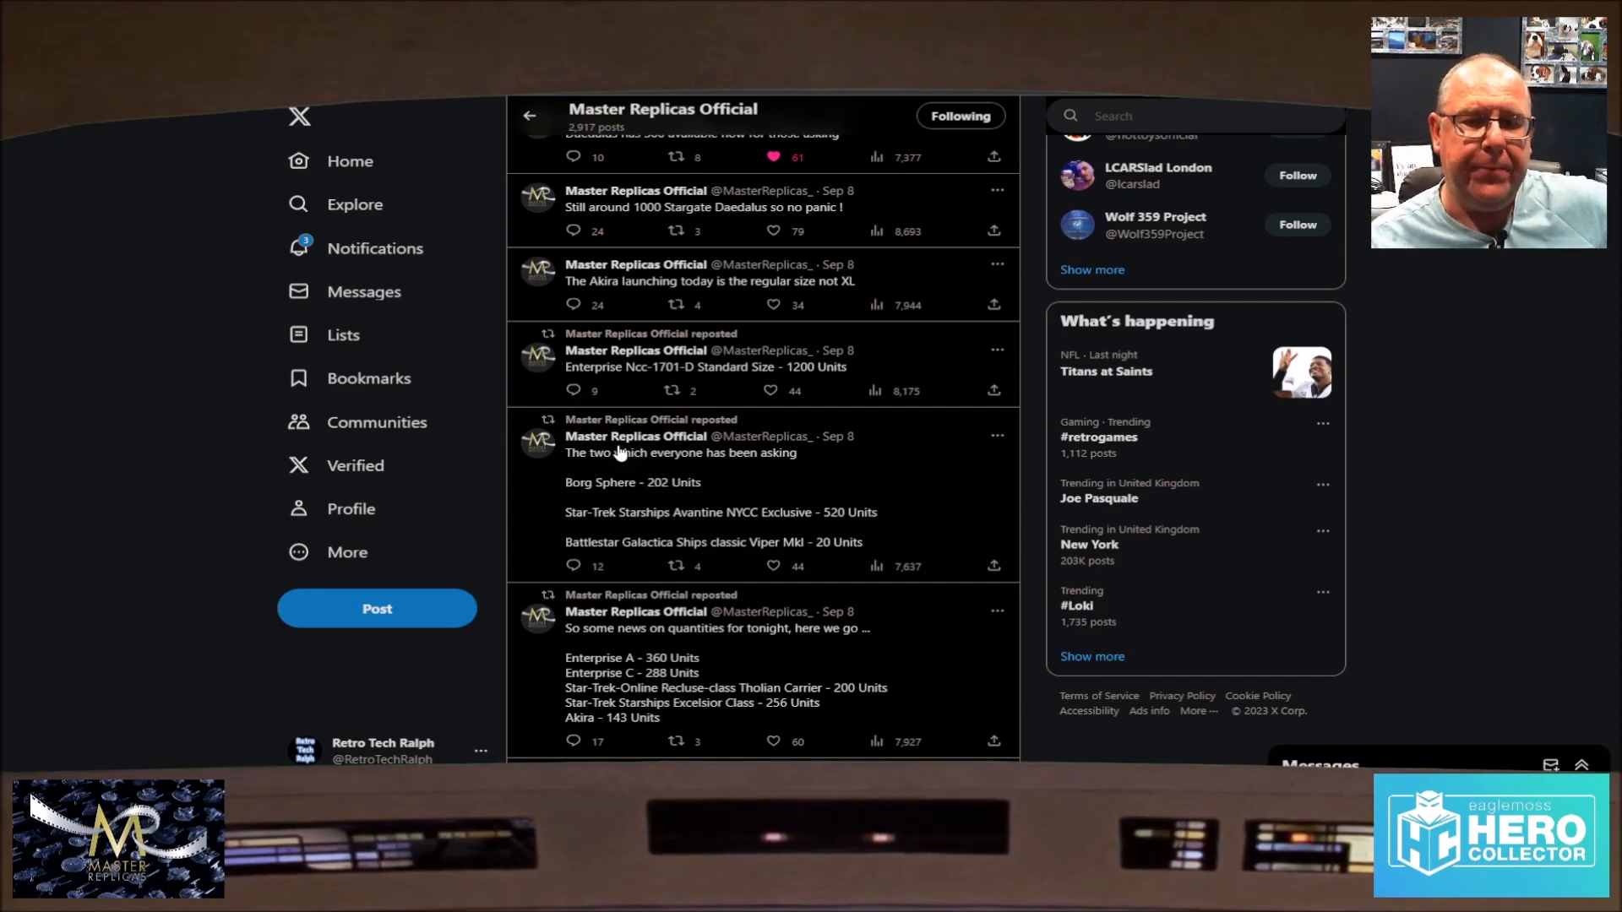
mouse_move(735, 517)
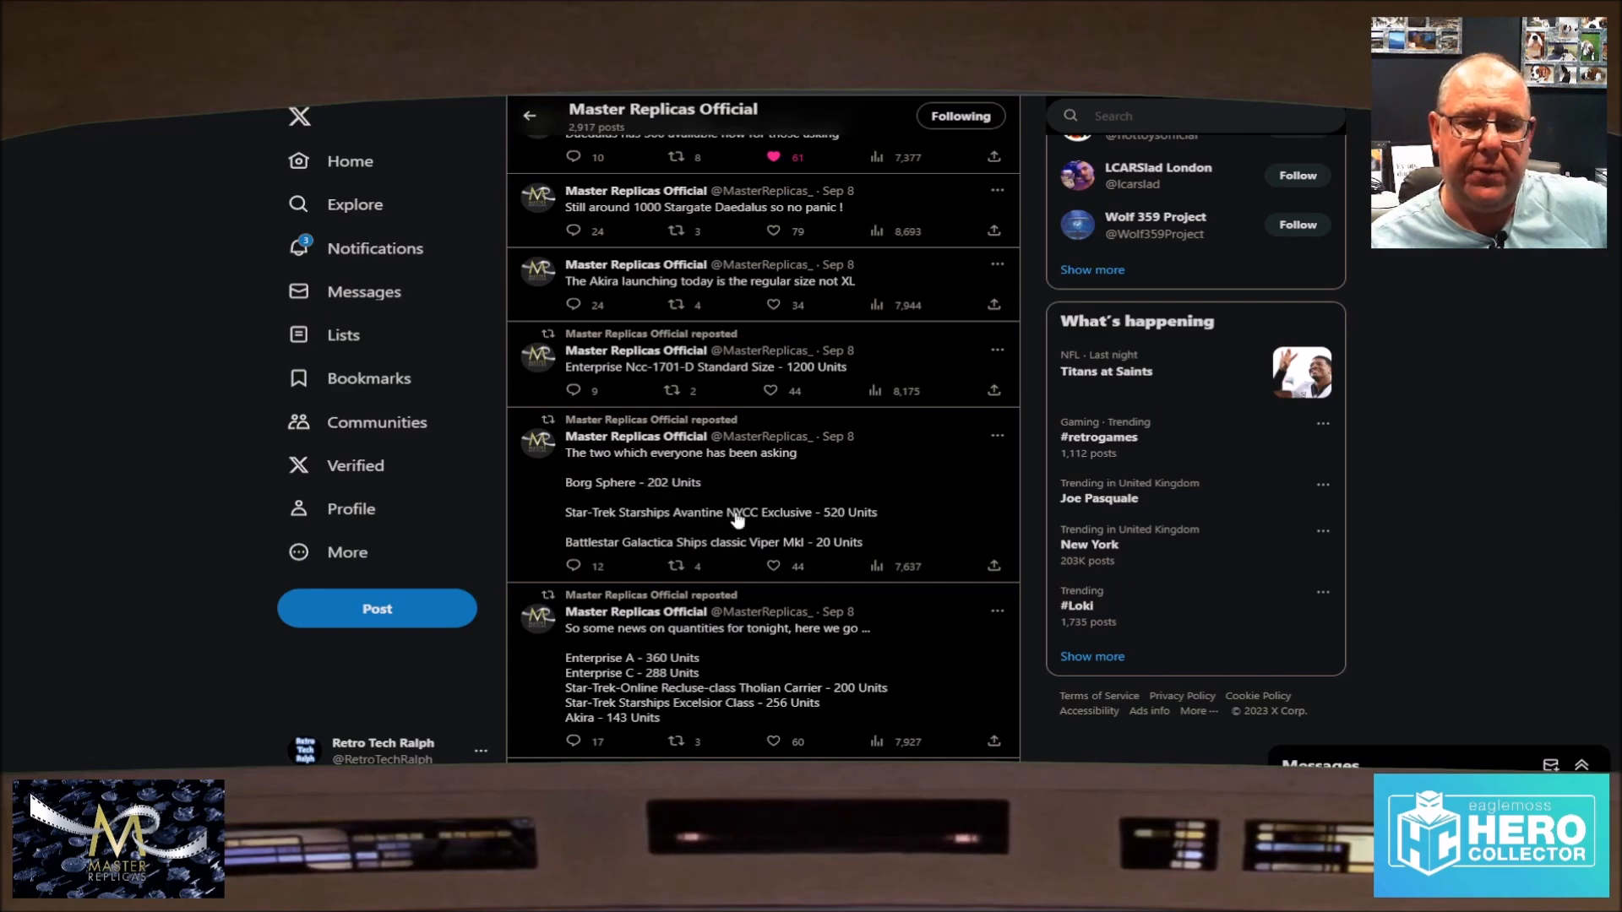
mouse_move(813, 556)
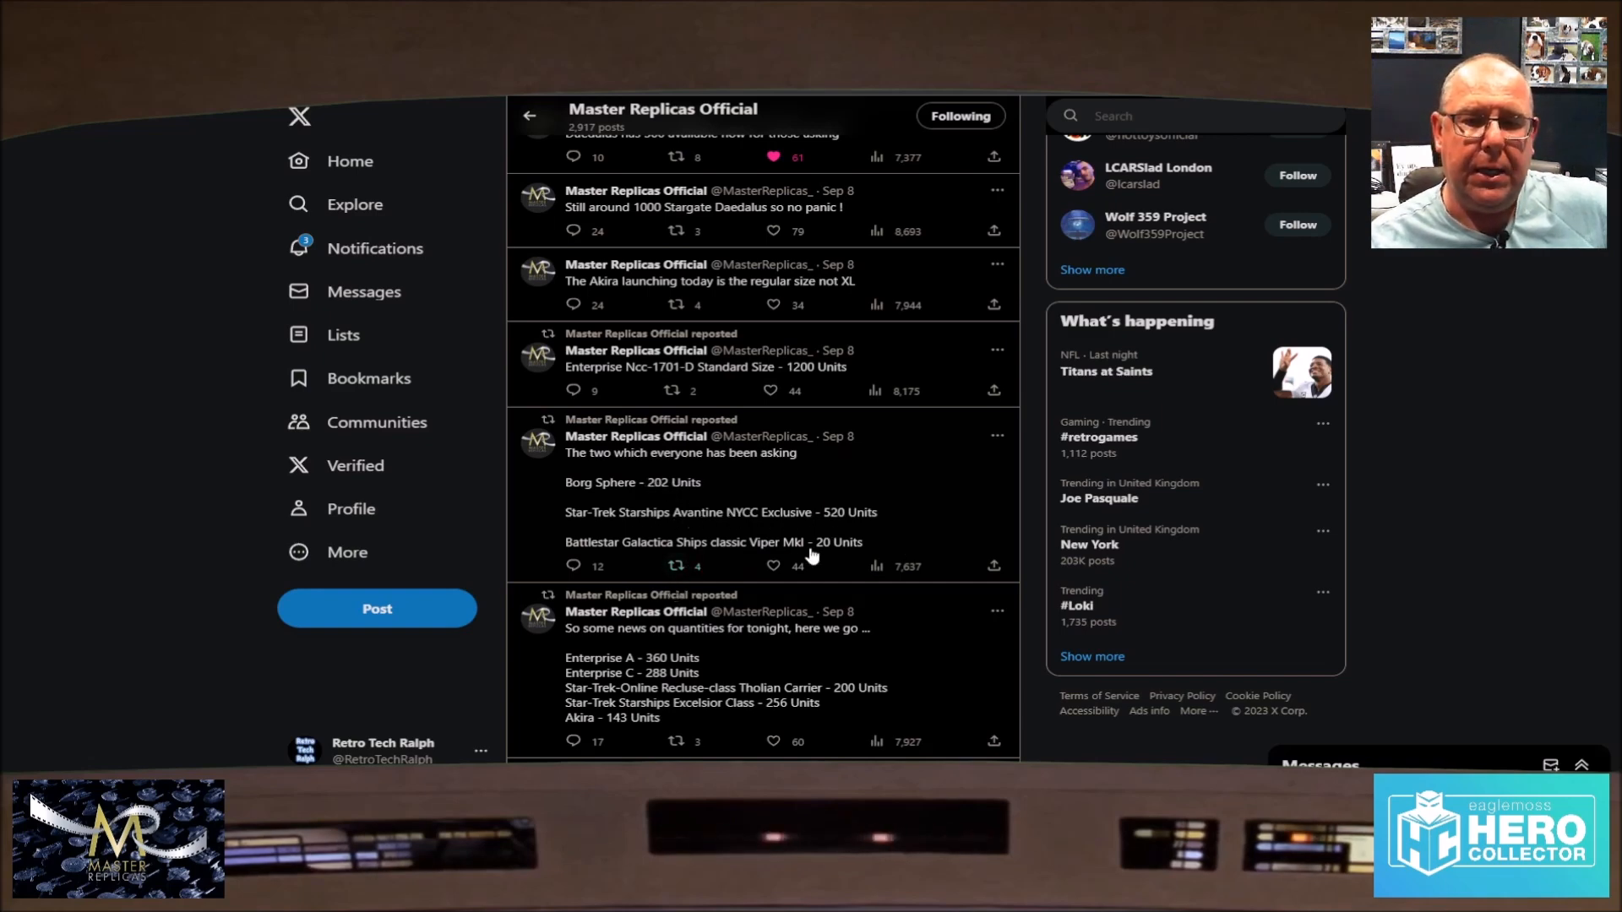
scroll(down, 3)
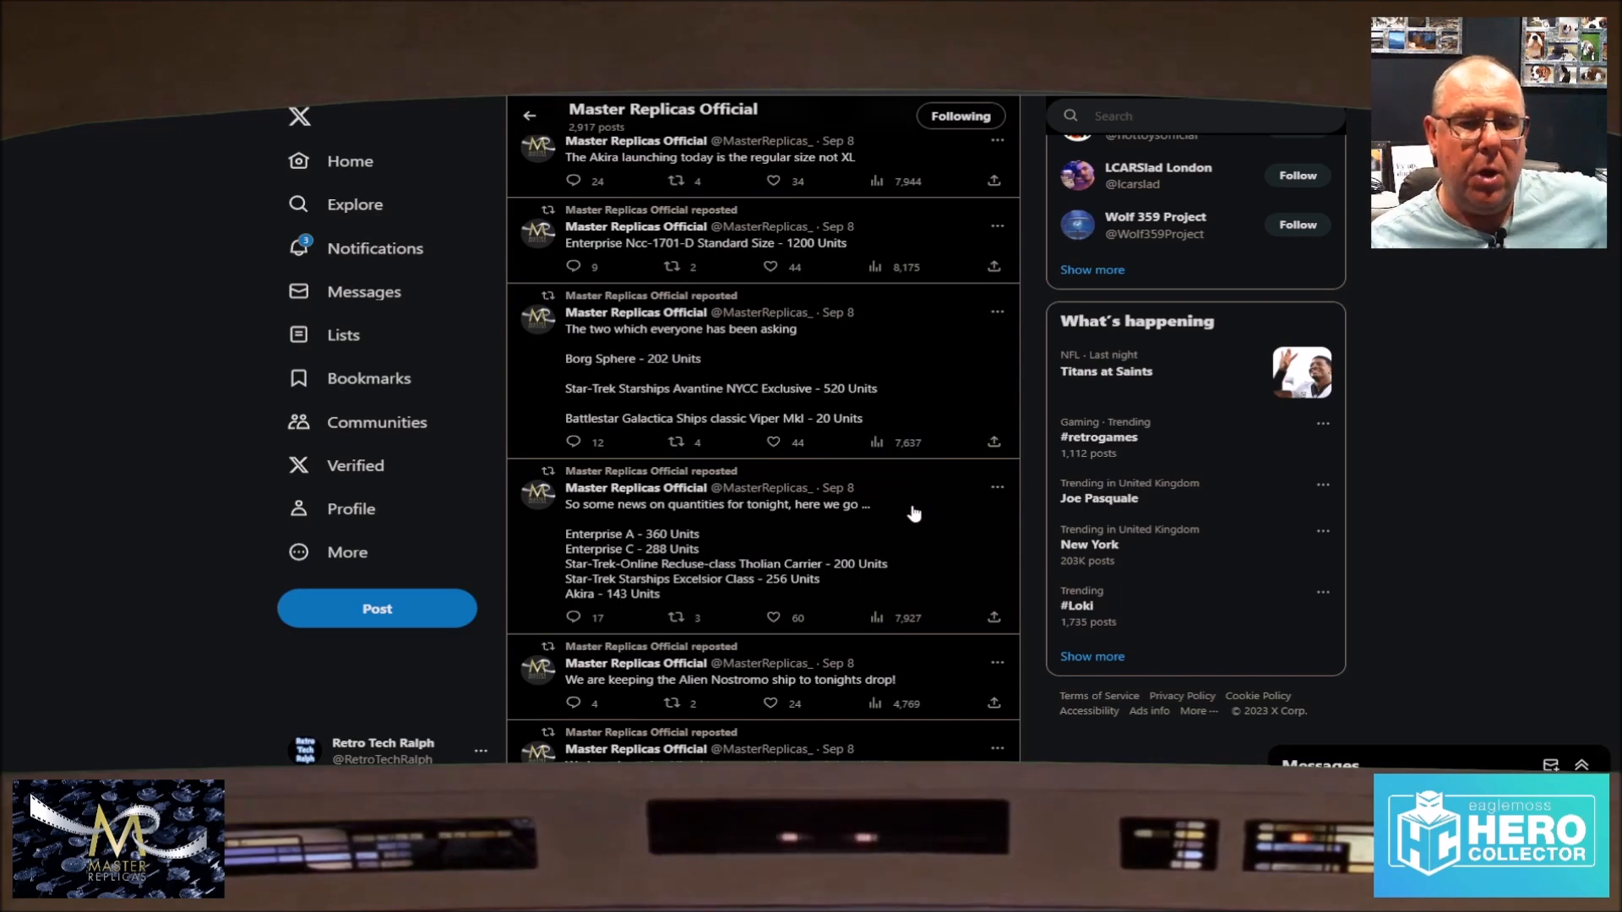
scroll(down, 3)
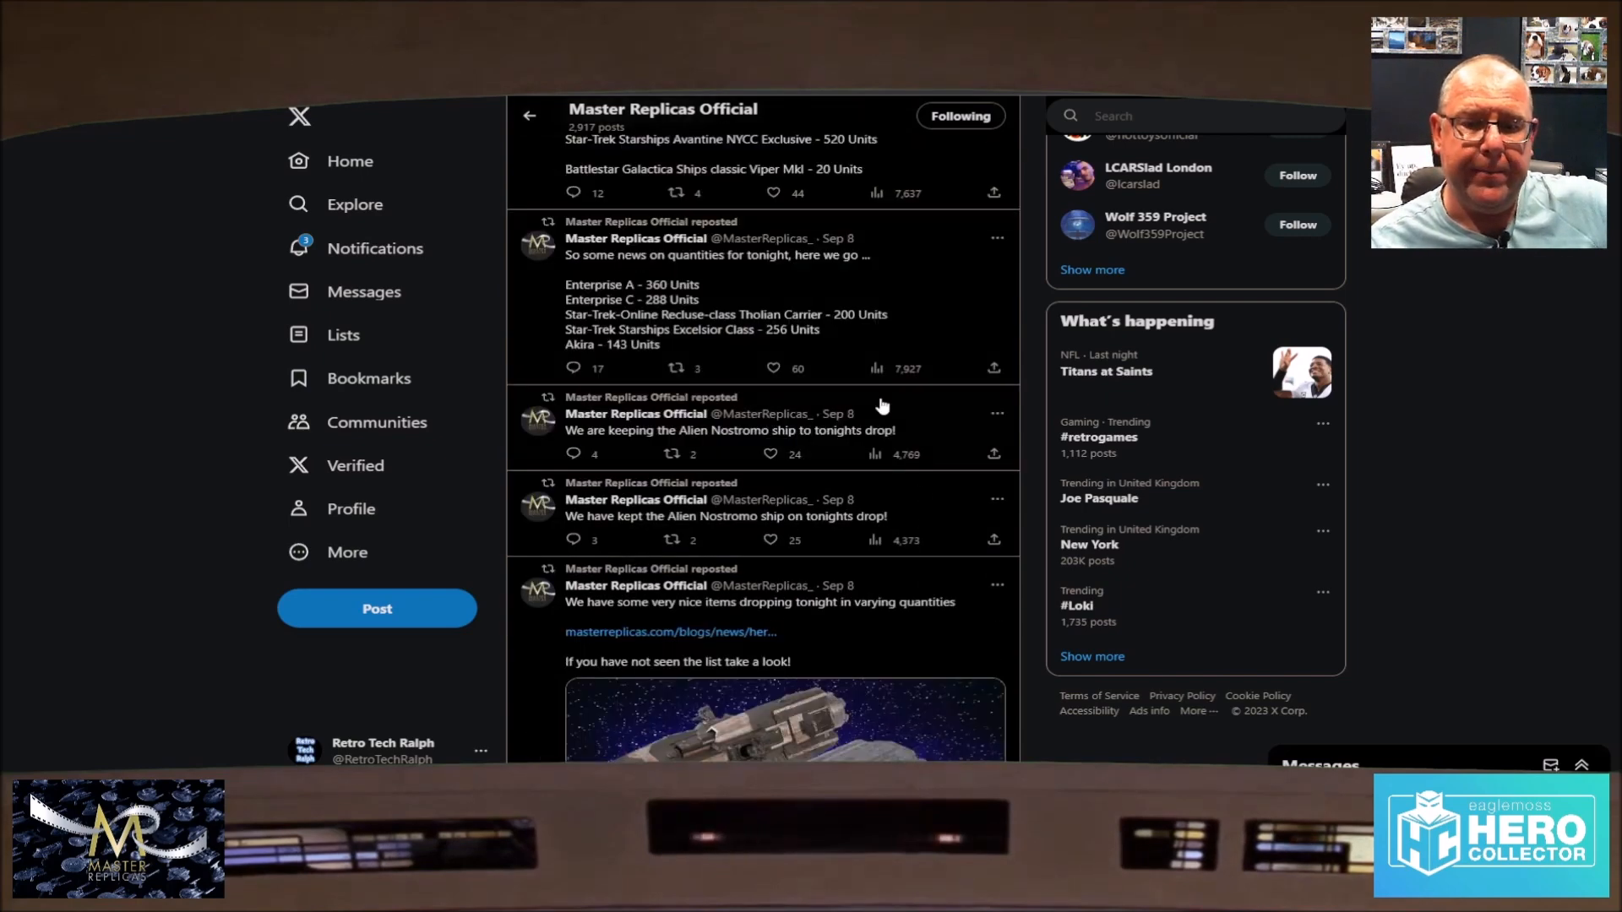
scroll(down, 3)
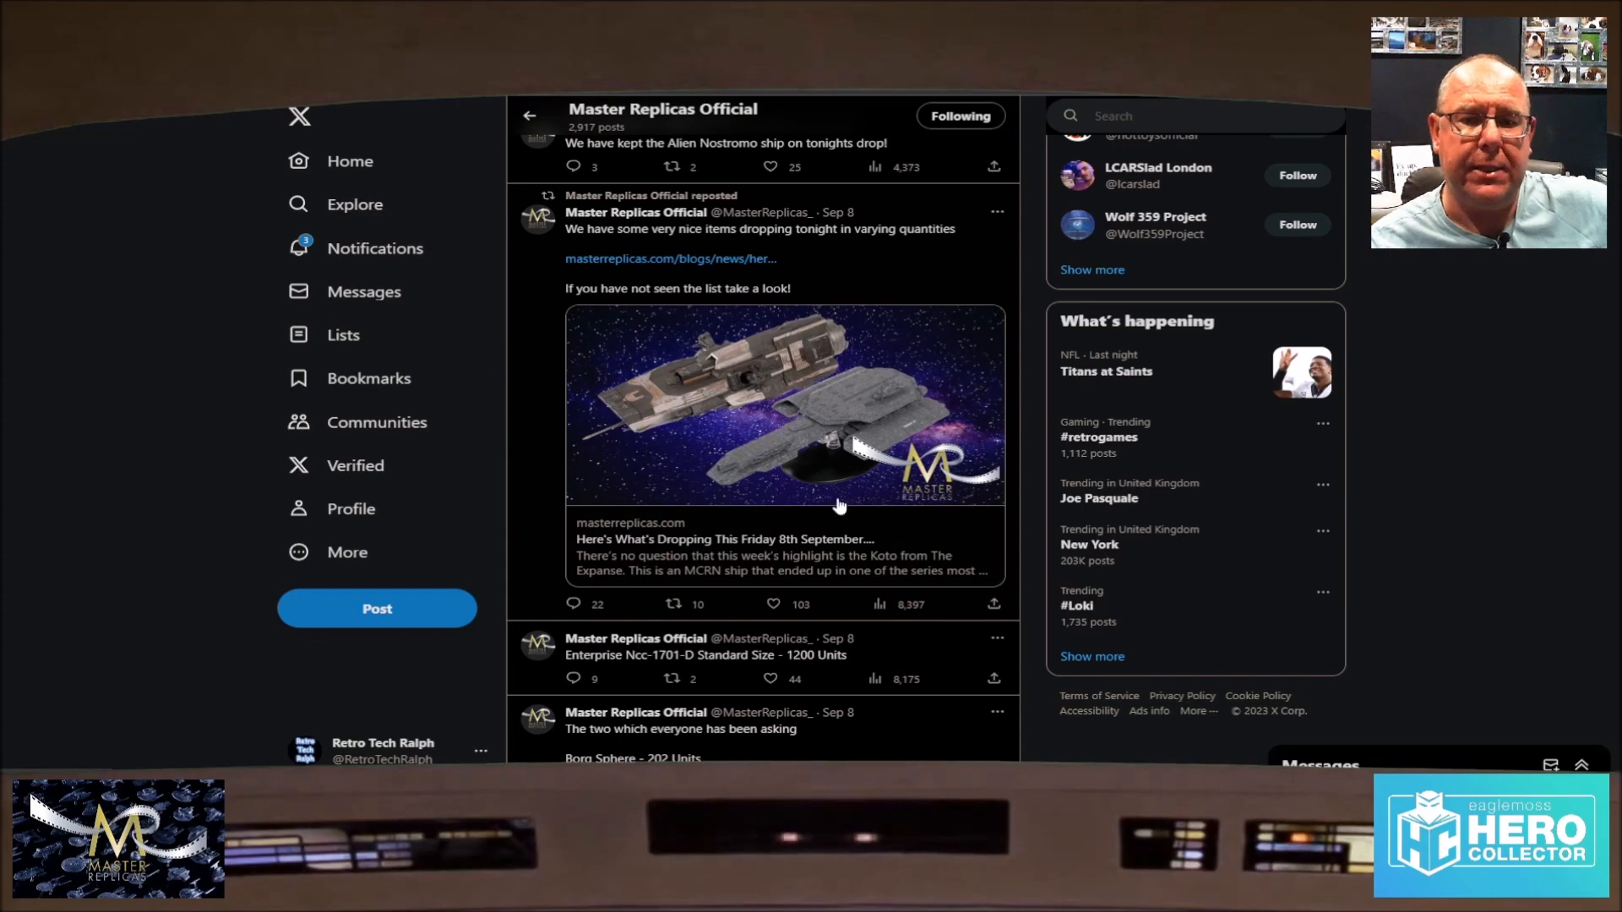
scroll(down, 3)
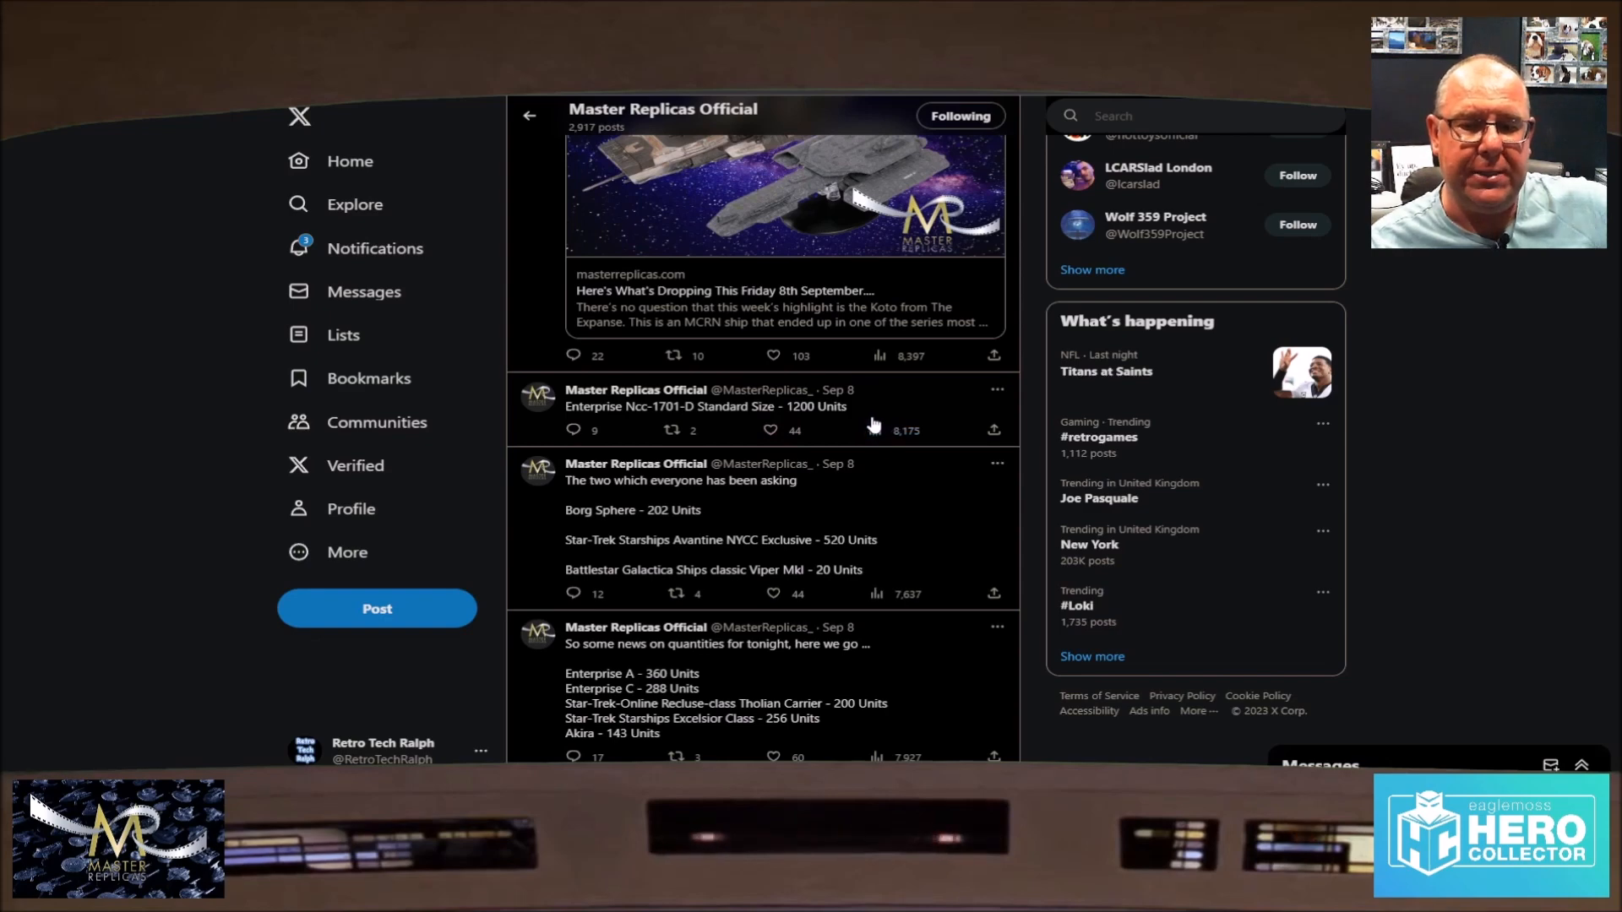
Step: Continue to the Sep 7 posts on bot cancellations, Prom and Gold stock and 100+ restock items
scroll(down, 3)
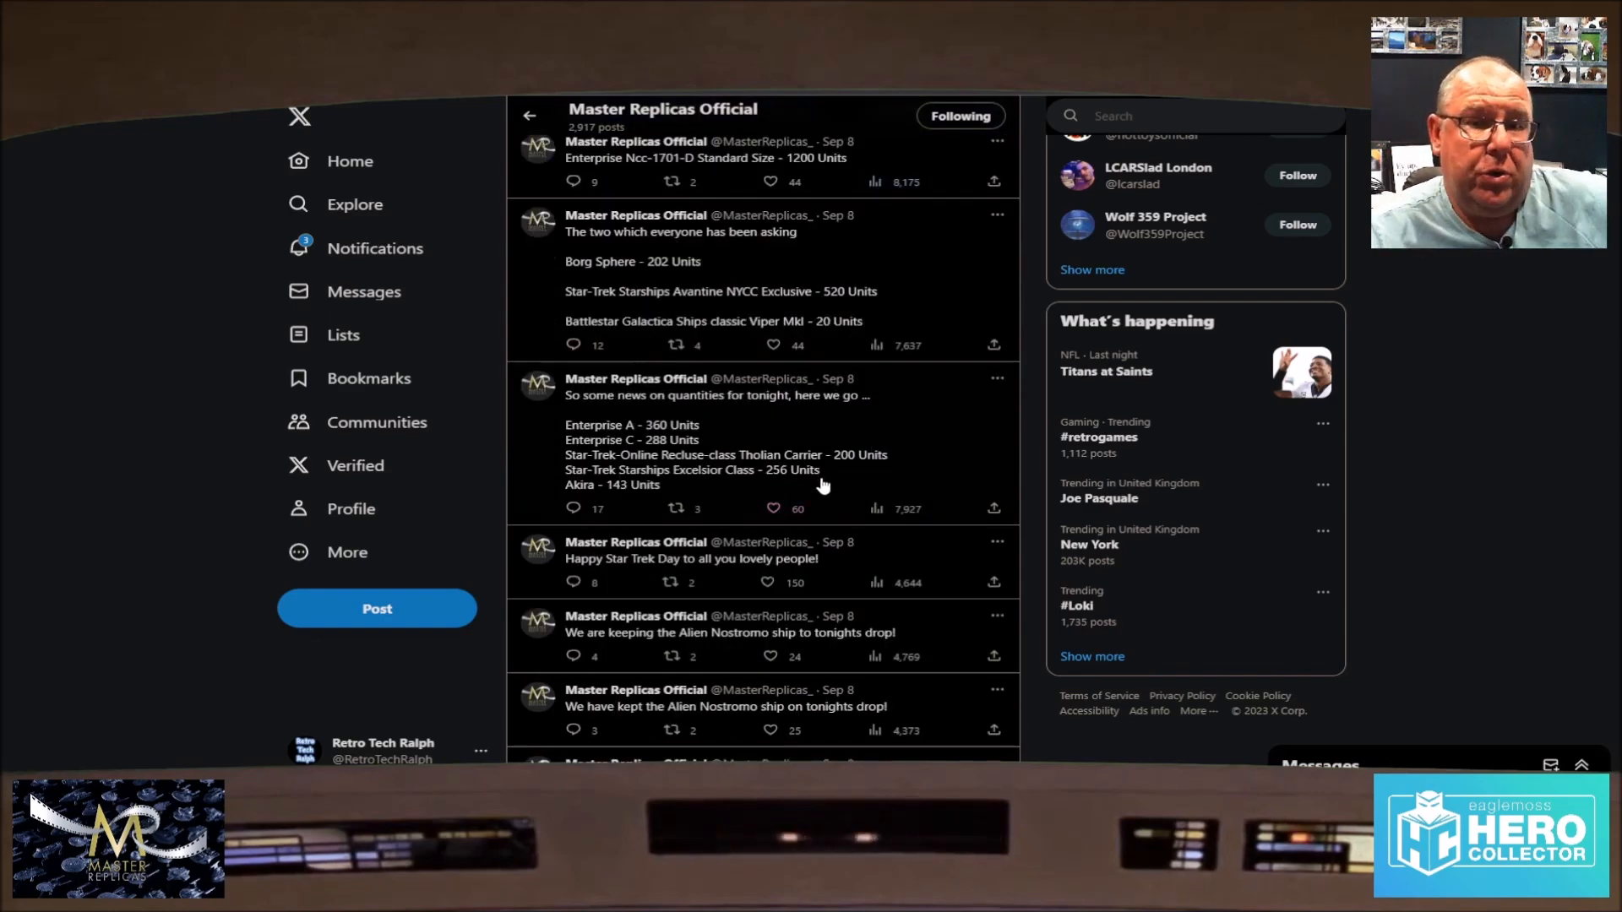
scroll(down, 3)
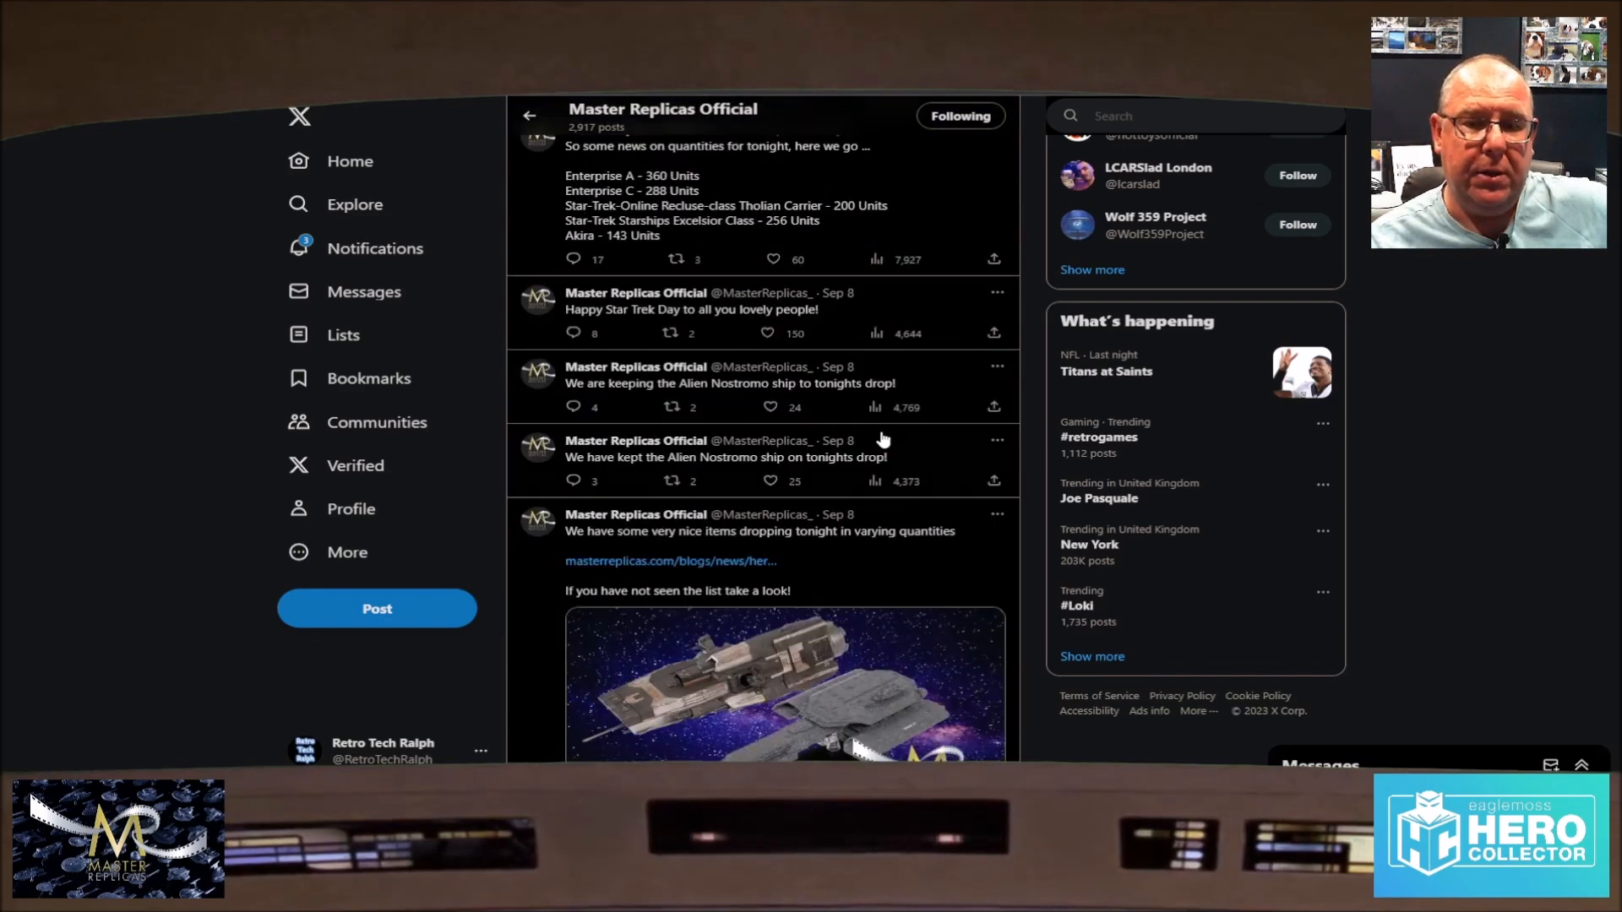
scroll(down, 3)
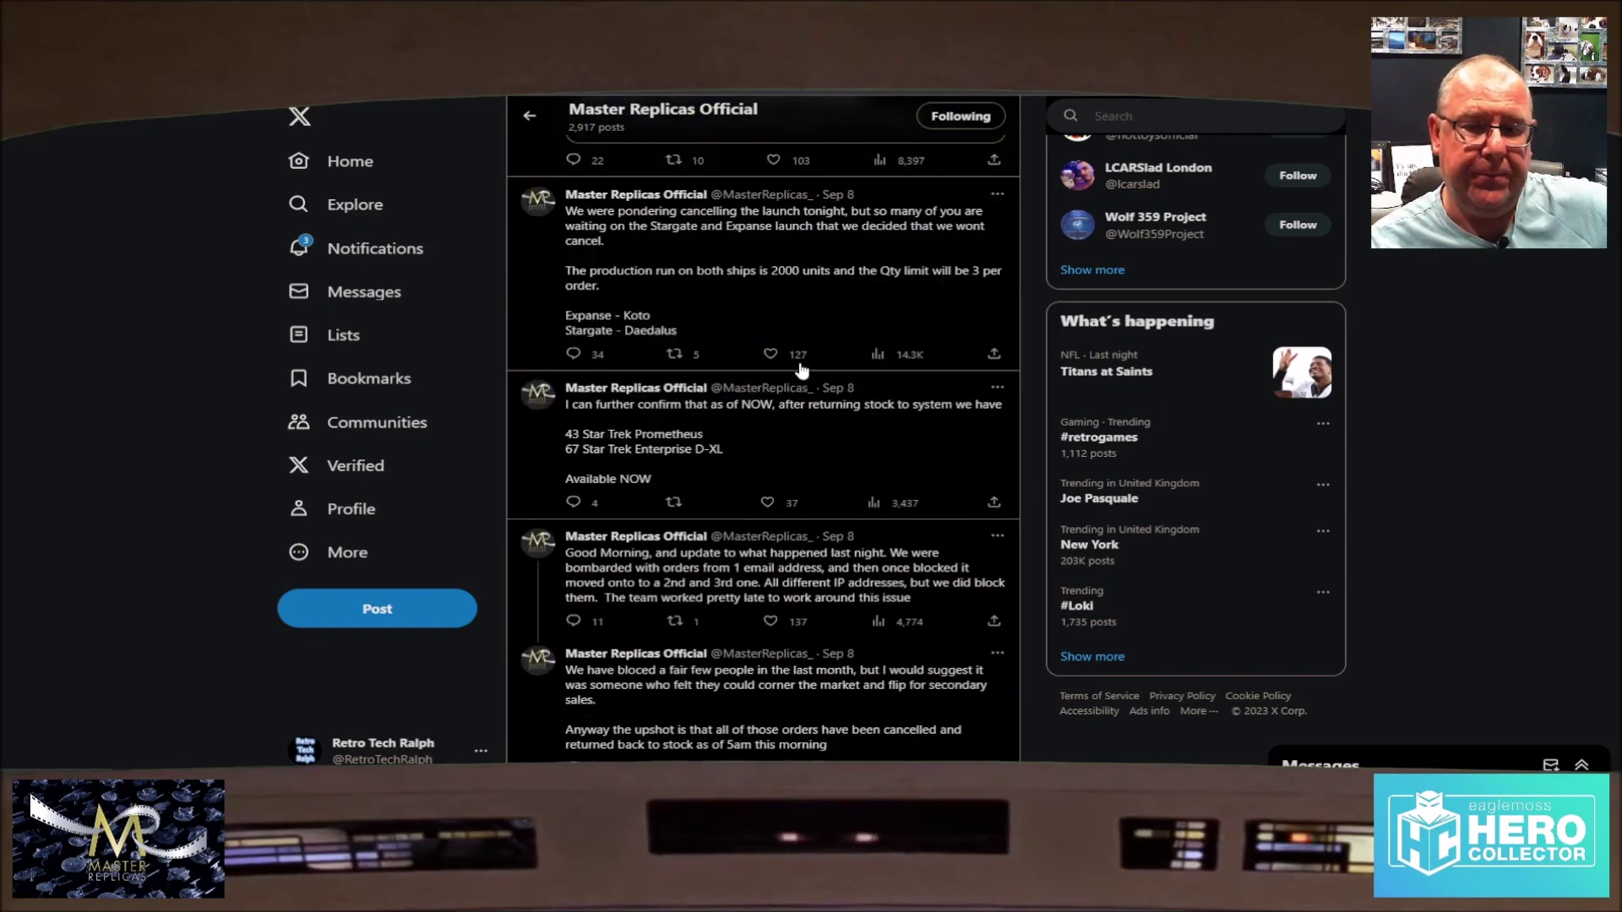
mouse_move(843, 429)
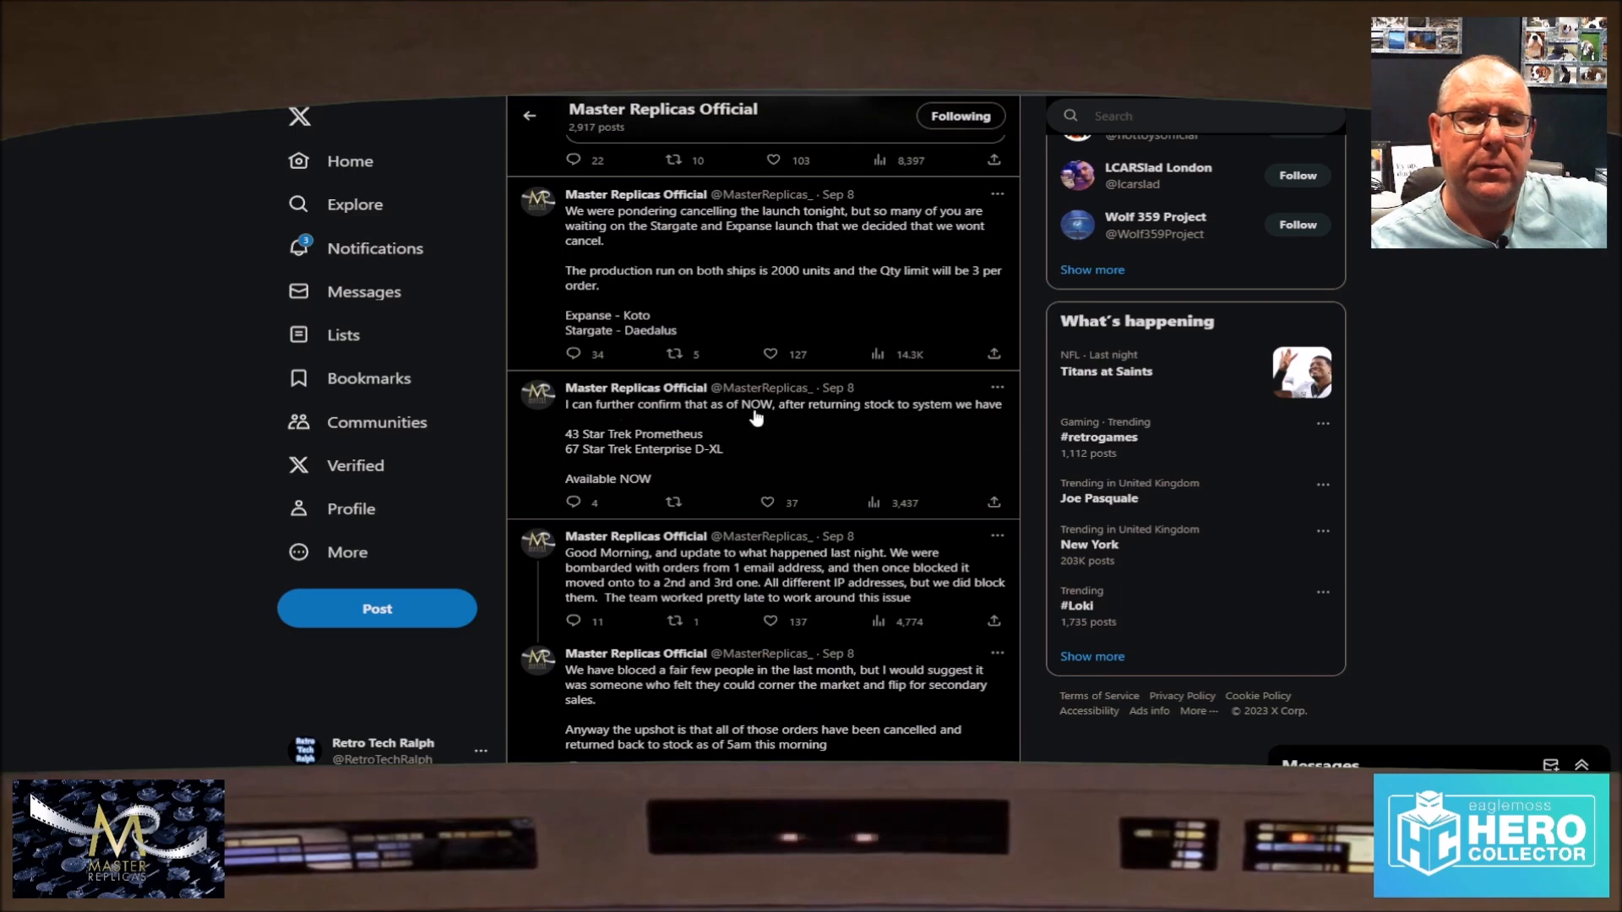
mouse_move(590, 444)
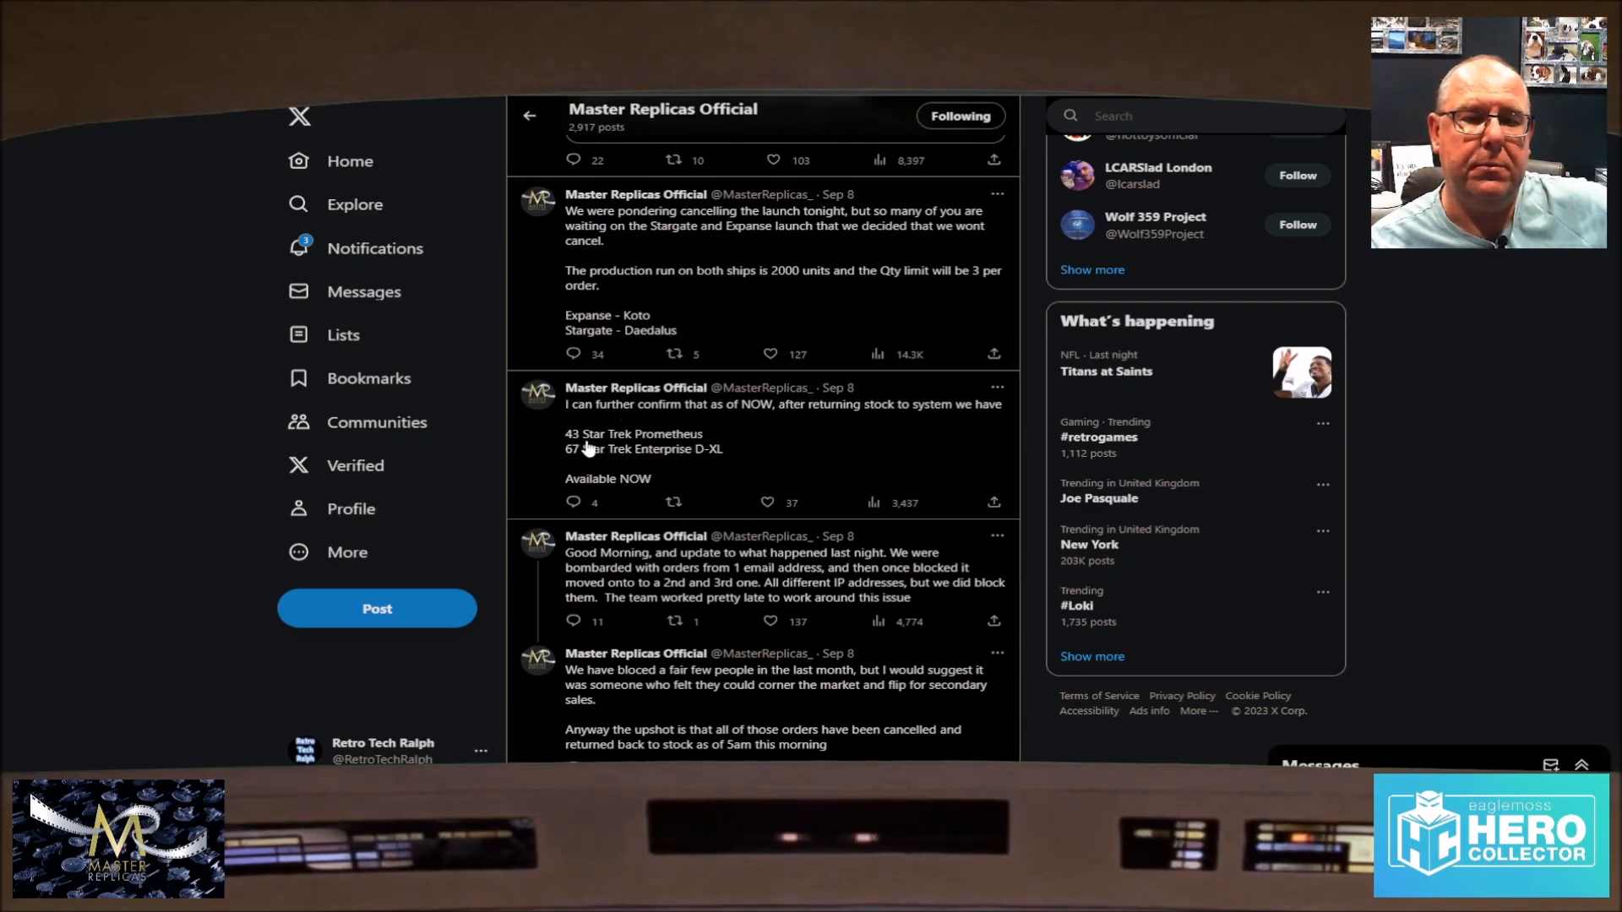
scroll(down, 3)
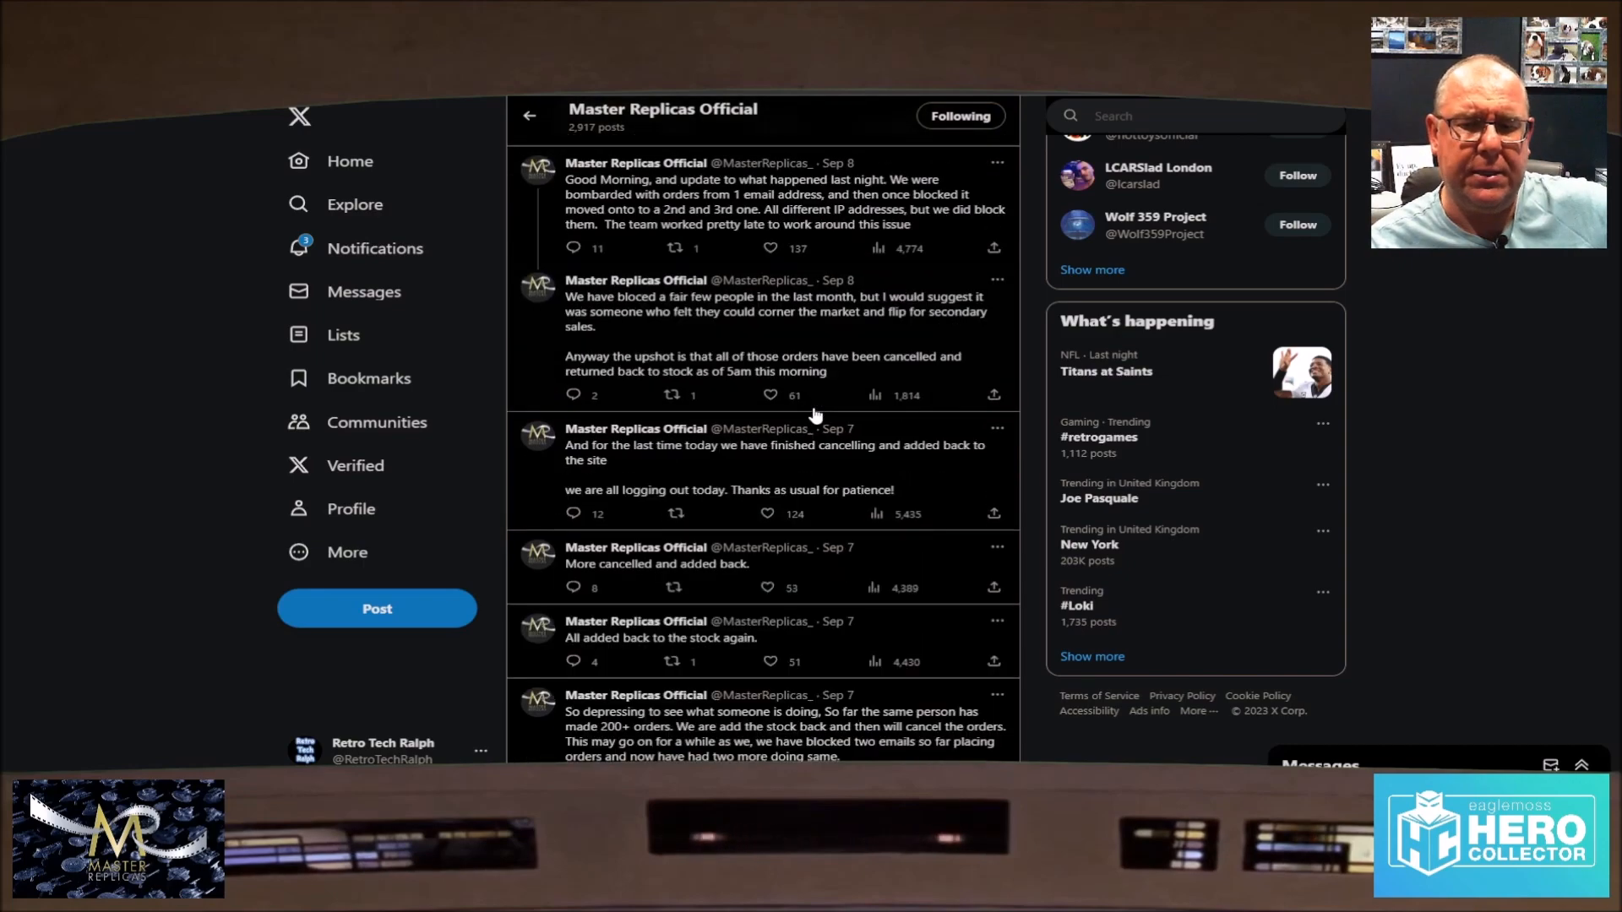
scroll(down, 3)
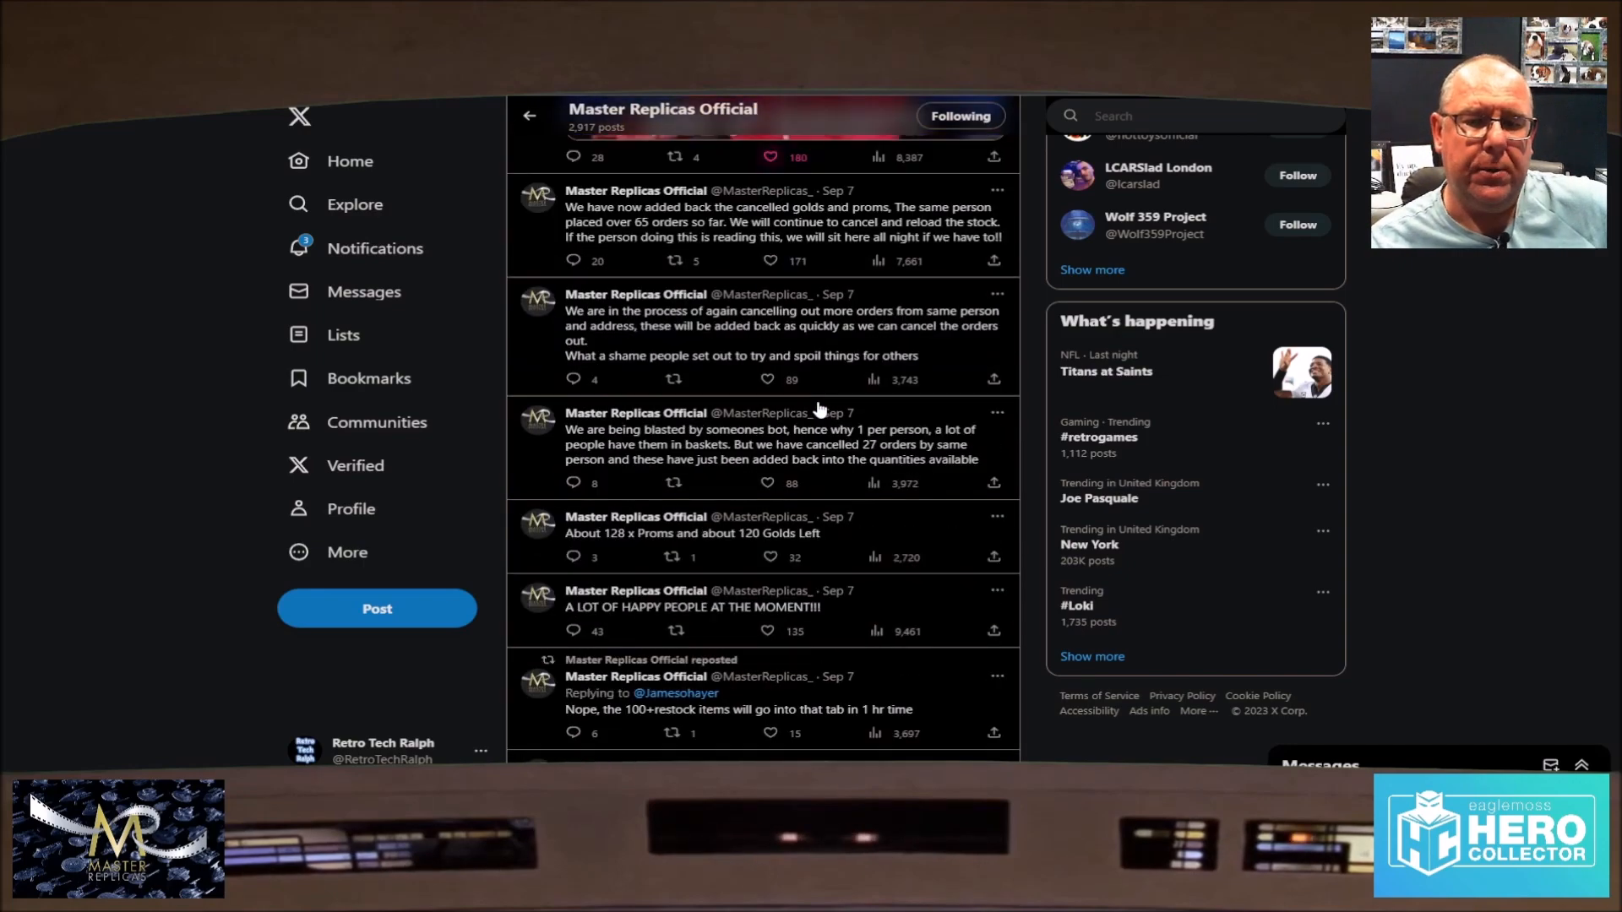
scroll(down, 3)
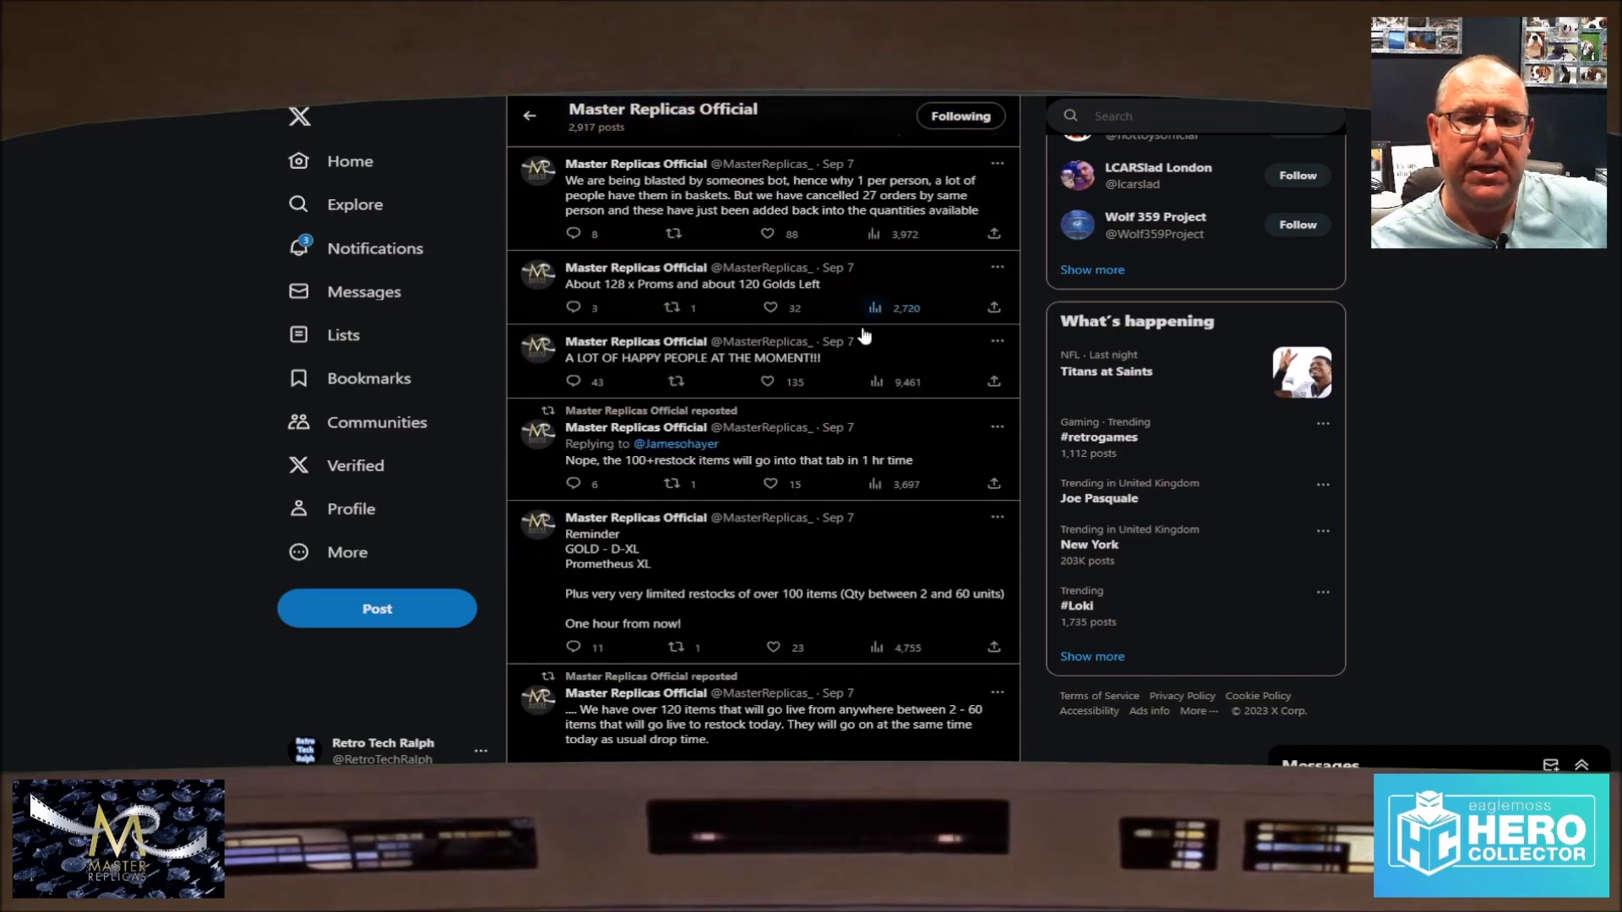
mouse_move(610, 297)
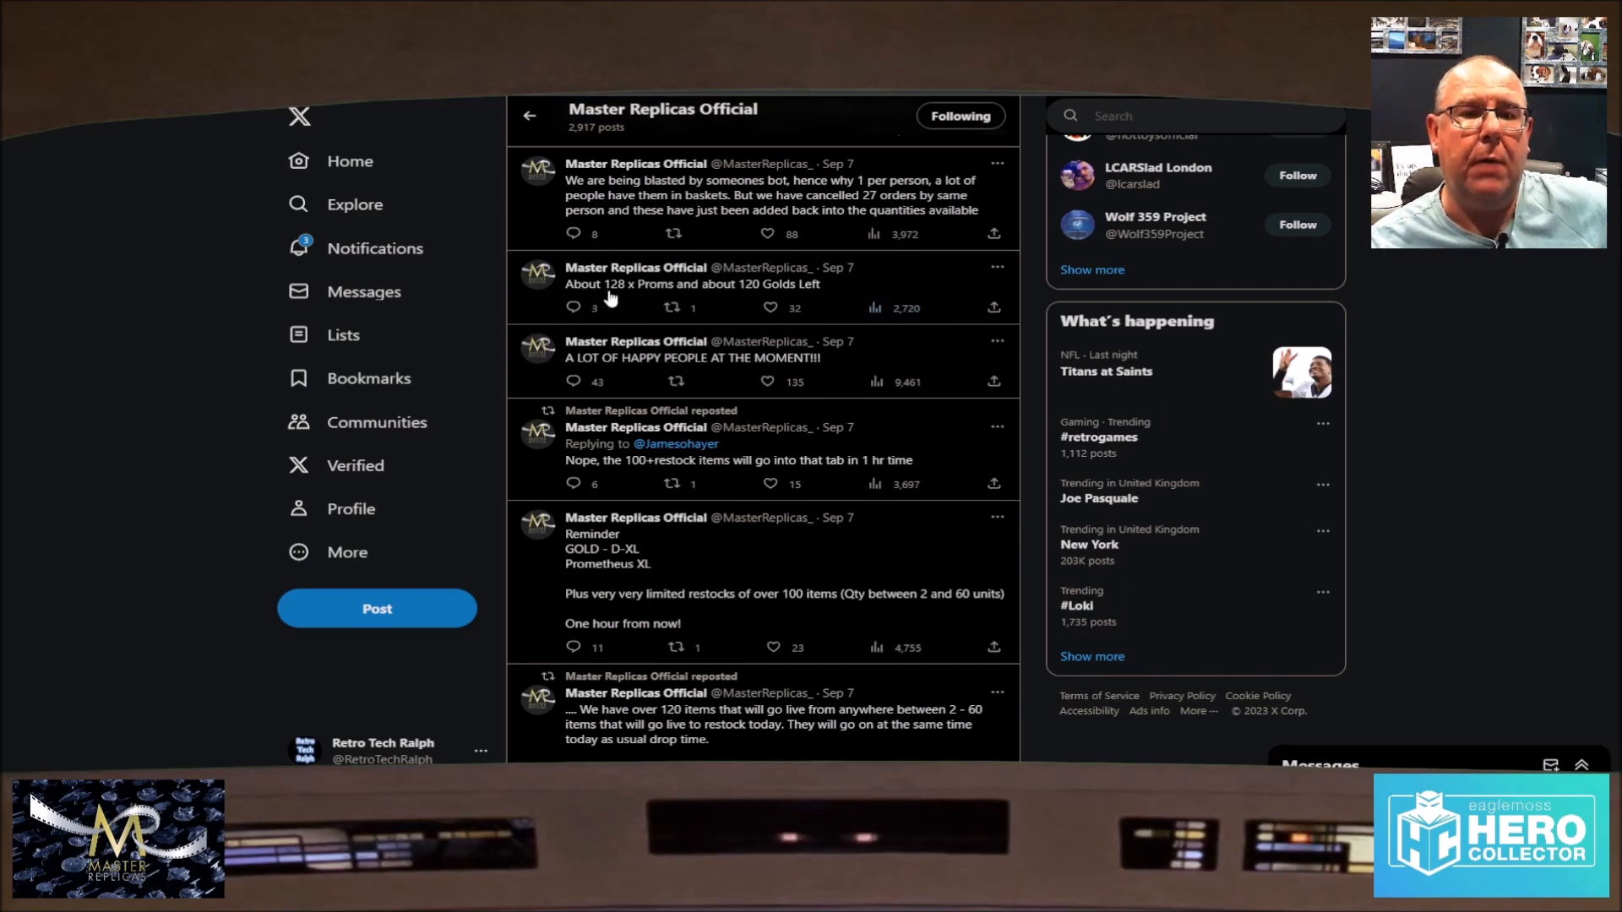
mouse_move(840, 267)
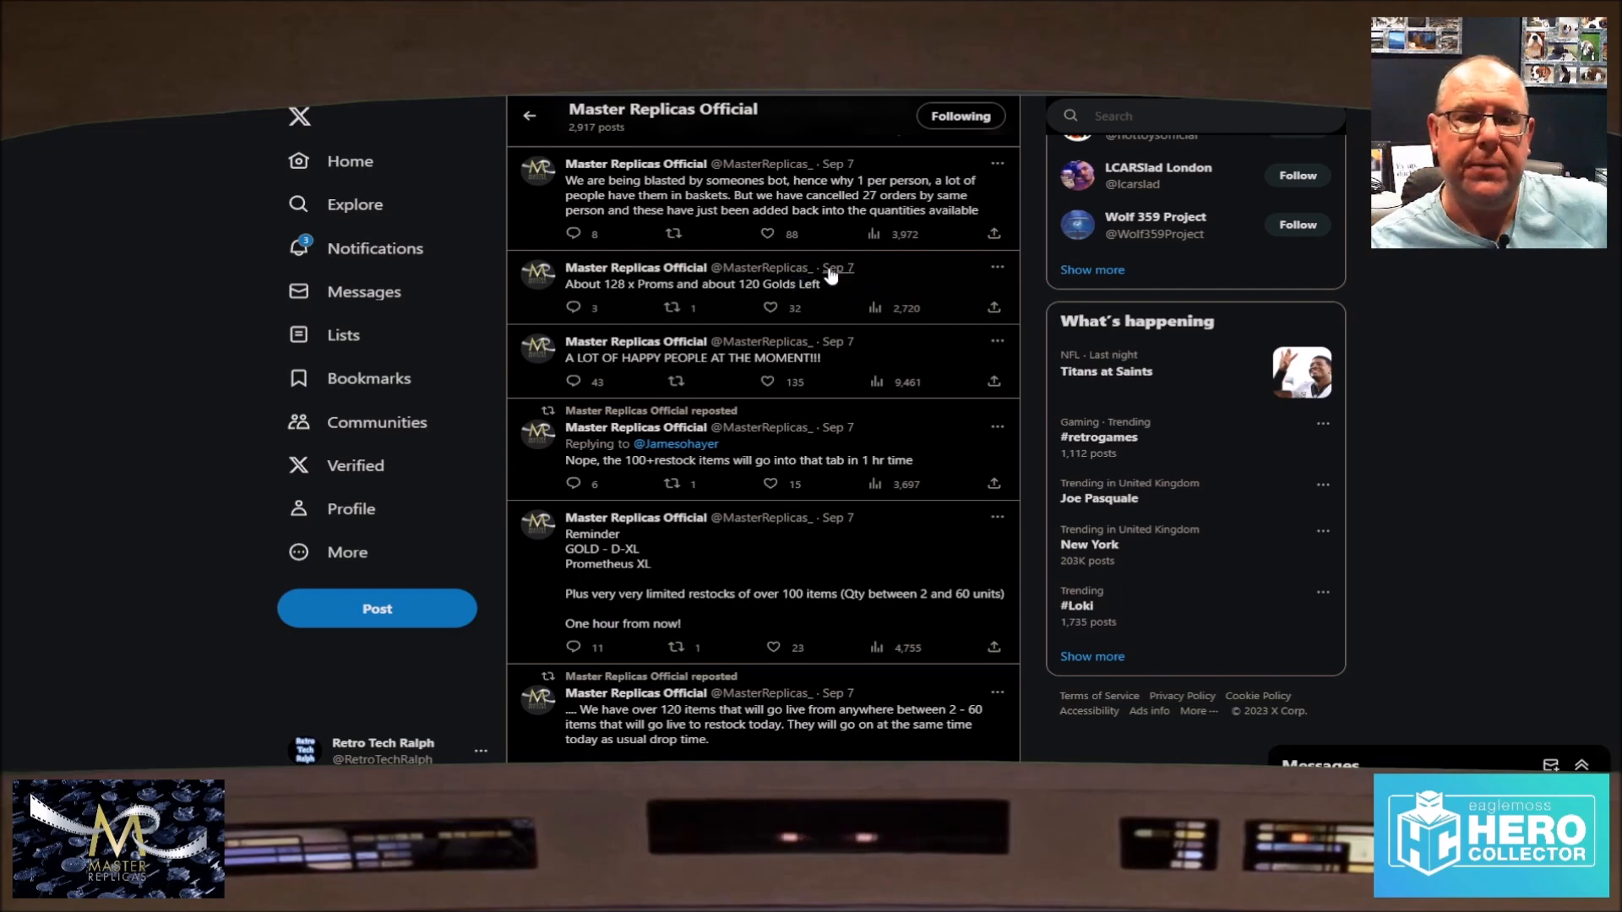
mouse_move(833, 278)
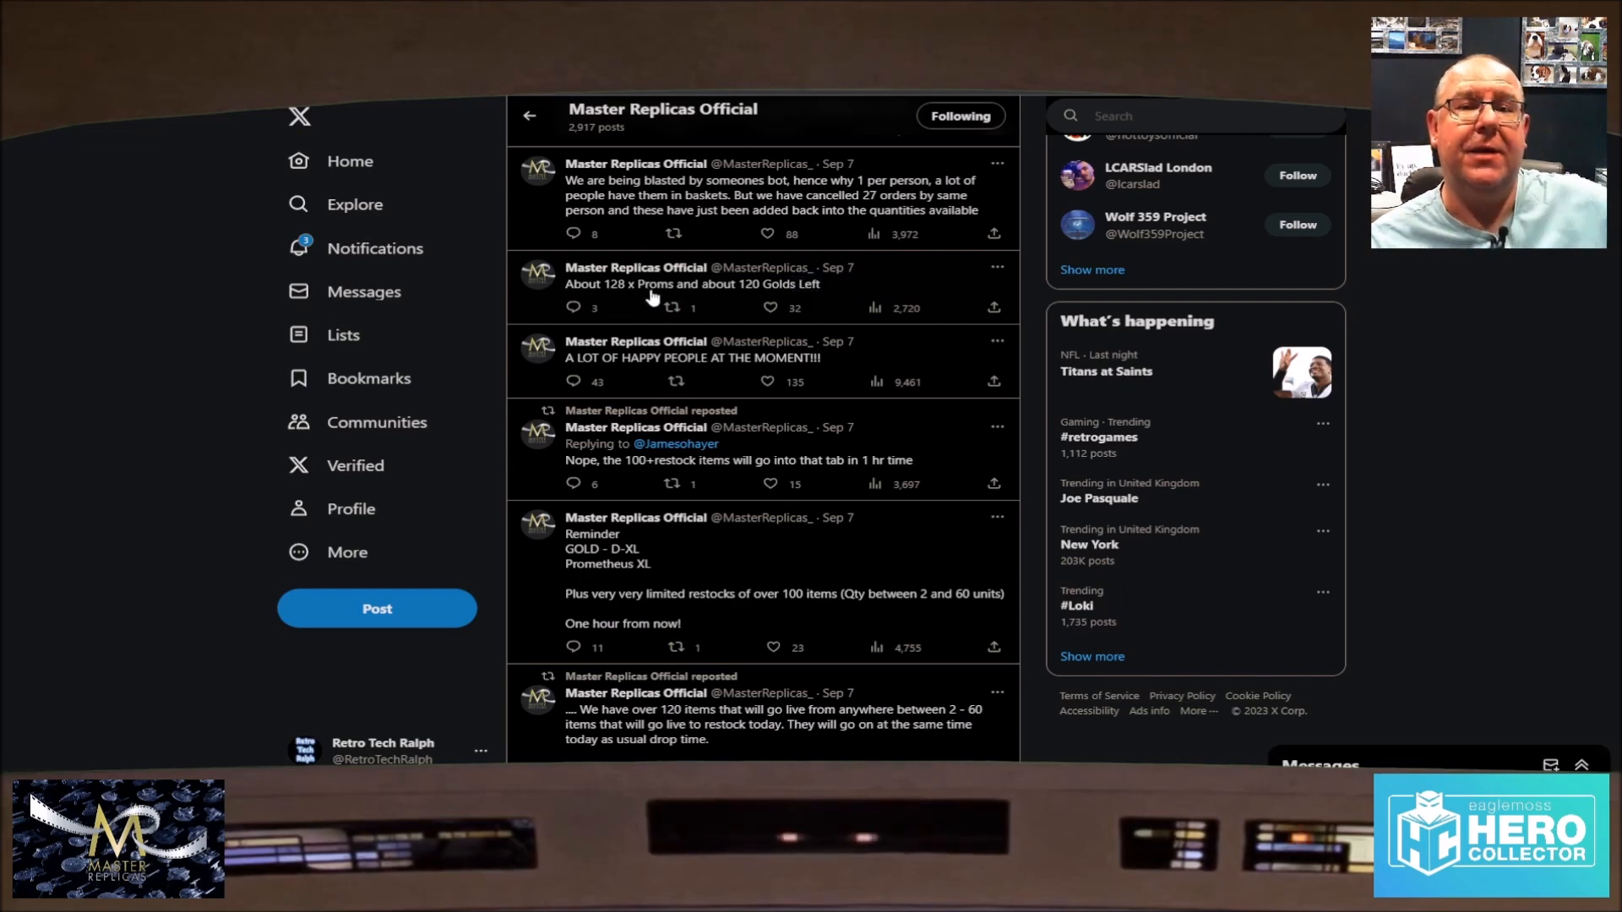
mouse_move(673, 339)
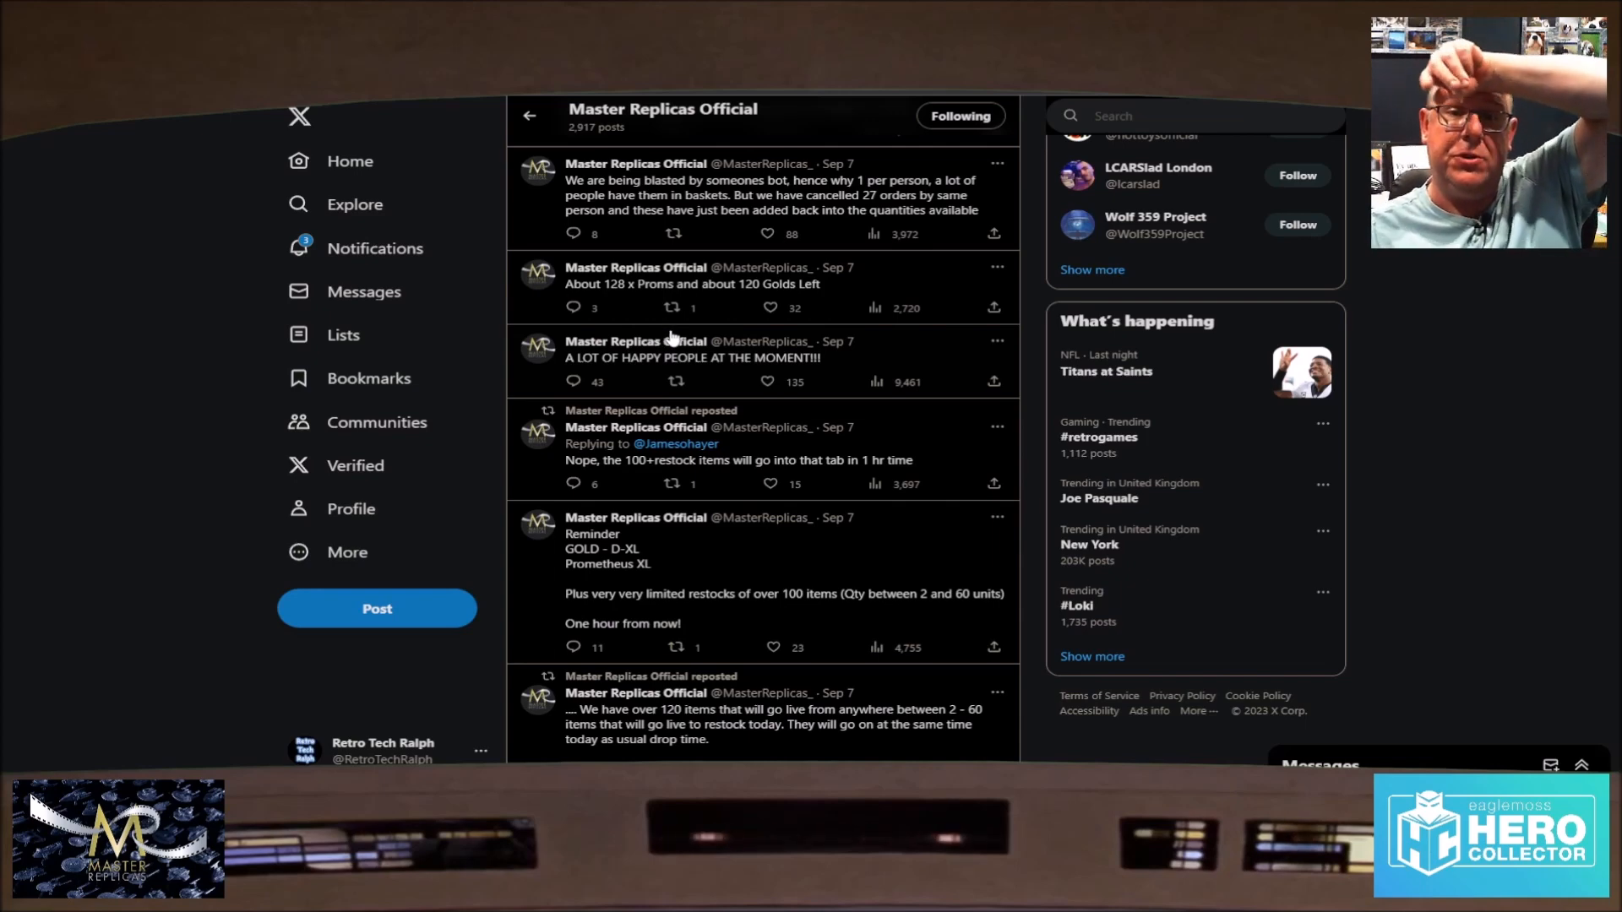
mouse_move(847, 308)
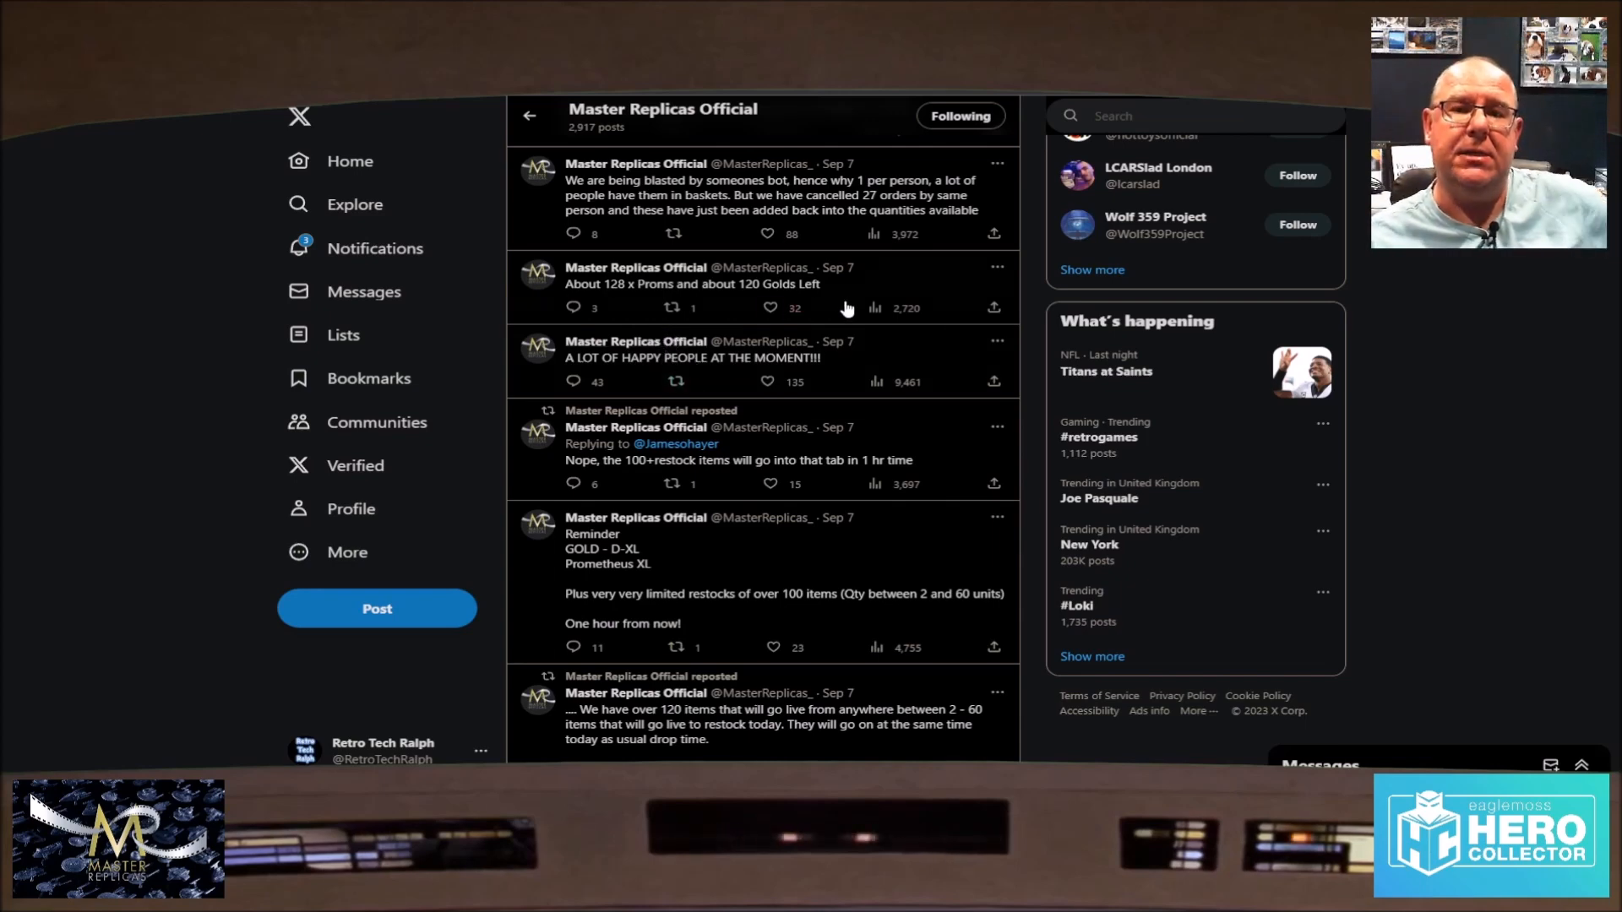
mouse_move(909, 269)
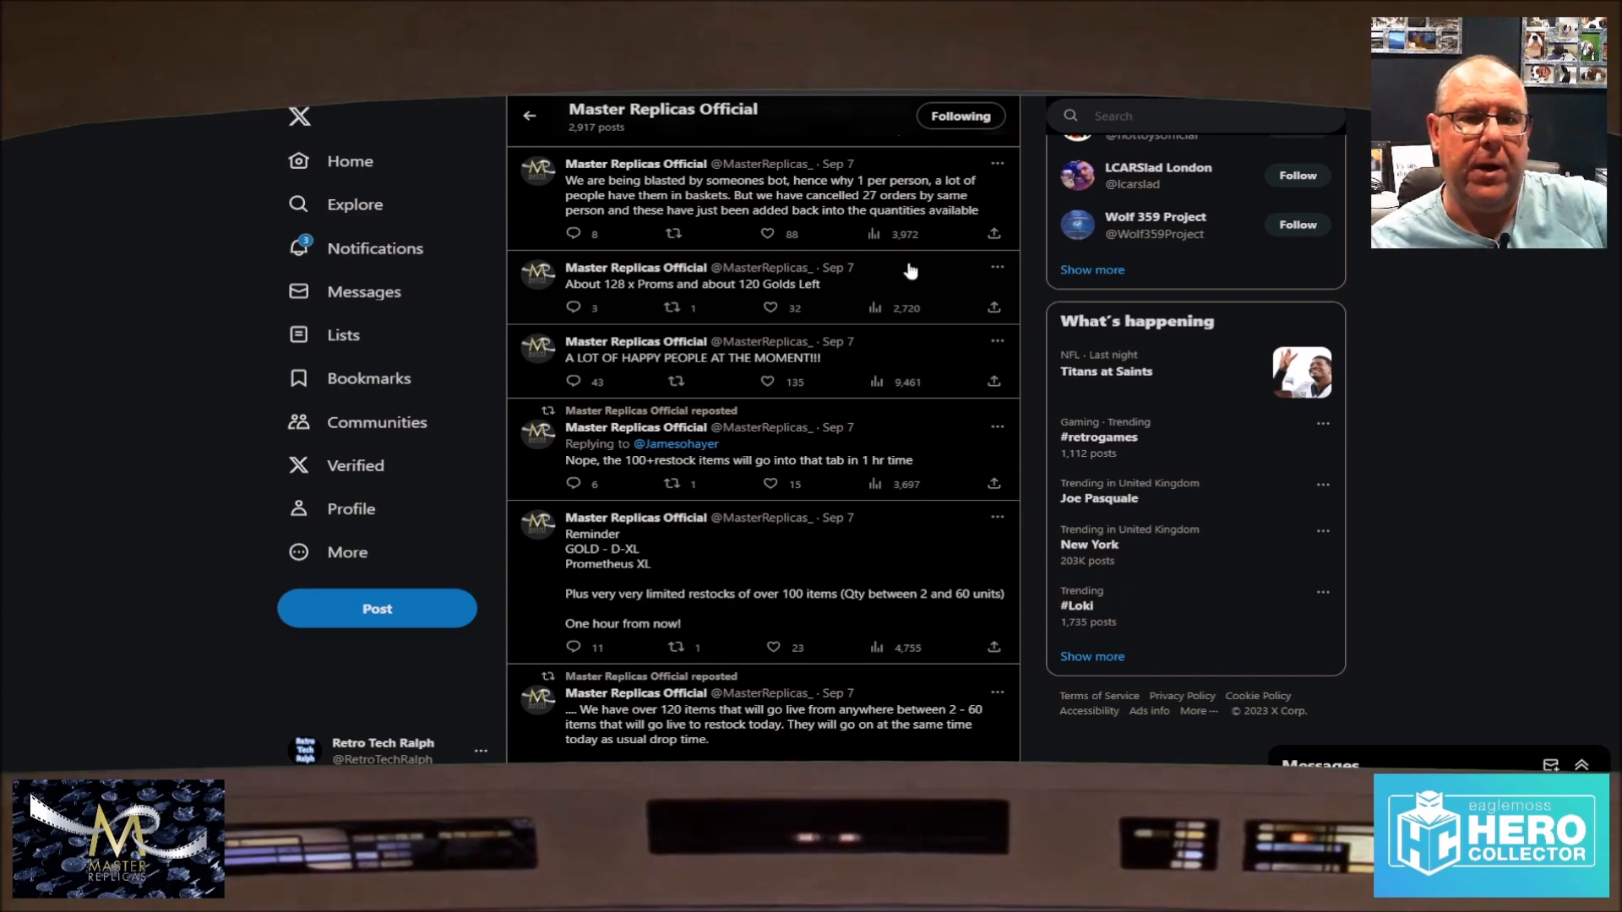
mouse_move(863, 289)
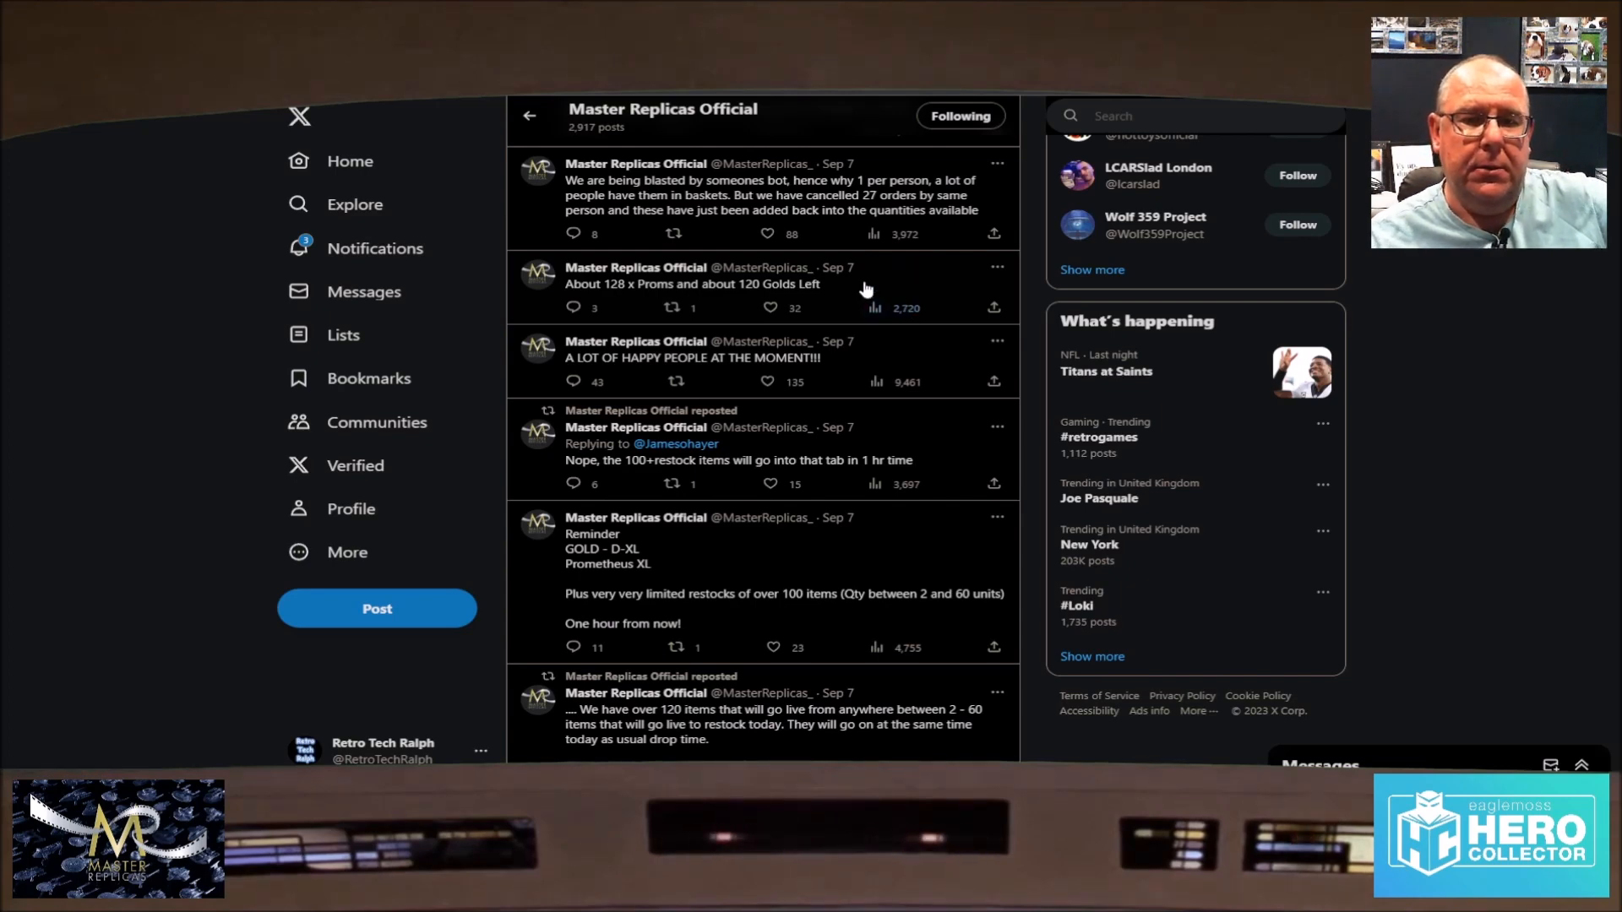
scroll(down, 3)
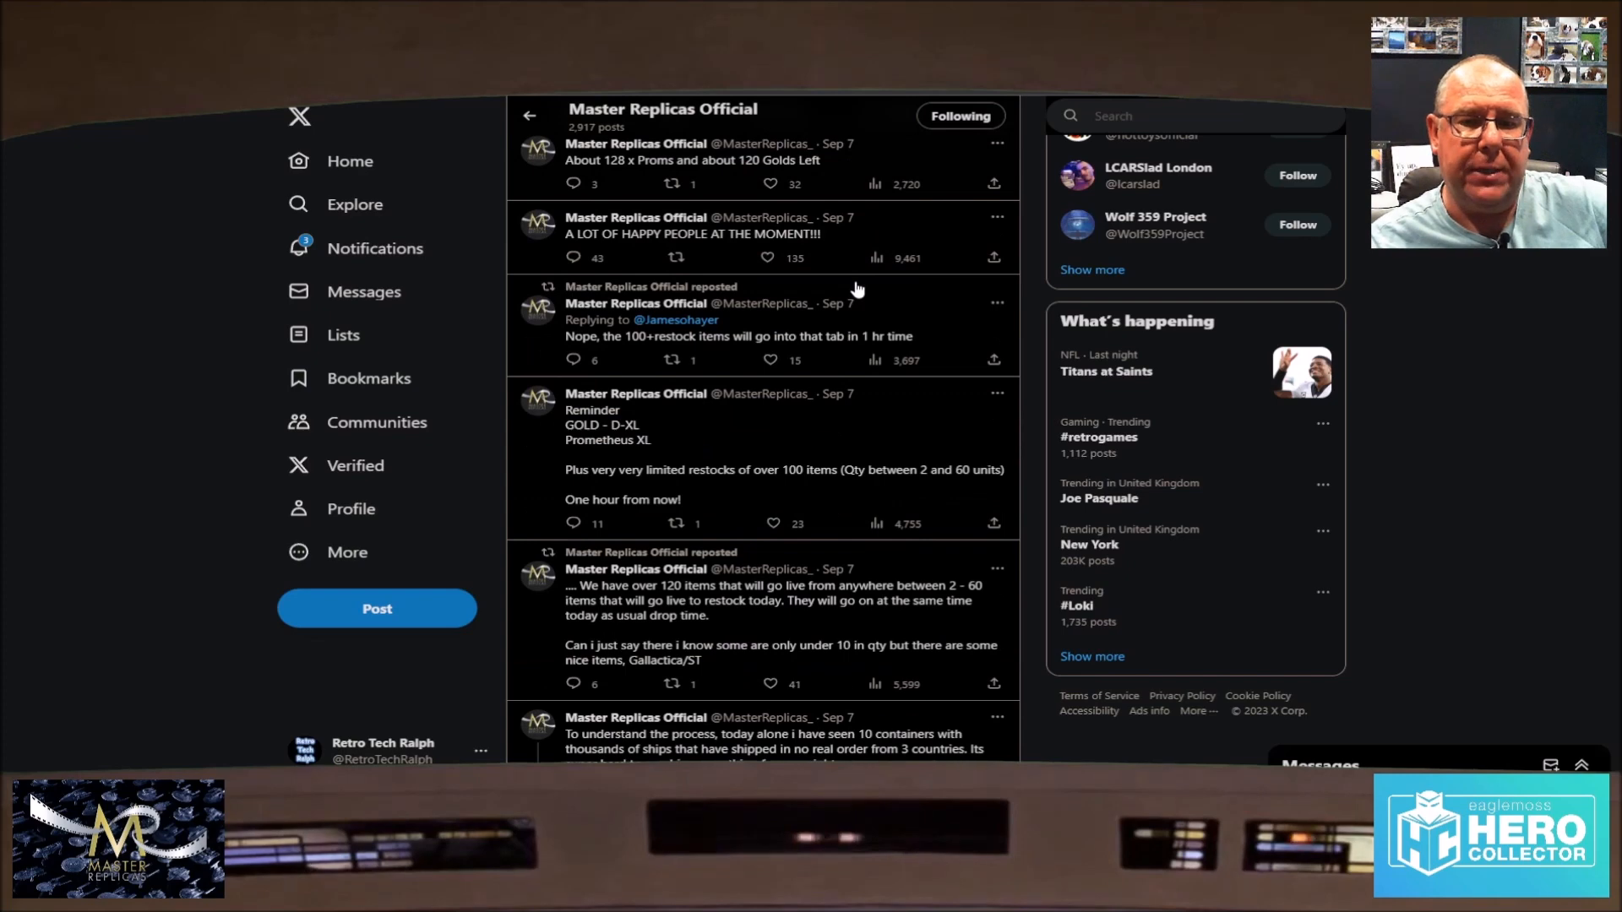
mouse_move(818, 407)
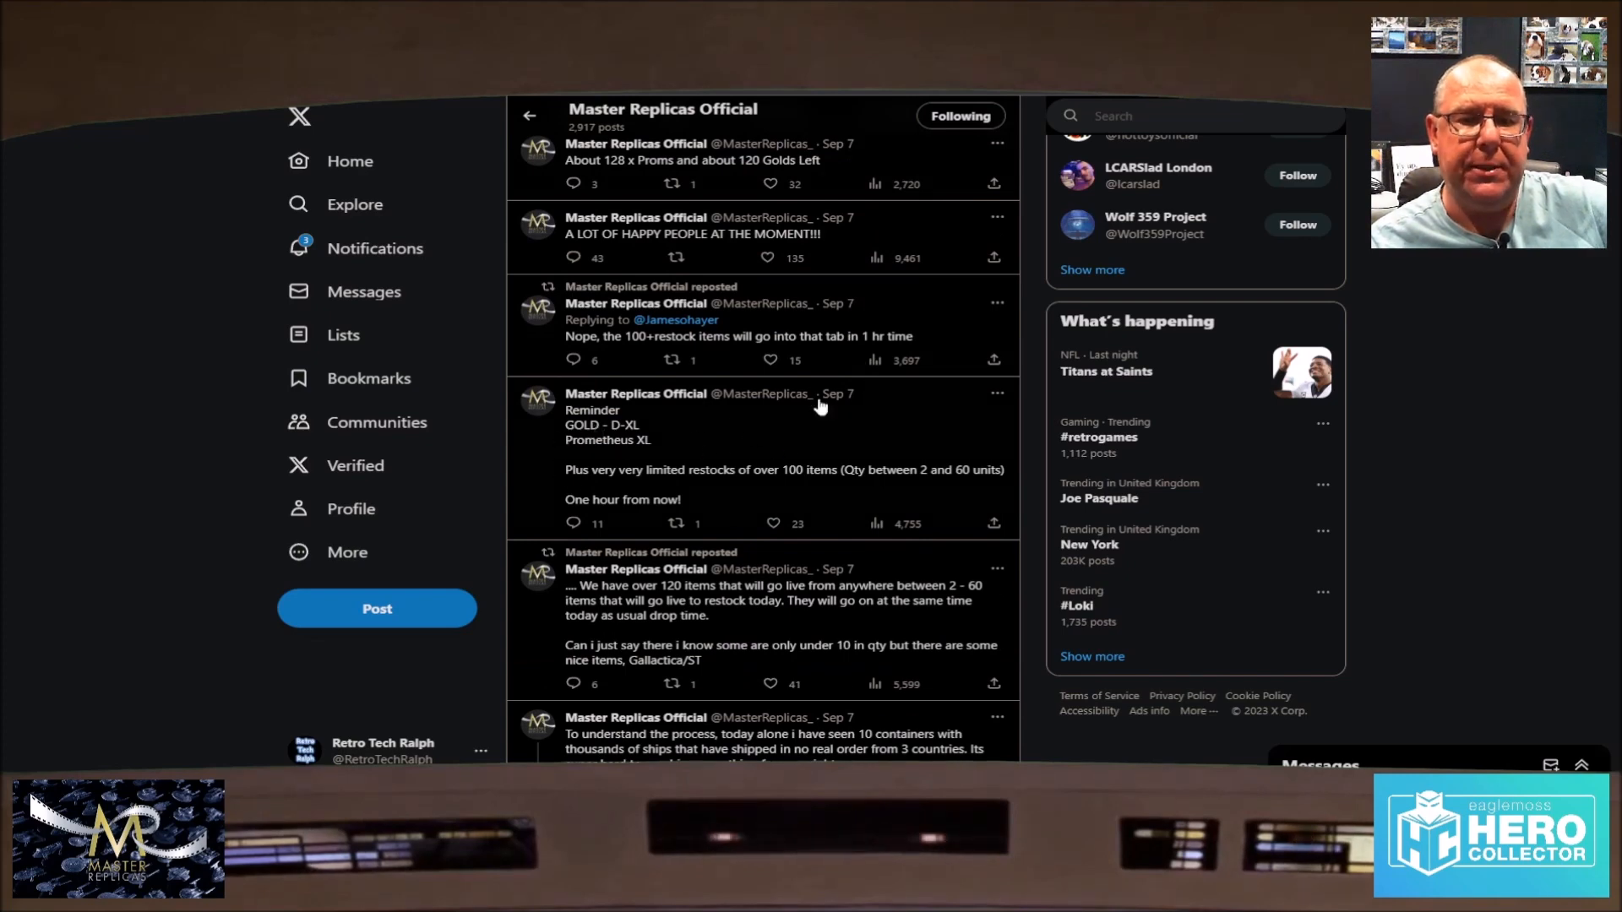
Step: Scroll the Master Replicas Official timeline to the Sep 5 Khitomer Battlecruiser, Voyager XL and Borg Cube posts
scroll(down, 3)
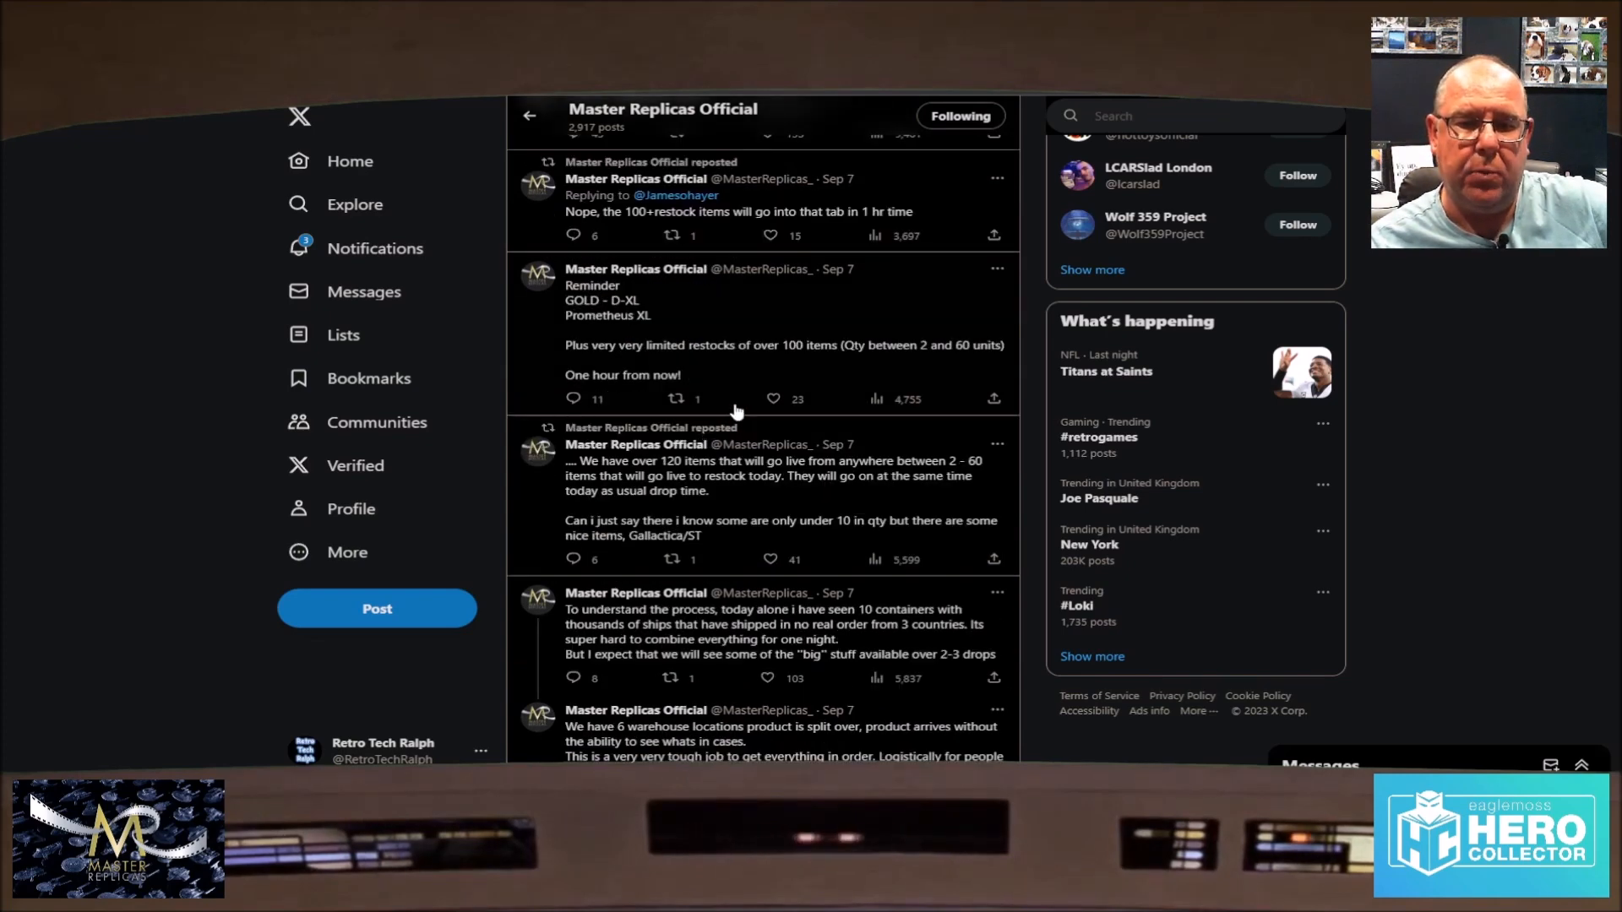
scroll(down, 3)
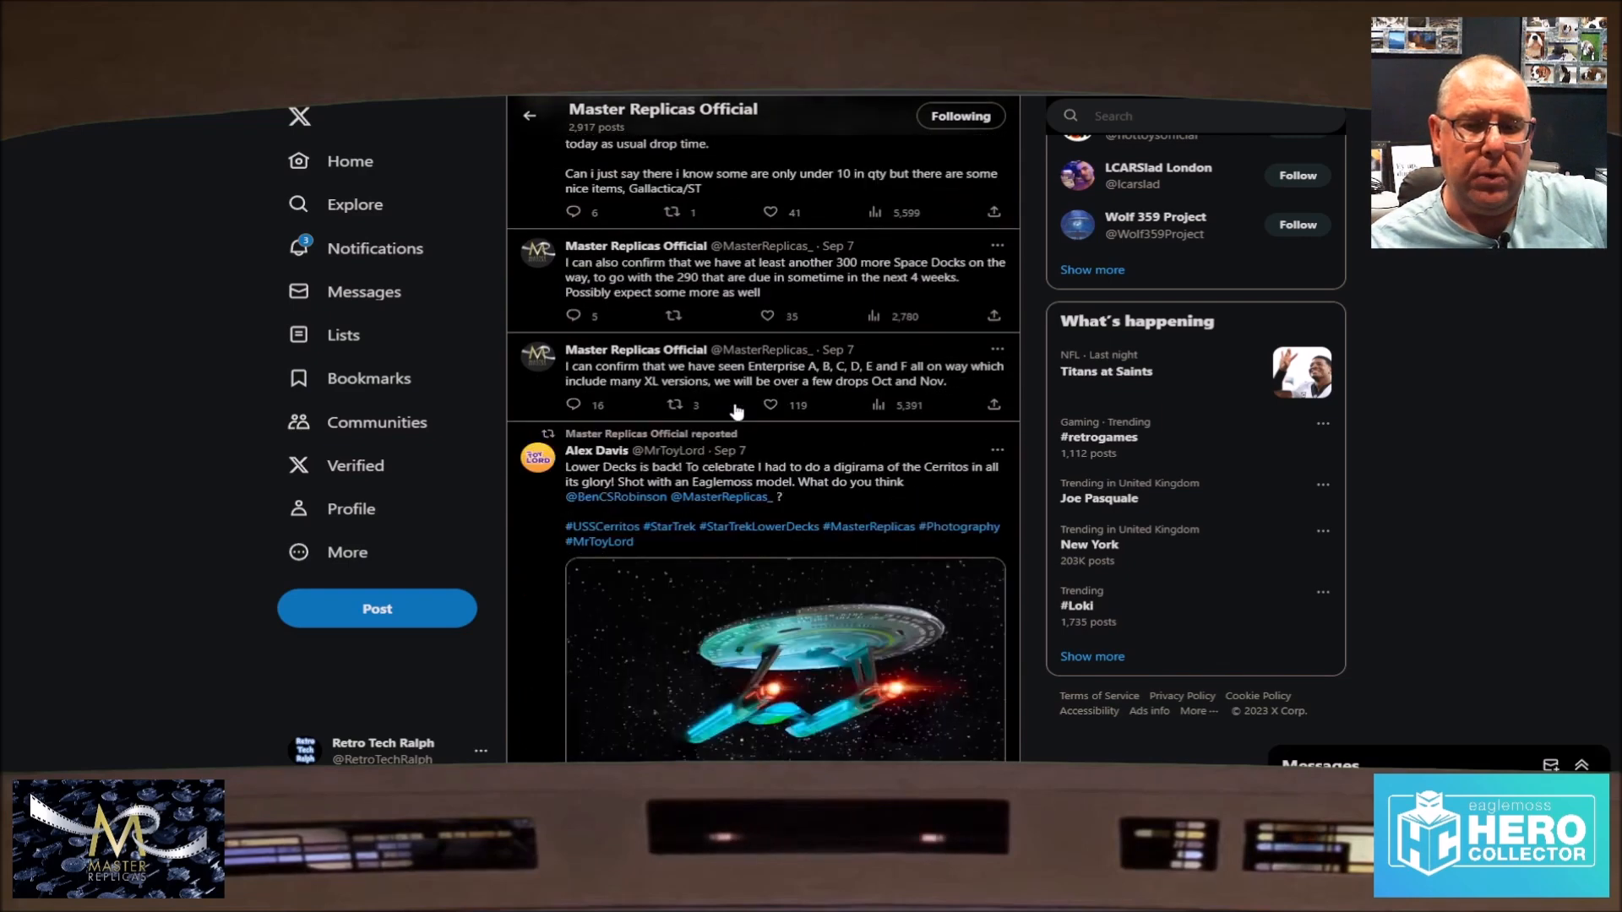
scroll(down, 3)
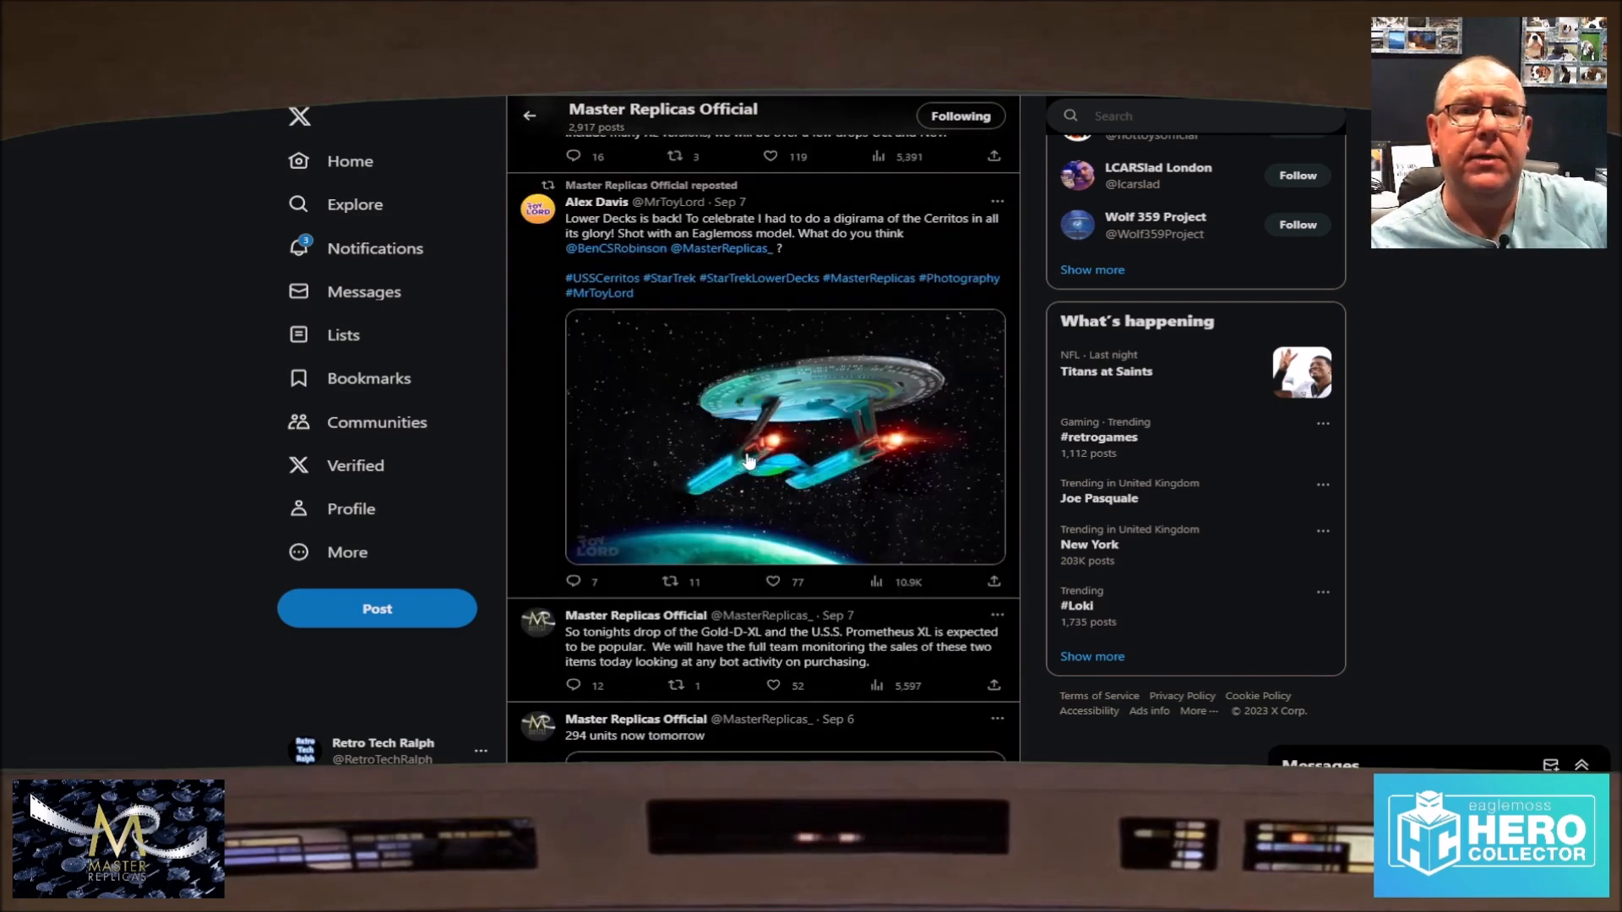
scroll(down, 3)
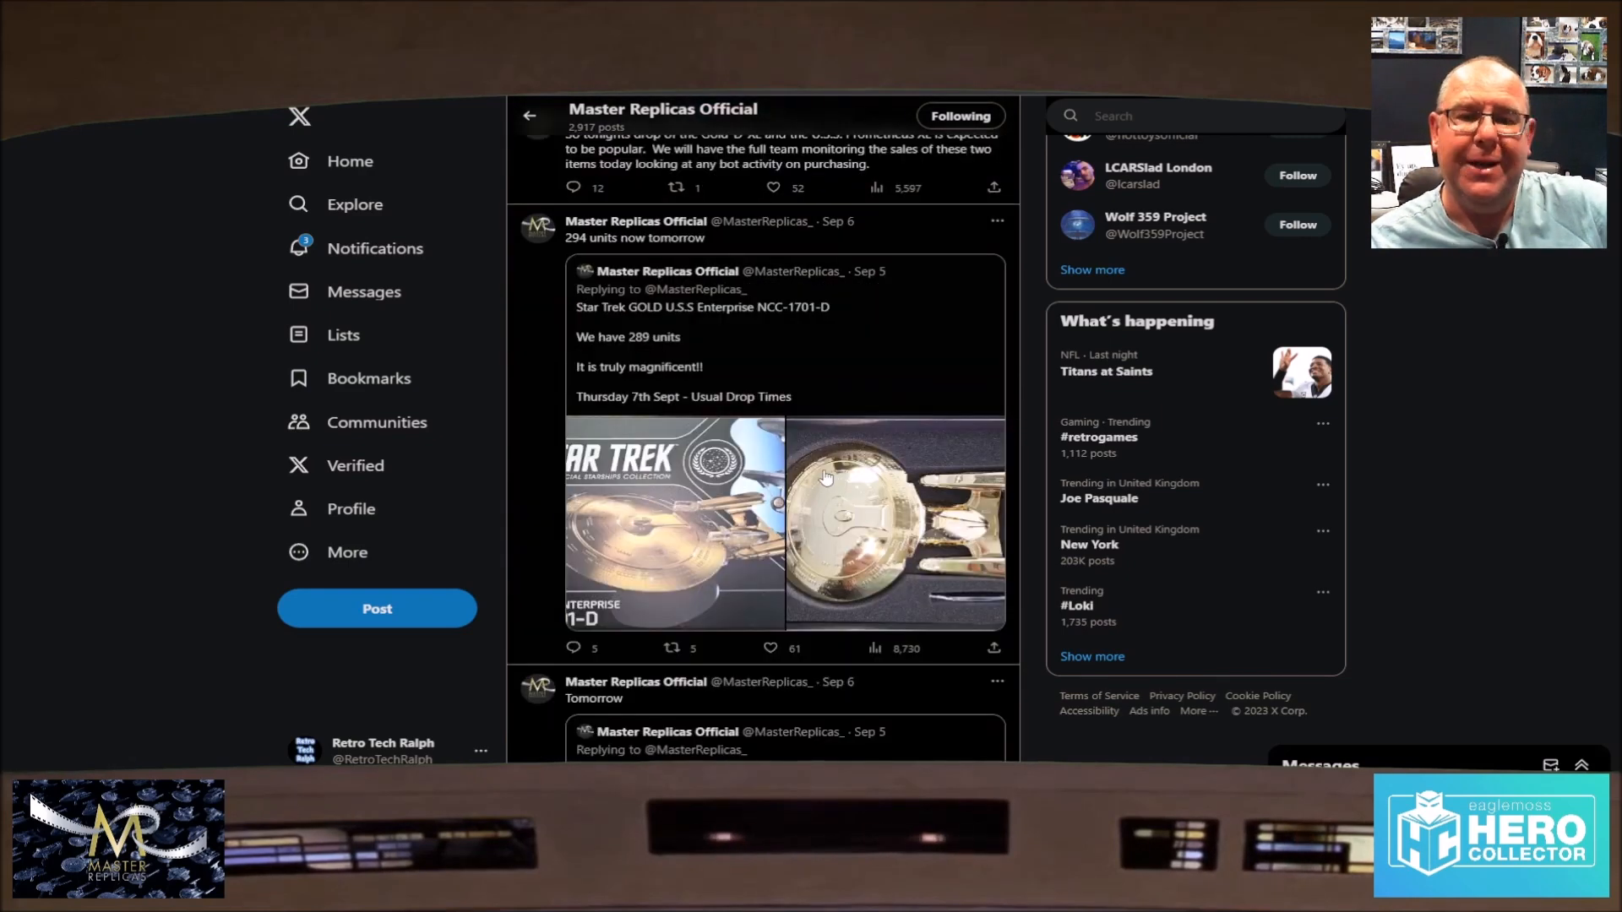
mouse_move(847, 615)
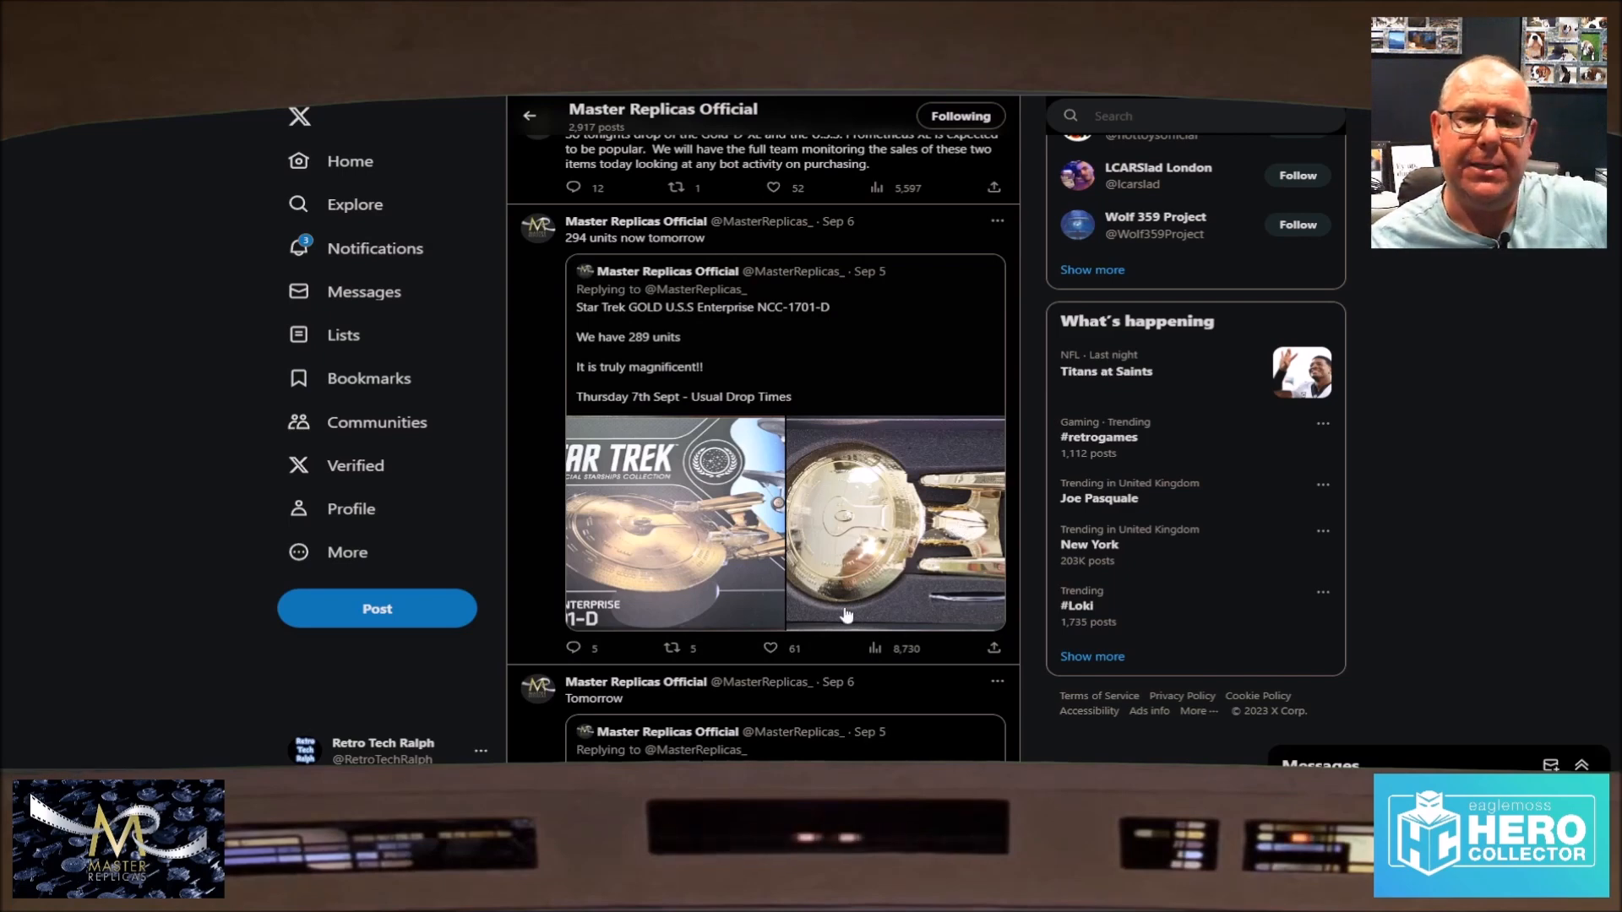
mouse_move(862, 530)
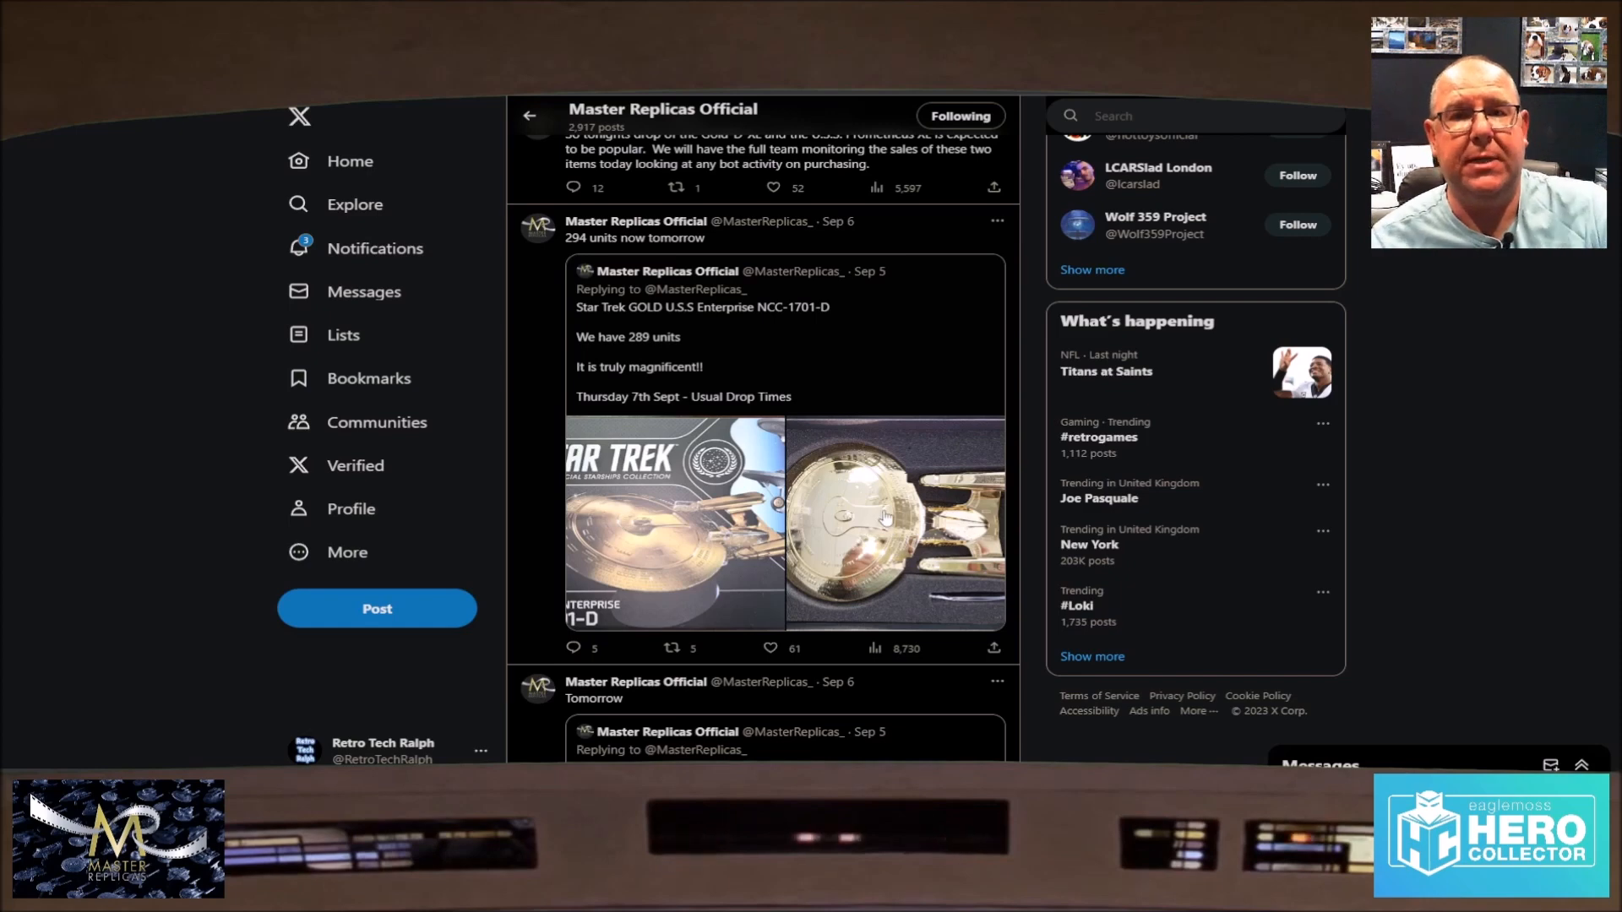
mouse_move(882, 407)
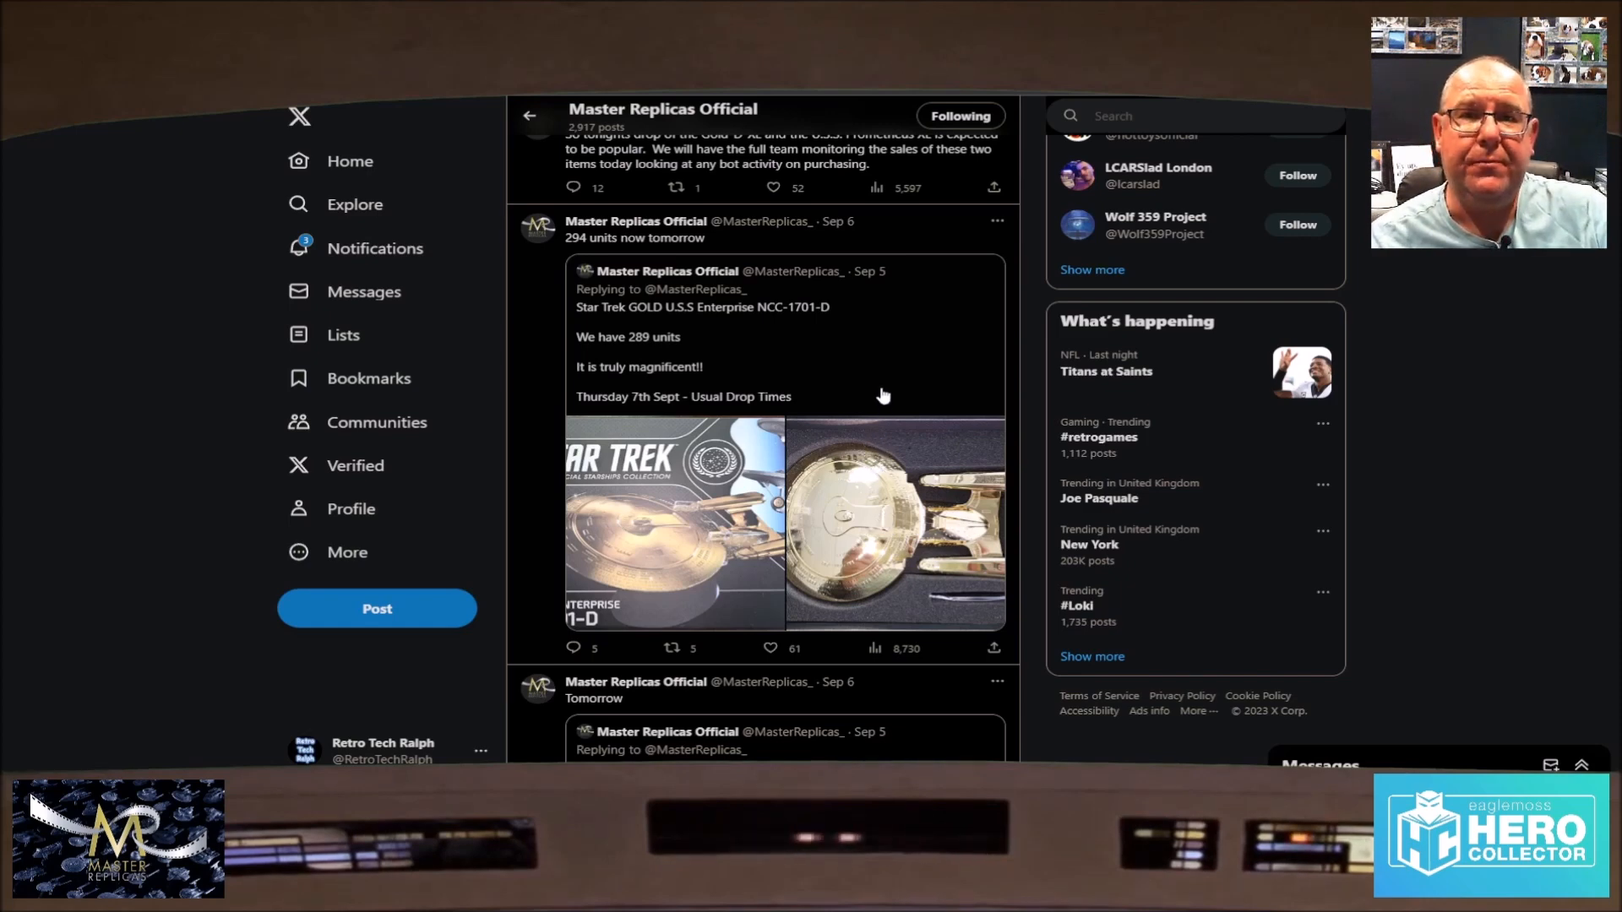
scroll(down, 3)
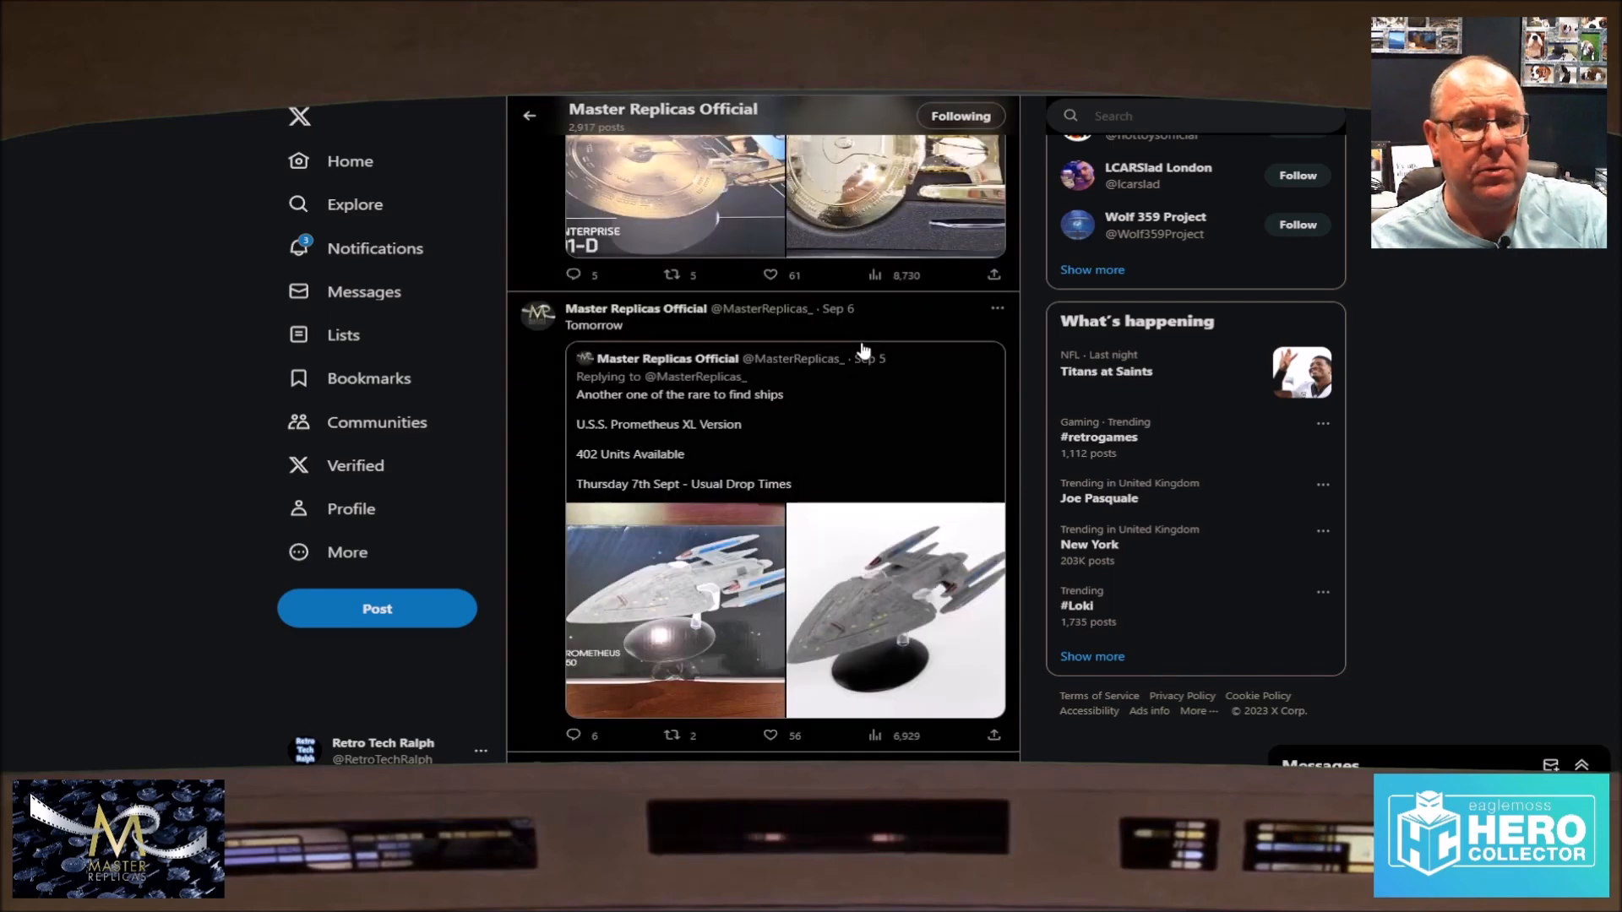
scroll(down, 3)
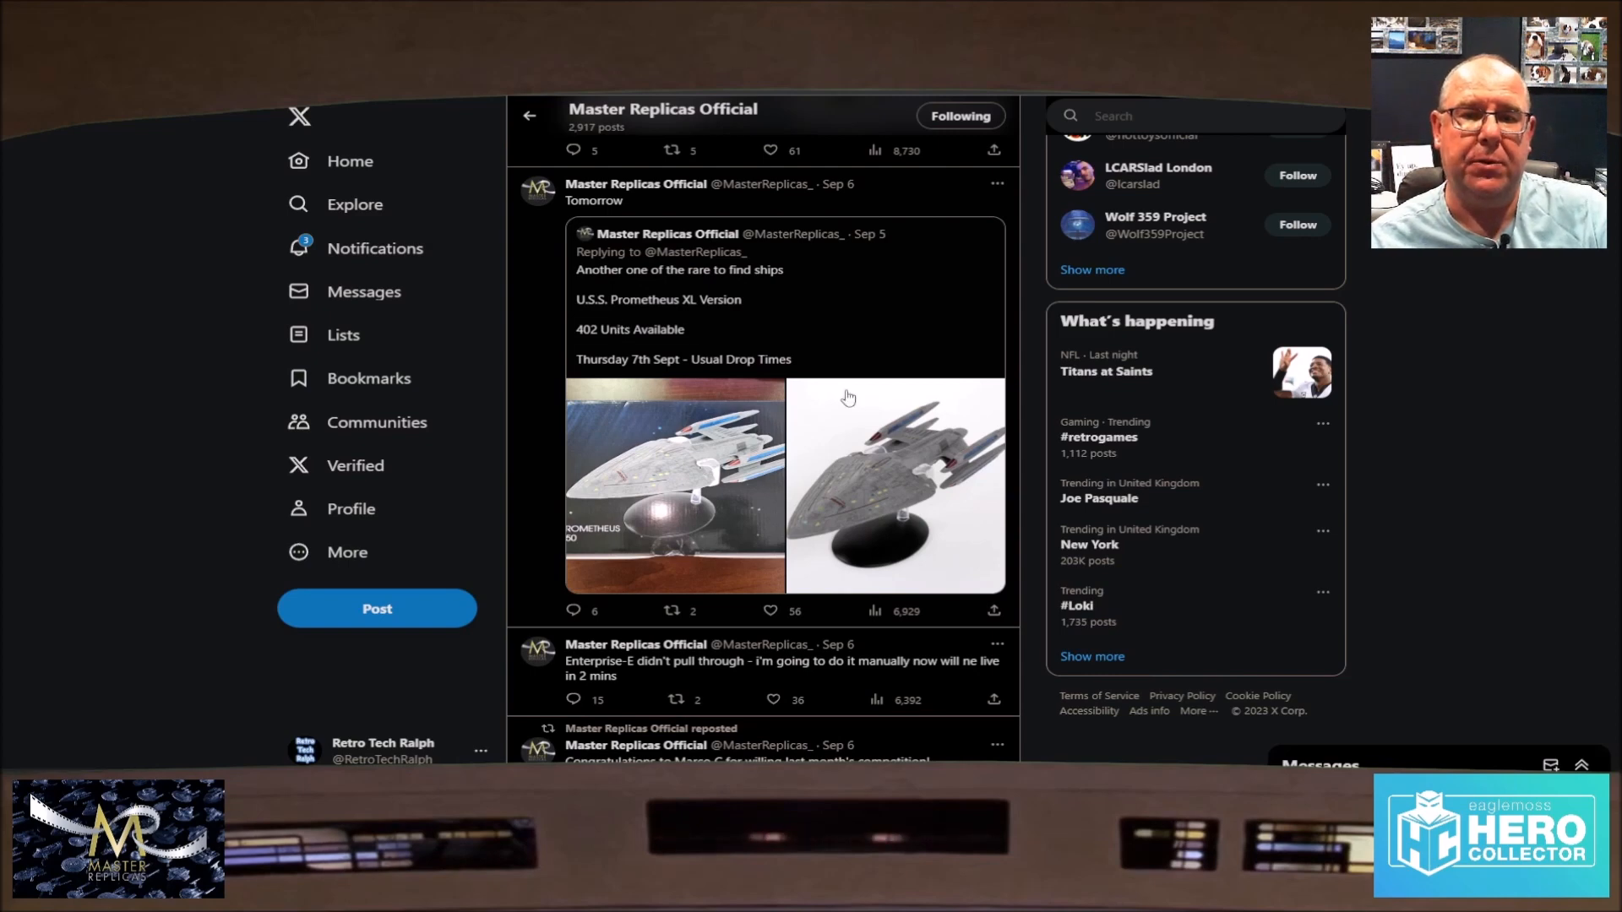
mouse_move(845, 453)
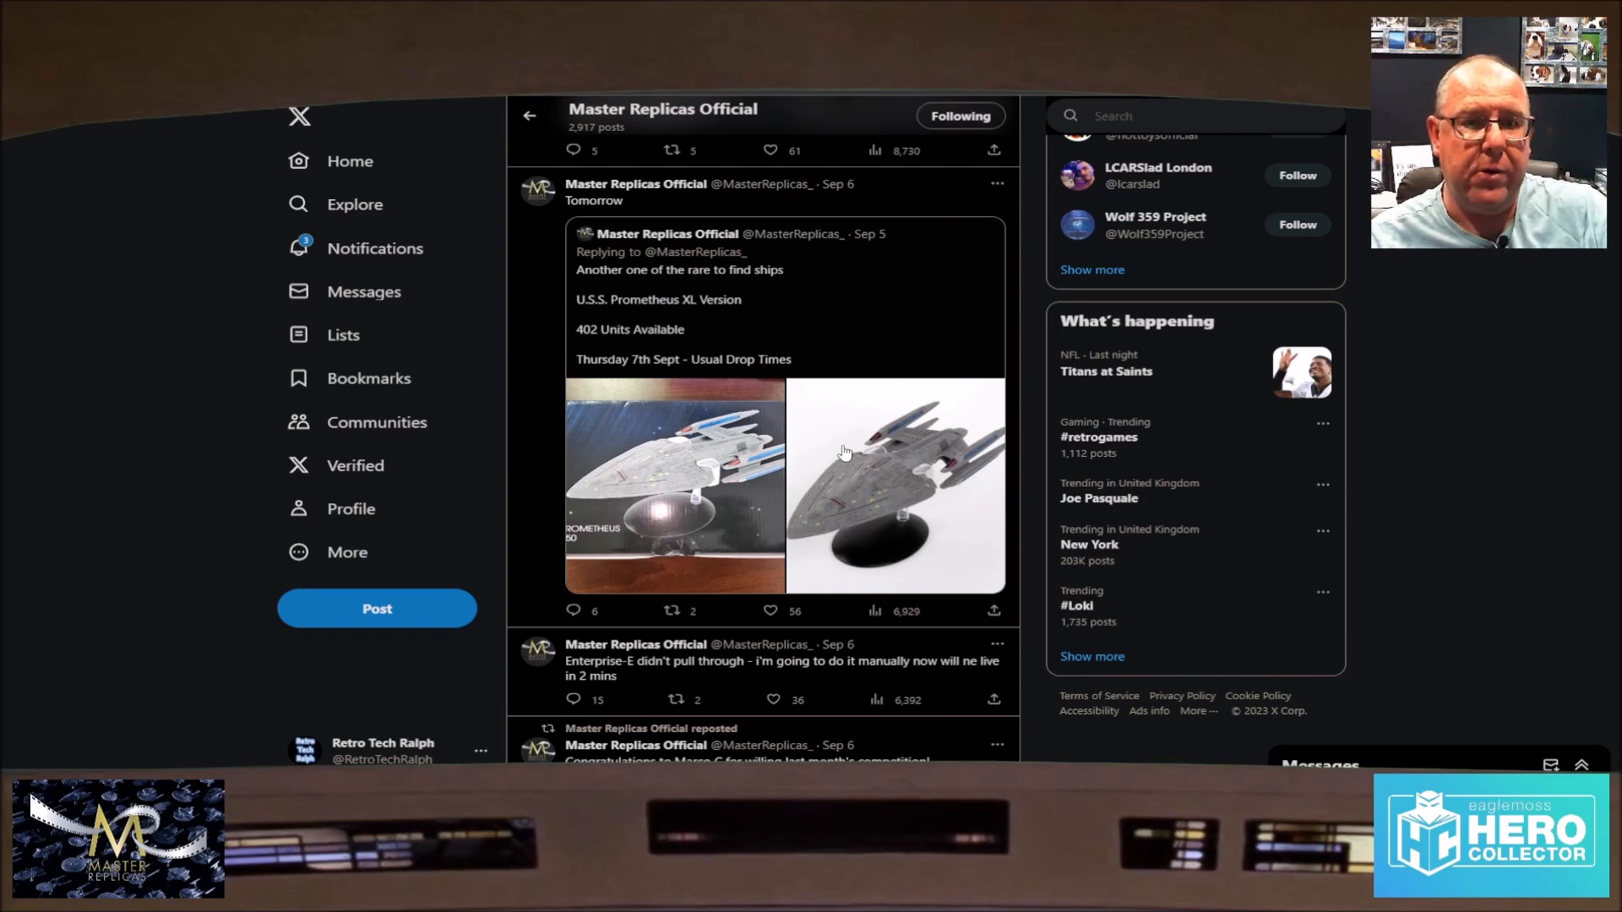
scroll(down, 3)
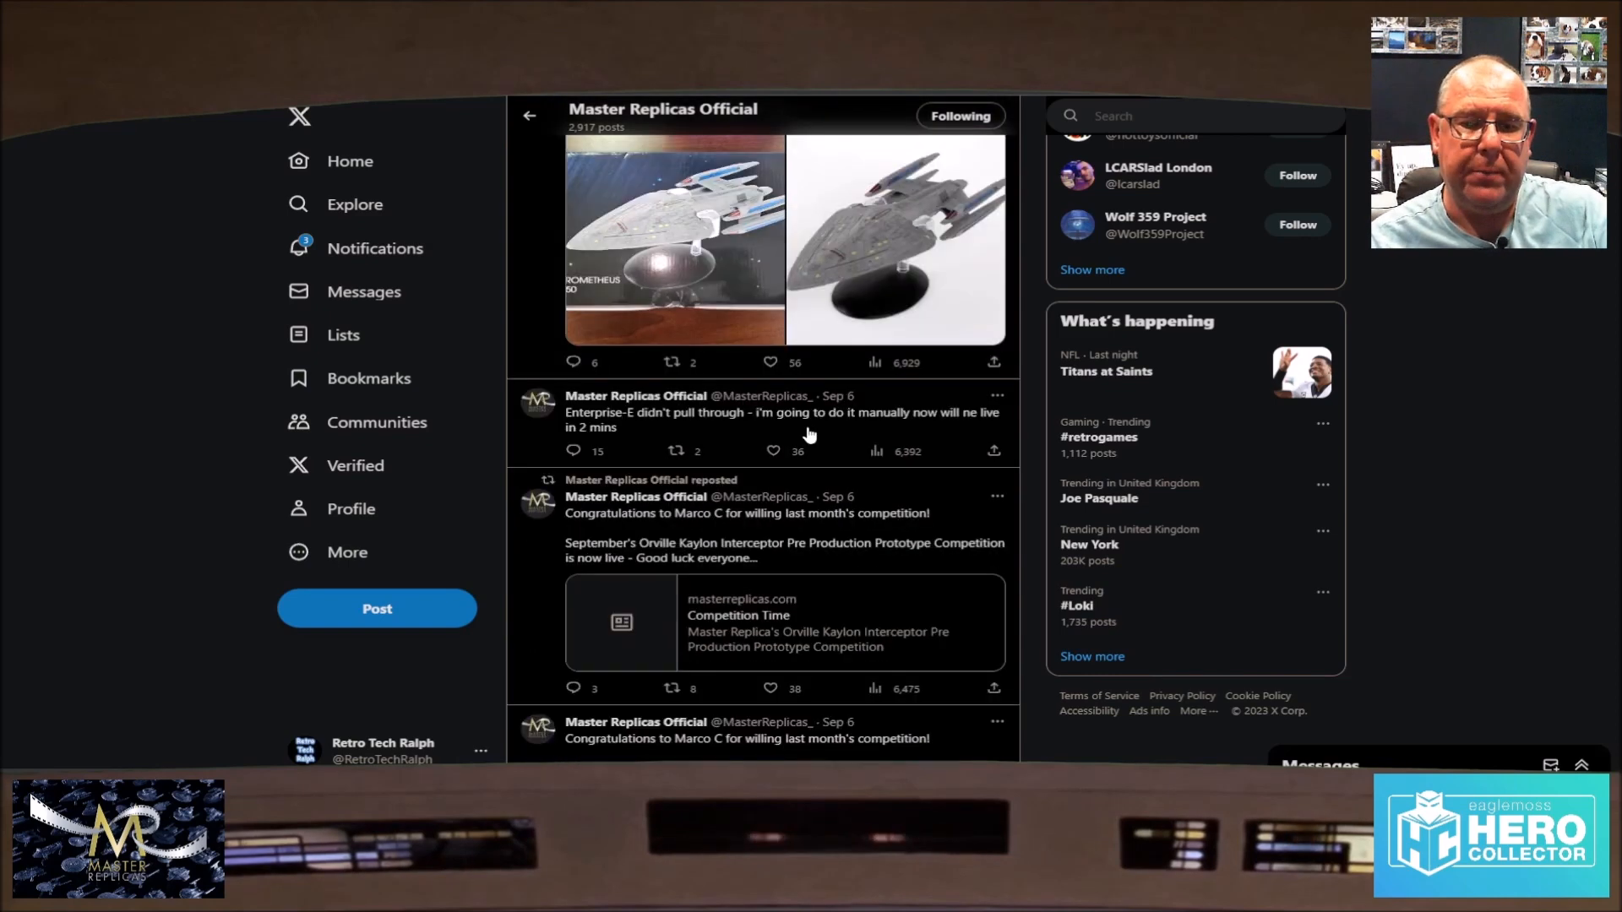
scroll(up, 3)
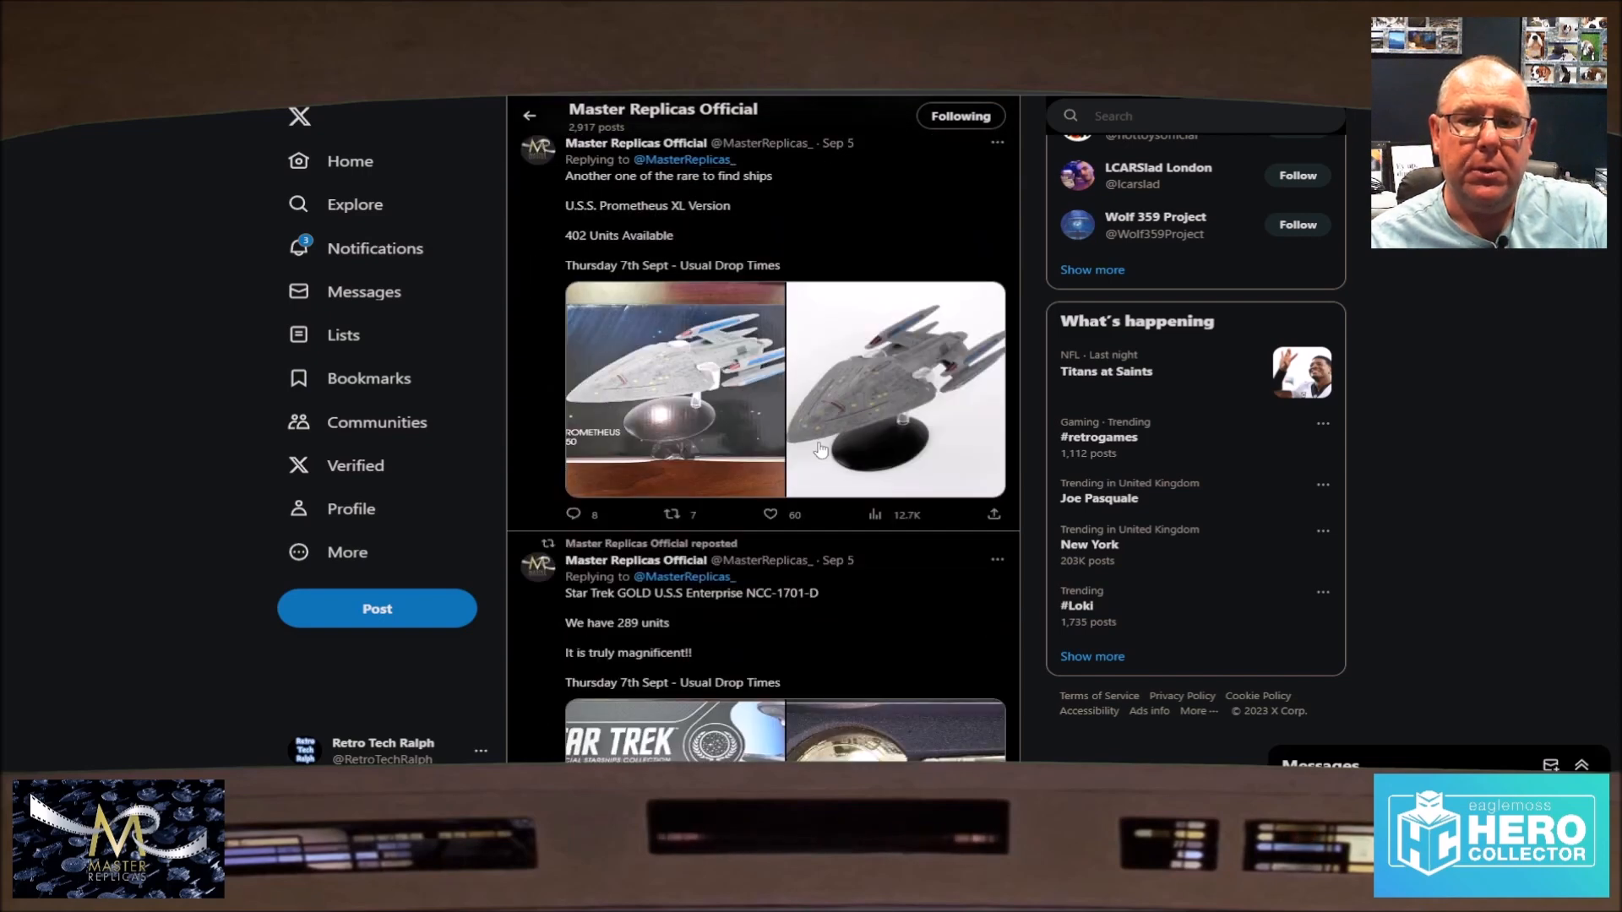
scroll(down, 3)
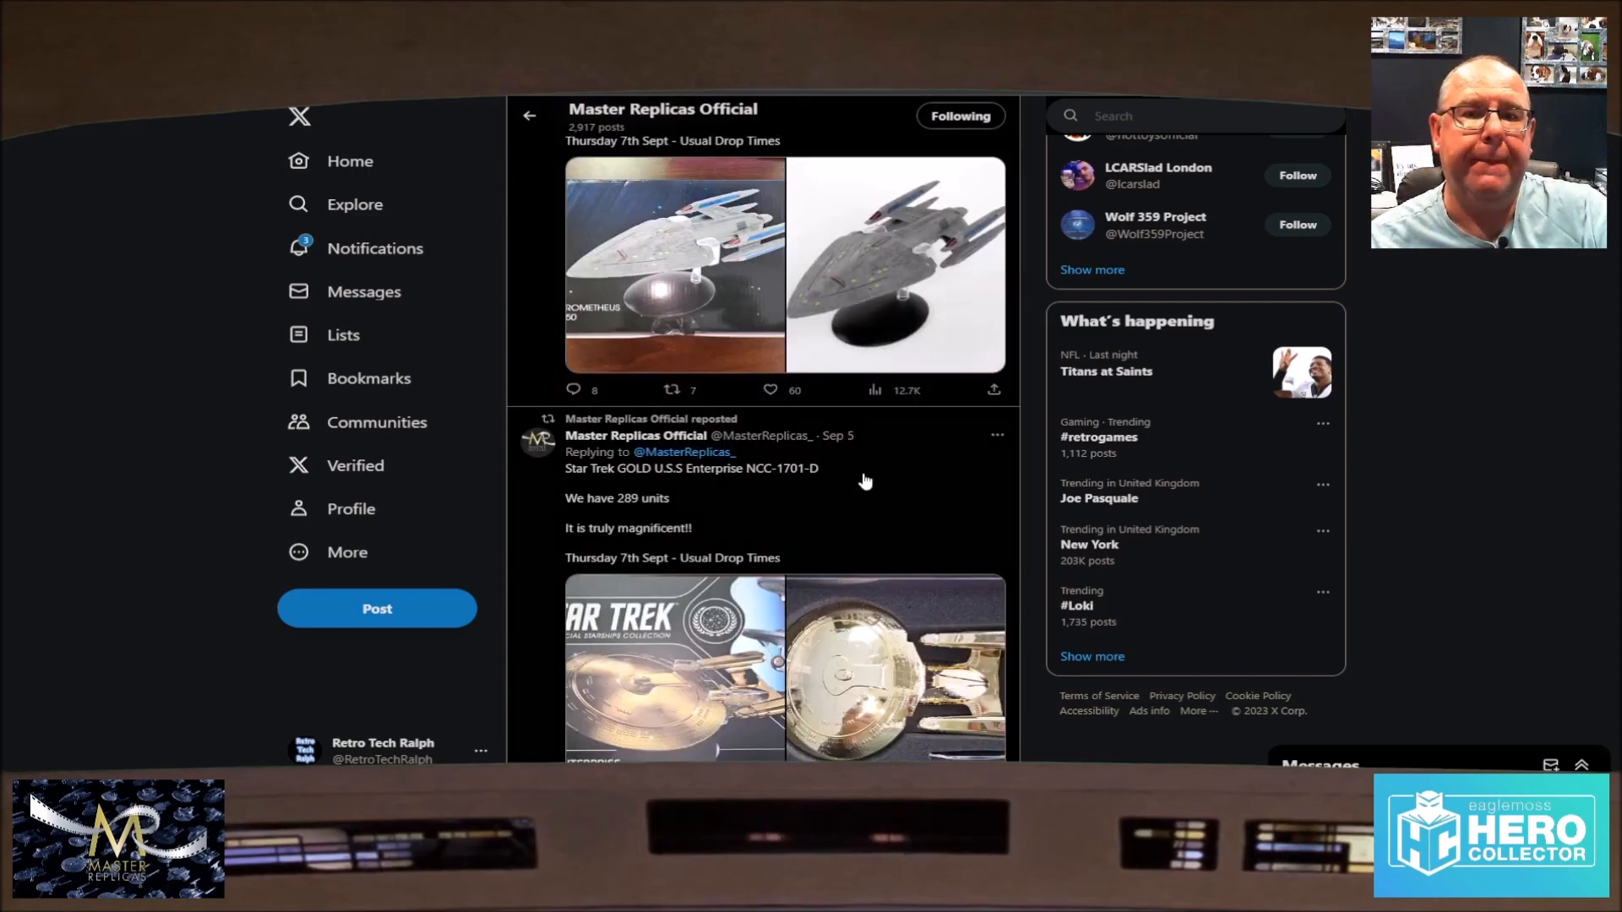
scroll(down, 3)
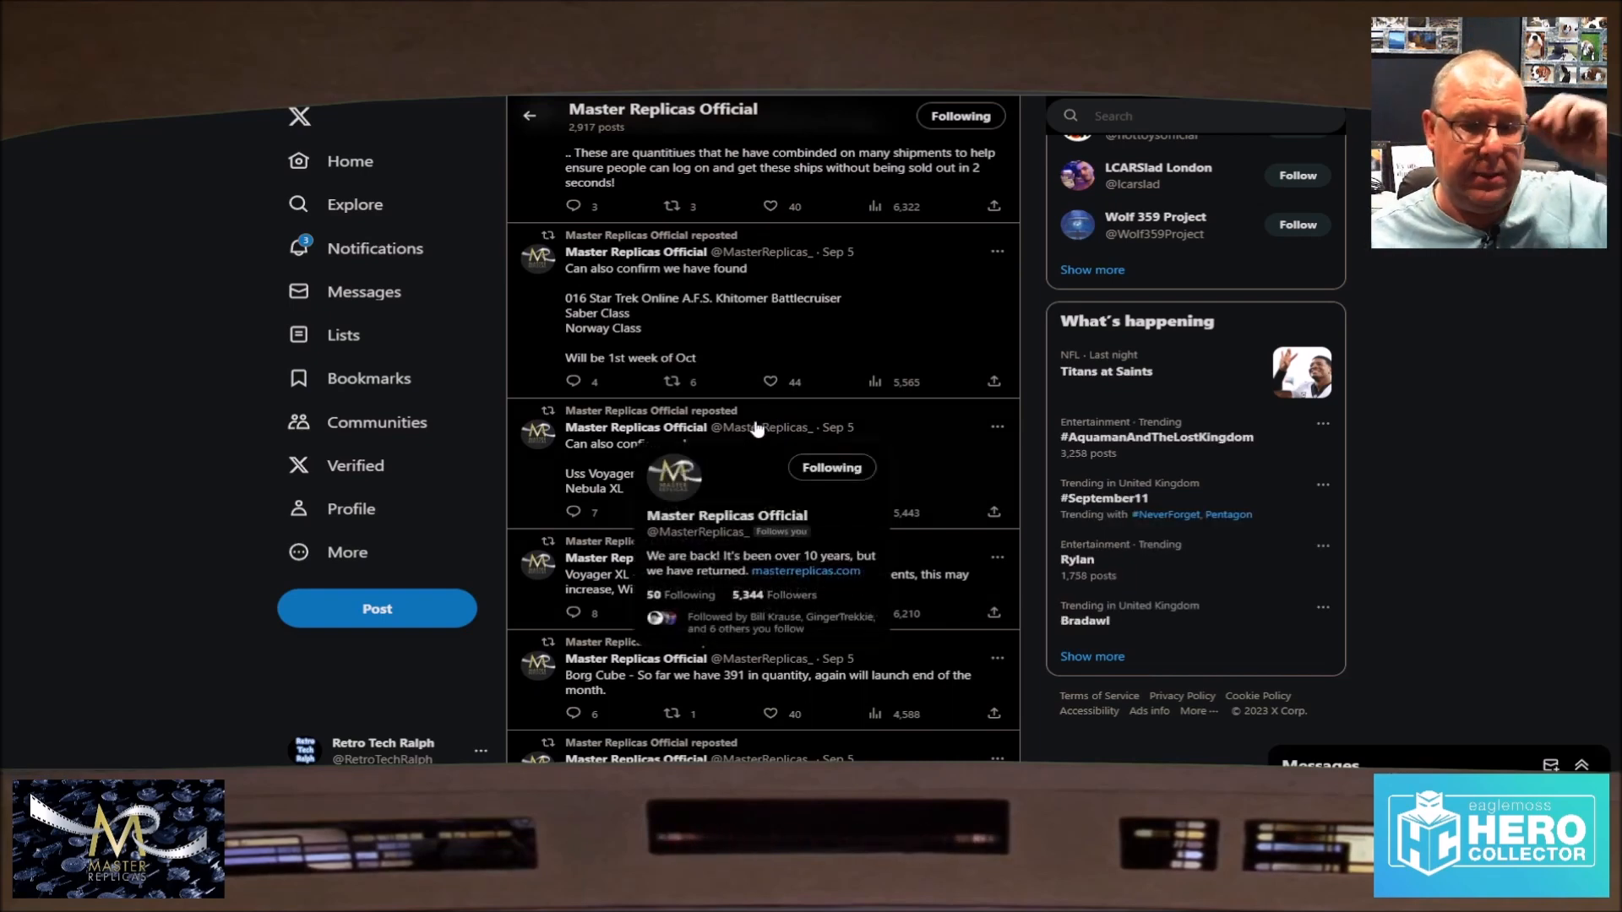
scroll(down, 3)
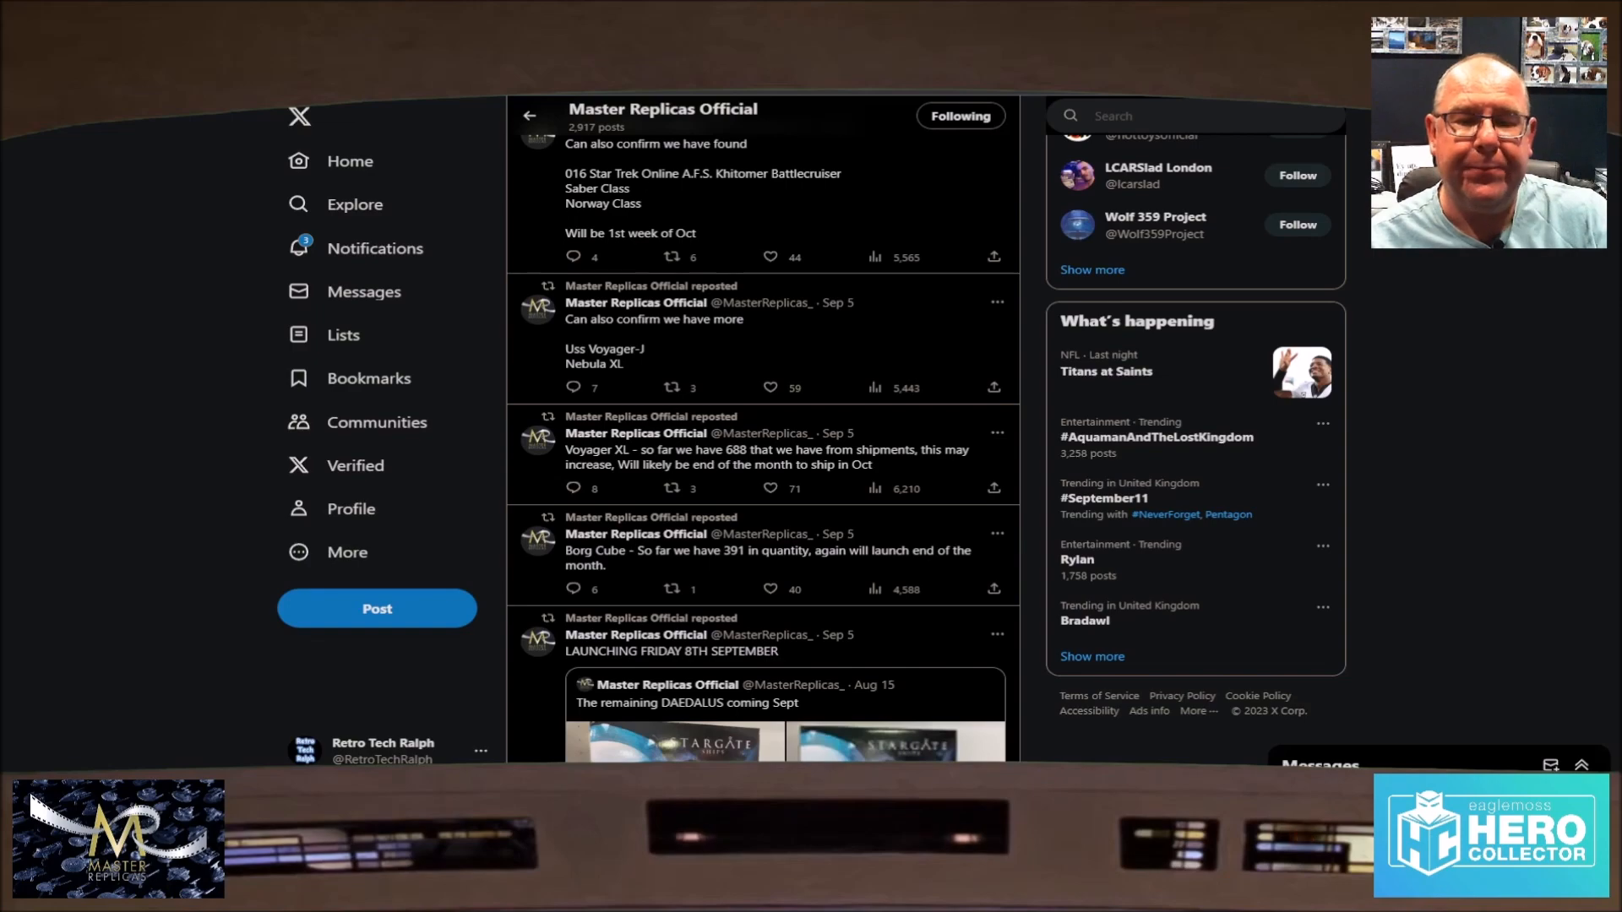
Step: Scroll to the Sep 9 posts listing Sept 15th releases such as USS Pathfinder and Enterprise NCC-1701-E
scroll(up, 3)
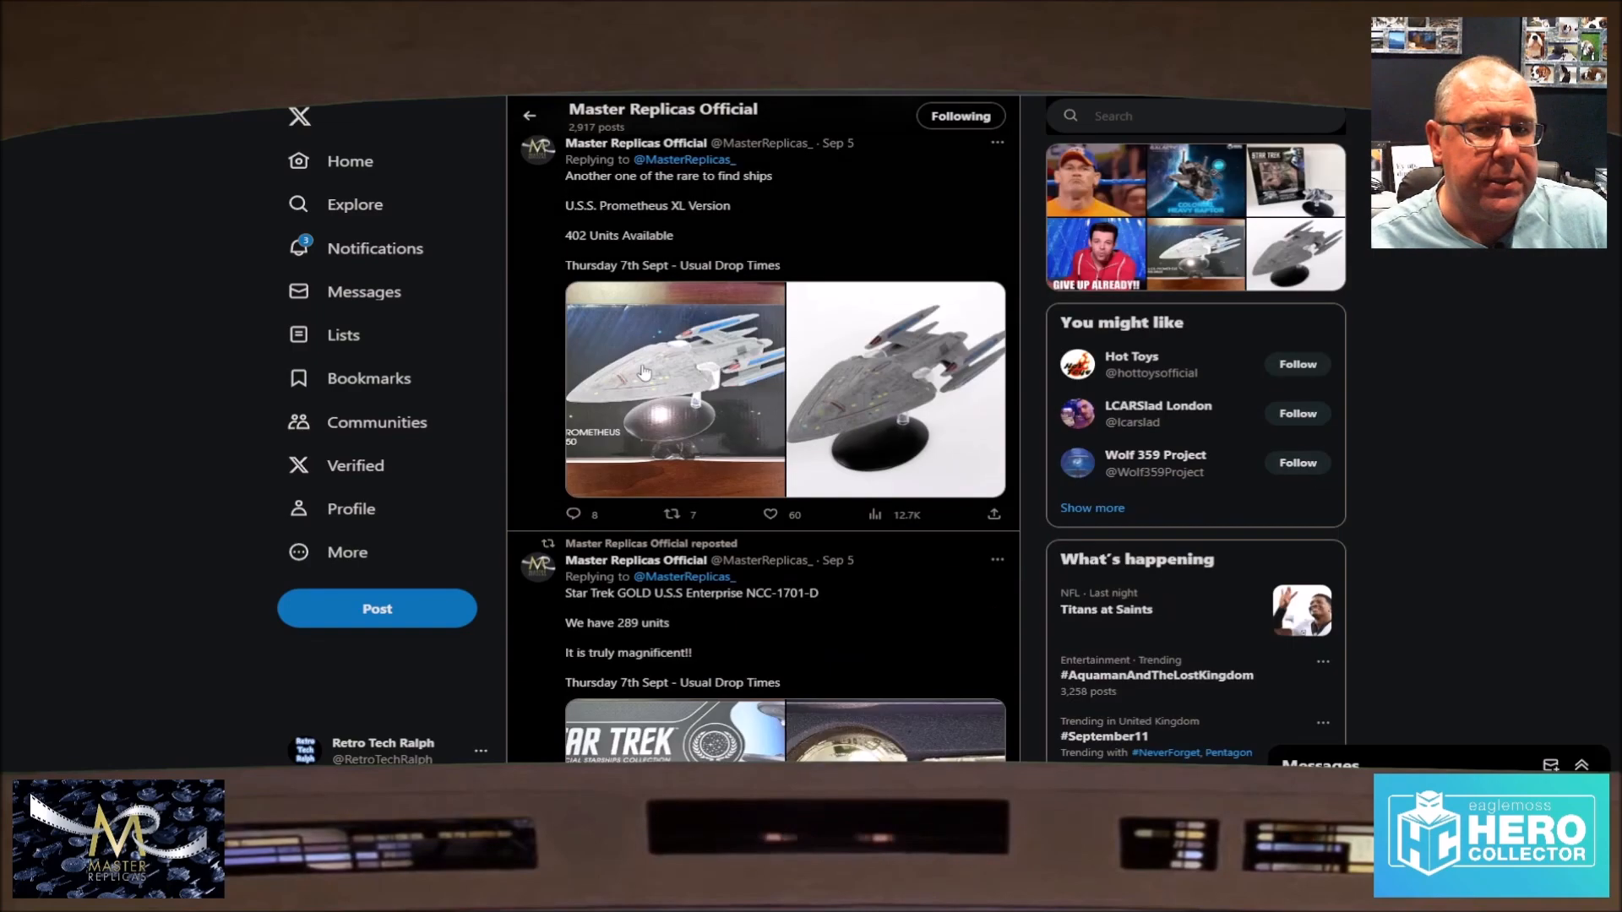
scroll(down, 3)
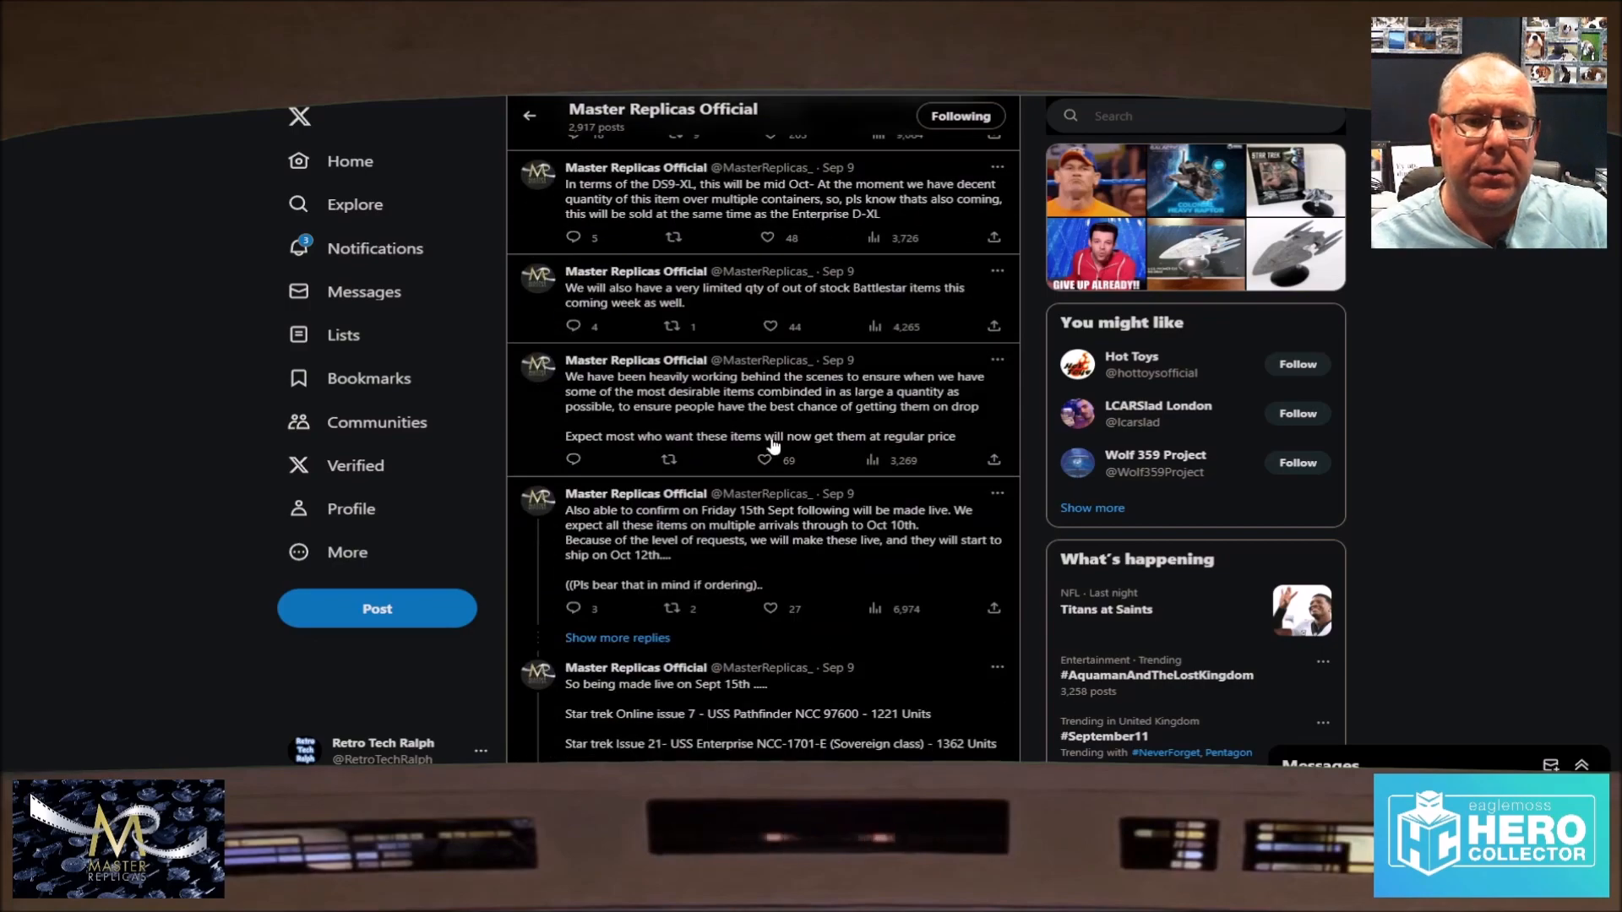
scroll(up, 3)
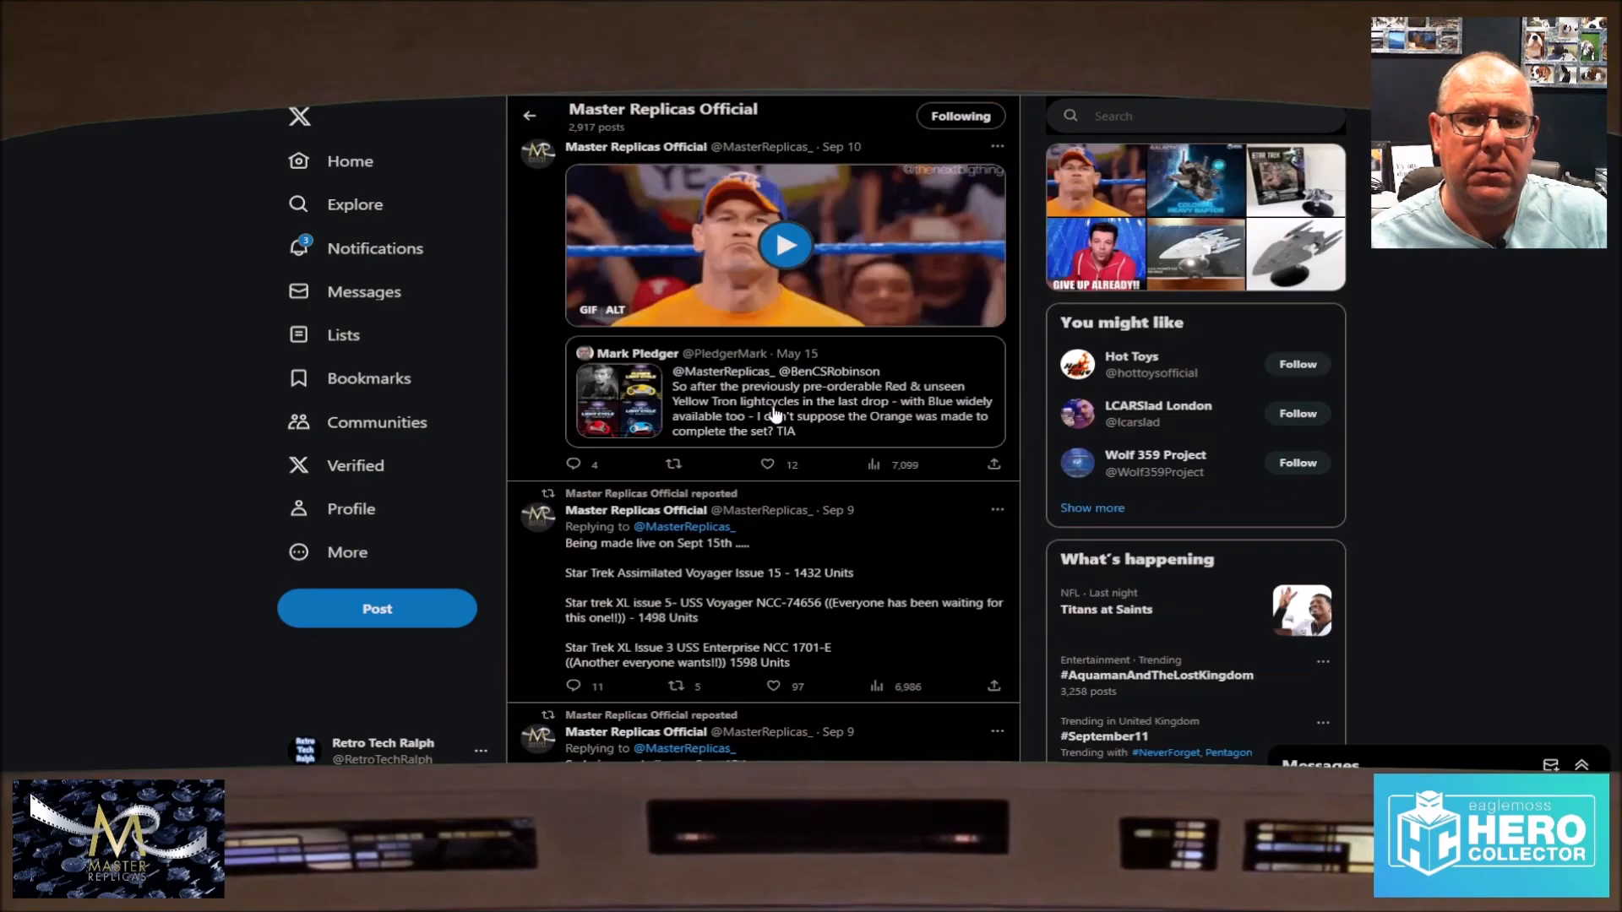
scroll(down, 3)
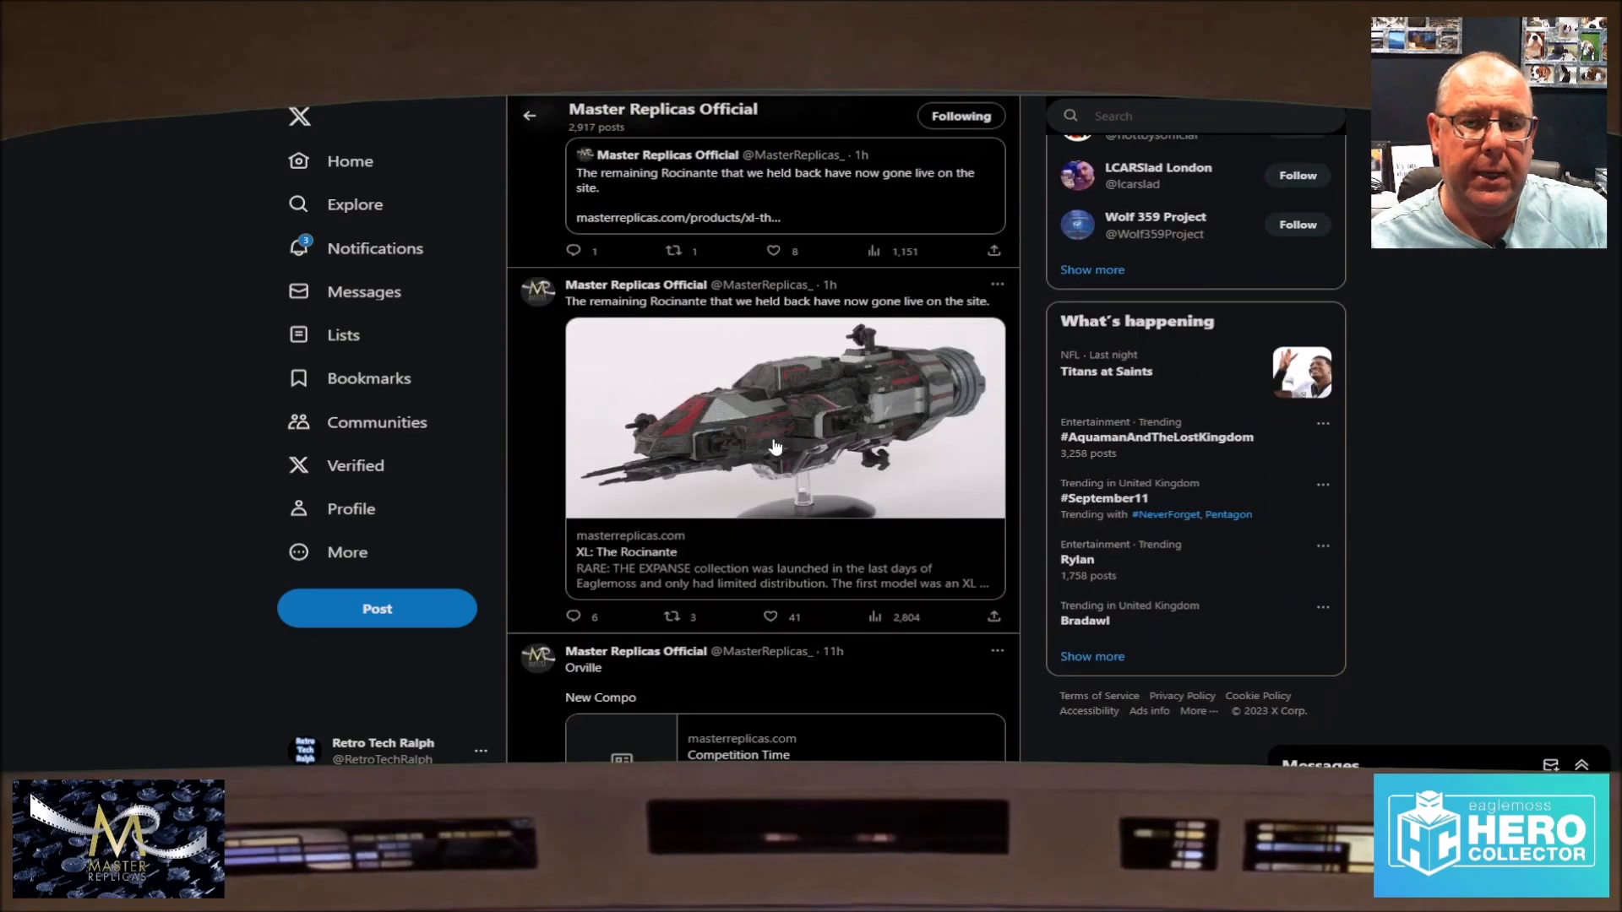
scroll(down, 3)
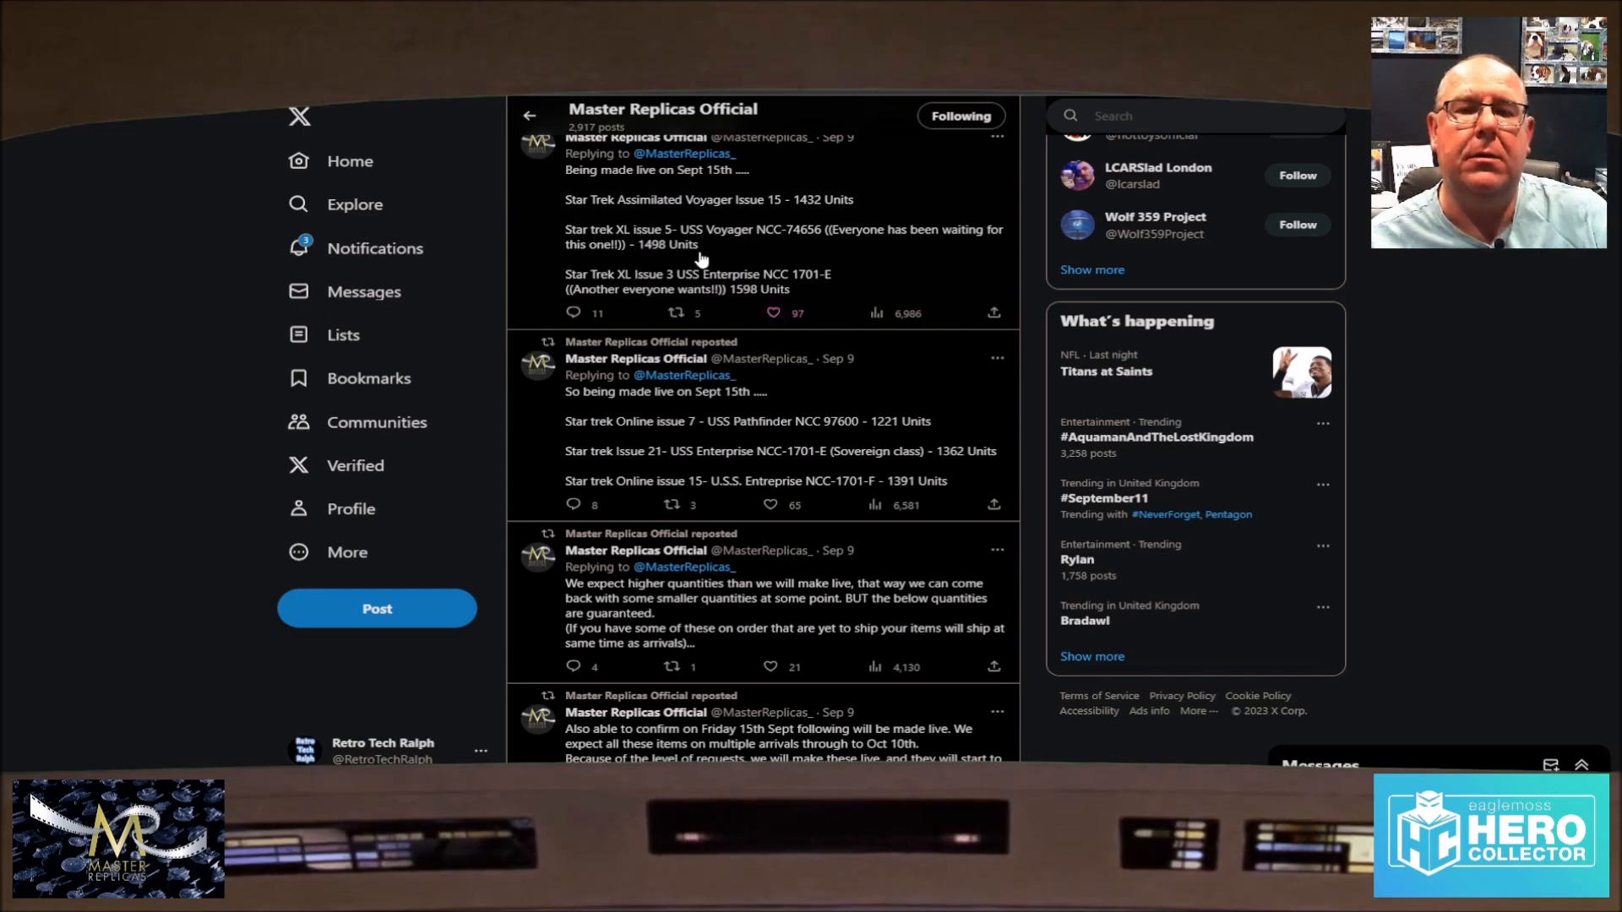
mouse_move(838, 440)
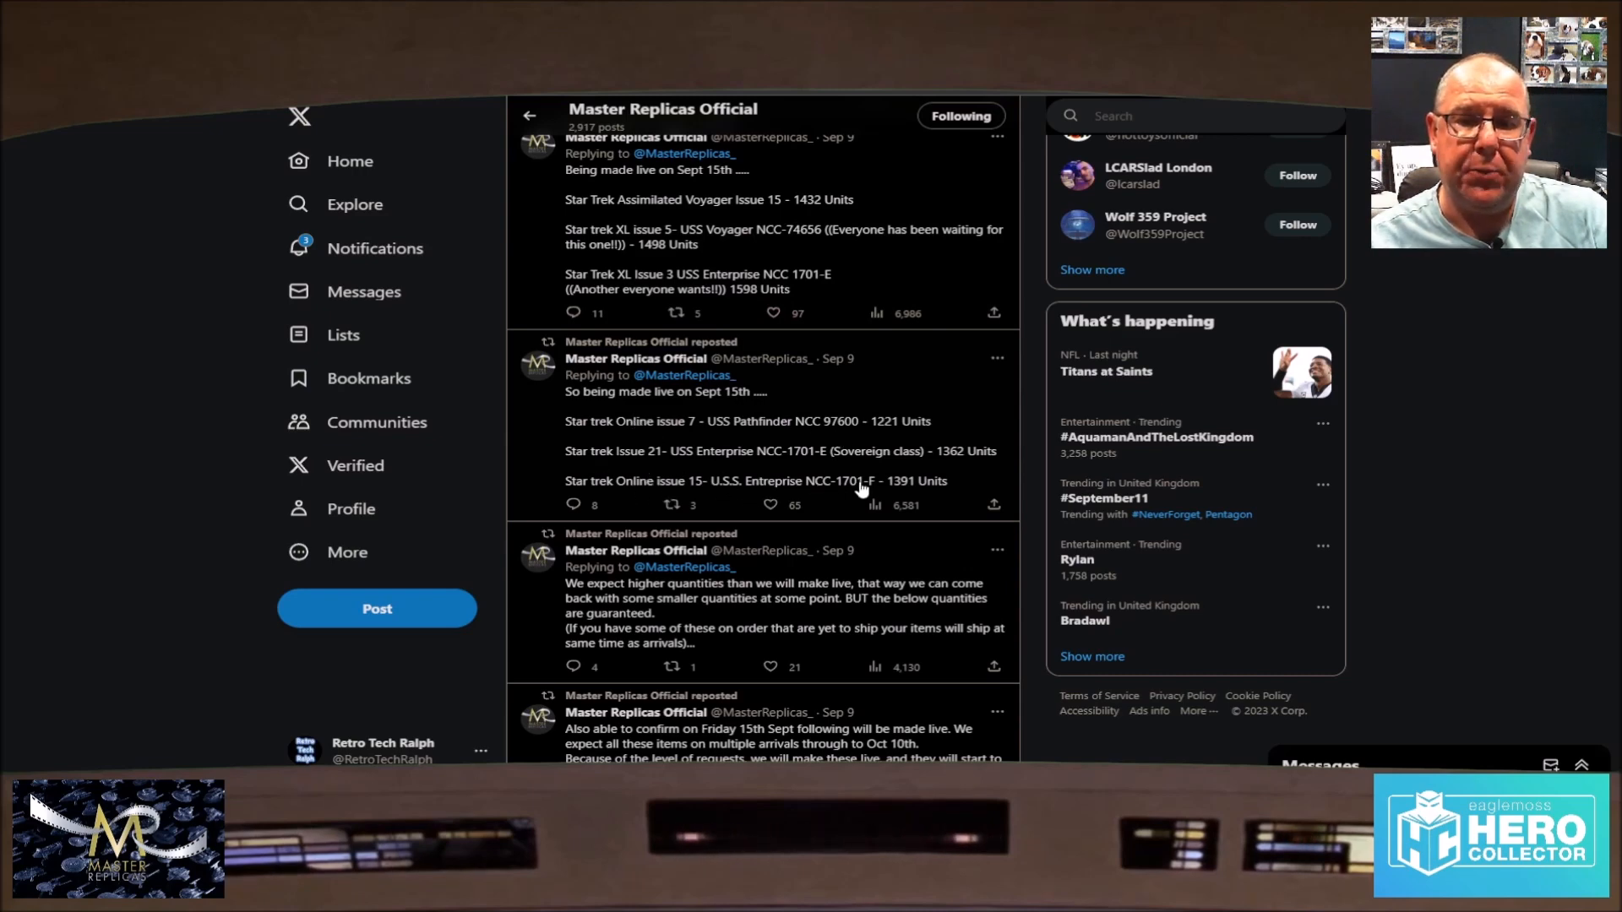
mouse_move(740, 495)
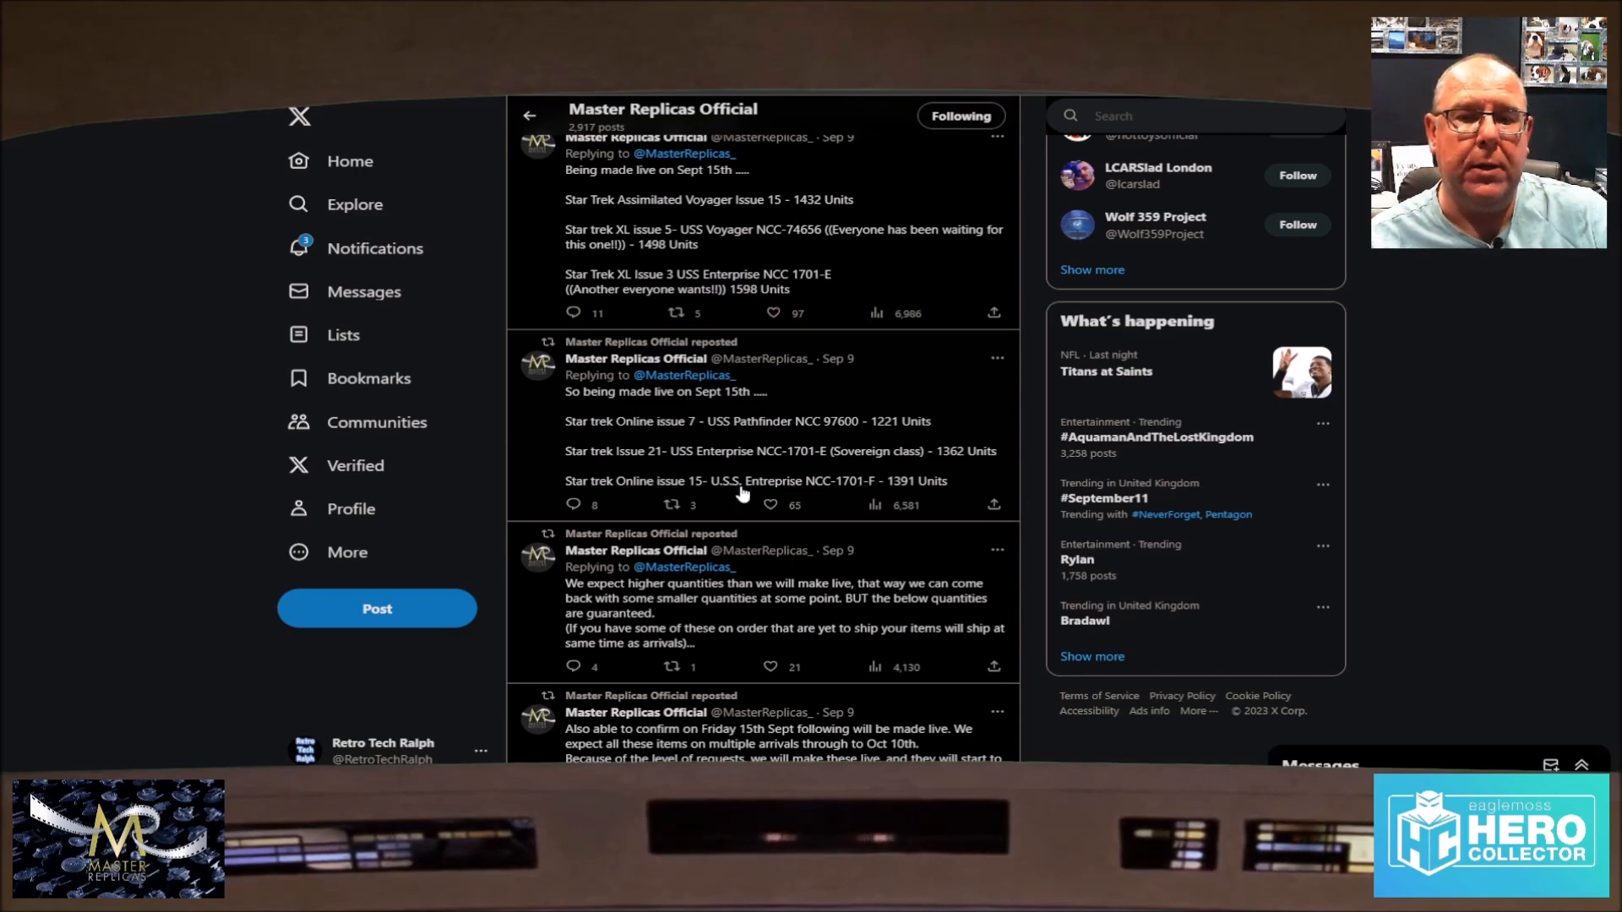
mouse_move(841, 454)
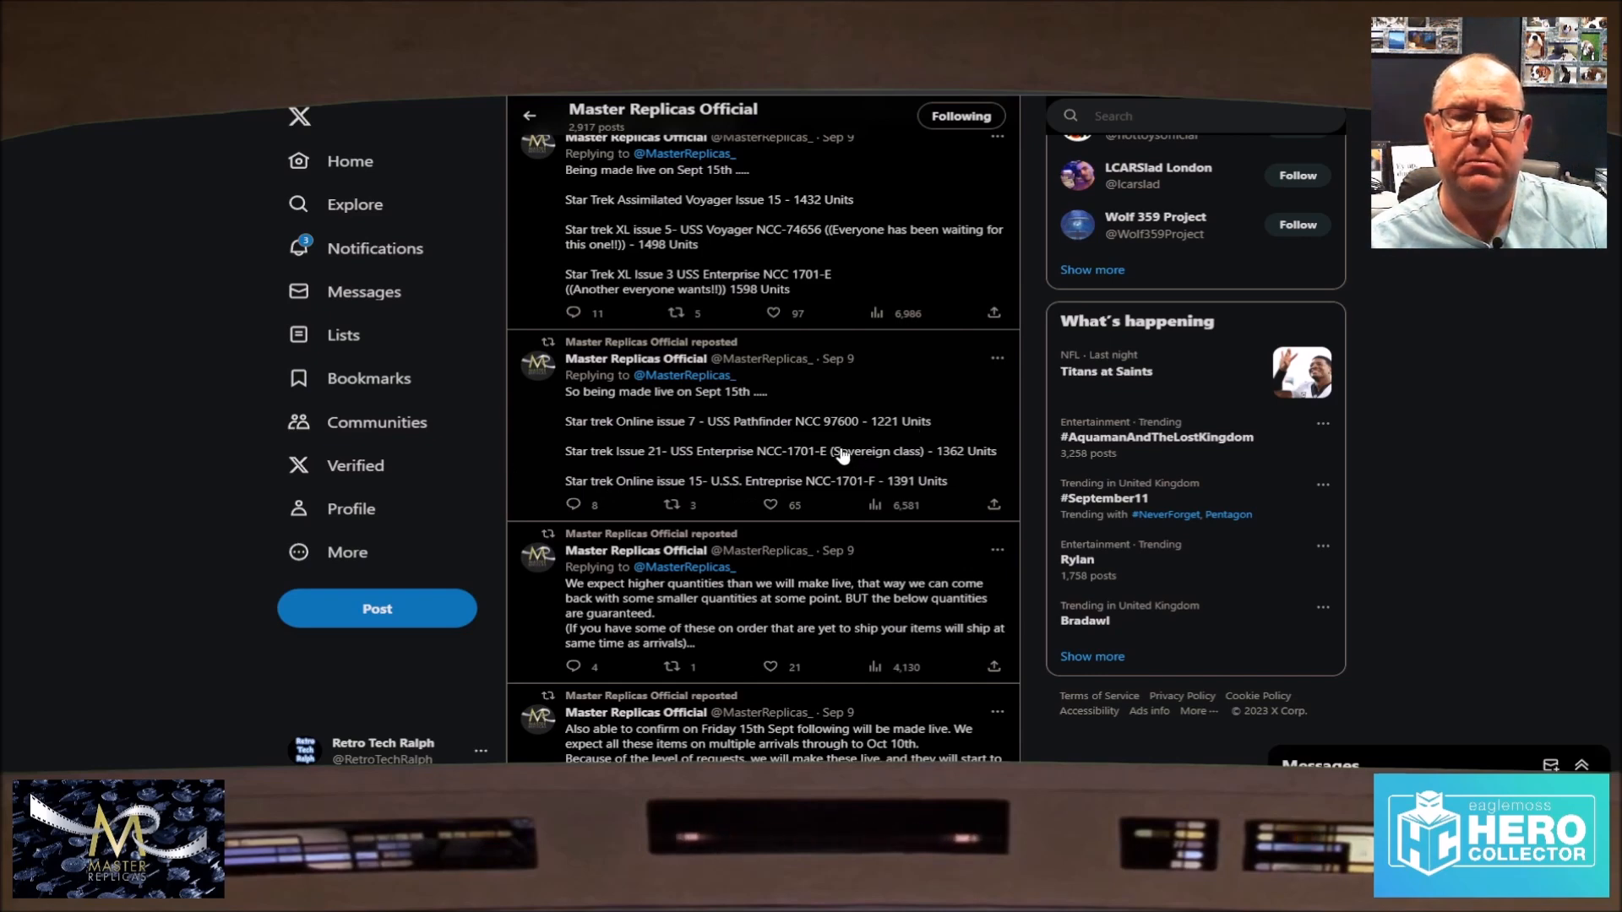
mouse_move(663, 467)
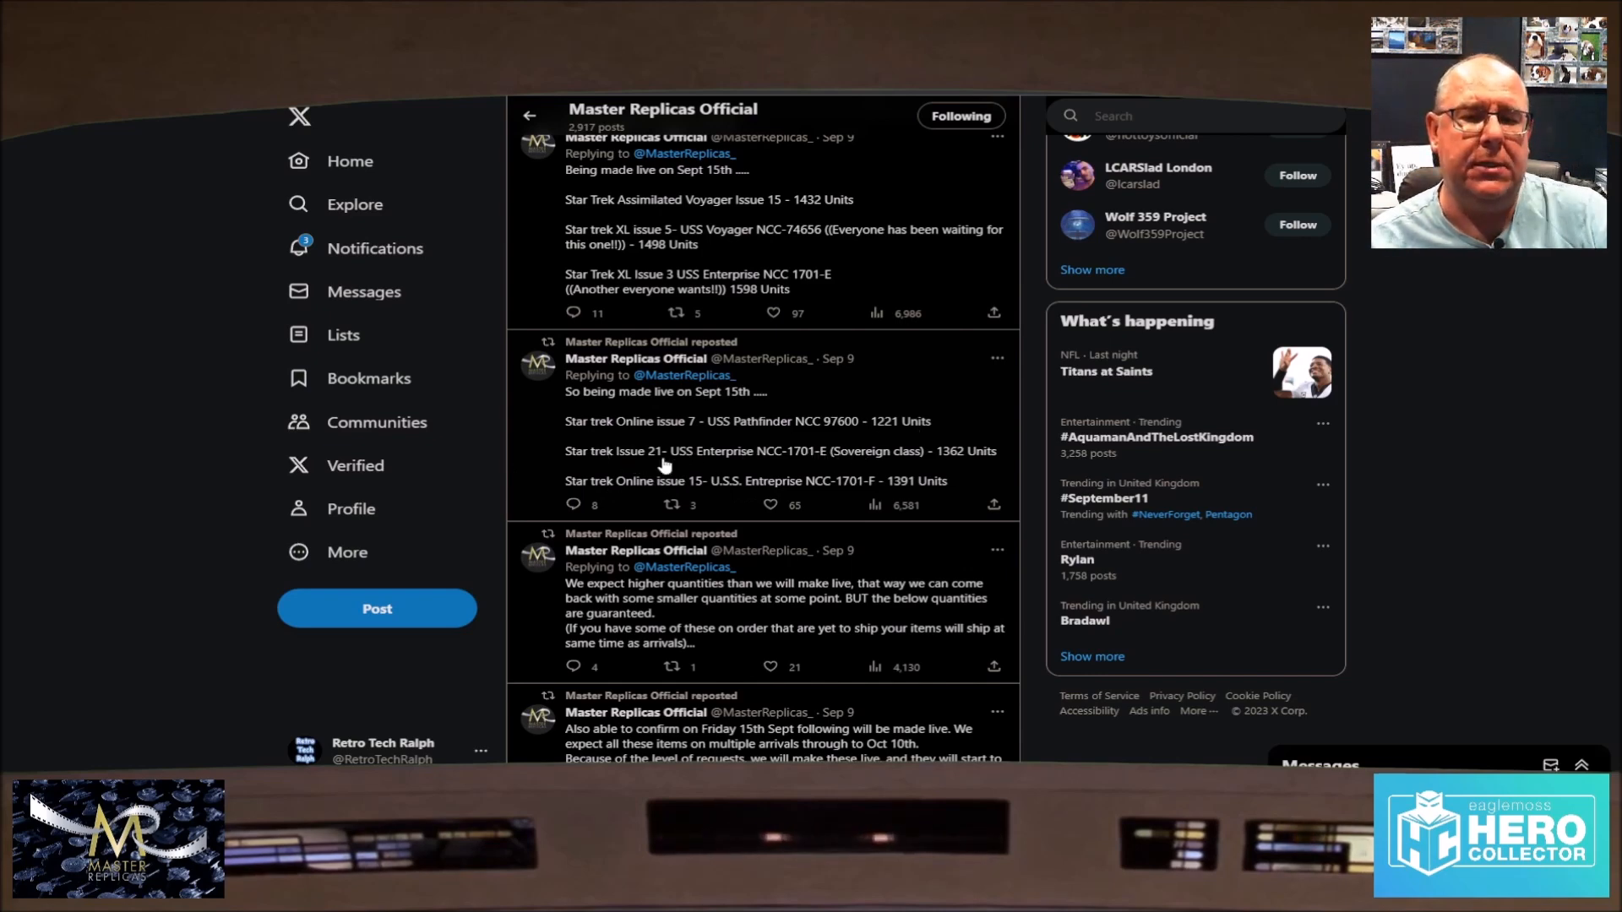